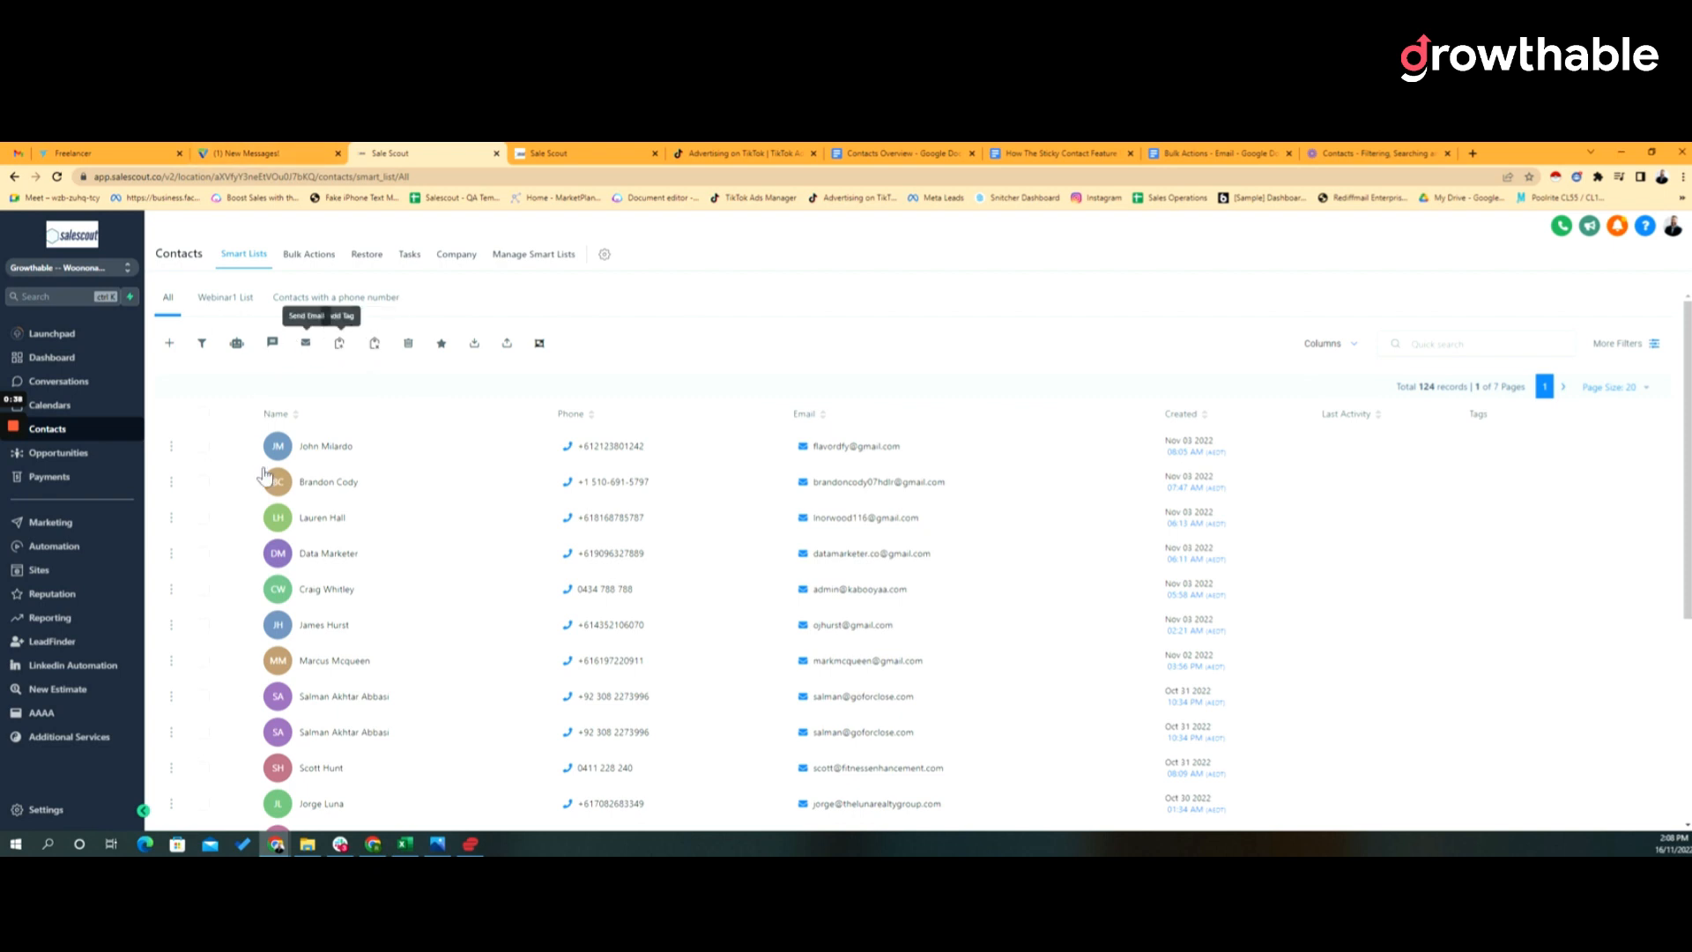
{"action": "mouse_move", "coordinate": [550, 392]}
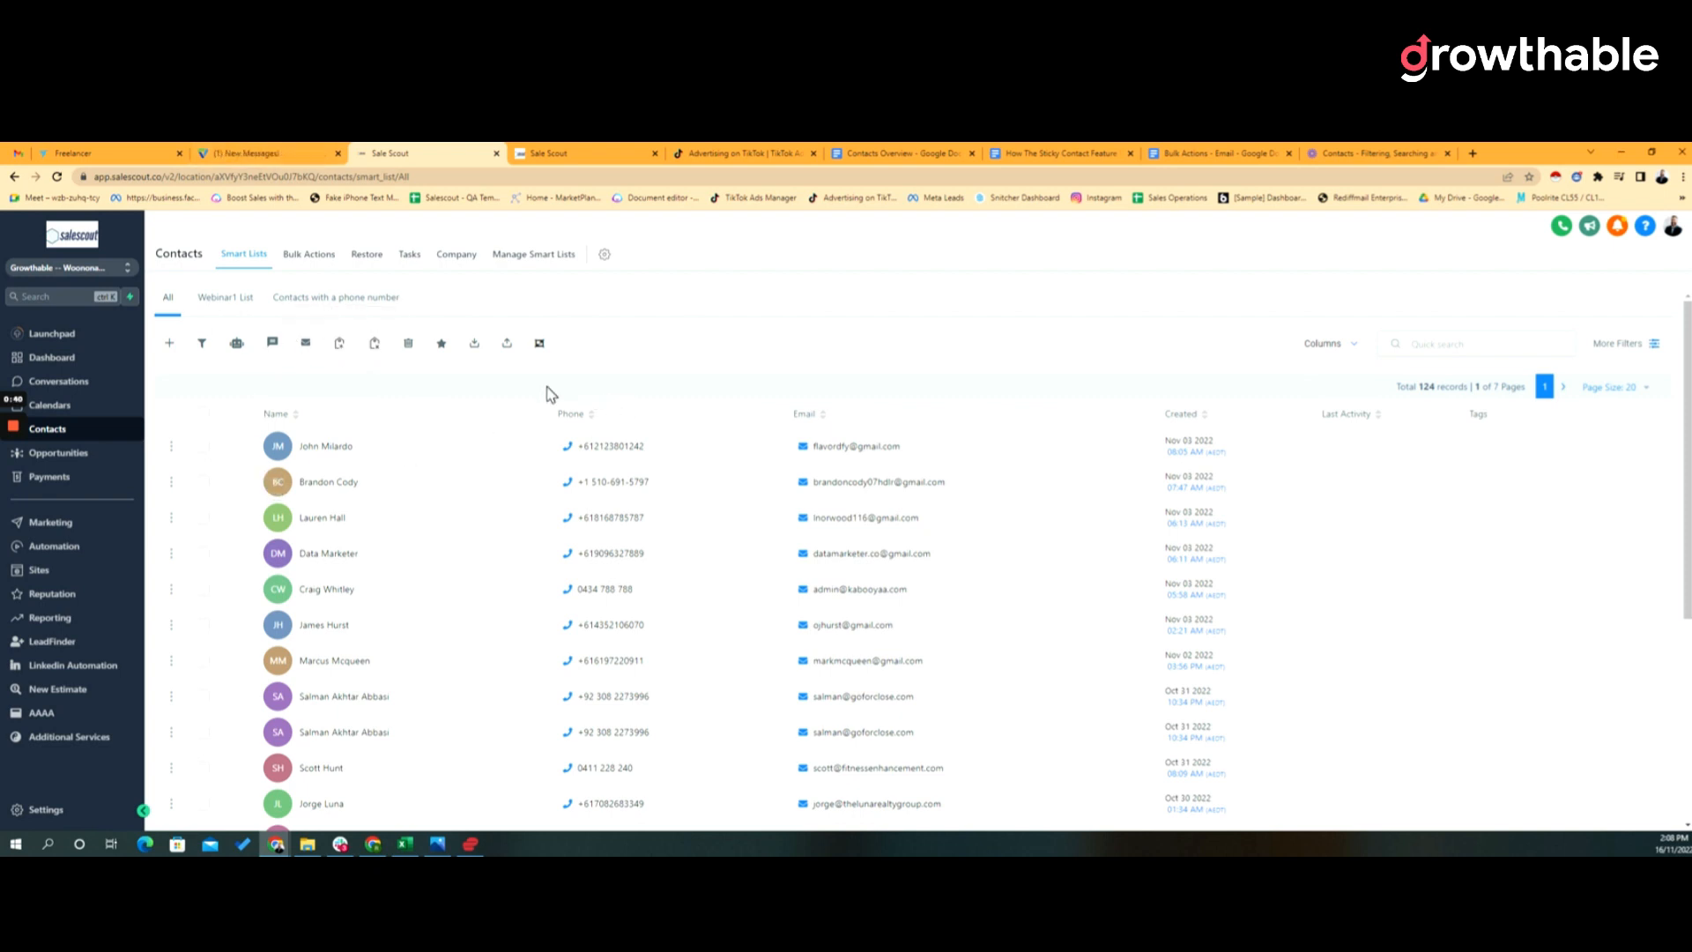
{"action": "mouse_move", "coordinate": [208, 421]}
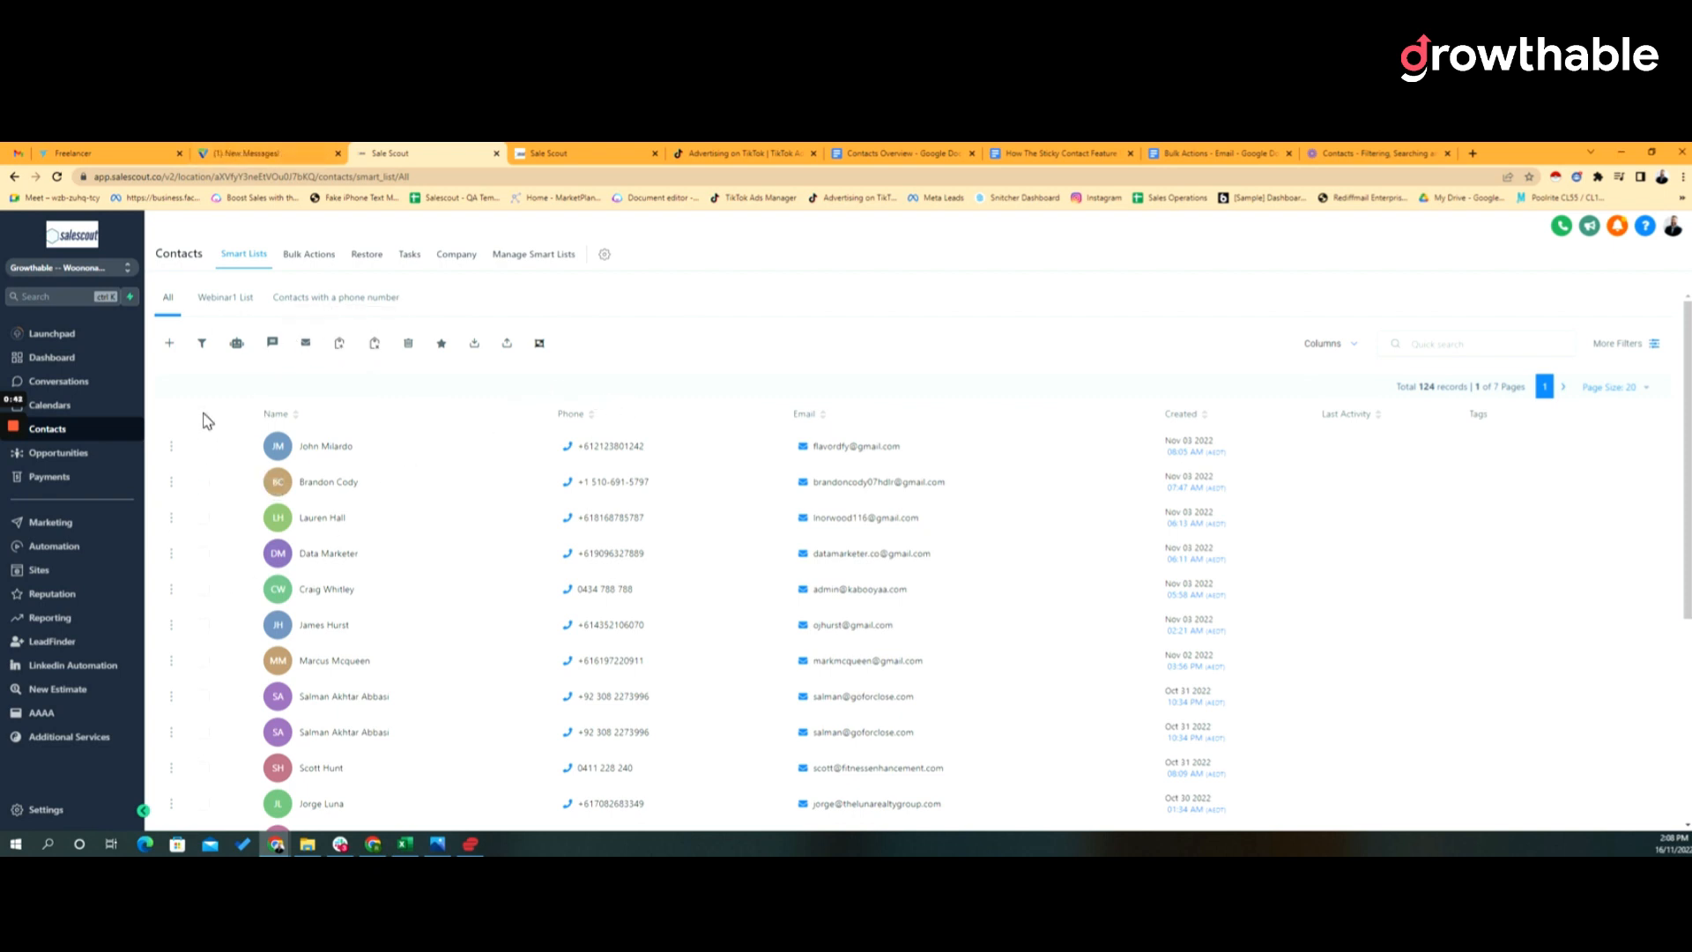
Switch the contacts list to 50 per page and select all 50 rows
{"action": "left_click", "coordinate": [203, 412]}
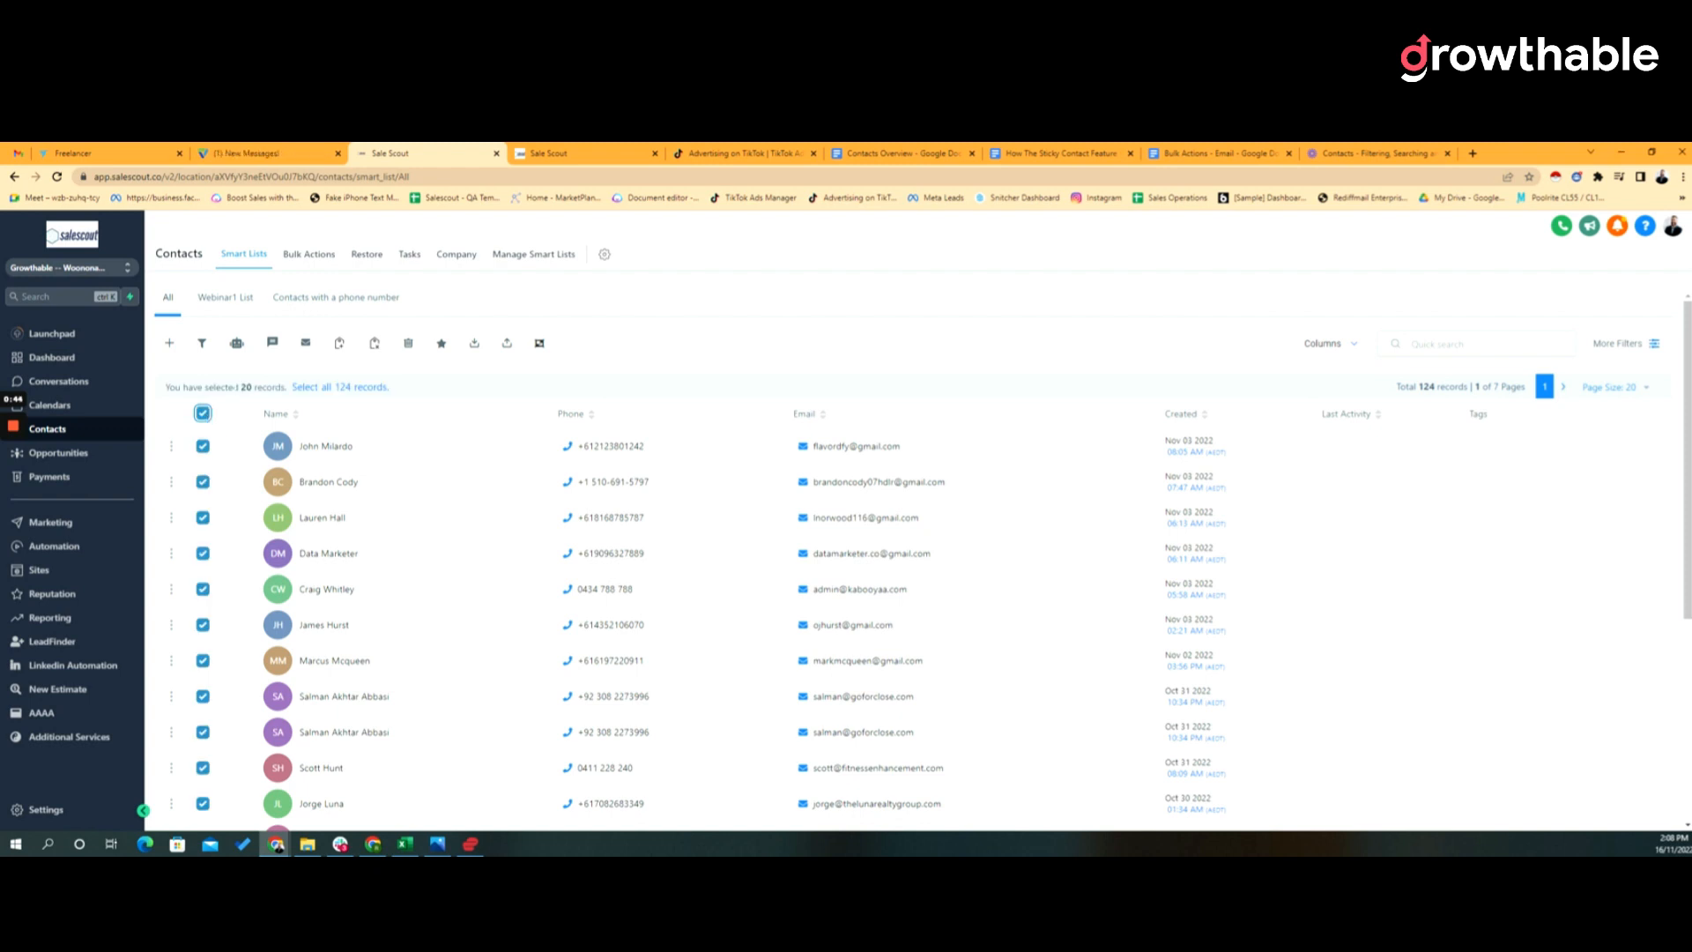
{"action": "mouse_move", "coordinate": [236, 344]}
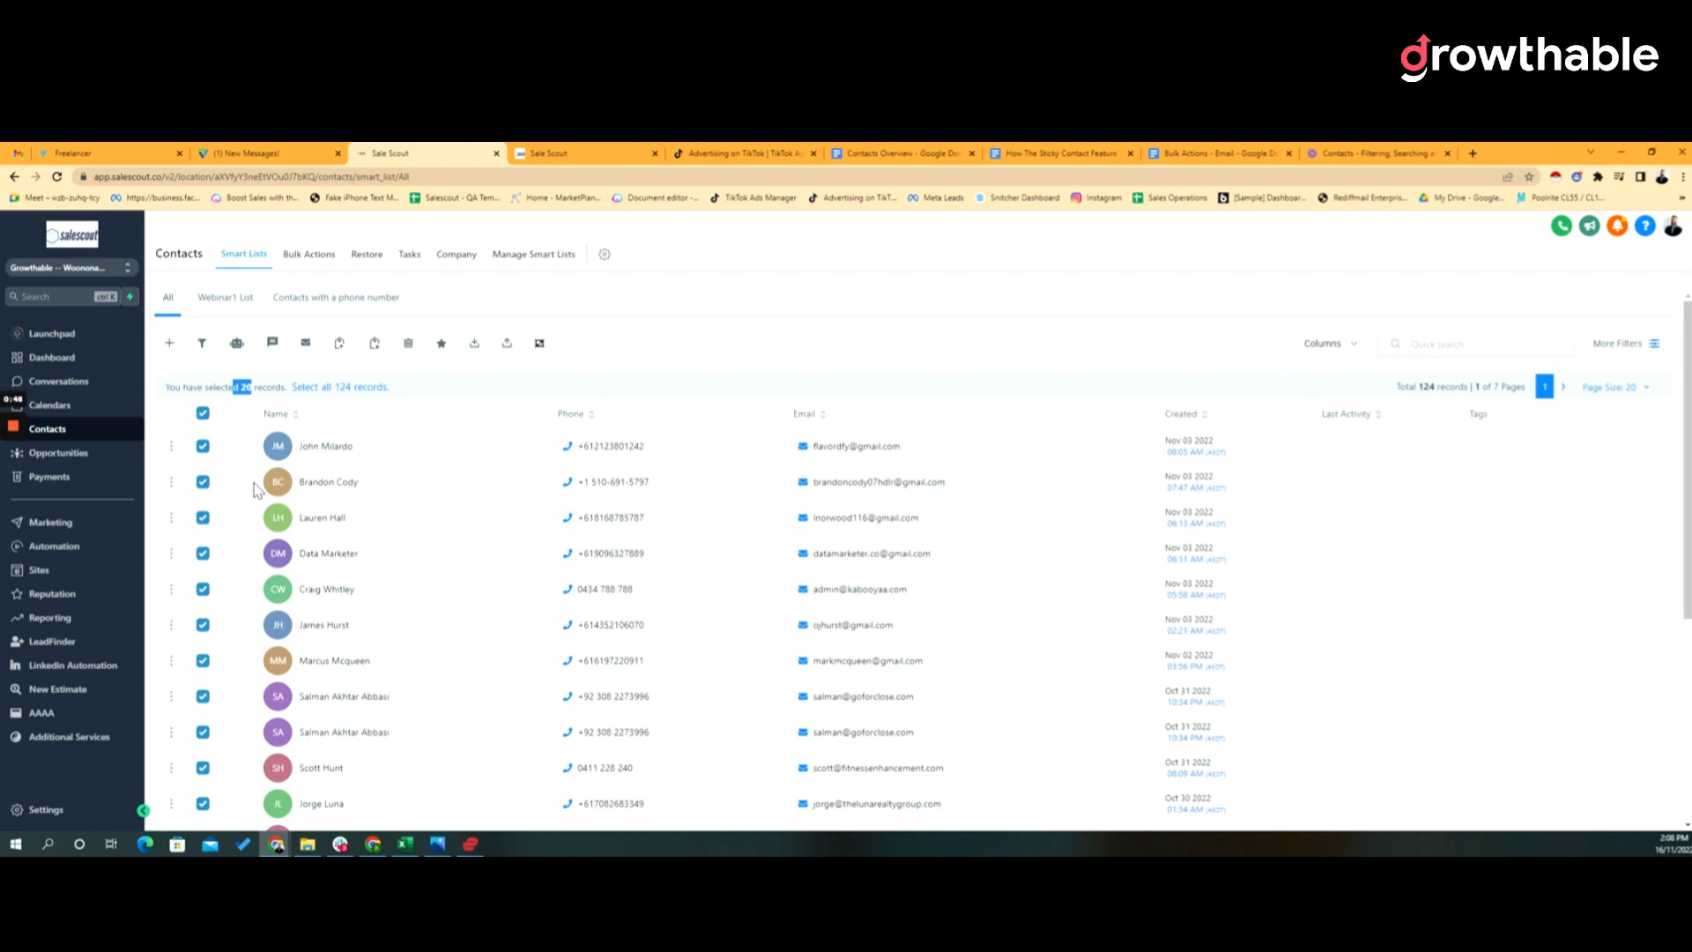
{"action": "mouse_move", "coordinate": [551, 643]}
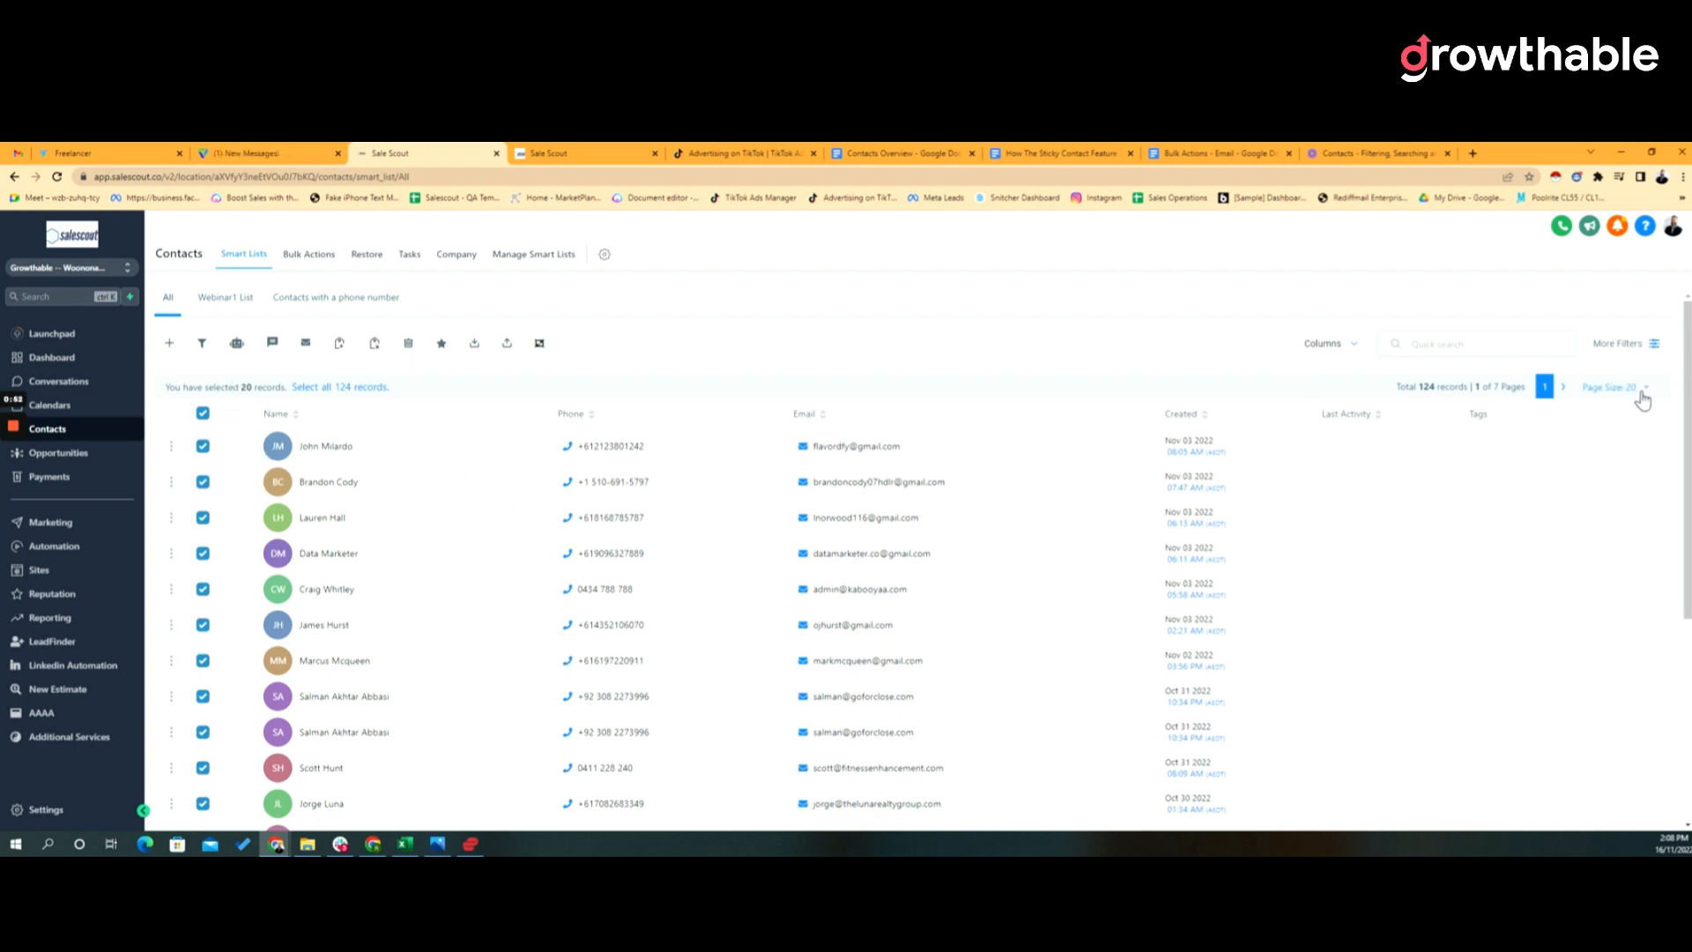
{"action": "left_click", "coordinate": [1612, 385]}
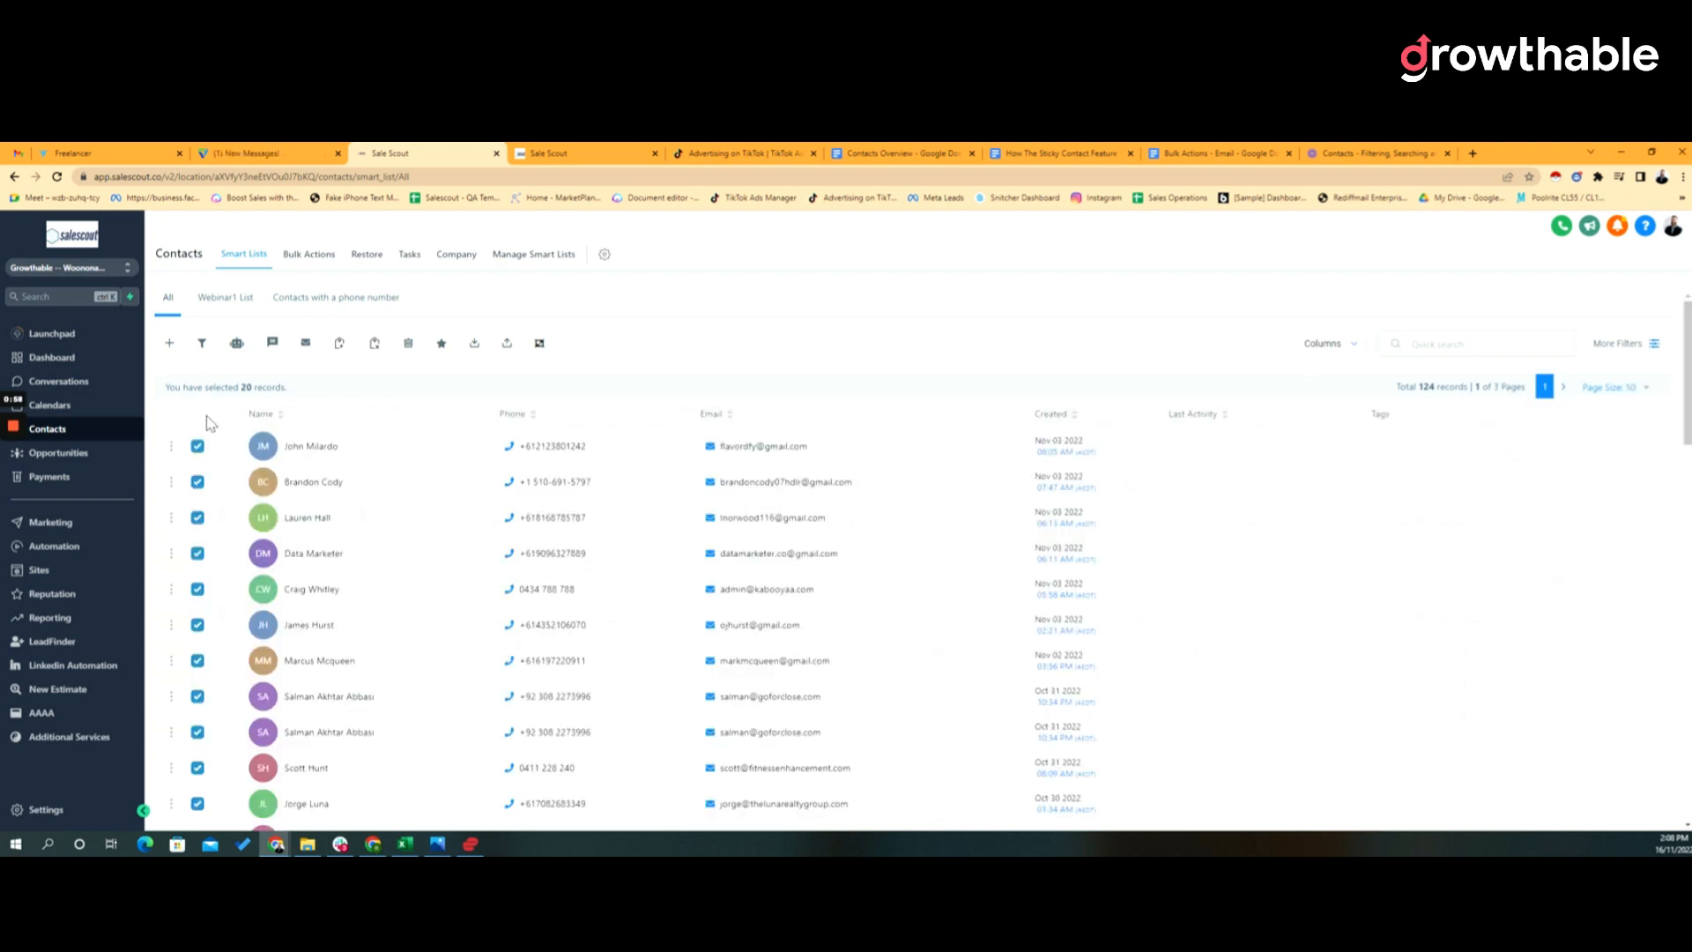
{"action": "left_click", "coordinate": [195, 412]}
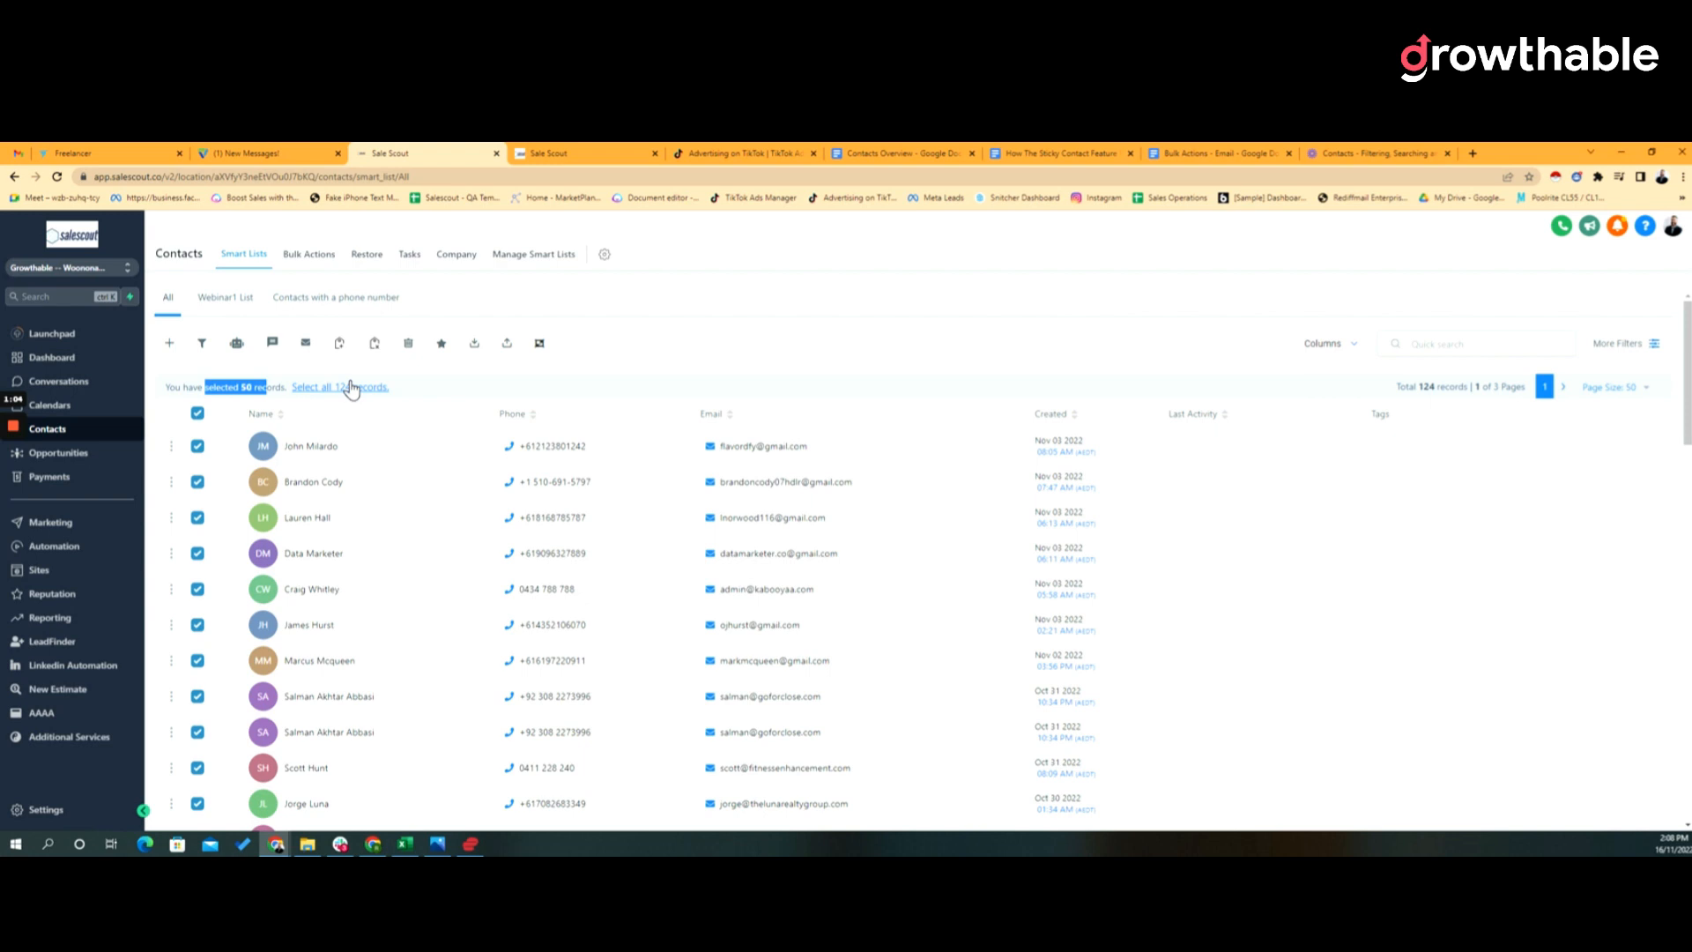
{"action": "mouse_move", "coordinate": [183, 303]}
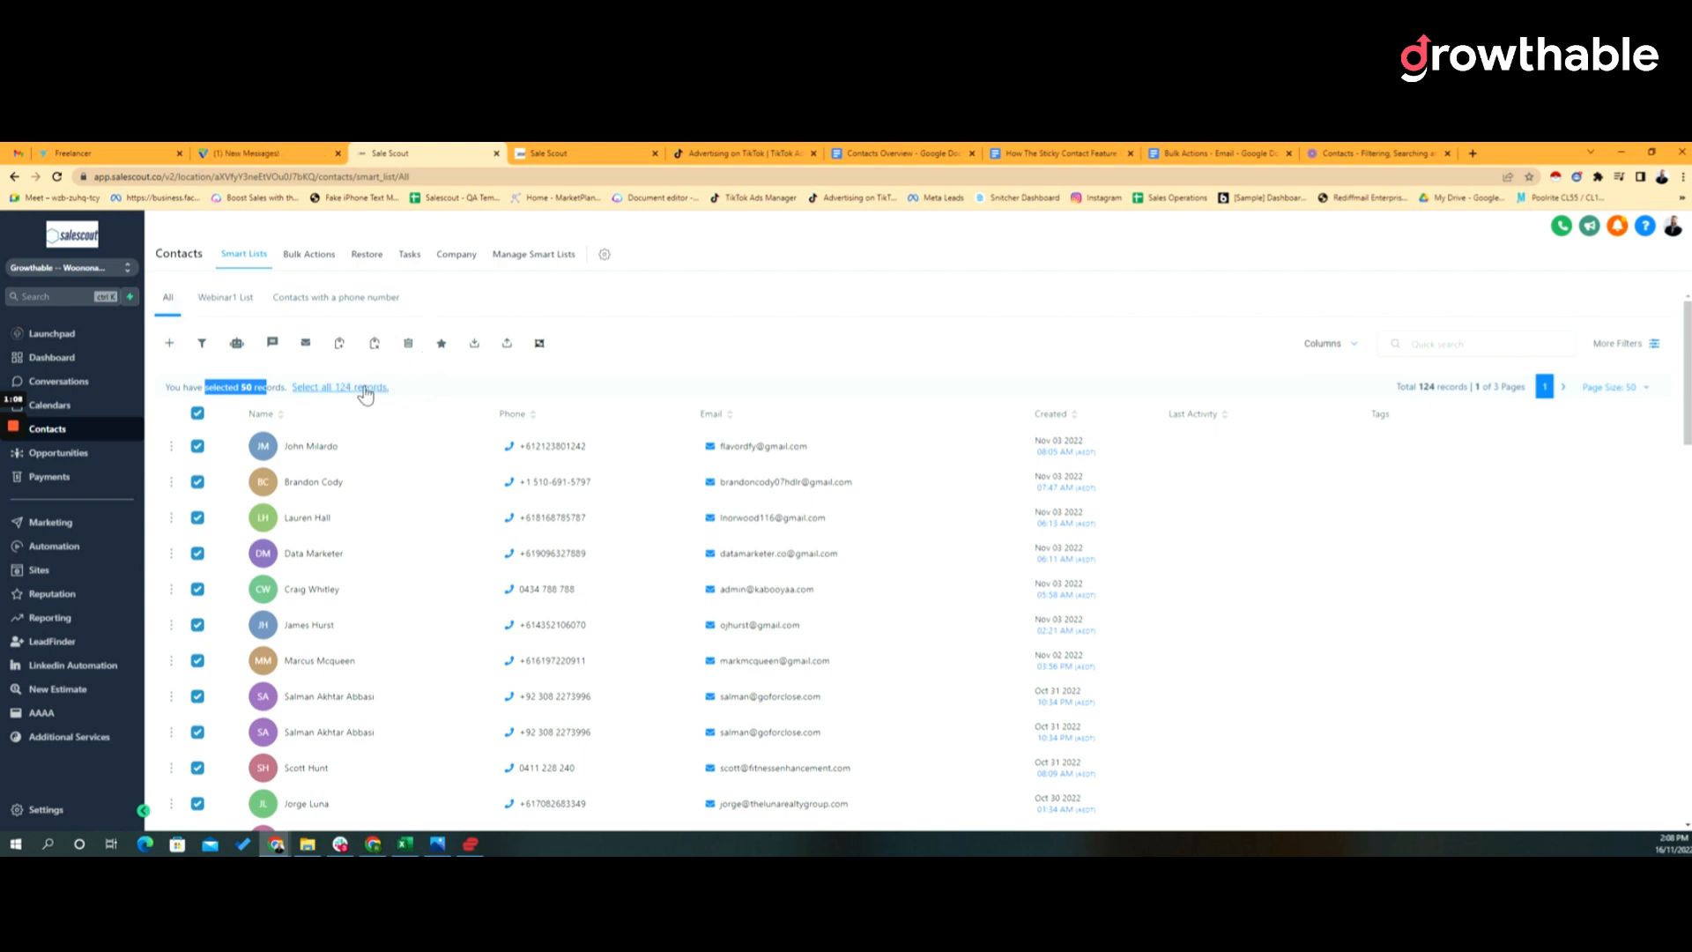
{"action": "mouse_move", "coordinate": [234, 344]}
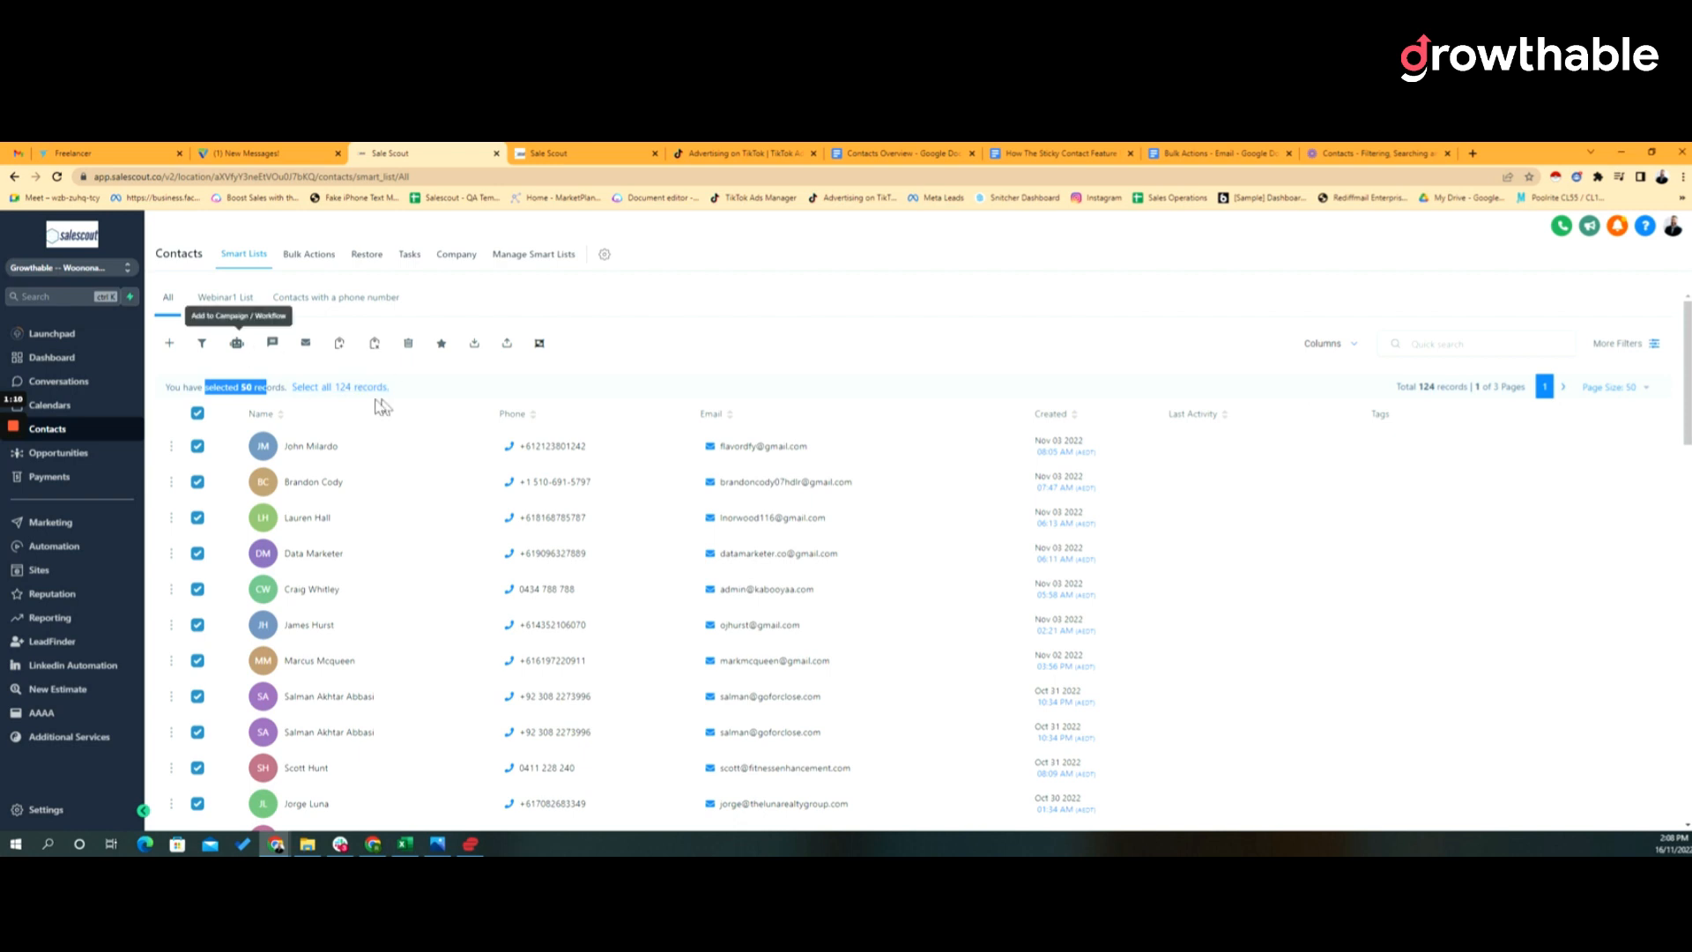
Clear the full selection and tick only the first three contacts
{"action": "left_click", "coordinate": [198, 413]}
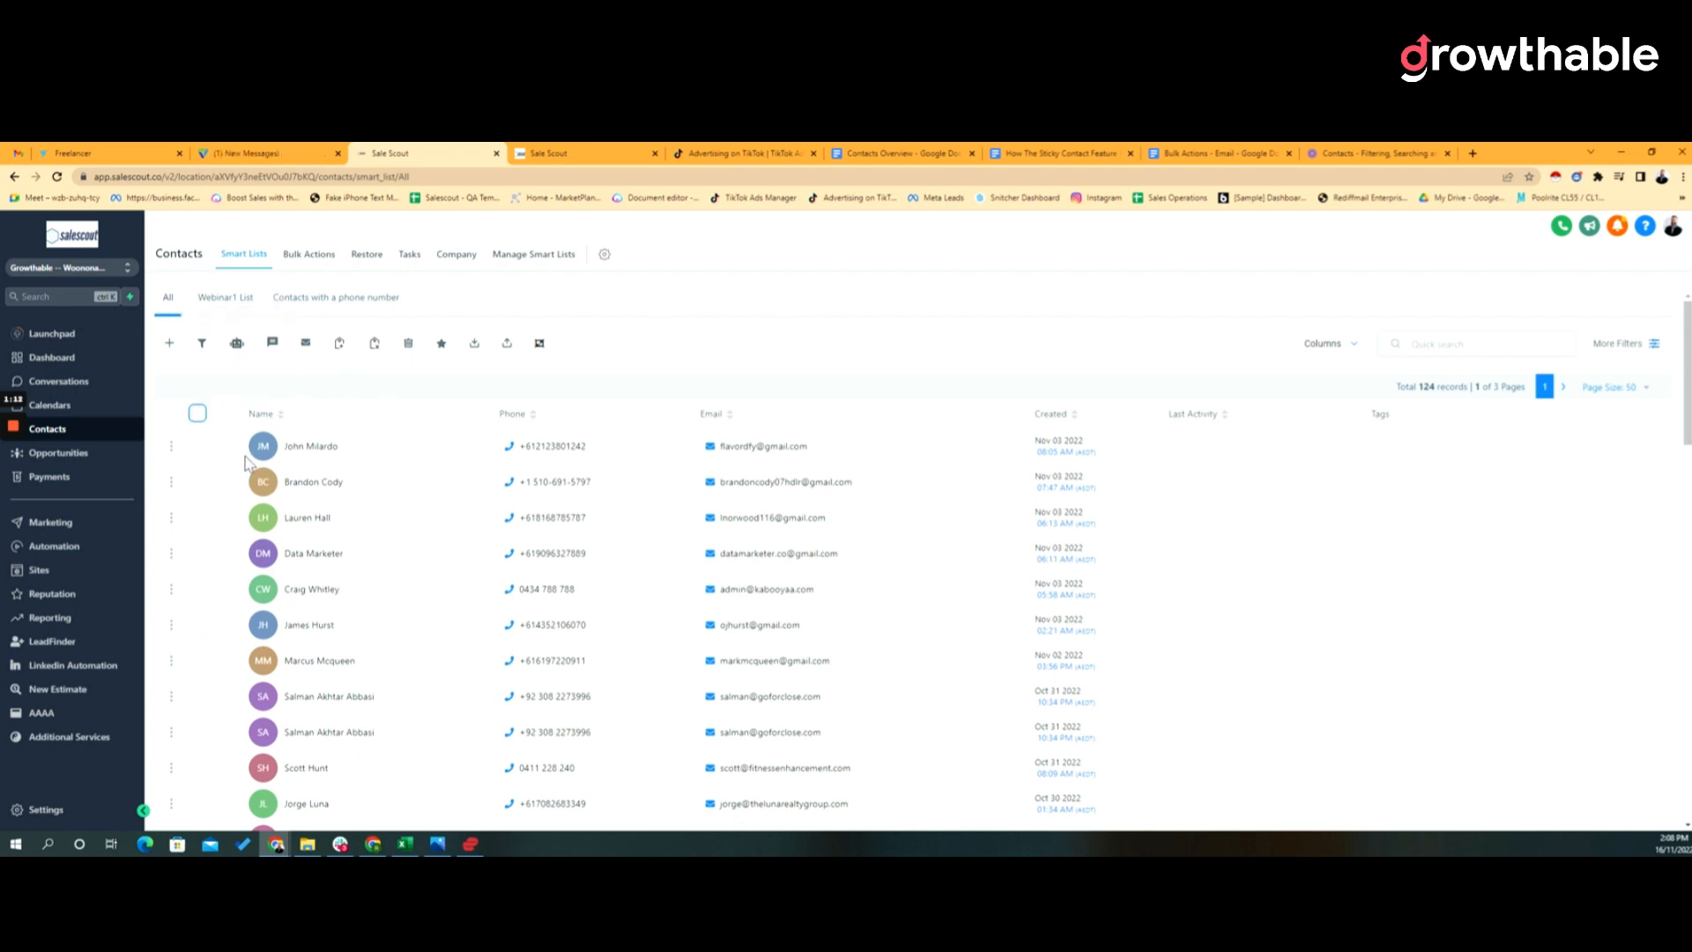
{"action": "left_click", "coordinate": [198, 481]}
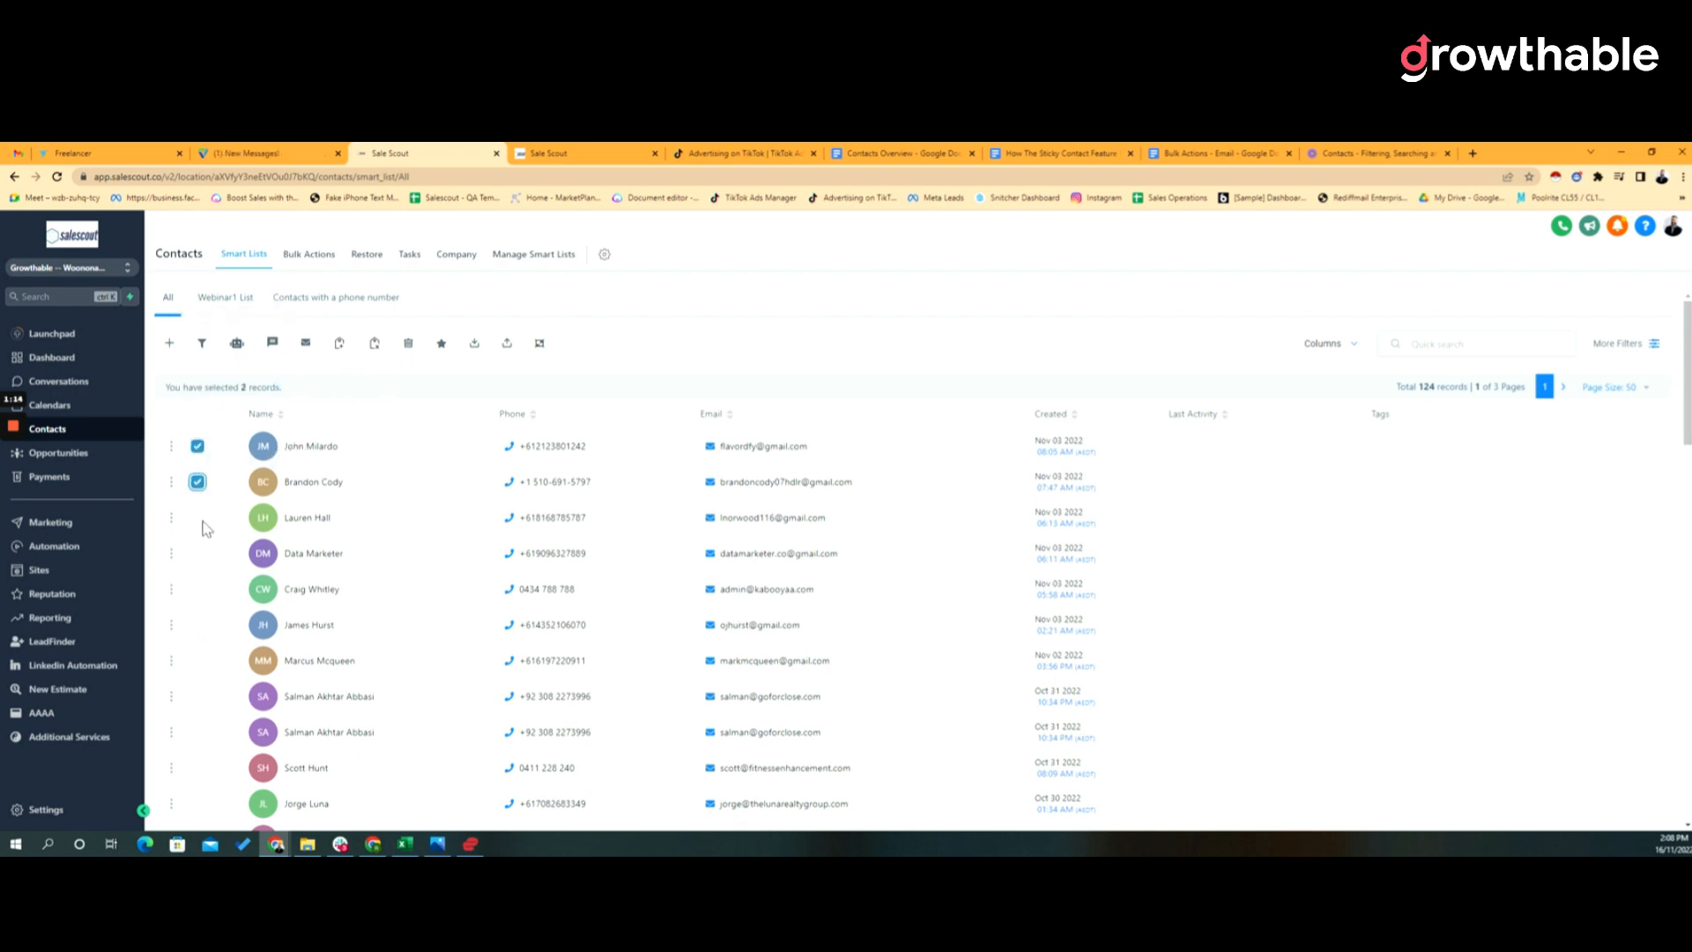
{"action": "left_click", "coordinate": [198, 516]}
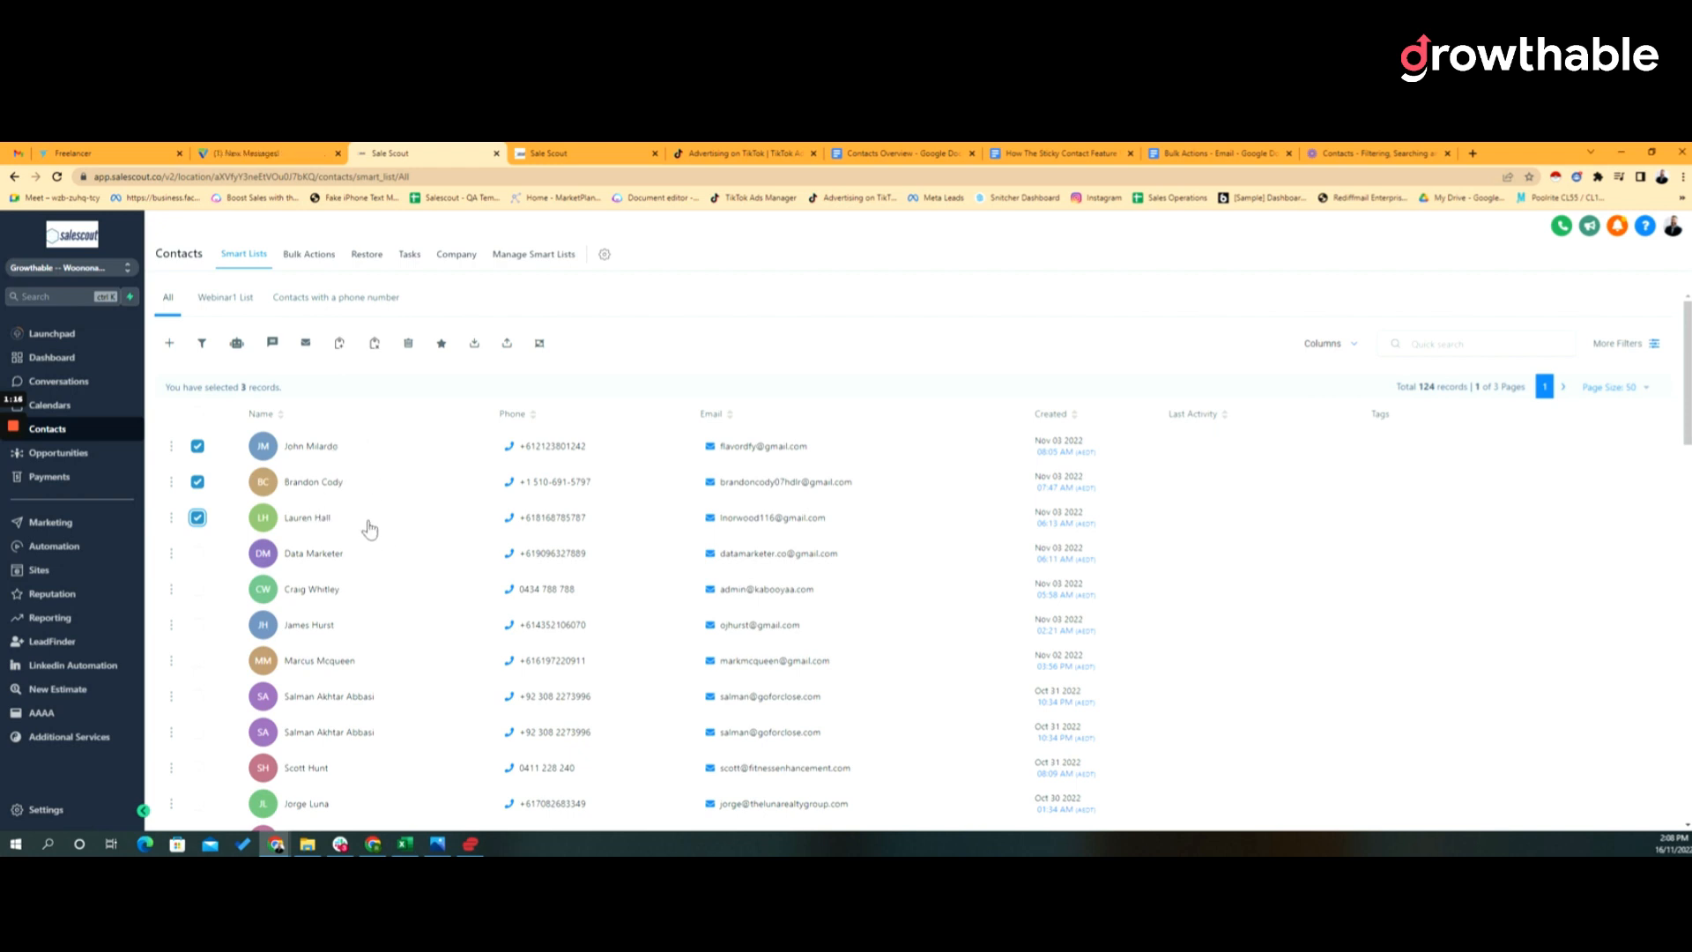
{"action": "mouse_move", "coordinate": [271, 344]}
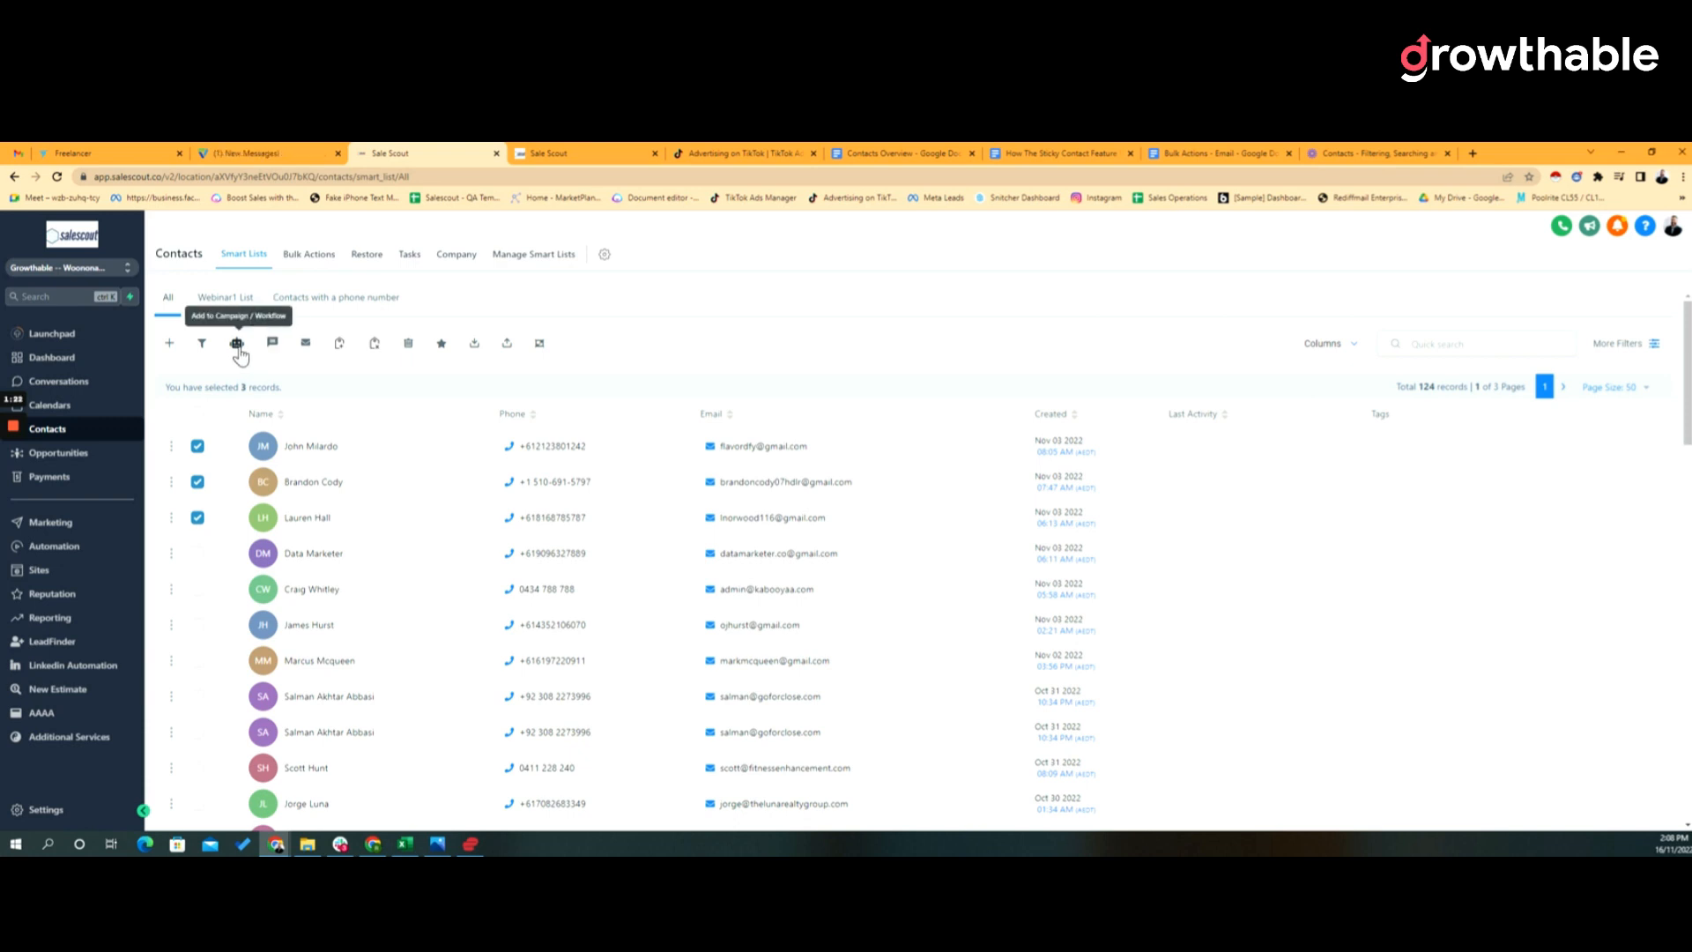
{"action": "left_click", "coordinate": [236, 343]}
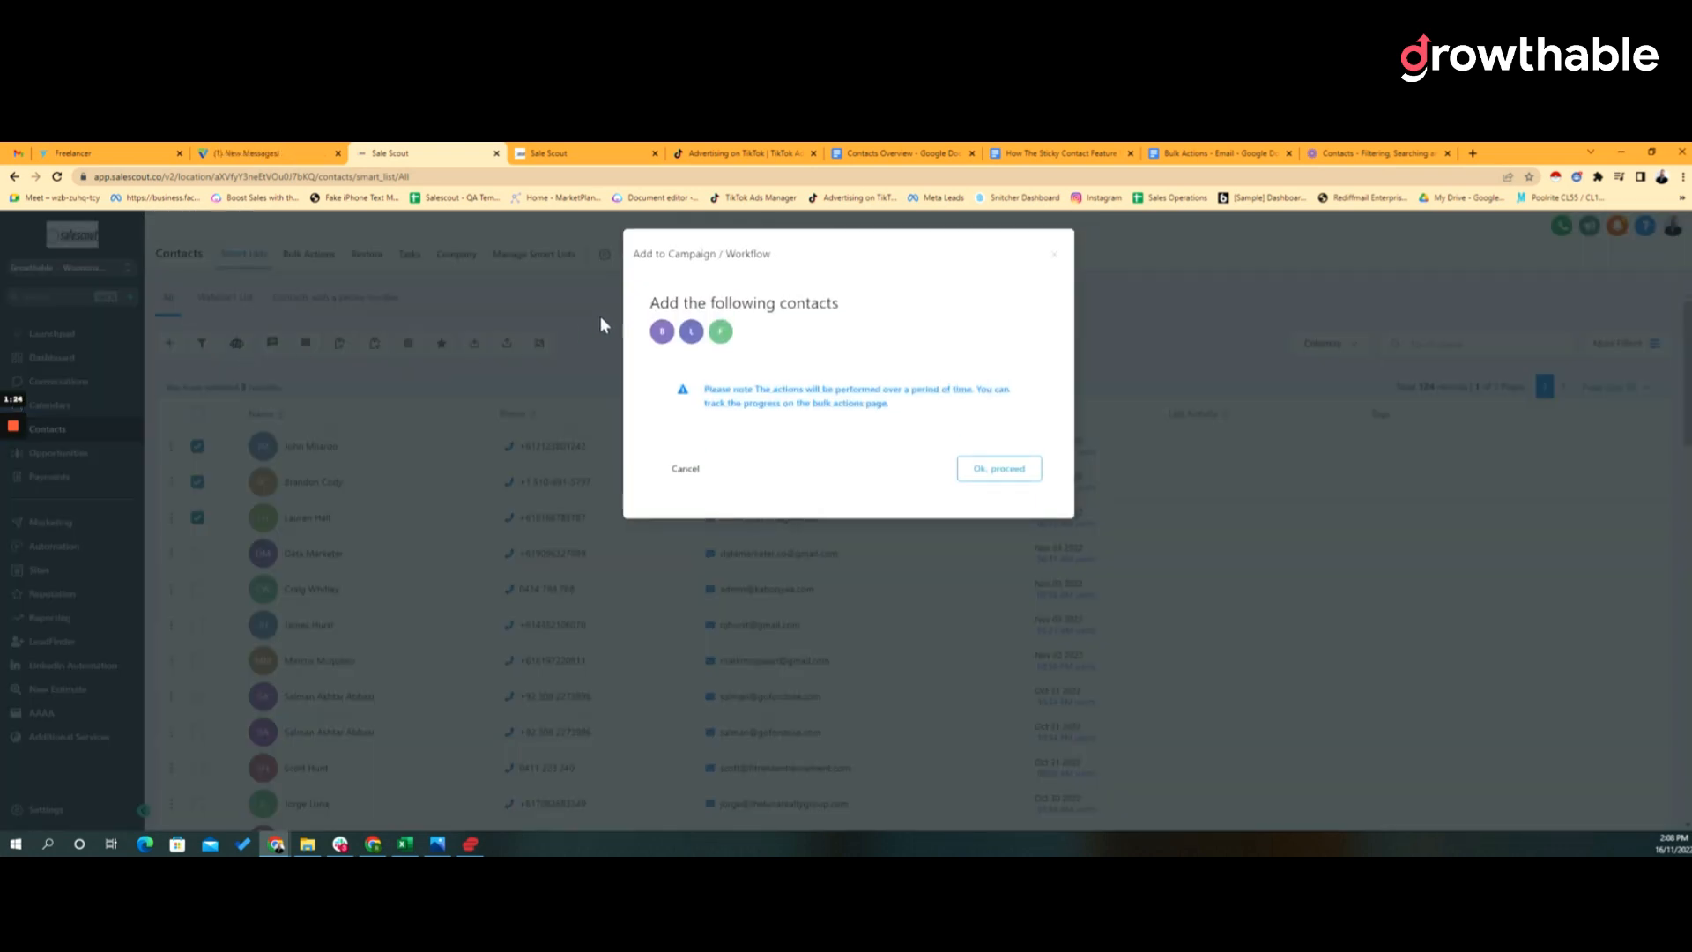
{"action": "double_click", "coordinate": [747, 252]}
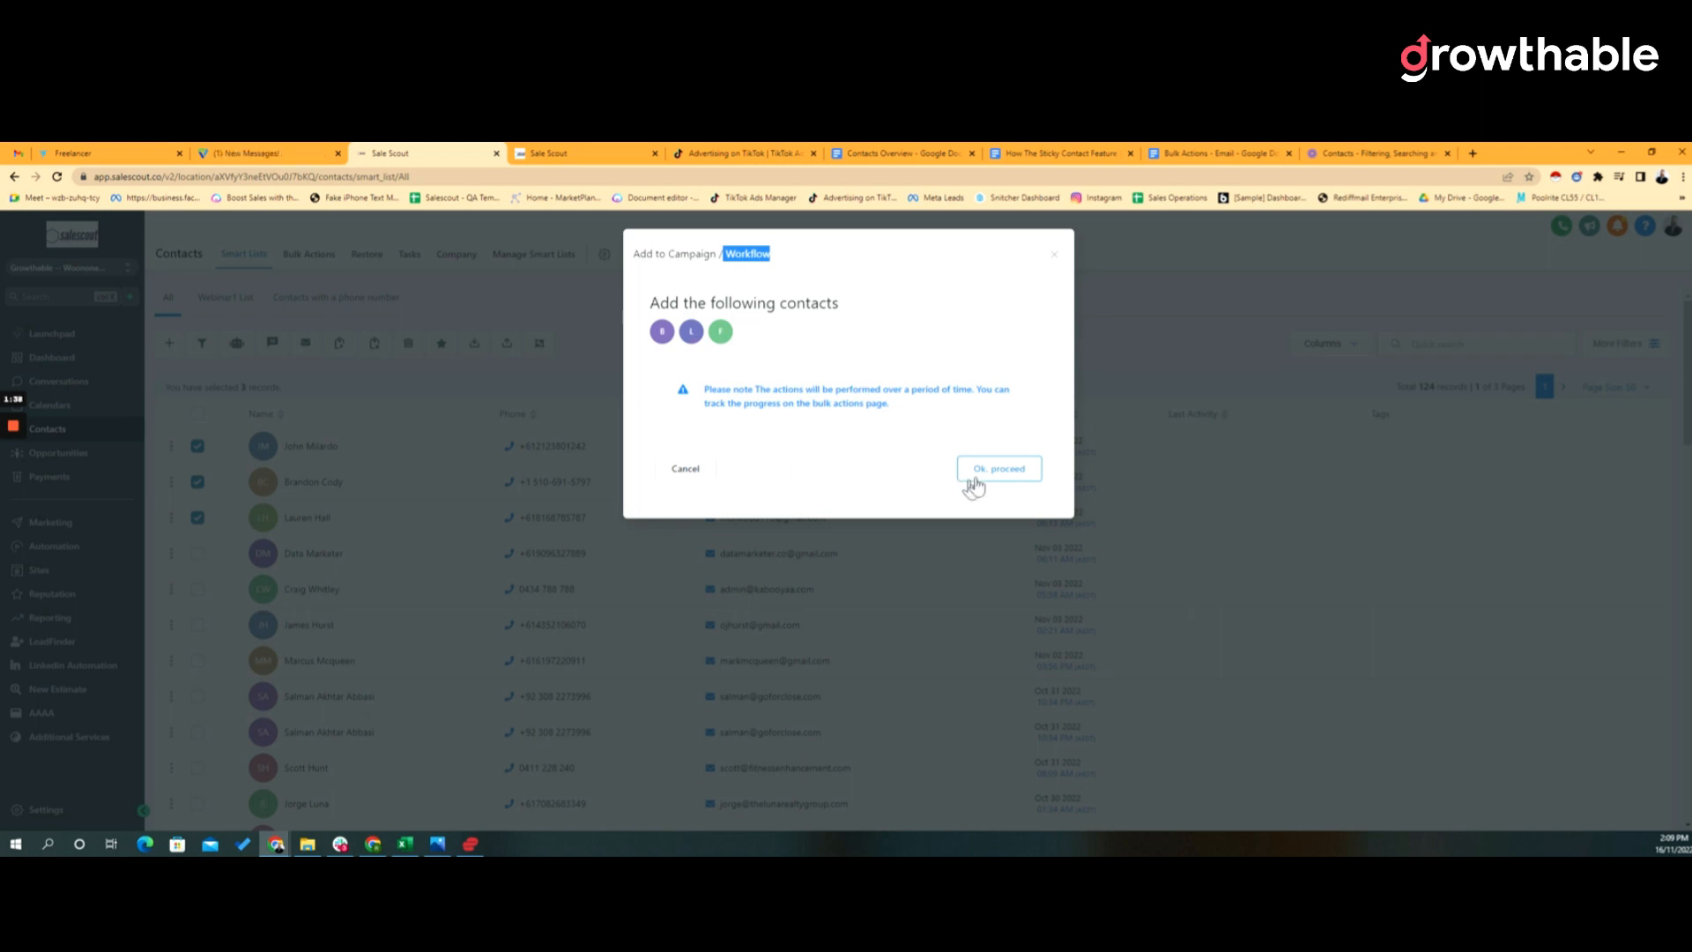
{"action": "left_click", "coordinate": [998, 469]}
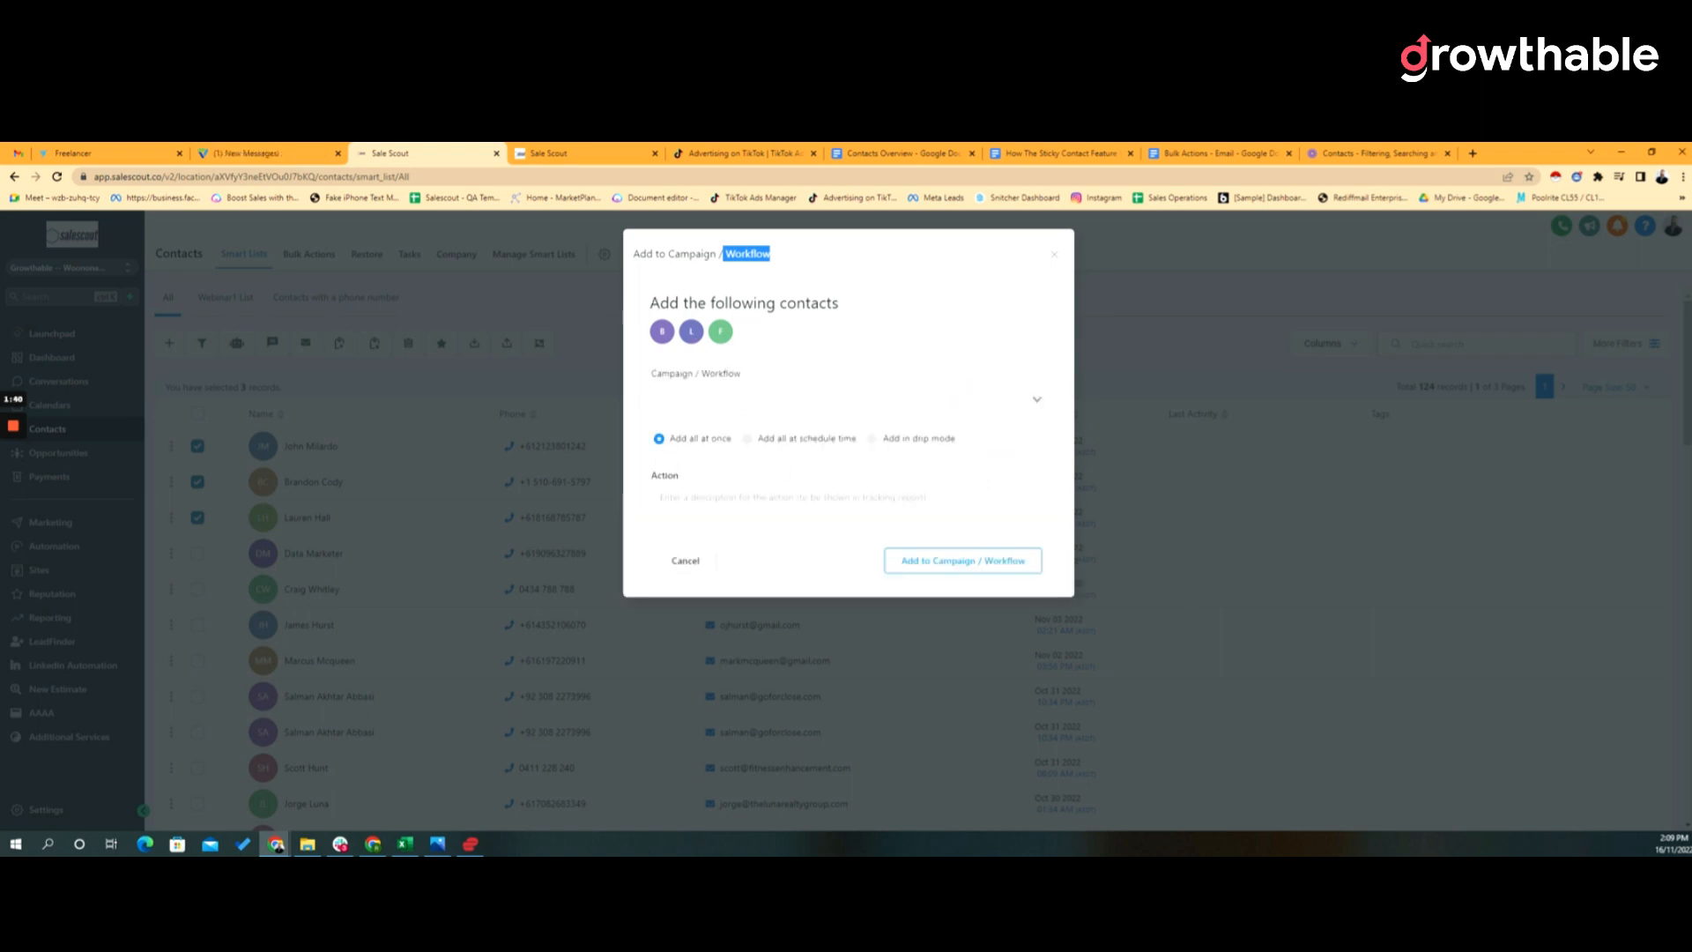
{"action": "left_click", "coordinate": [847, 400]}
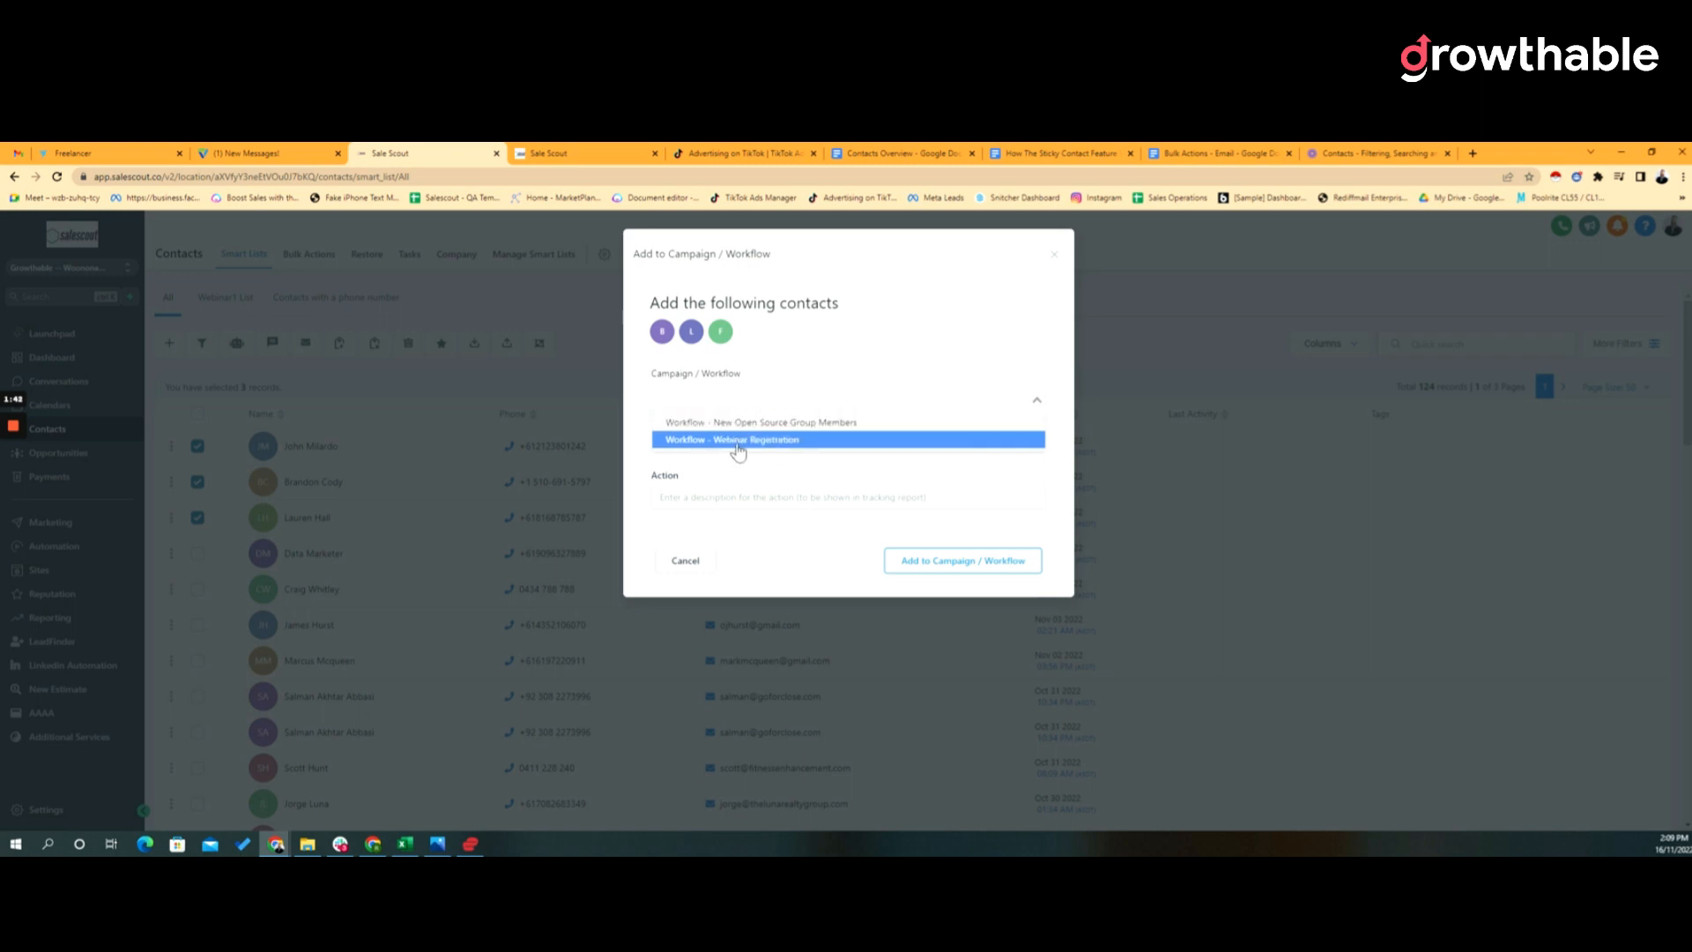
{"action": "left_click", "coordinate": [738, 439]}
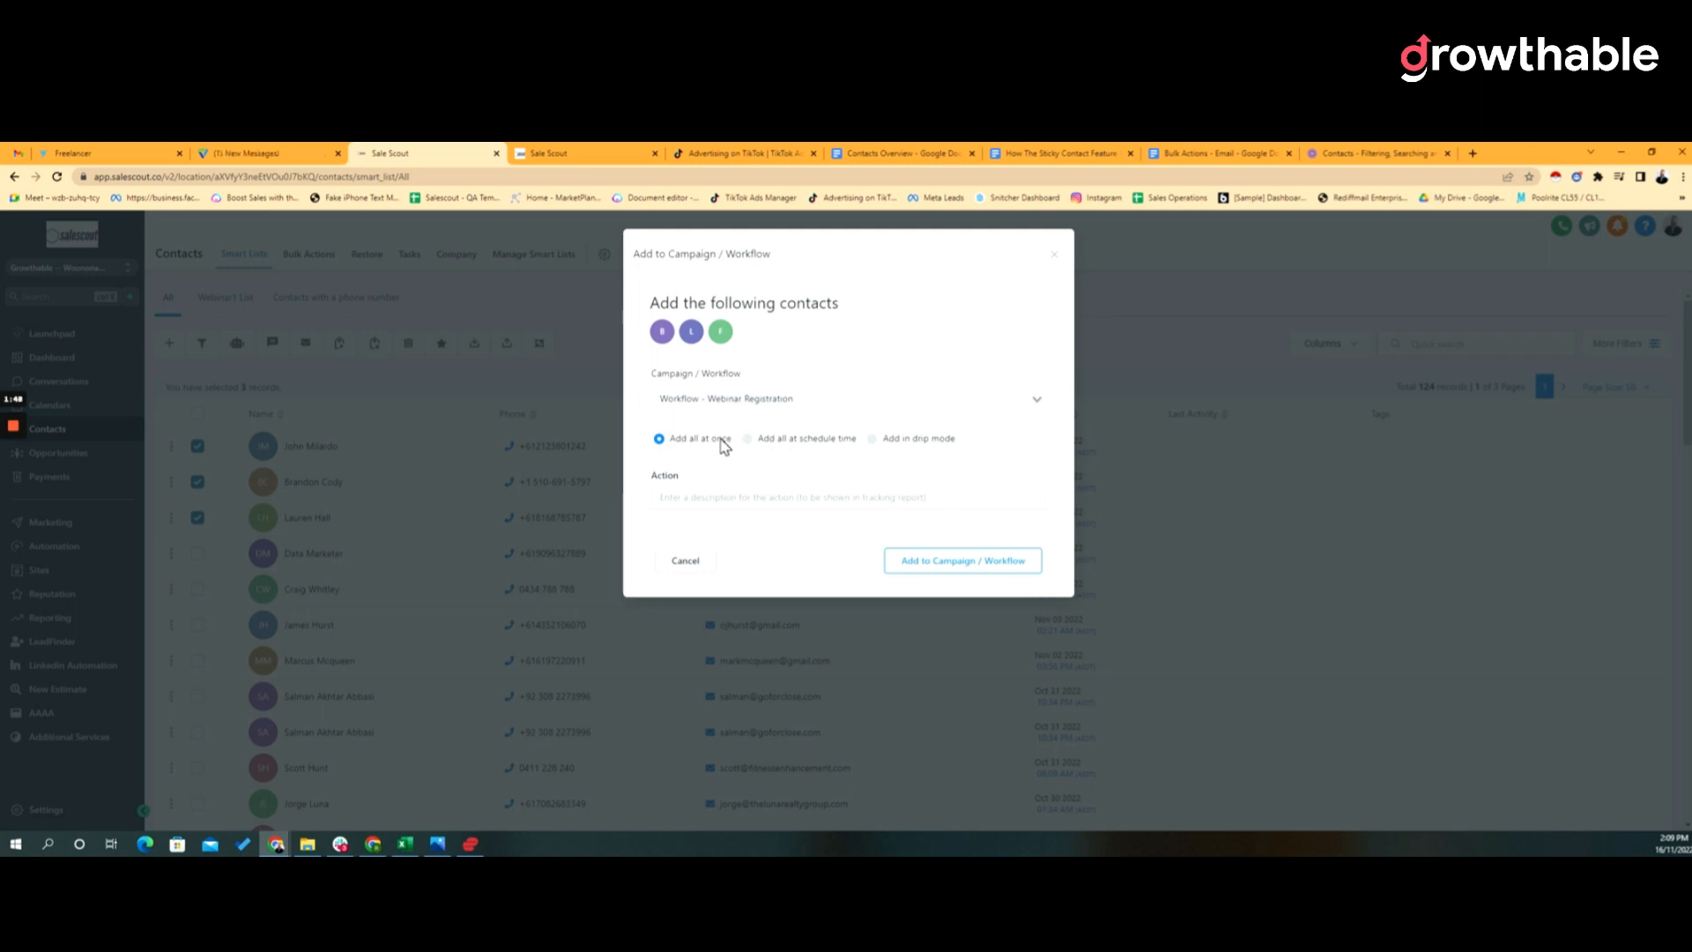
{"action": "mouse_move", "coordinate": [738, 458]}
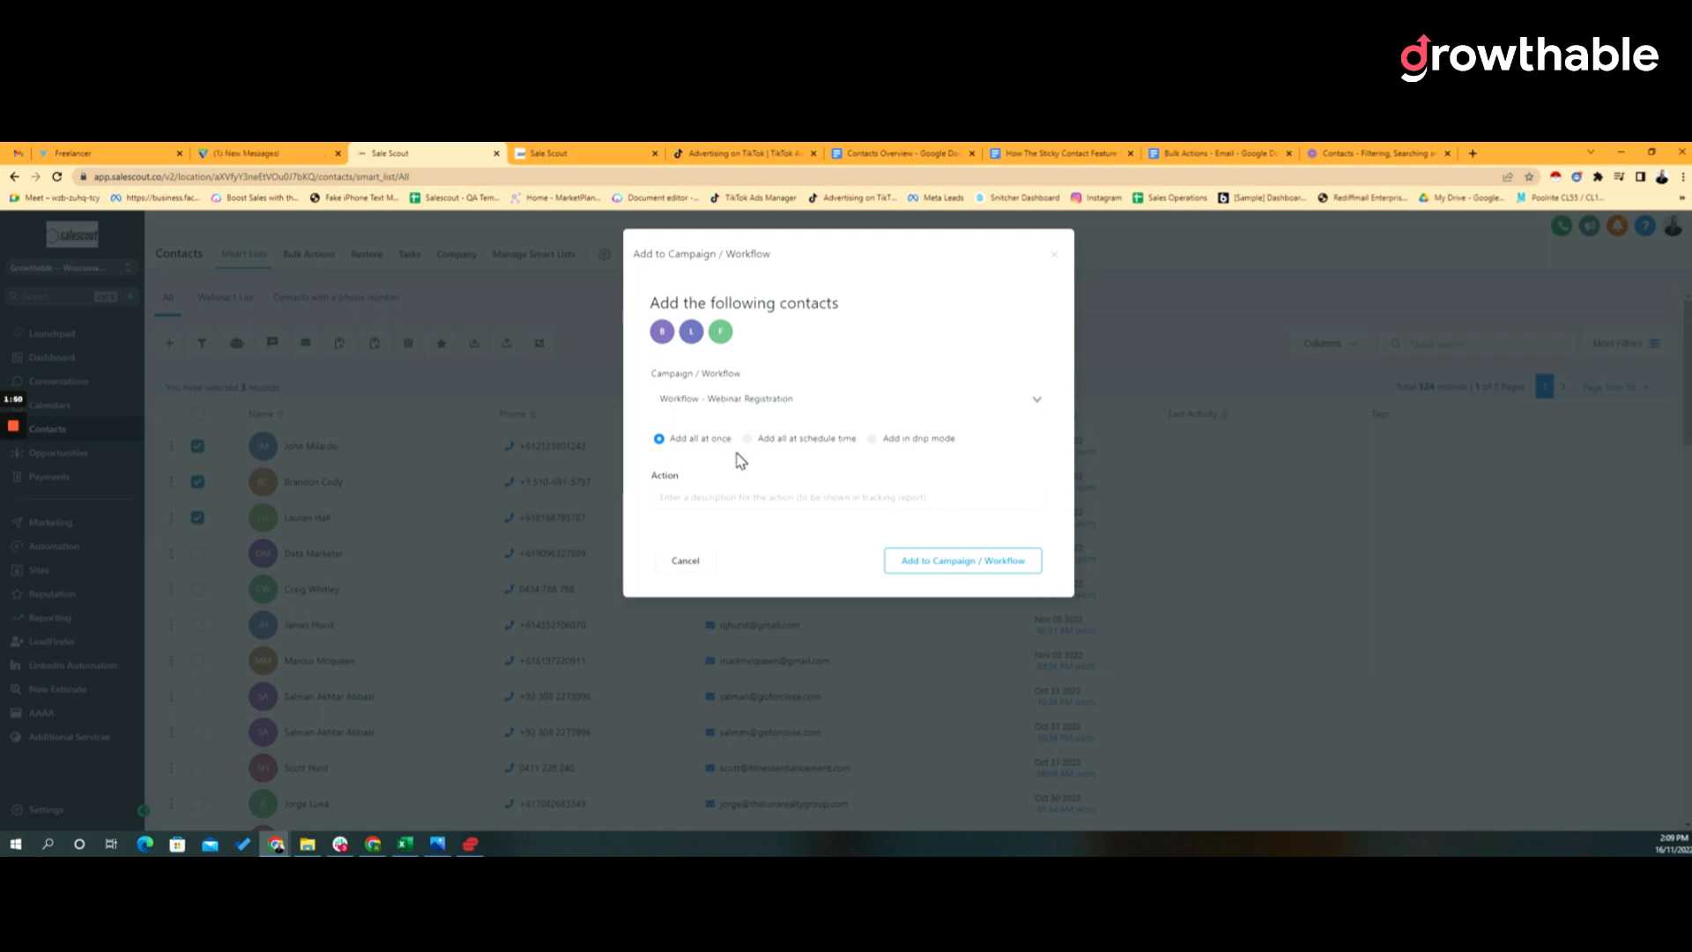
{"action": "mouse_move", "coordinate": [756, 448]}
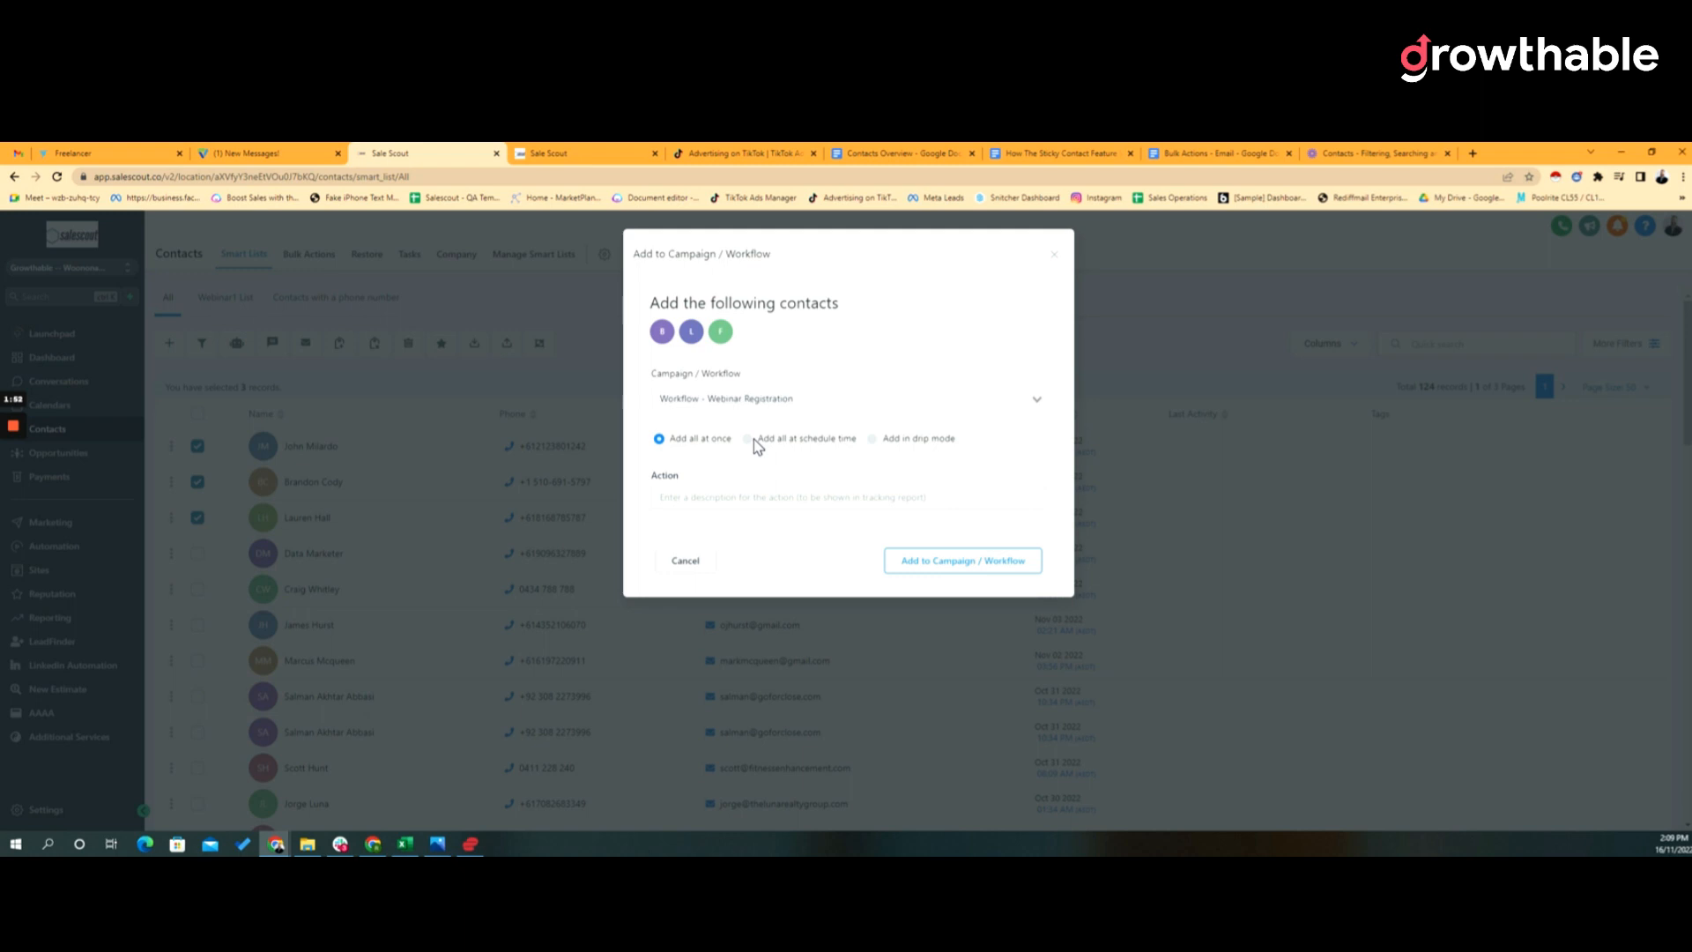
{"action": "double_click", "coordinate": [805, 438]}
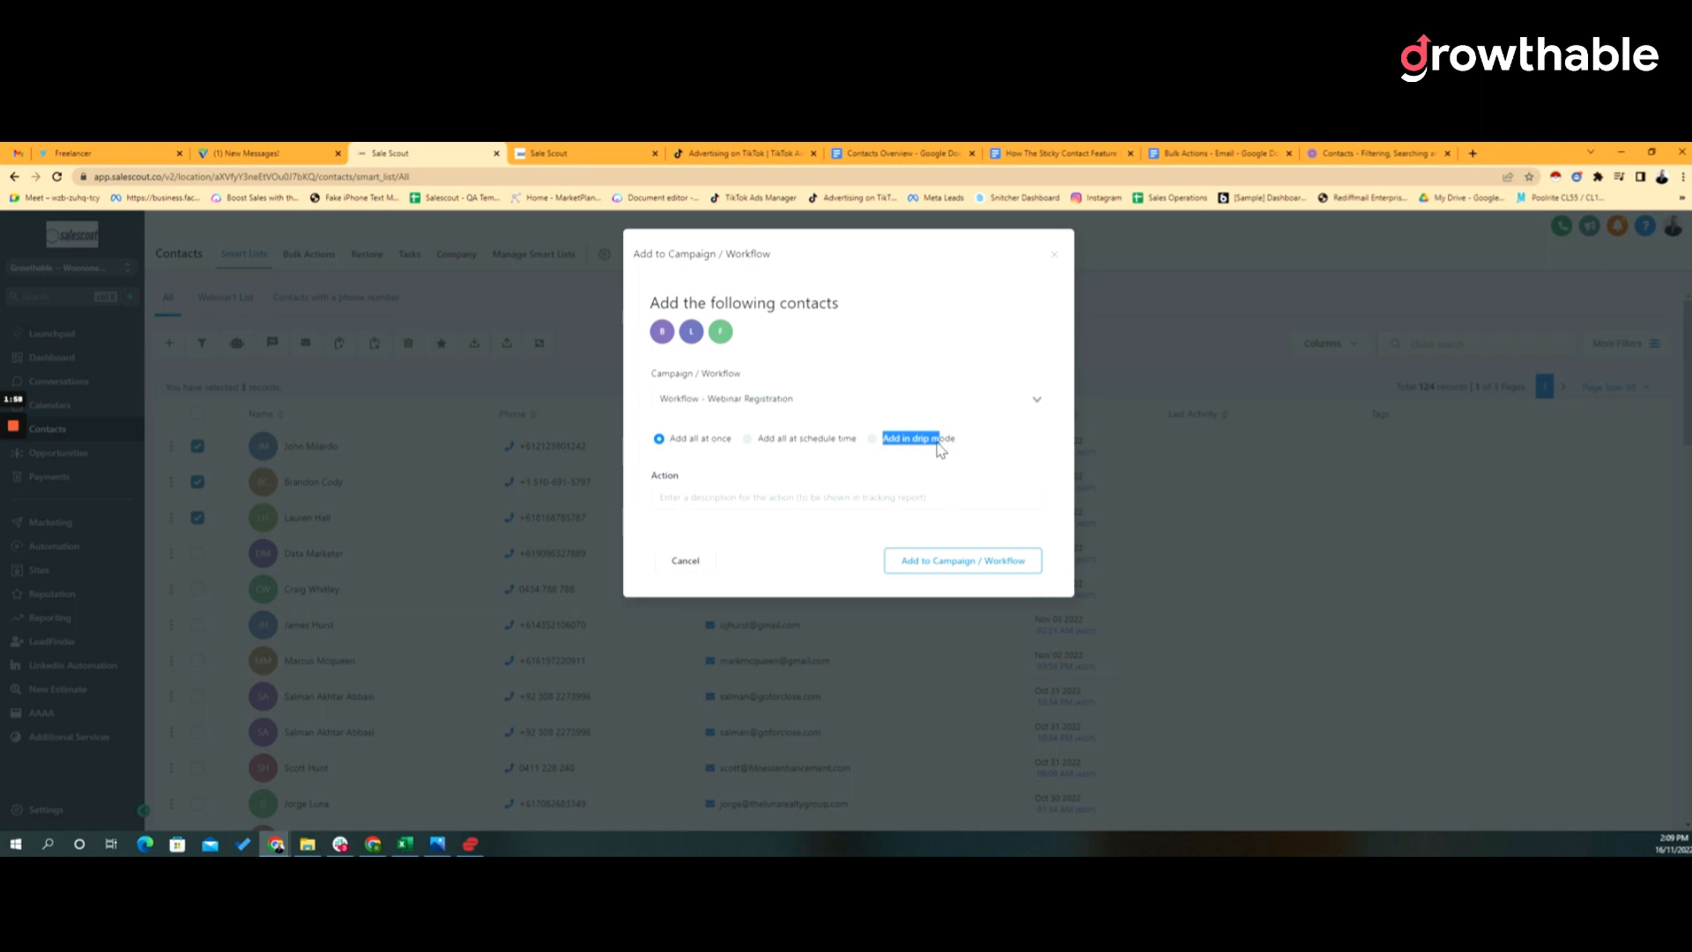
{"action": "left_click", "coordinate": [848, 497]}
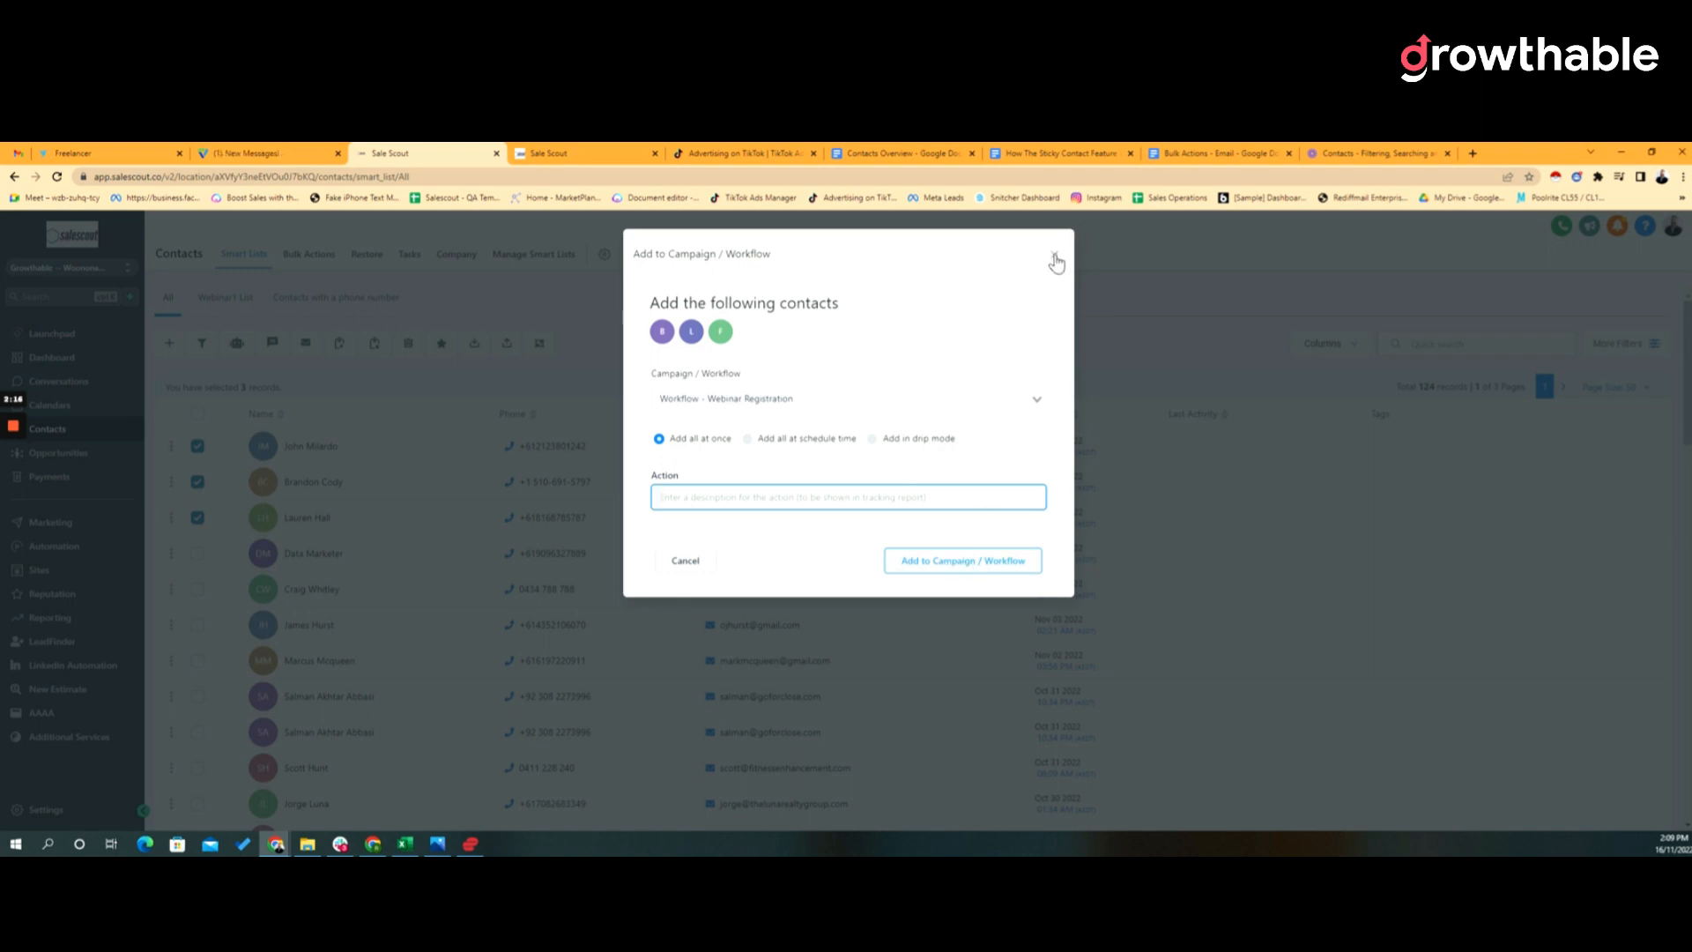
{"action": "left_click", "coordinate": [1056, 257]}
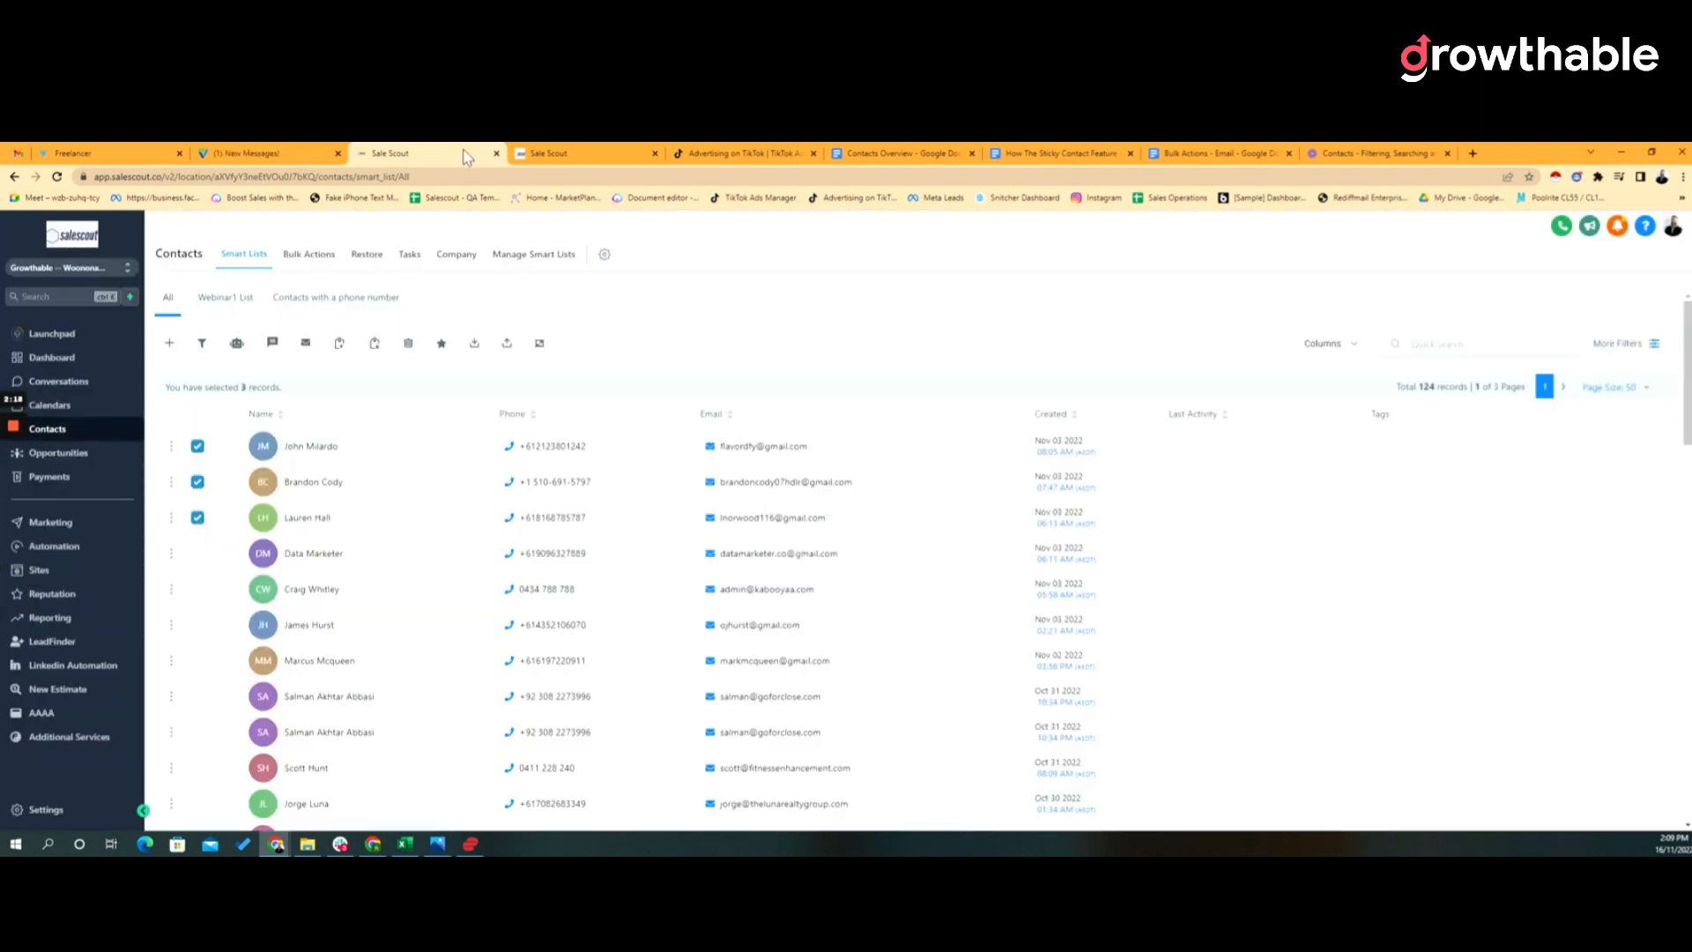
{"action": "mouse_move", "coordinate": [272, 344]}
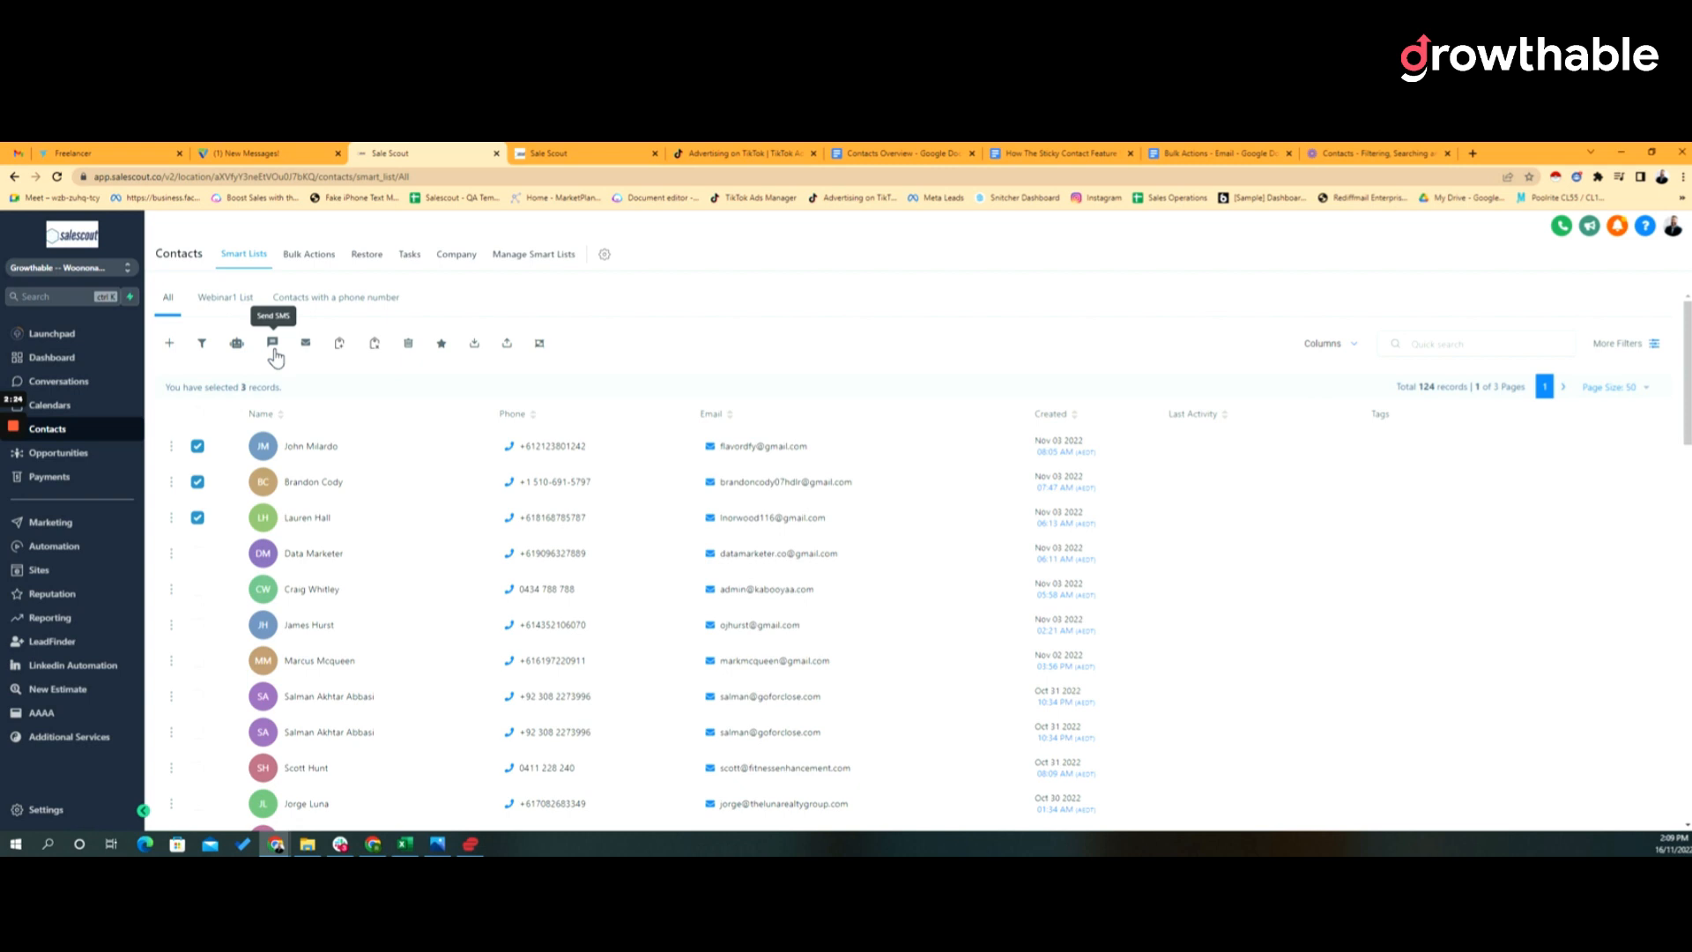
Start a bulk SMS to the three contacts with a name-greeting message
{"action": "left_click", "coordinate": [271, 344]}
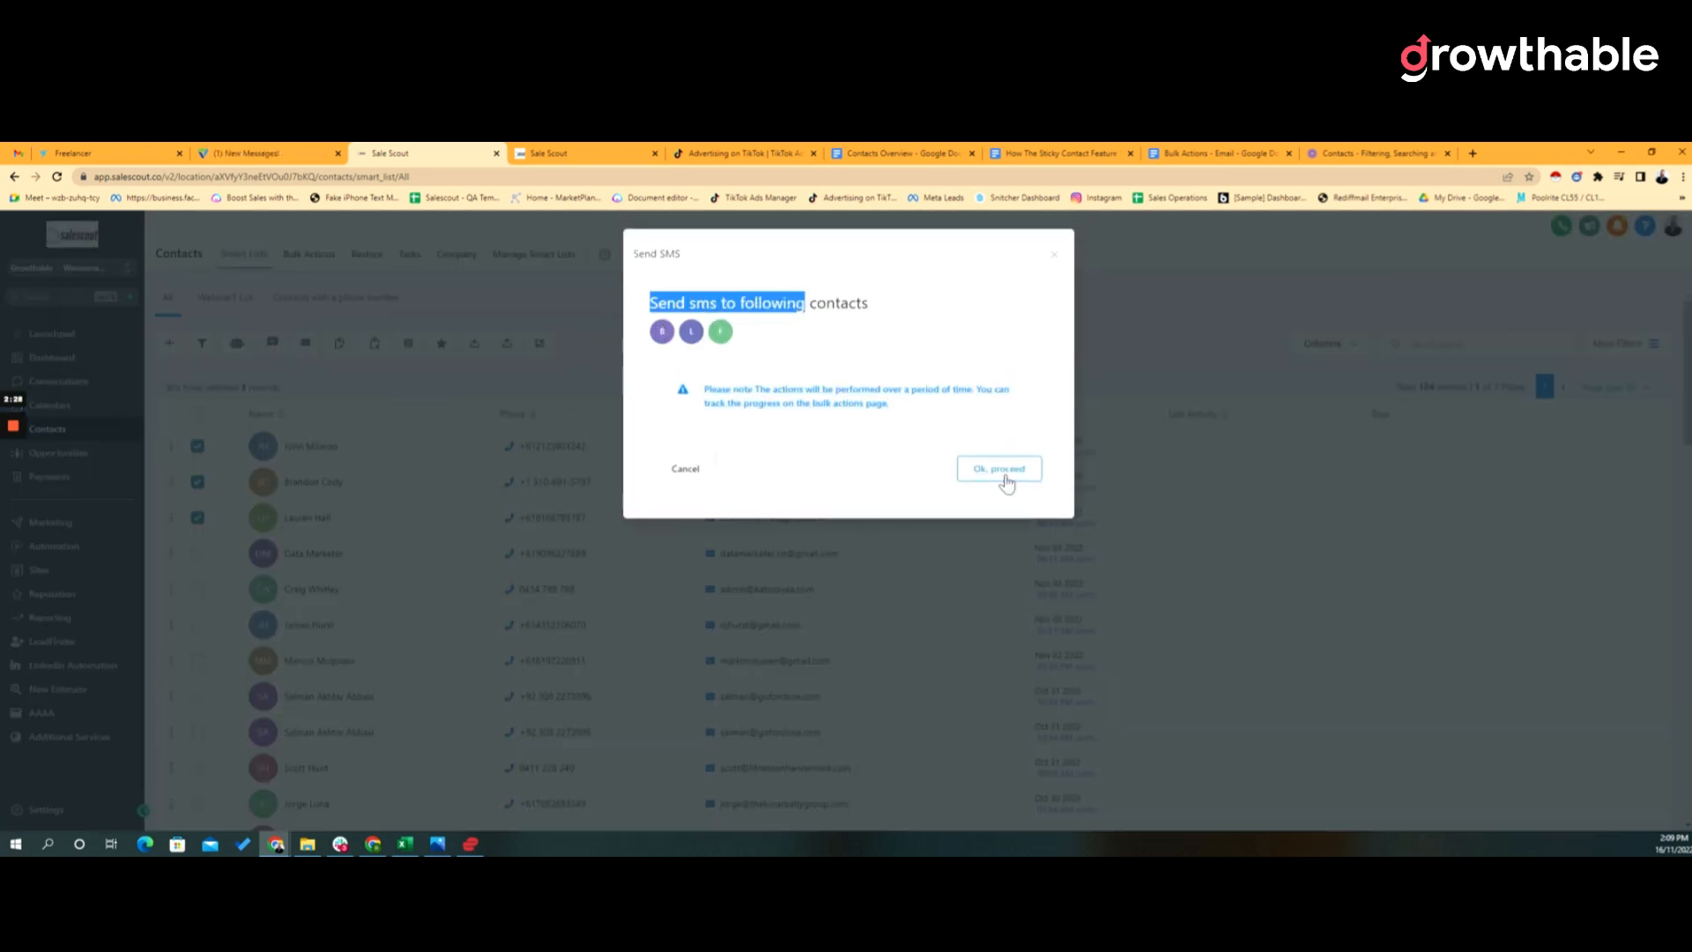
{"action": "left_click", "coordinate": [997, 467]}
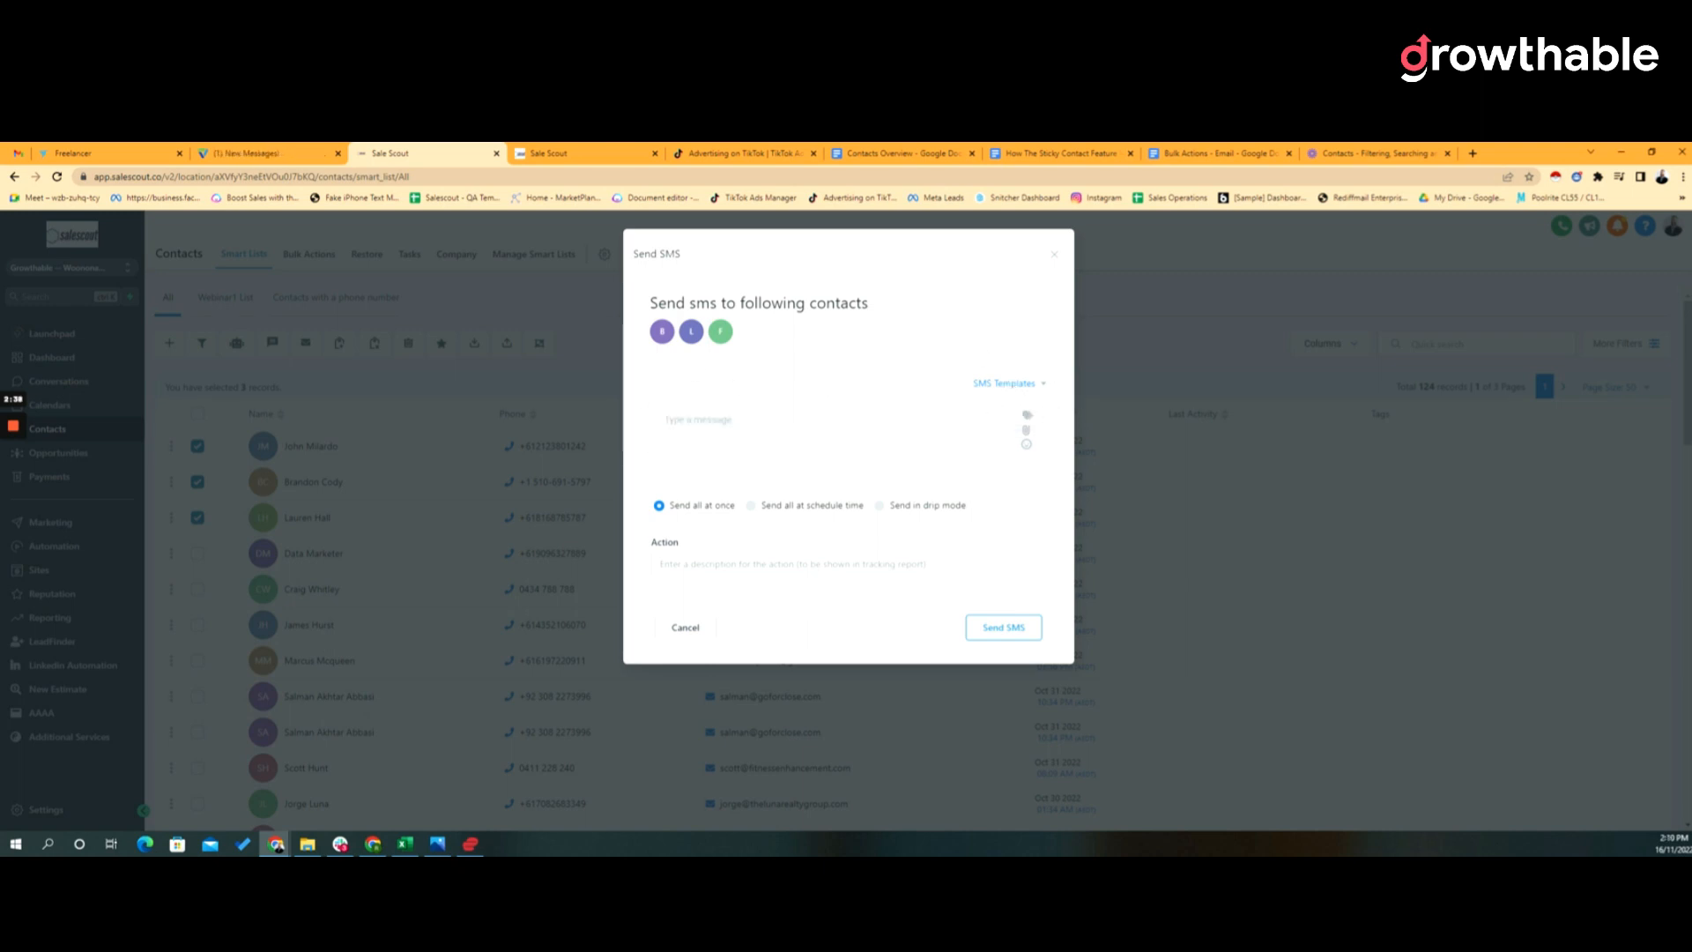
{"action": "type", "text": "H"}
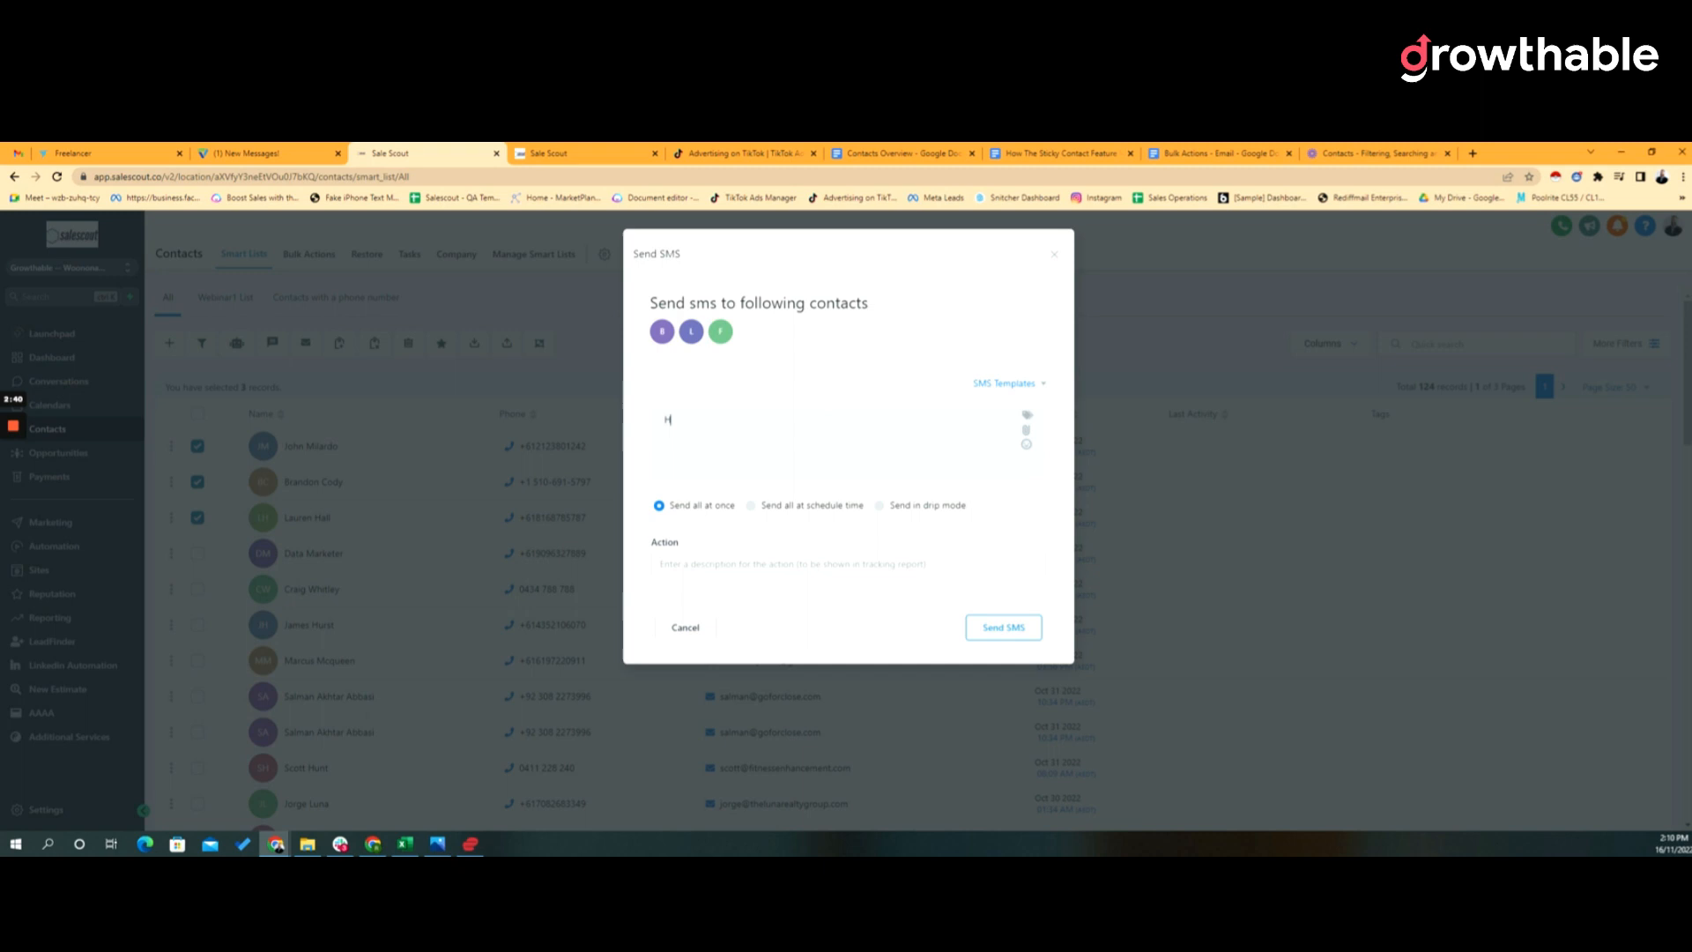
{"action": "left_click", "coordinate": [1026, 444]}
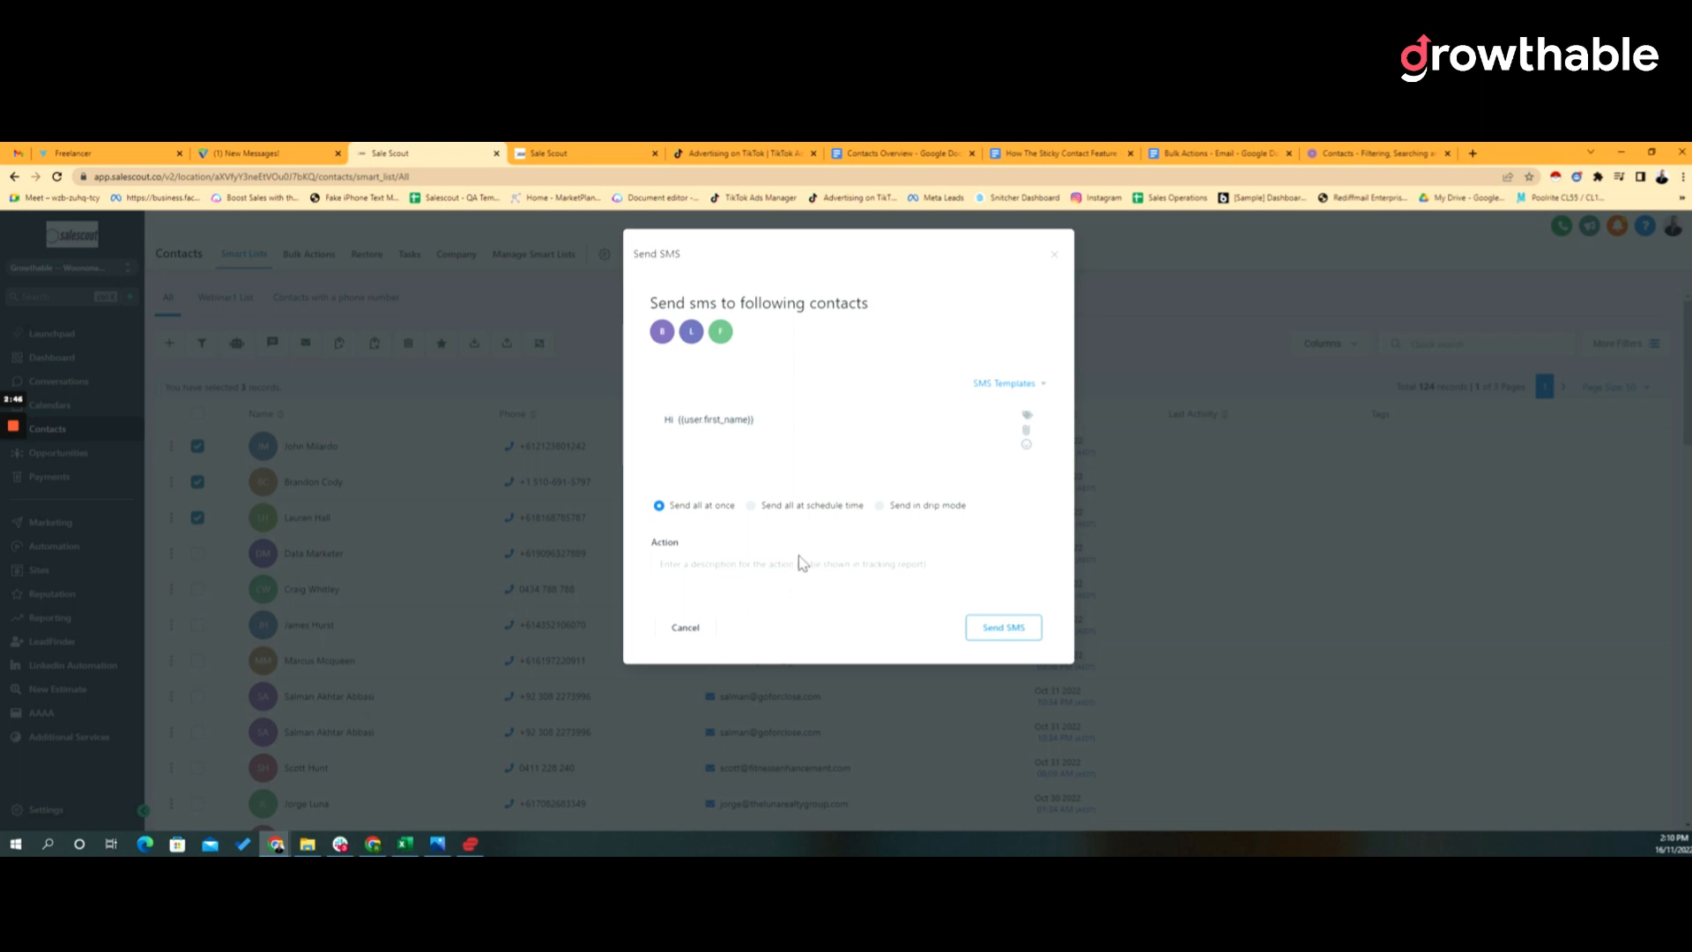
{"action": "mouse_move", "coordinate": [802, 527]}
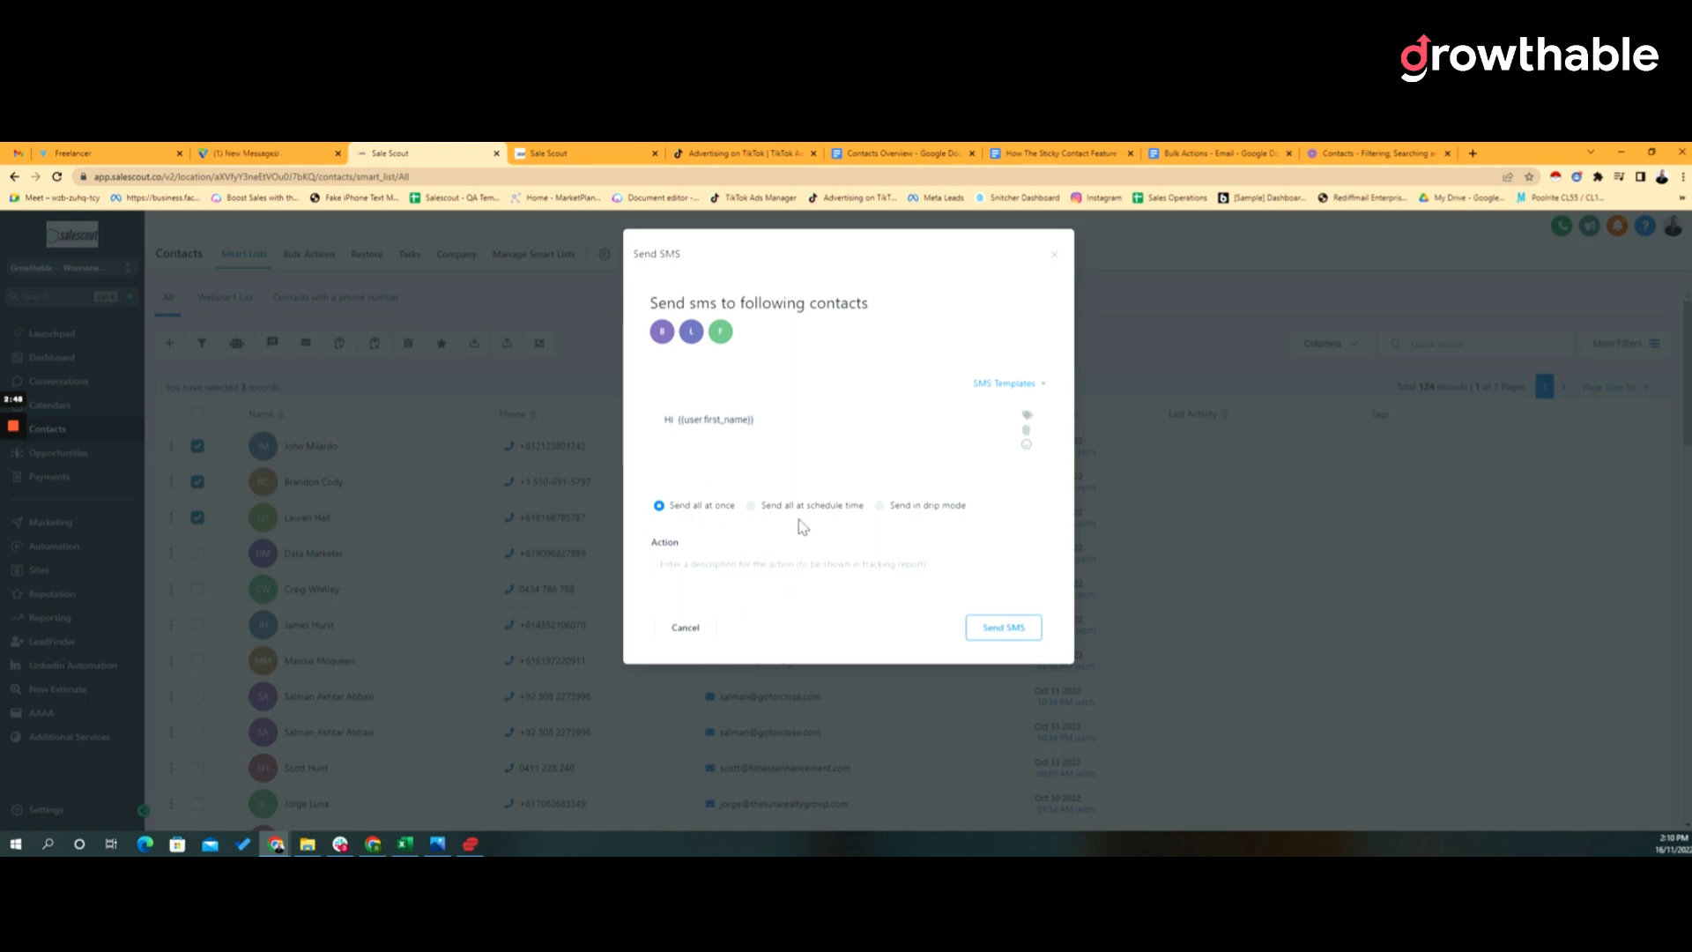
{"action": "mouse_move", "coordinate": [835, 528]}
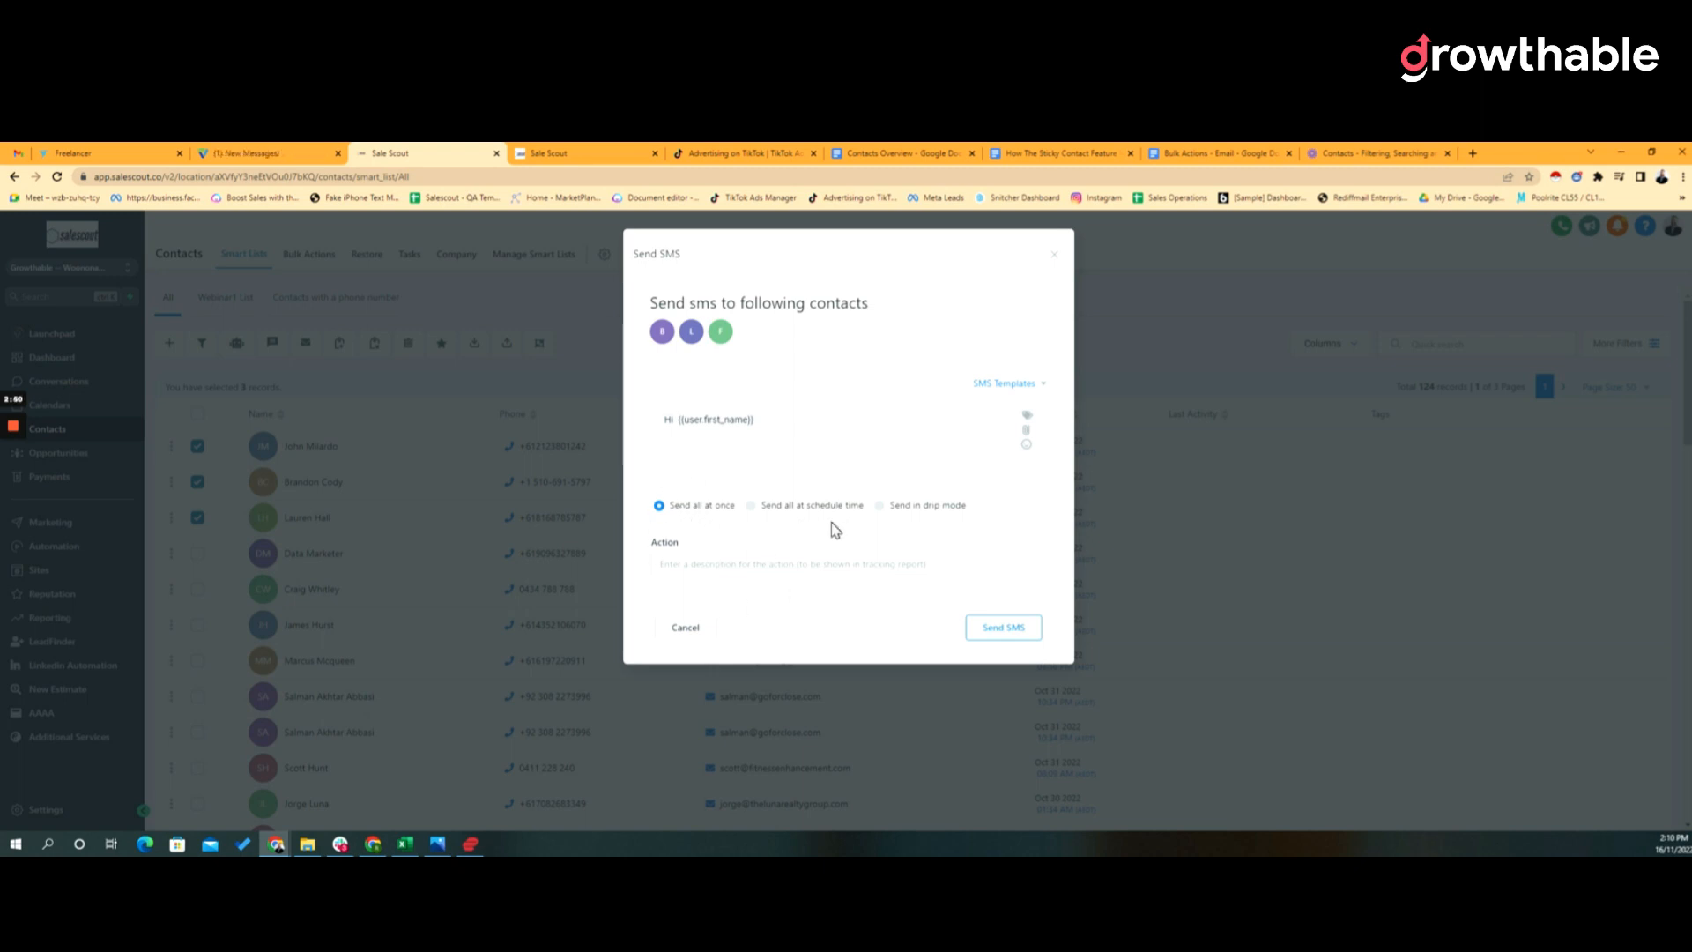
{"action": "mouse_move", "coordinate": [753, 553]}
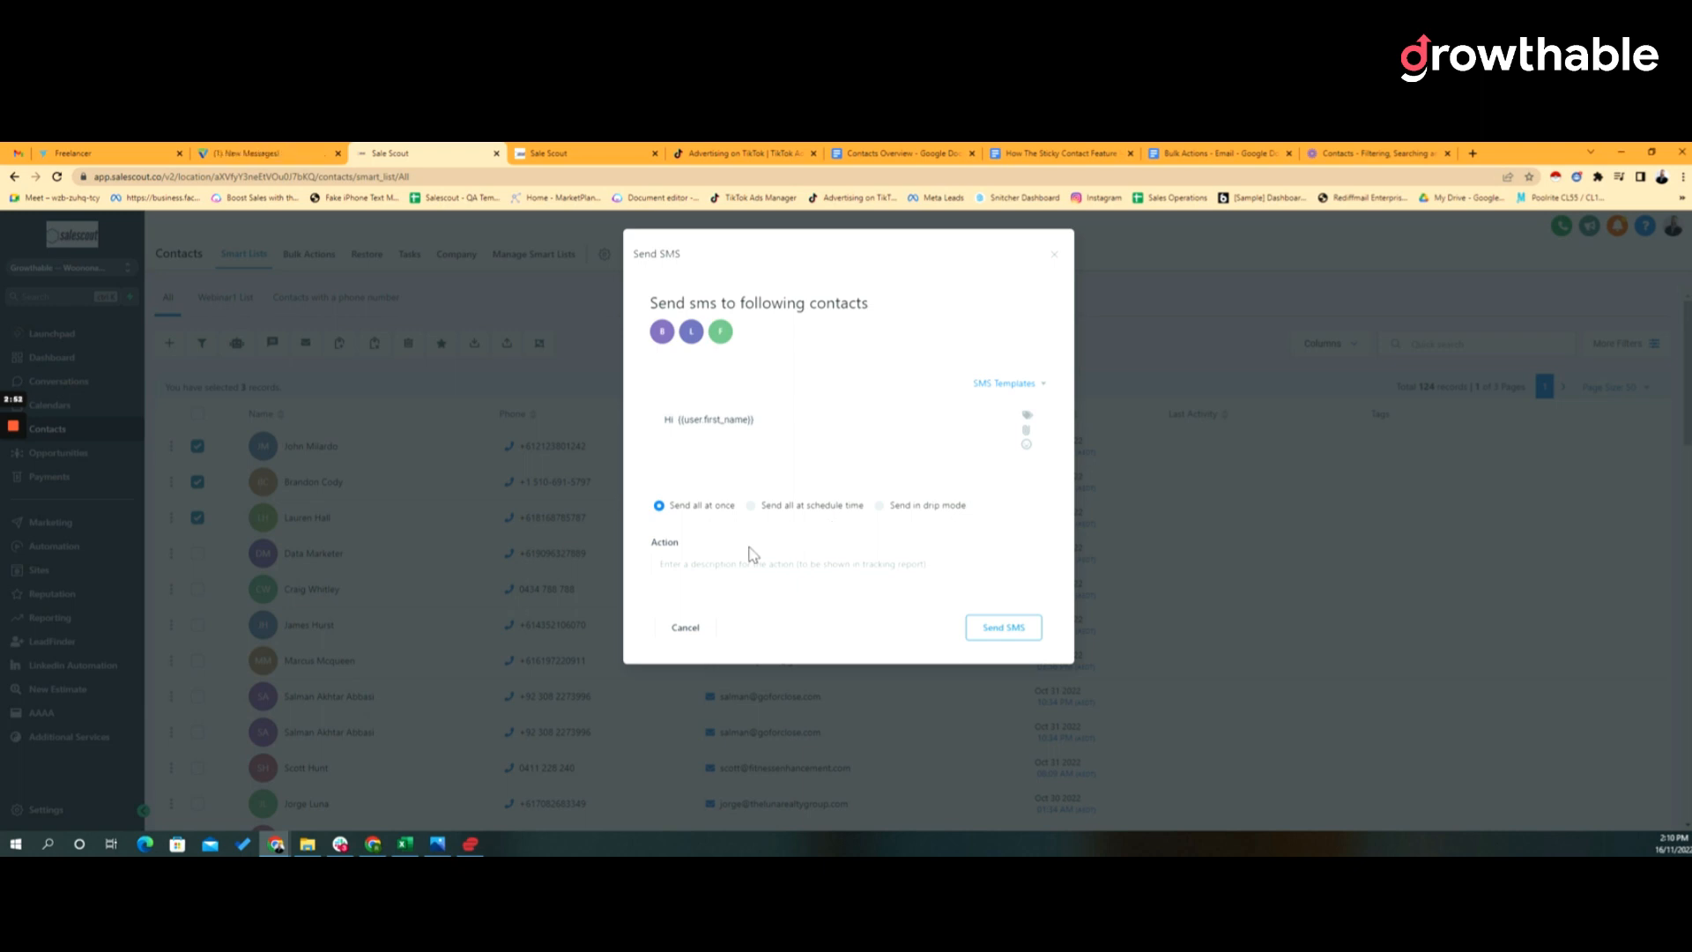
Fill the Action tracking field, then close the SMS draft without sending
{"action": "left_click", "coordinate": [848, 564]}
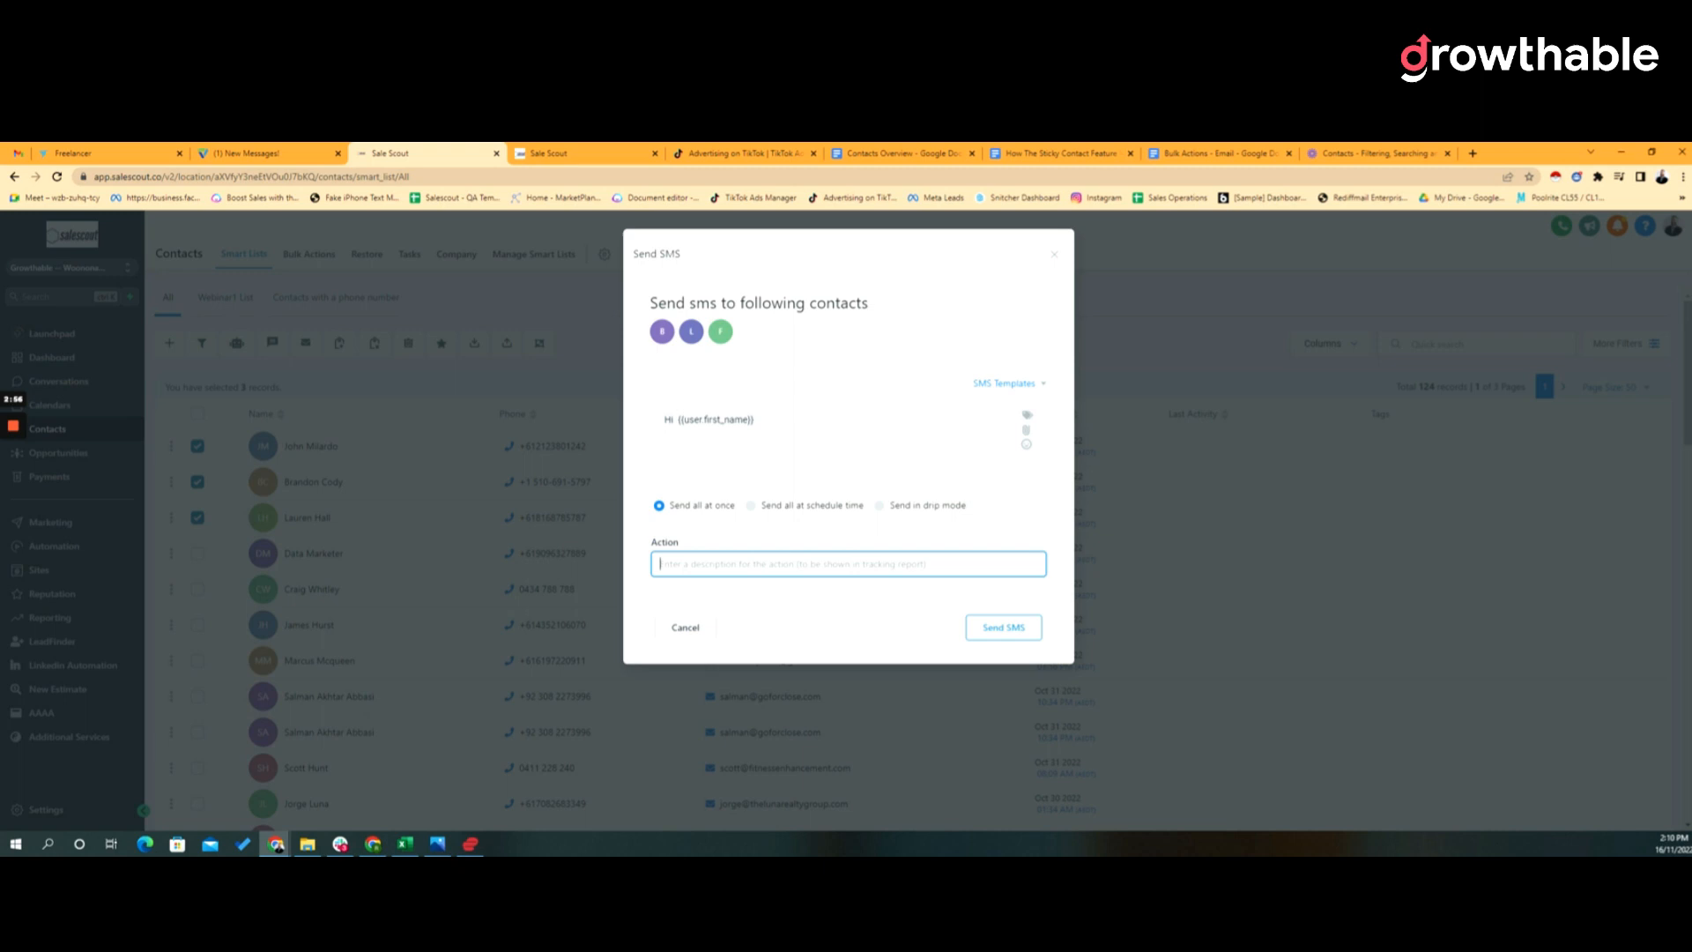
{"action": "left_click", "coordinate": [1001, 628]}
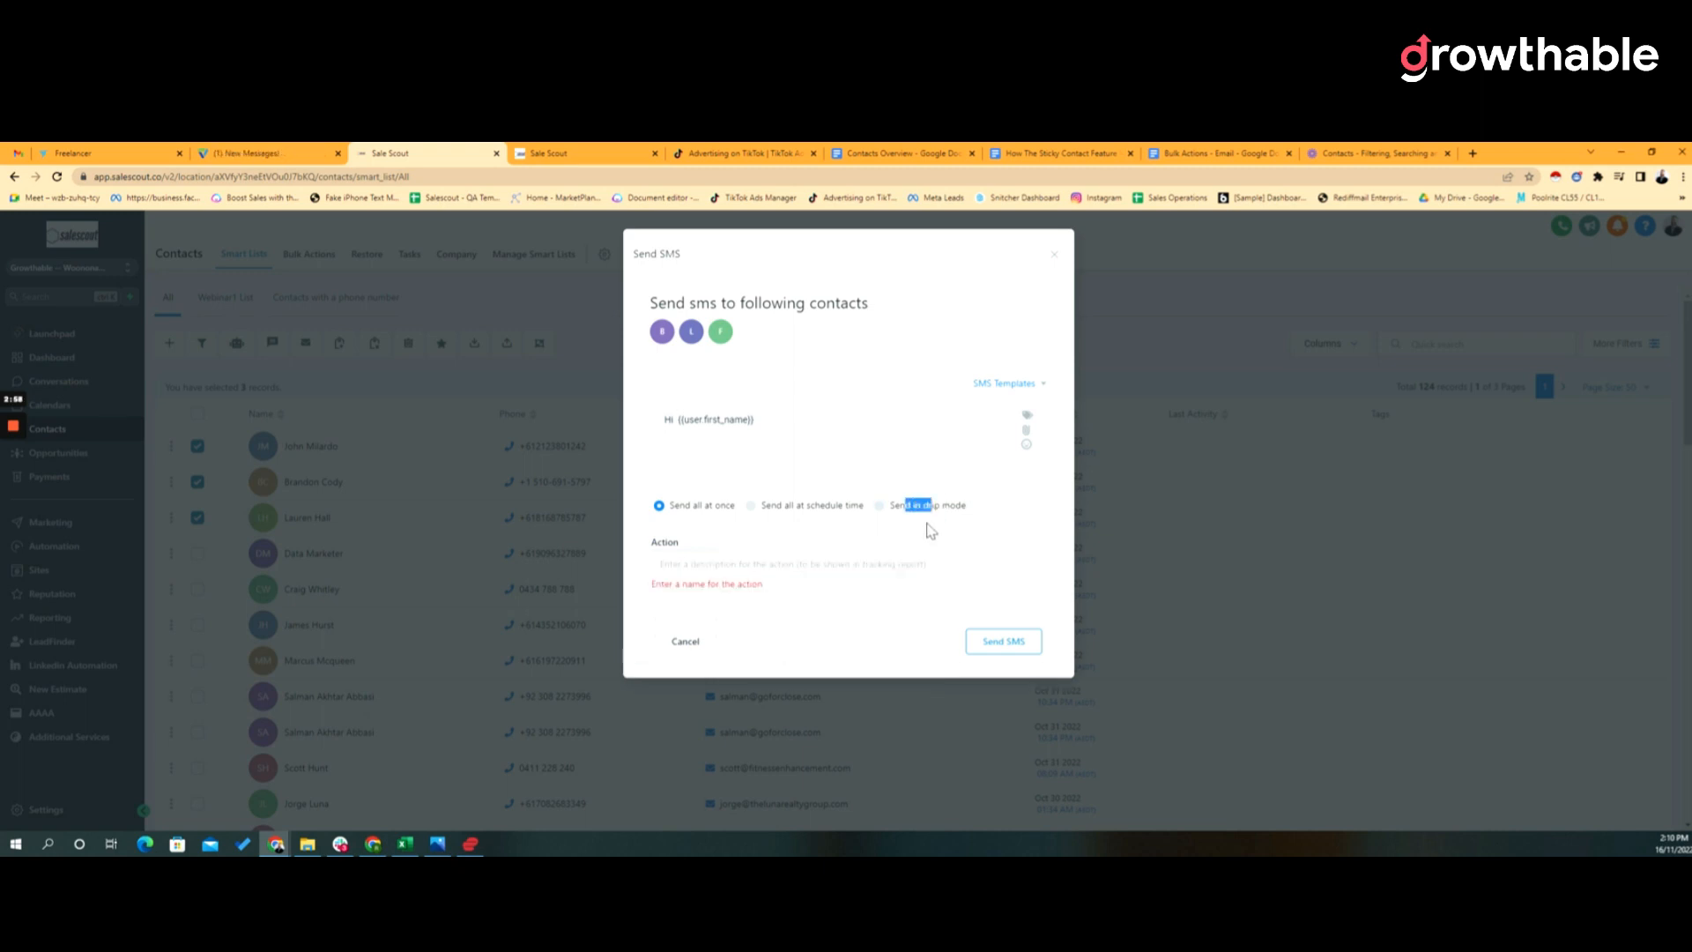
{"action": "mouse_move", "coordinate": [891, 589]}
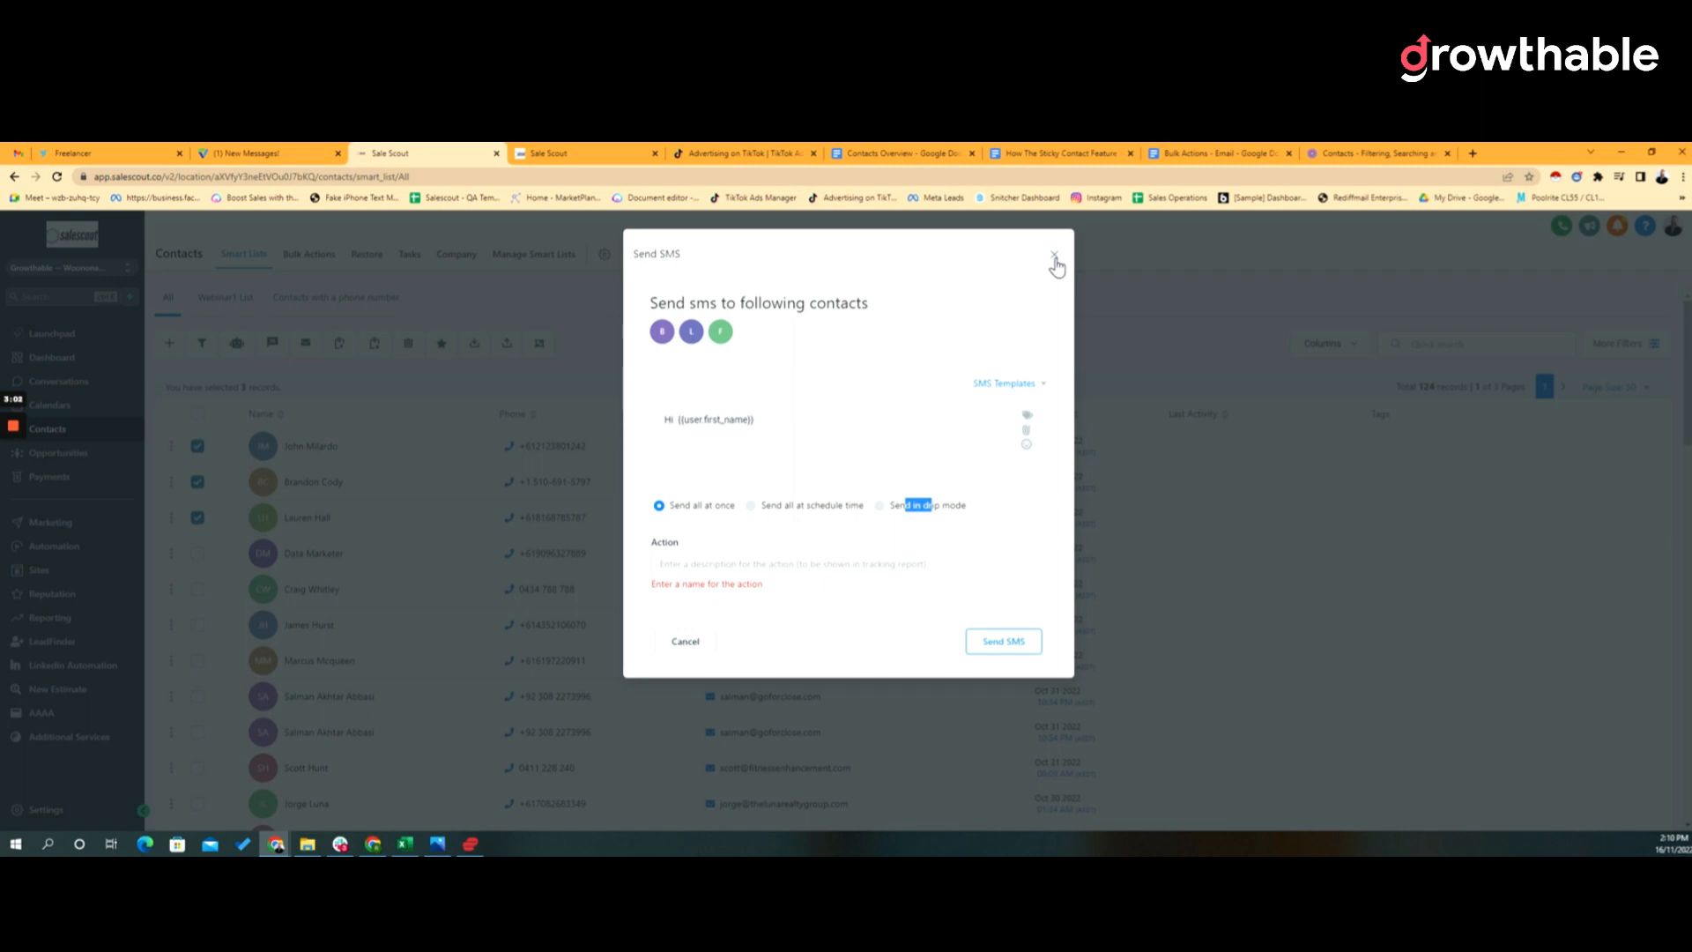
{"action": "left_click", "coordinate": [1056, 257]}
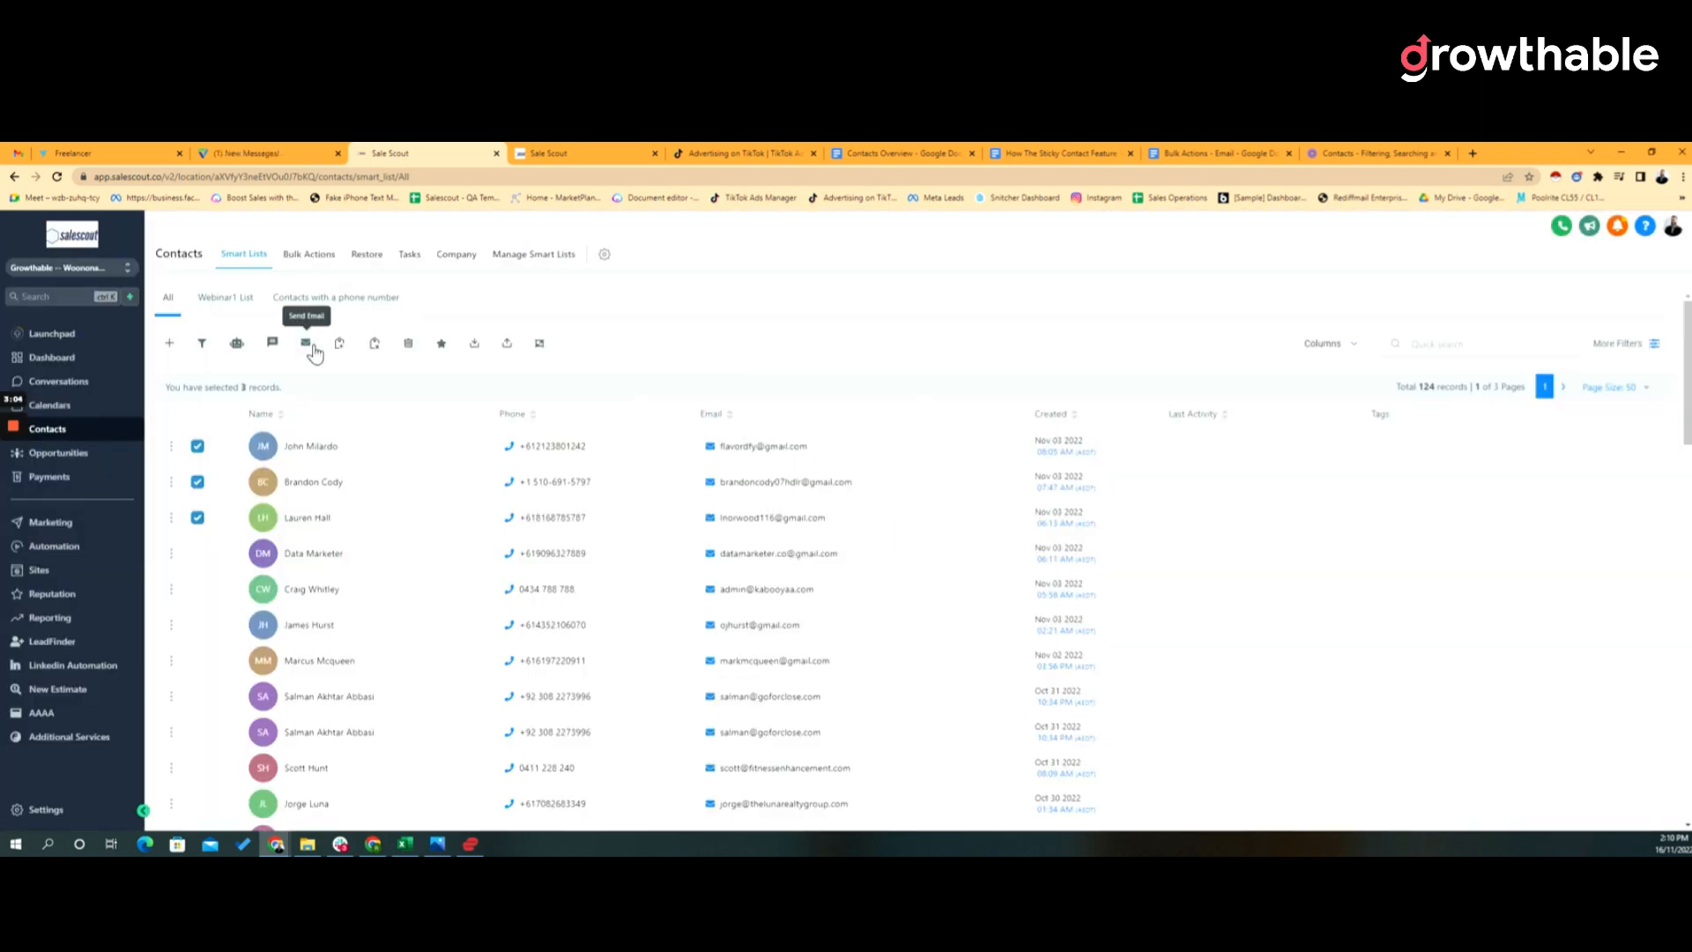
{"action": "left_click", "coordinate": [305, 344]}
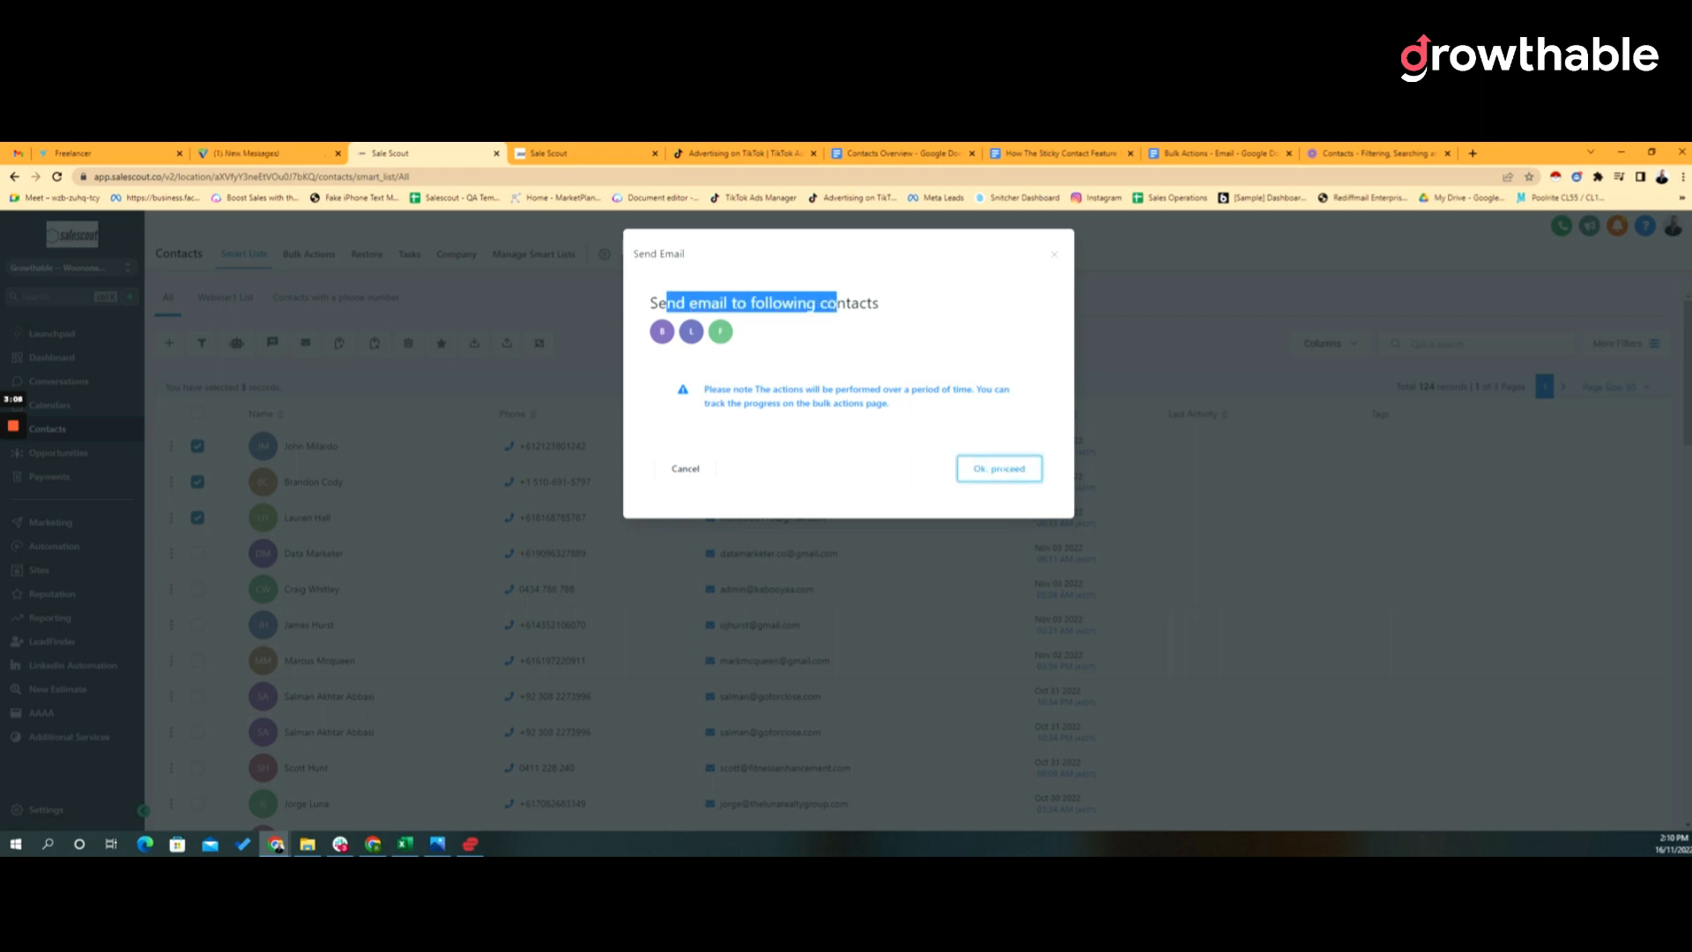
{"action": "left_click", "coordinate": [997, 469]}
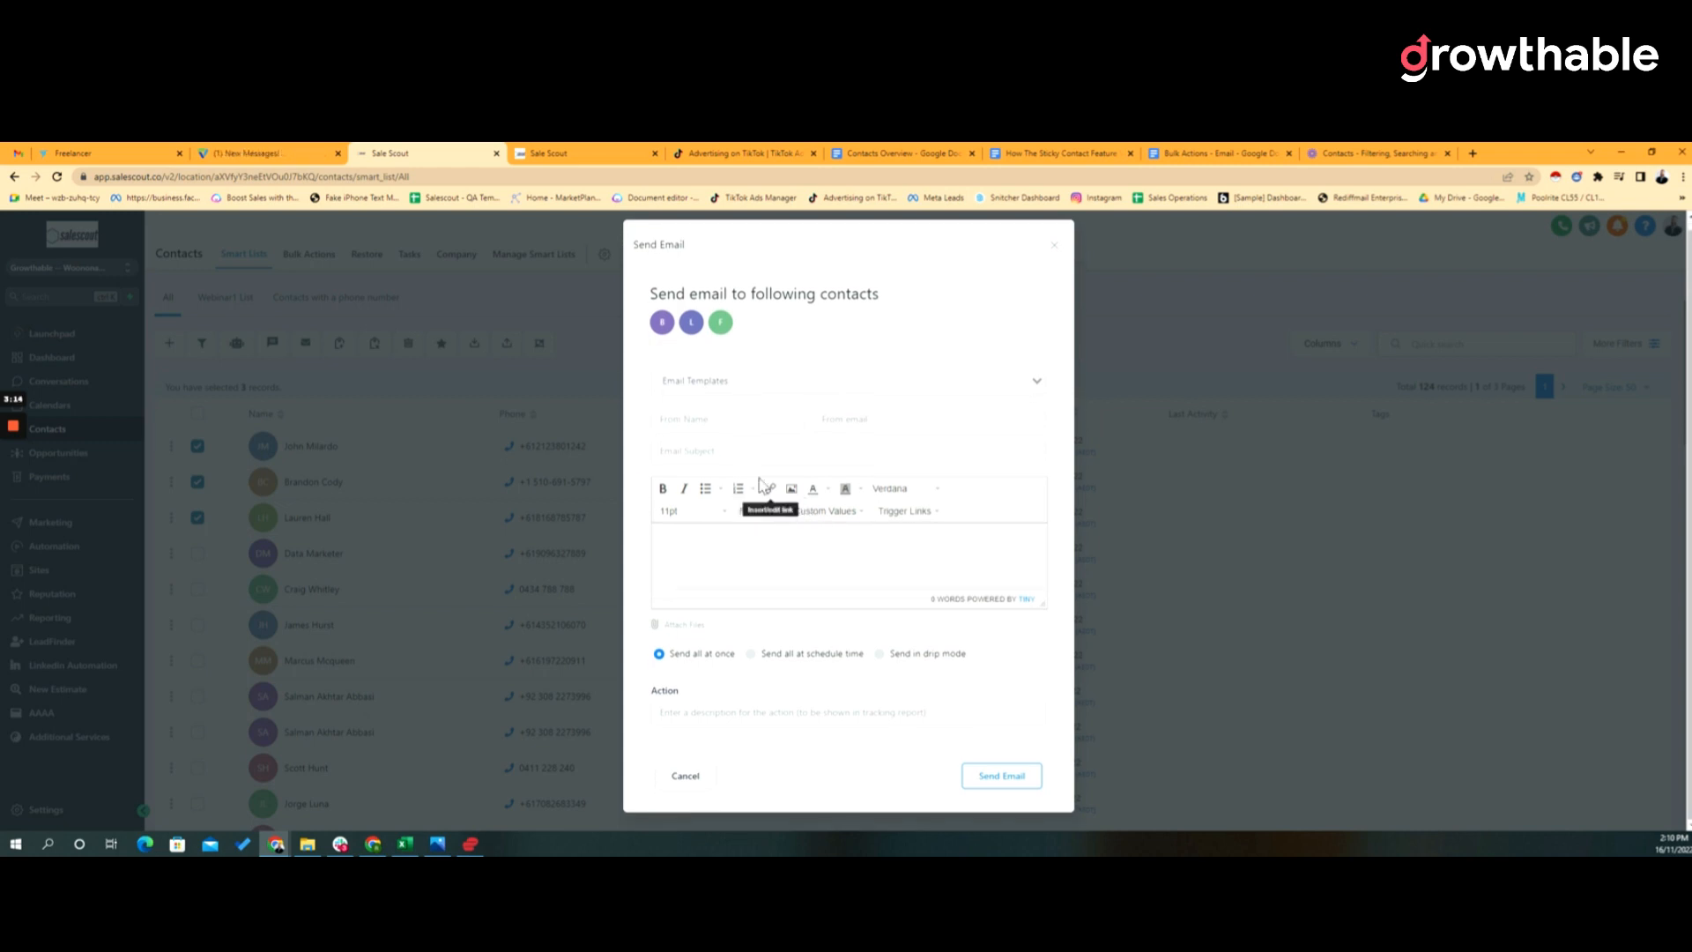
{"action": "mouse_move", "coordinate": [723, 608]}
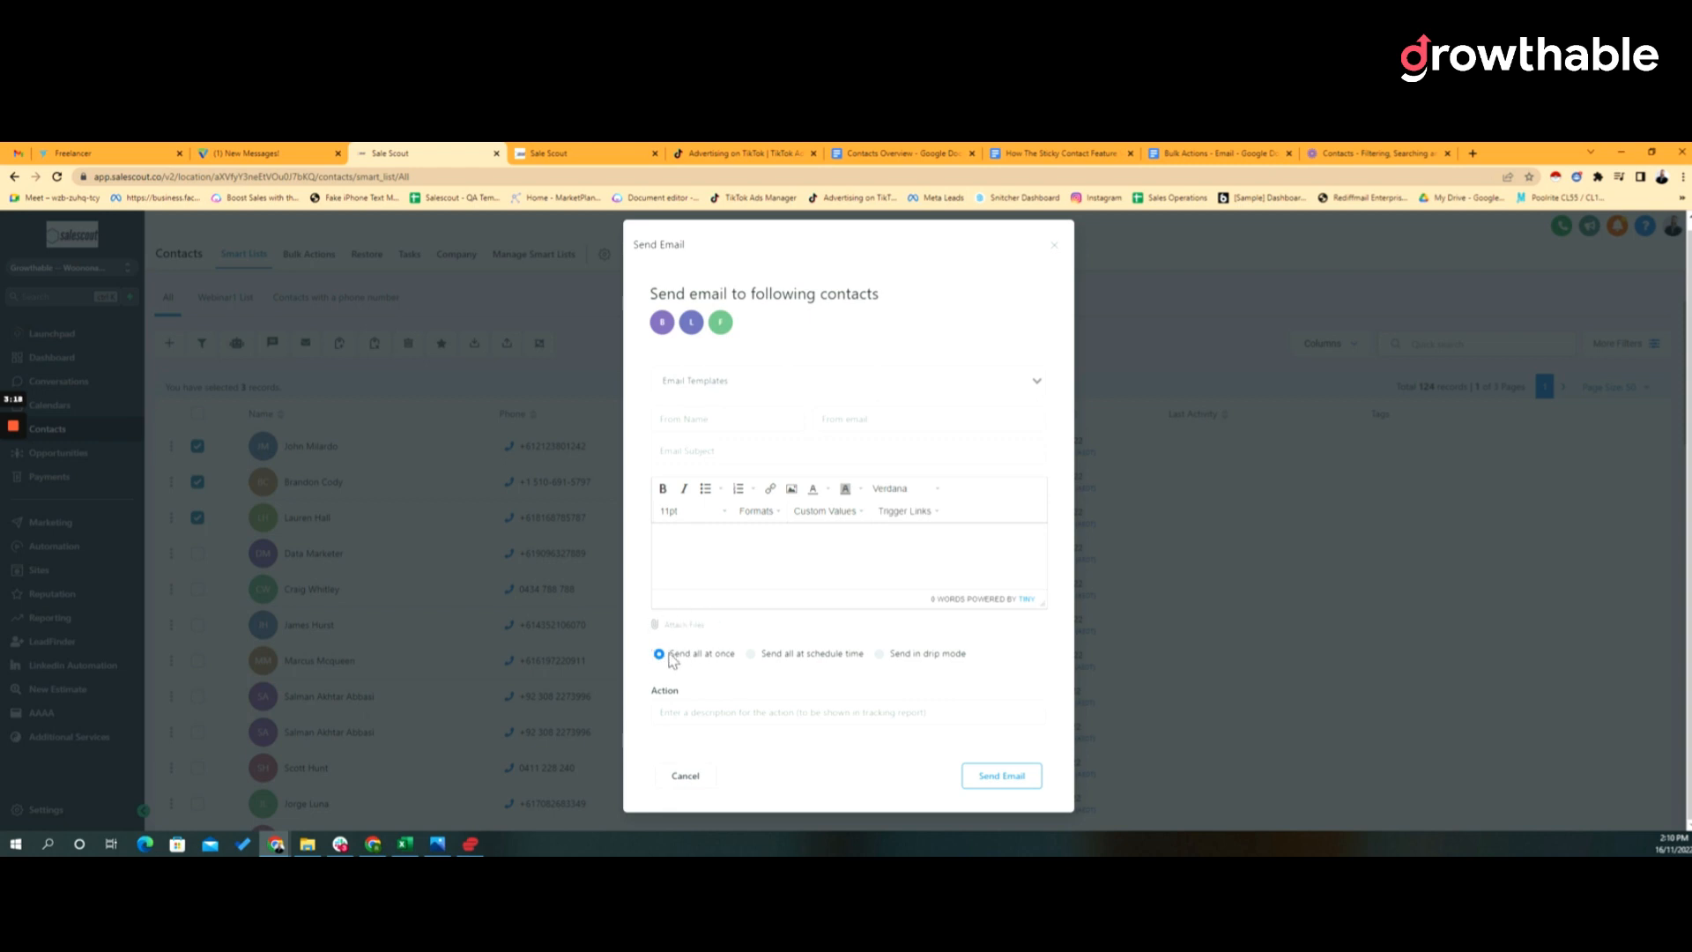
{"action": "mouse_move", "coordinate": [920, 638]}
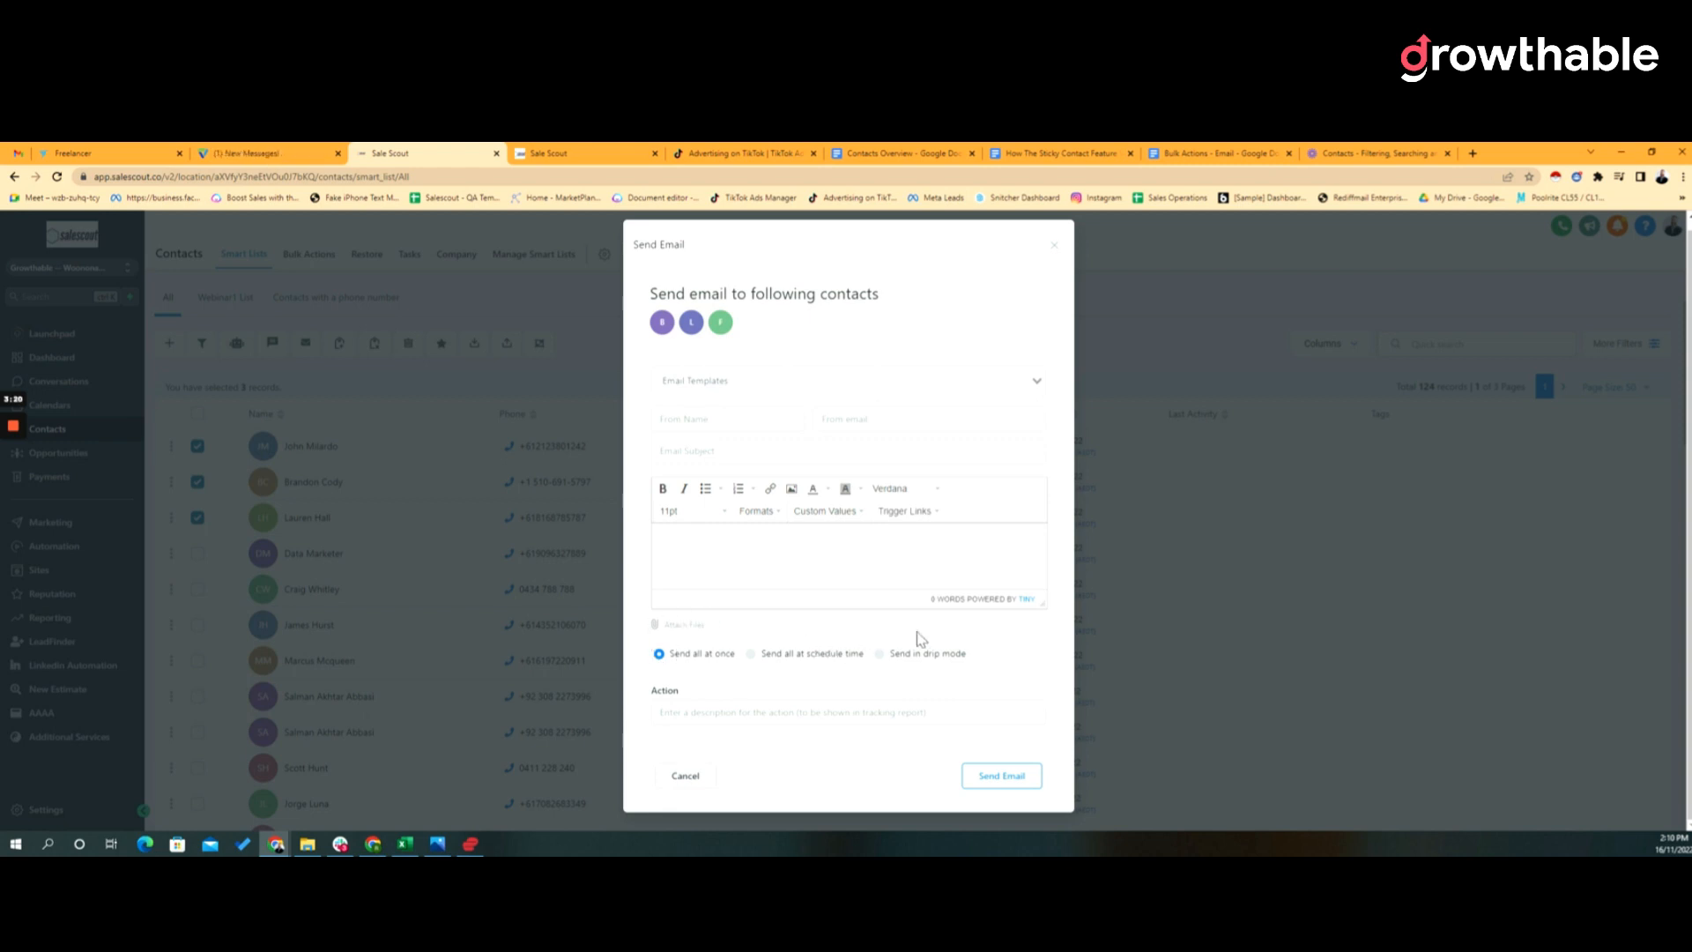
{"action": "mouse_move", "coordinate": [1066, 258]}
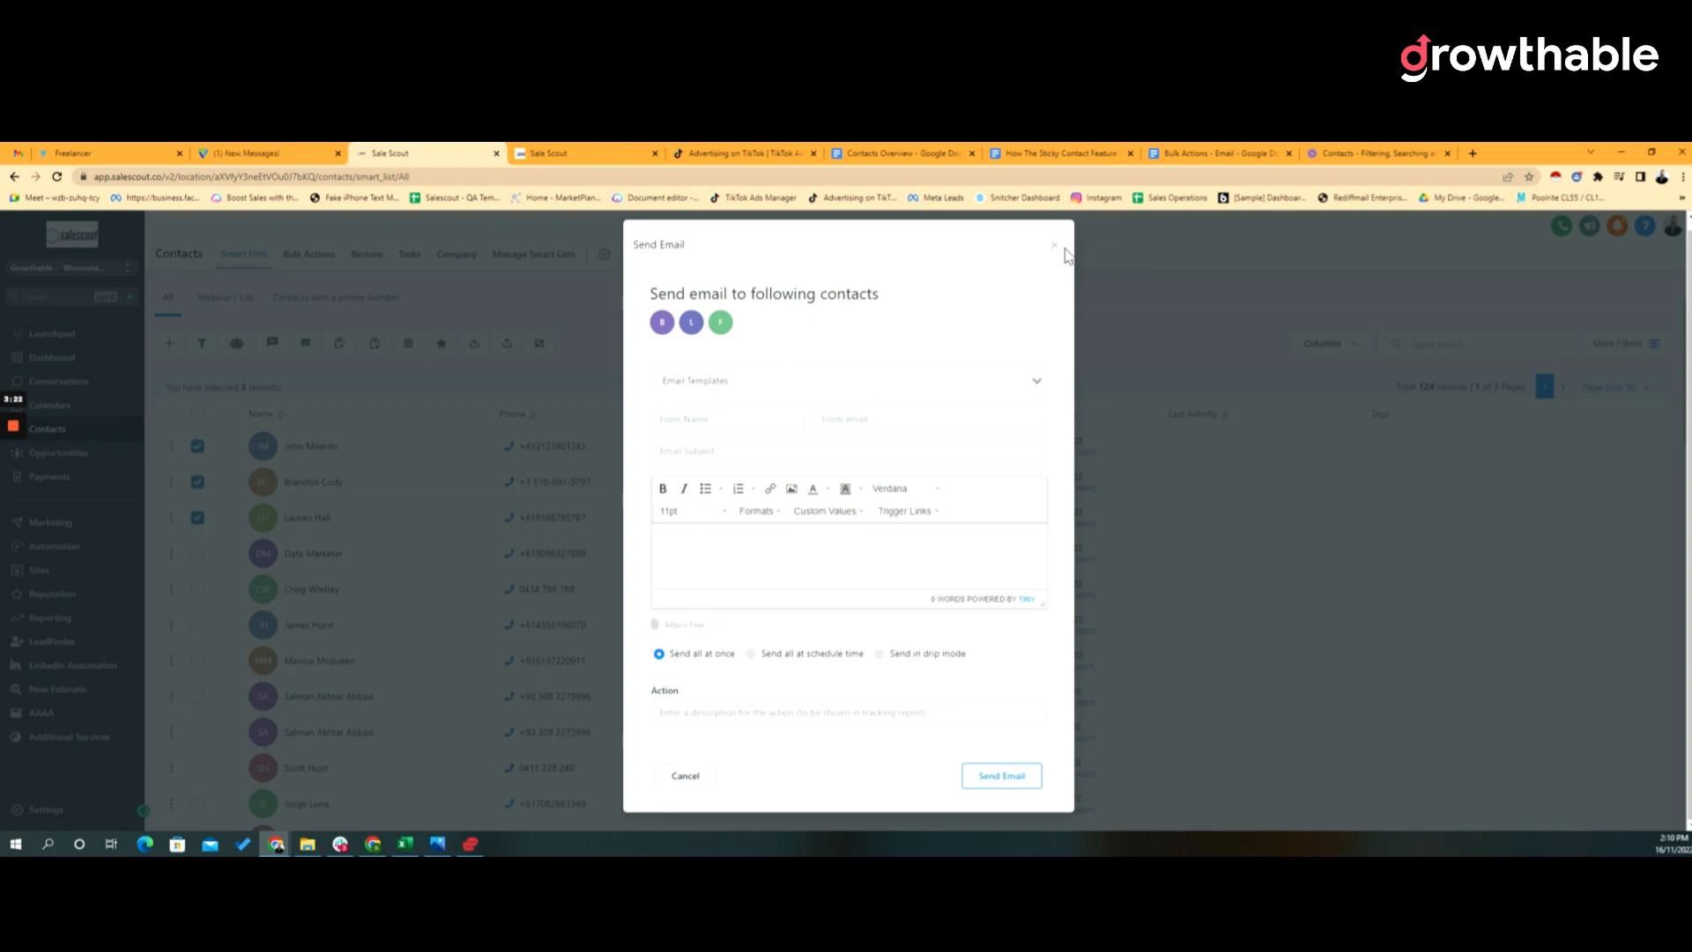
{"action": "left_click", "coordinate": [1054, 245]}
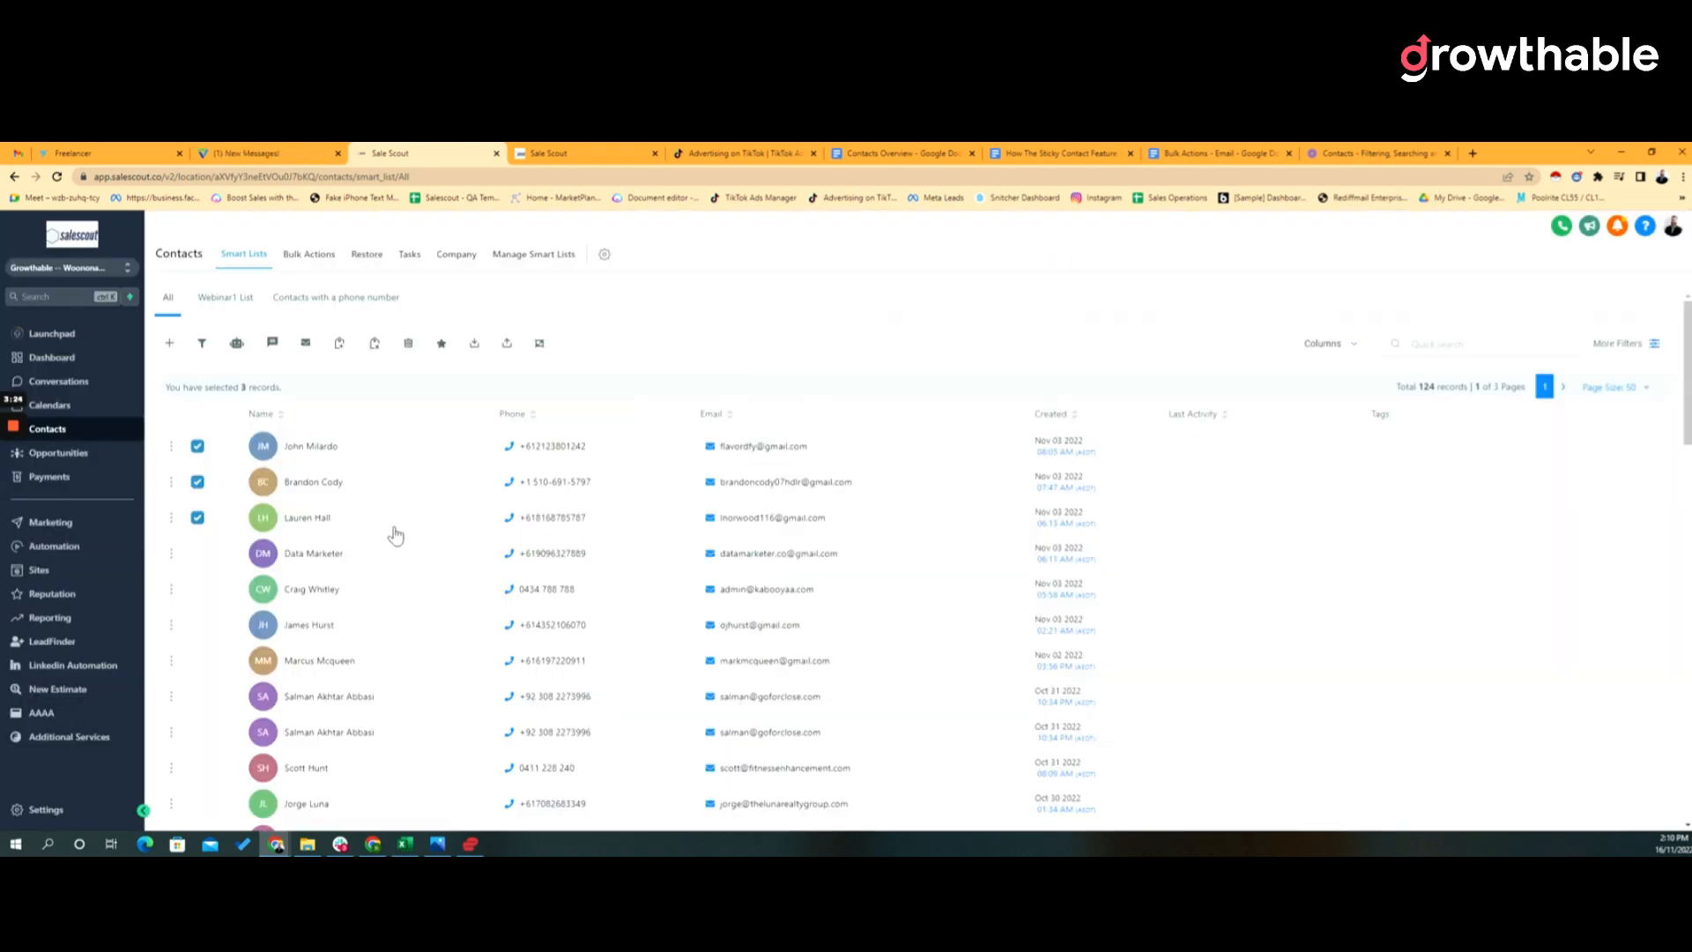
{"action": "mouse_move", "coordinate": [341, 344]}
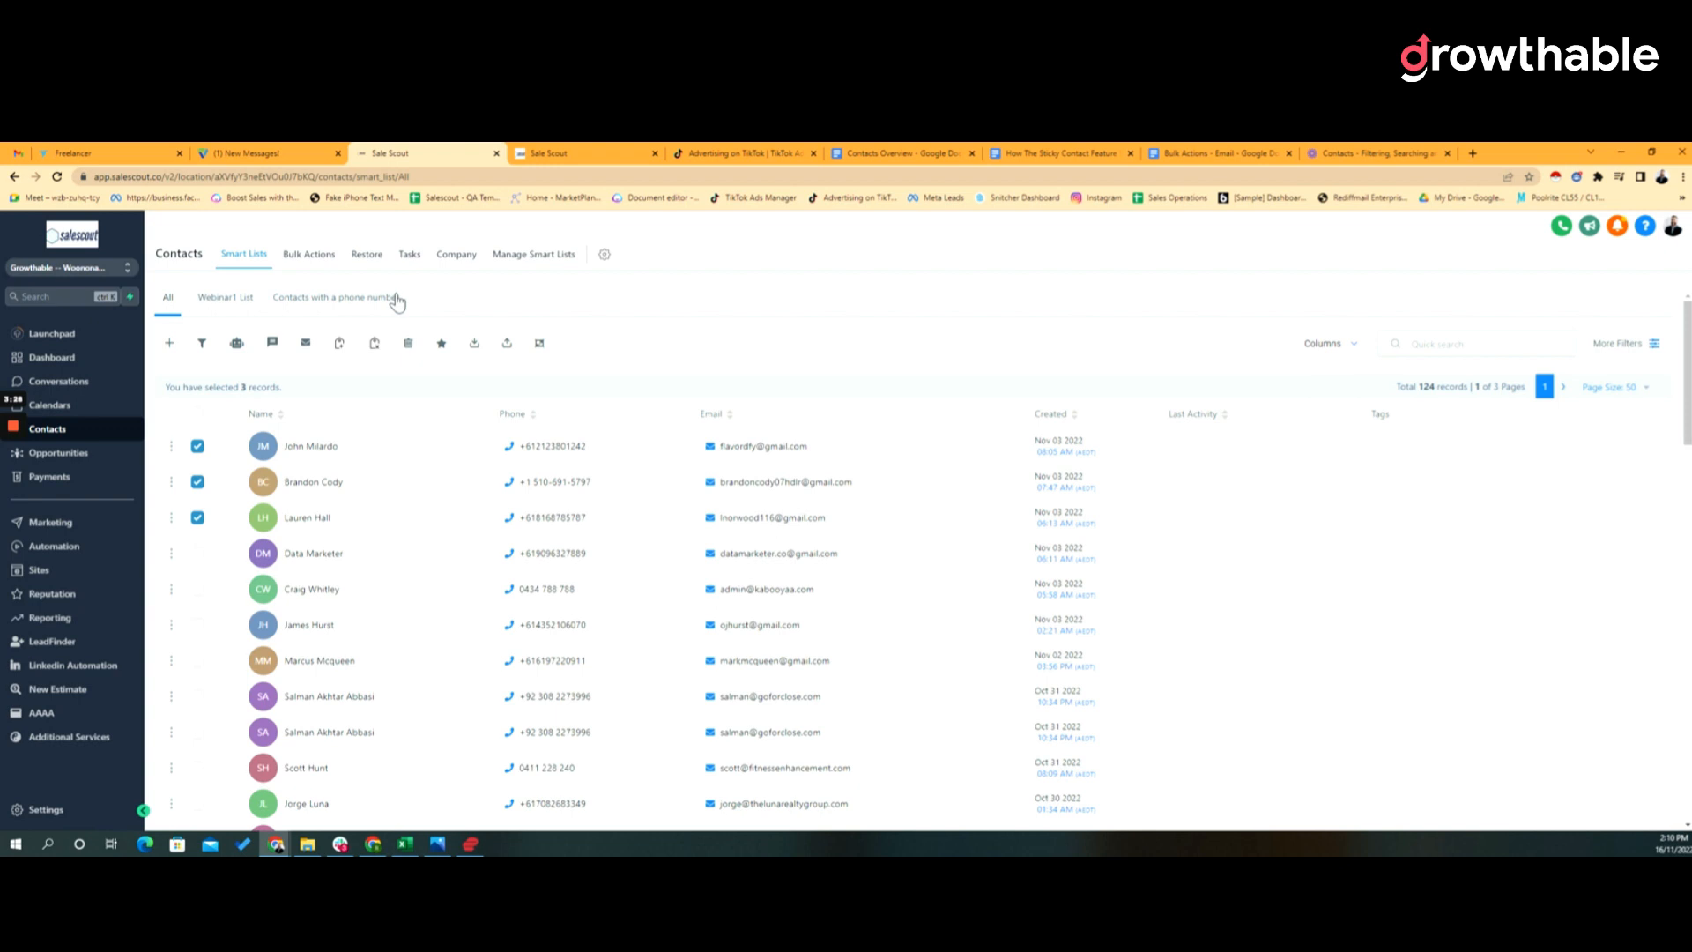
{"action": "mouse_move", "coordinate": [374, 344]}
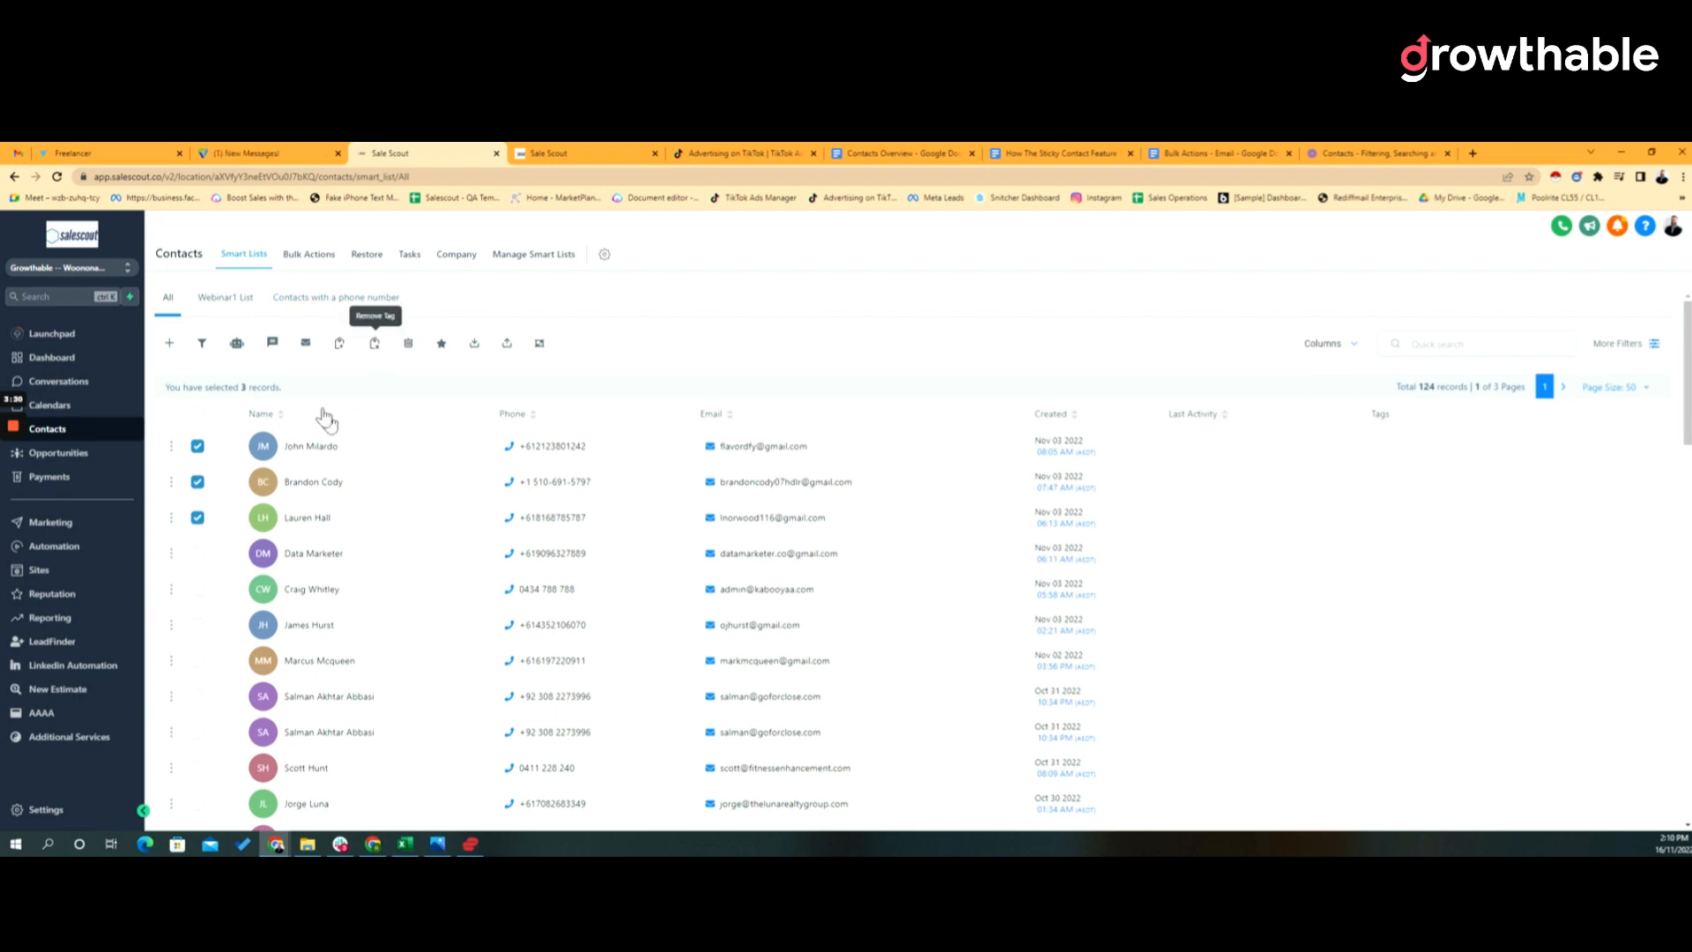
{"action": "mouse_move", "coordinate": [319, 461]}
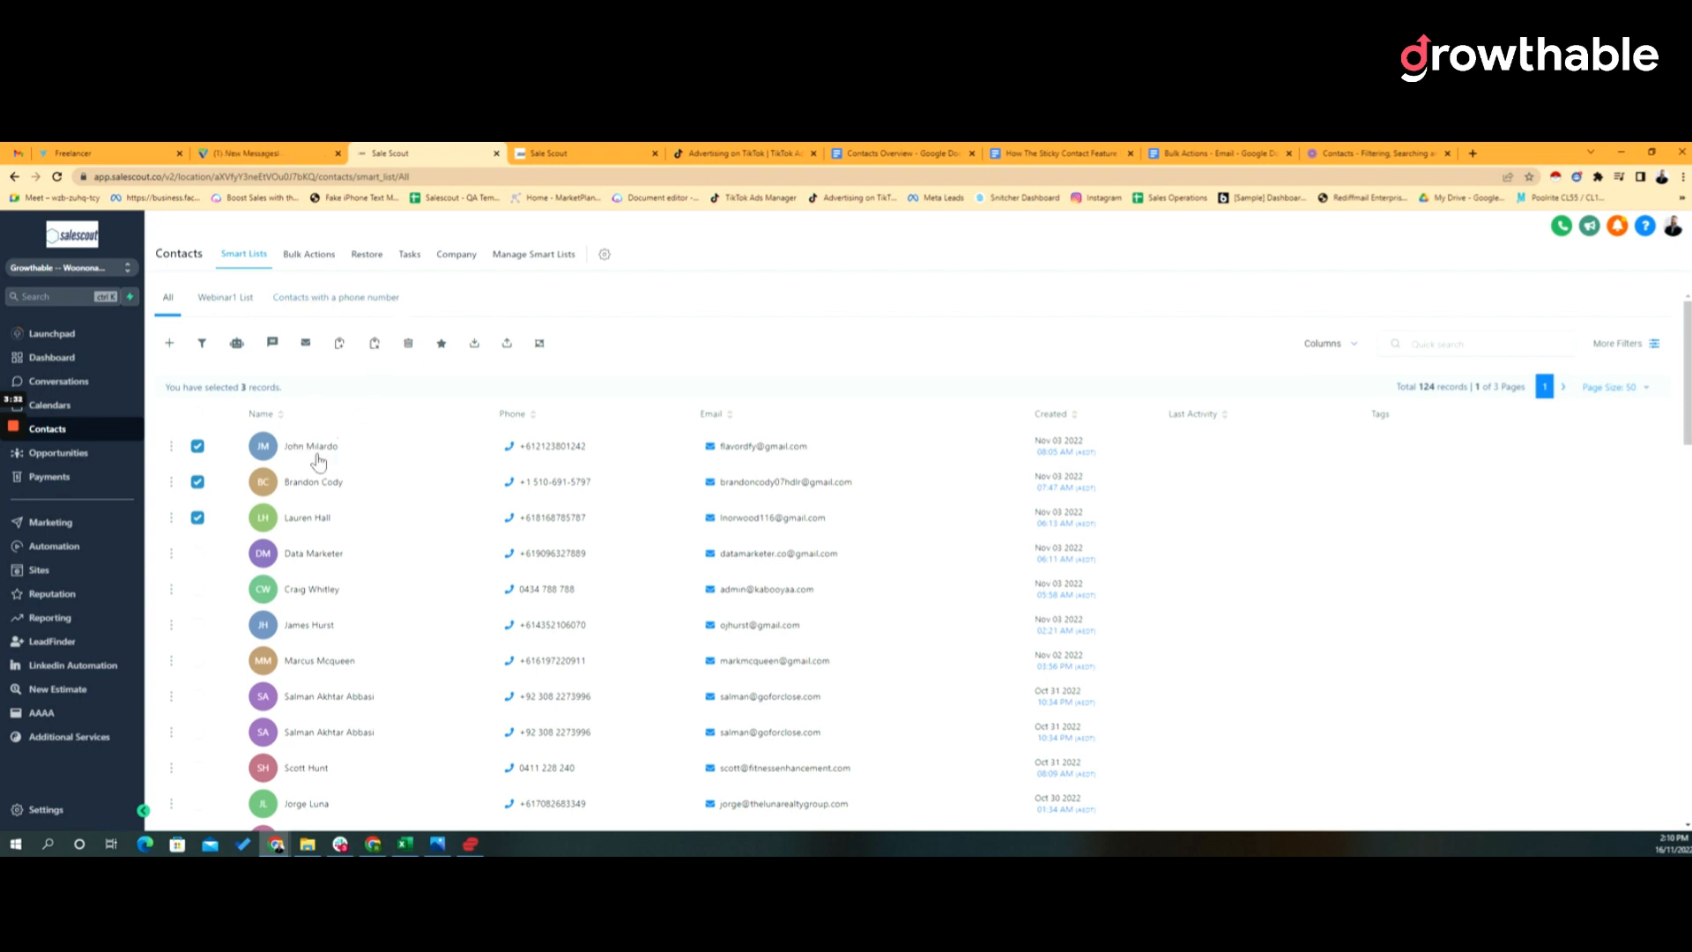
{"action": "mouse_move", "coordinate": [460, 164]}
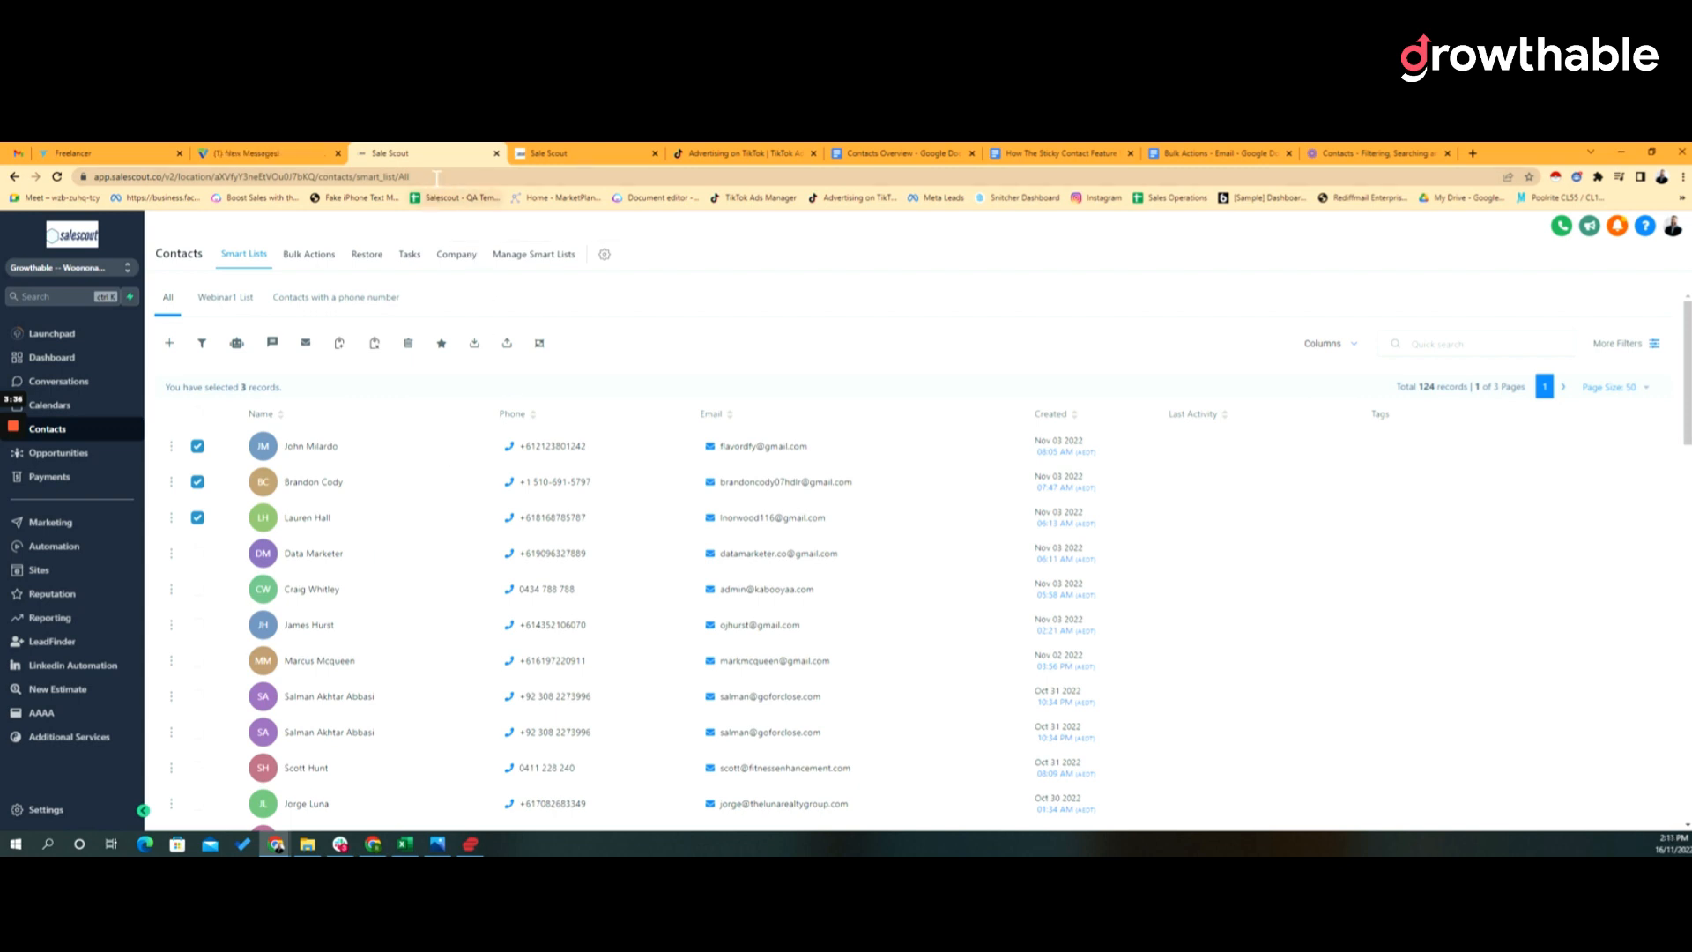
{"action": "mouse_move", "coordinate": [335, 401]}
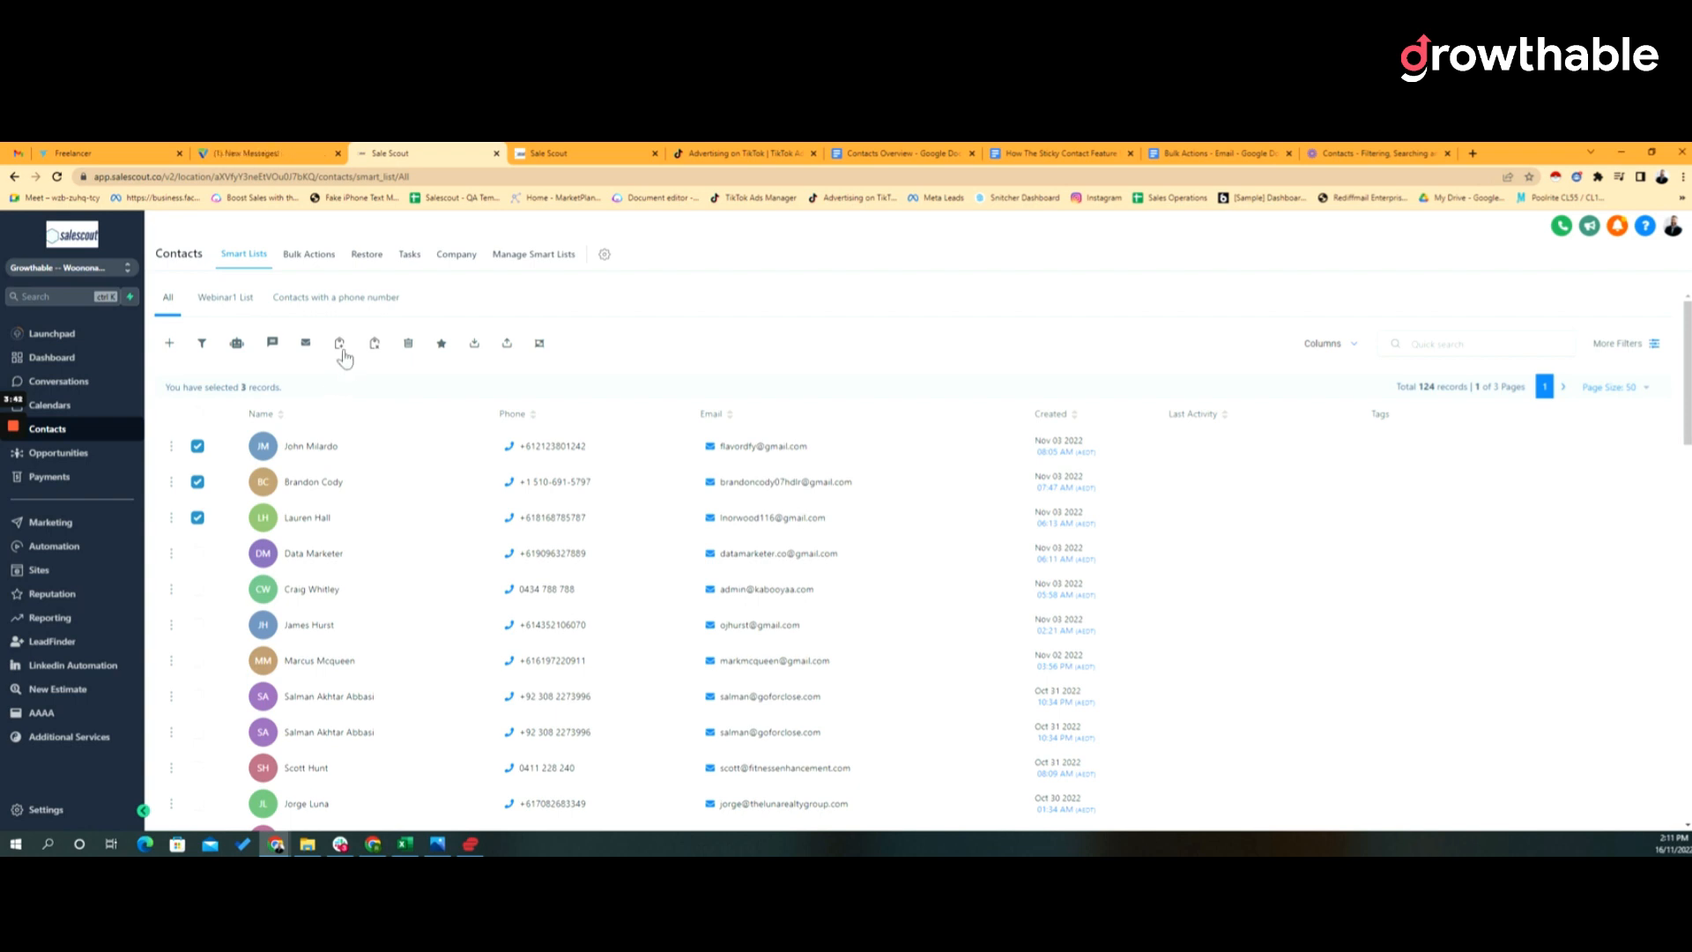
{"action": "mouse_move", "coordinate": [340, 343]}
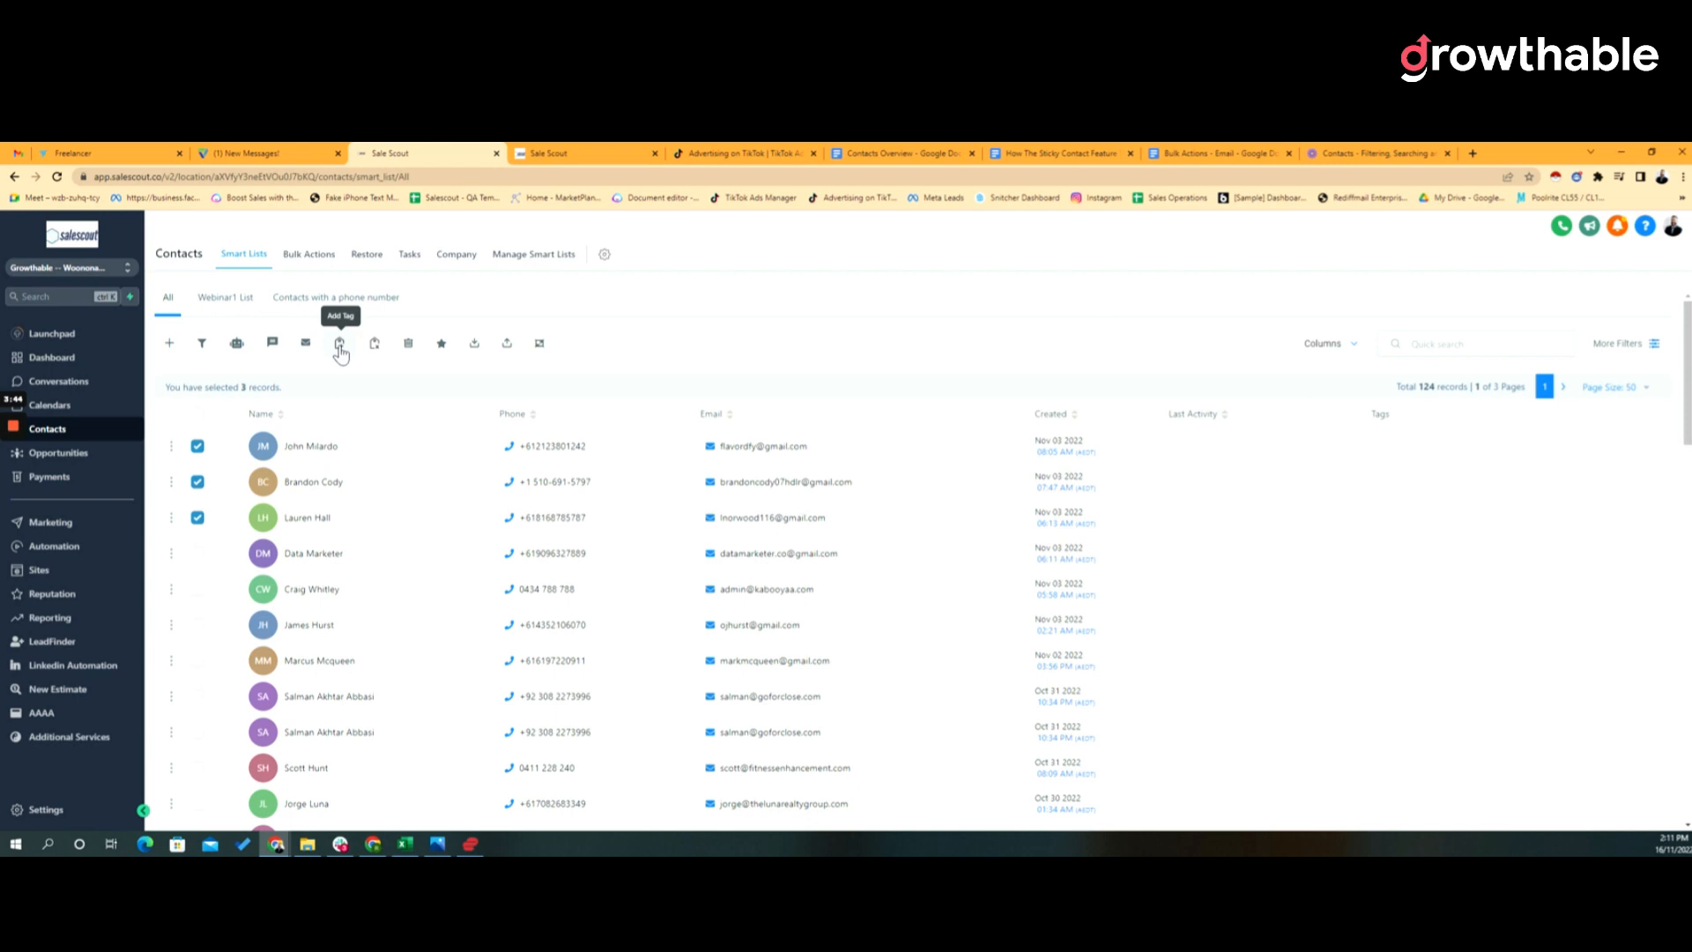
{"action": "left_click", "coordinate": [338, 344]}
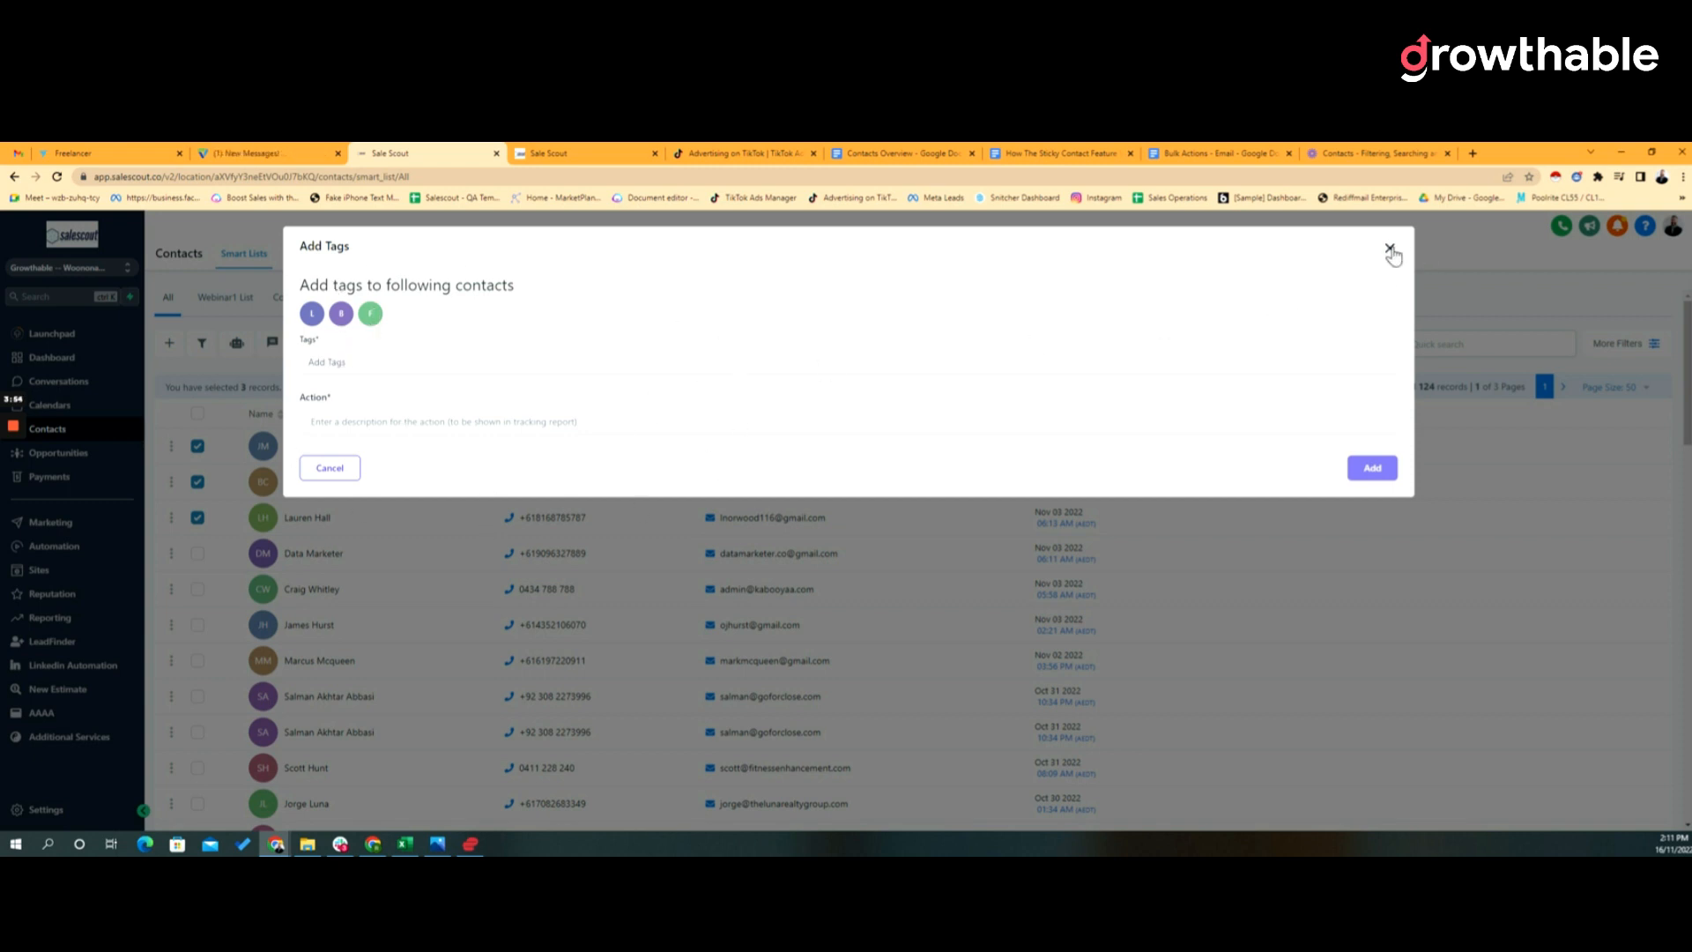
{"action": "mouse_move", "coordinate": [425, 534]}
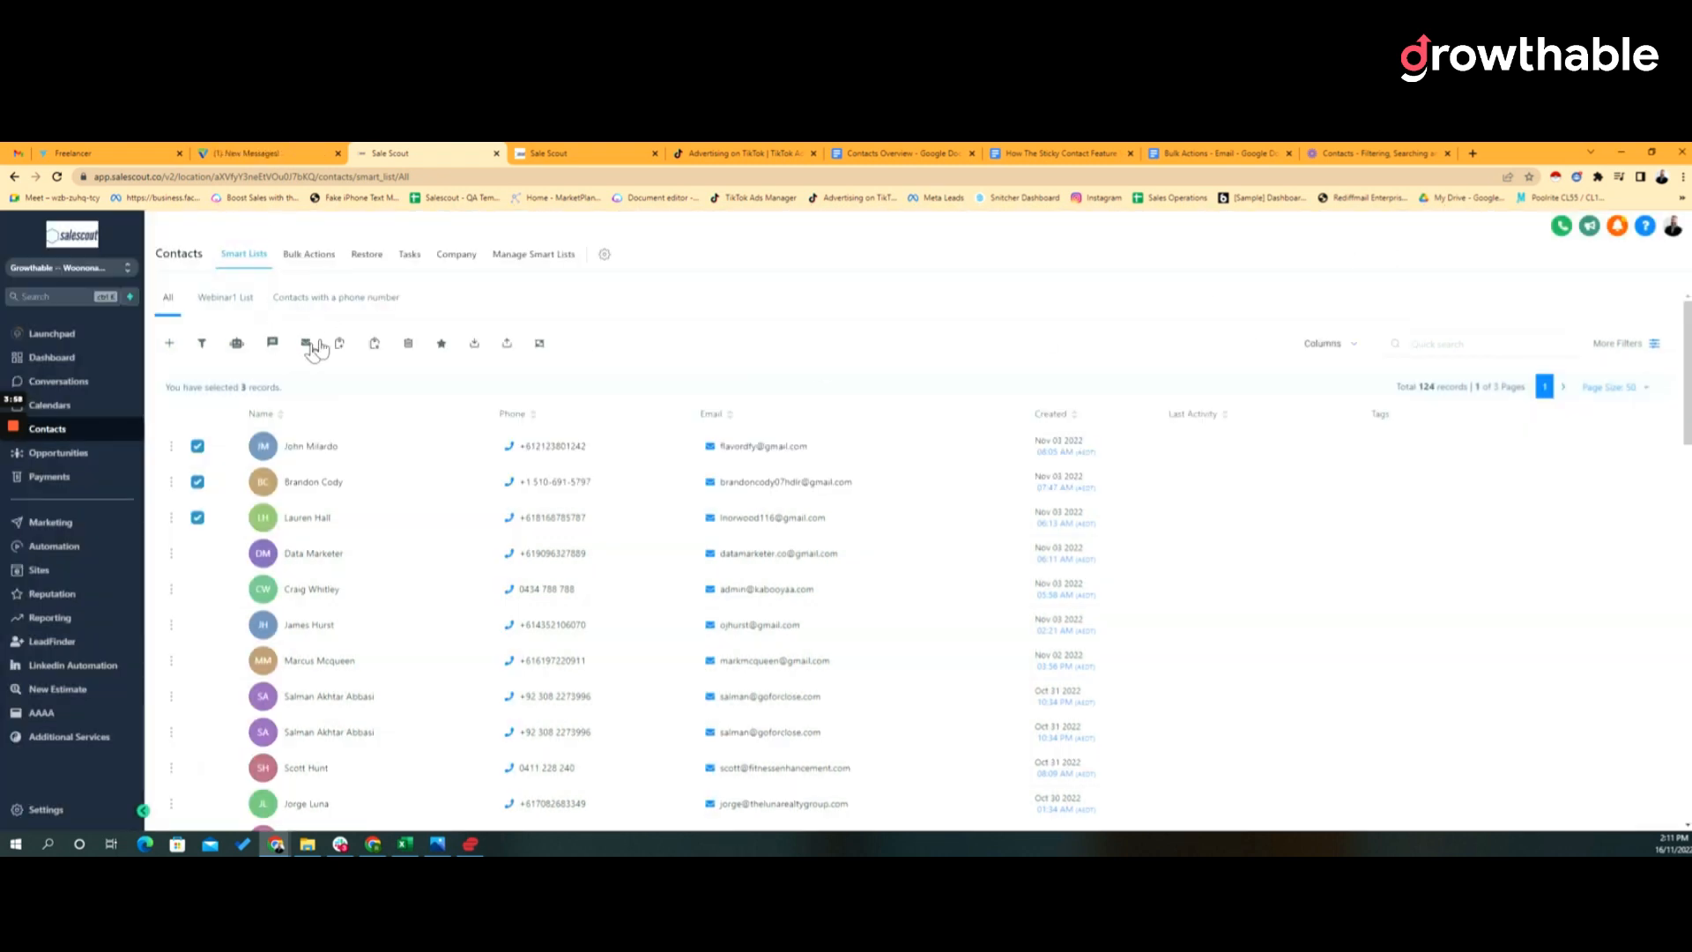
{"action": "mouse_move", "coordinate": [373, 343]}
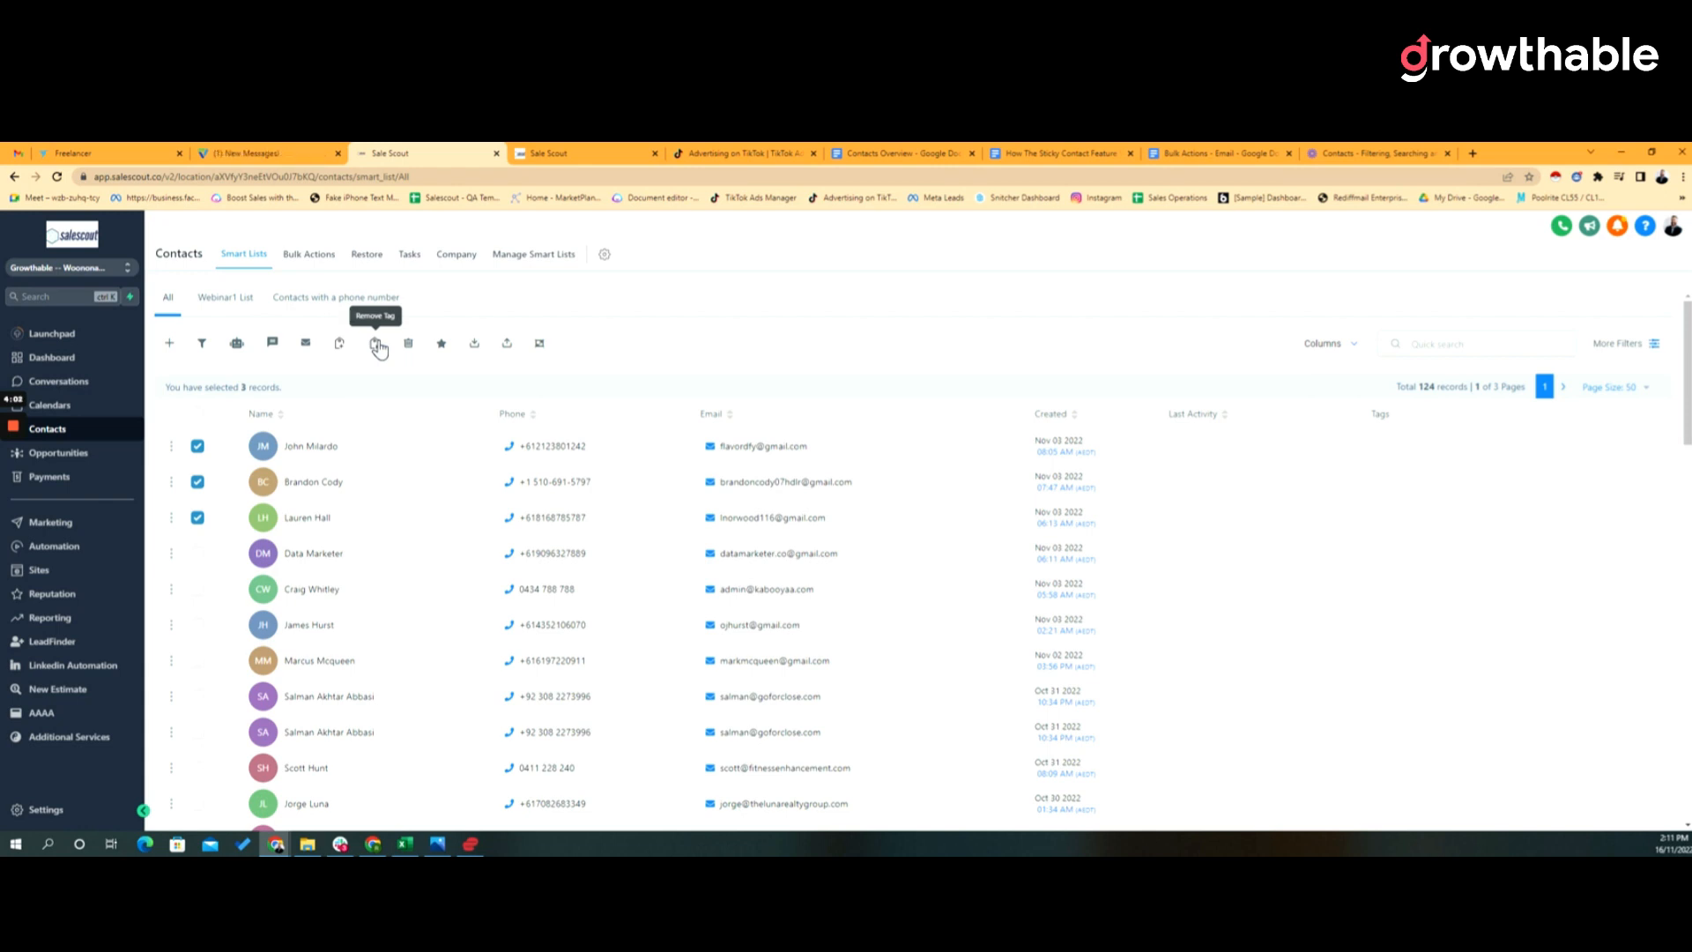
{"action": "mouse_move", "coordinate": [440, 344]}
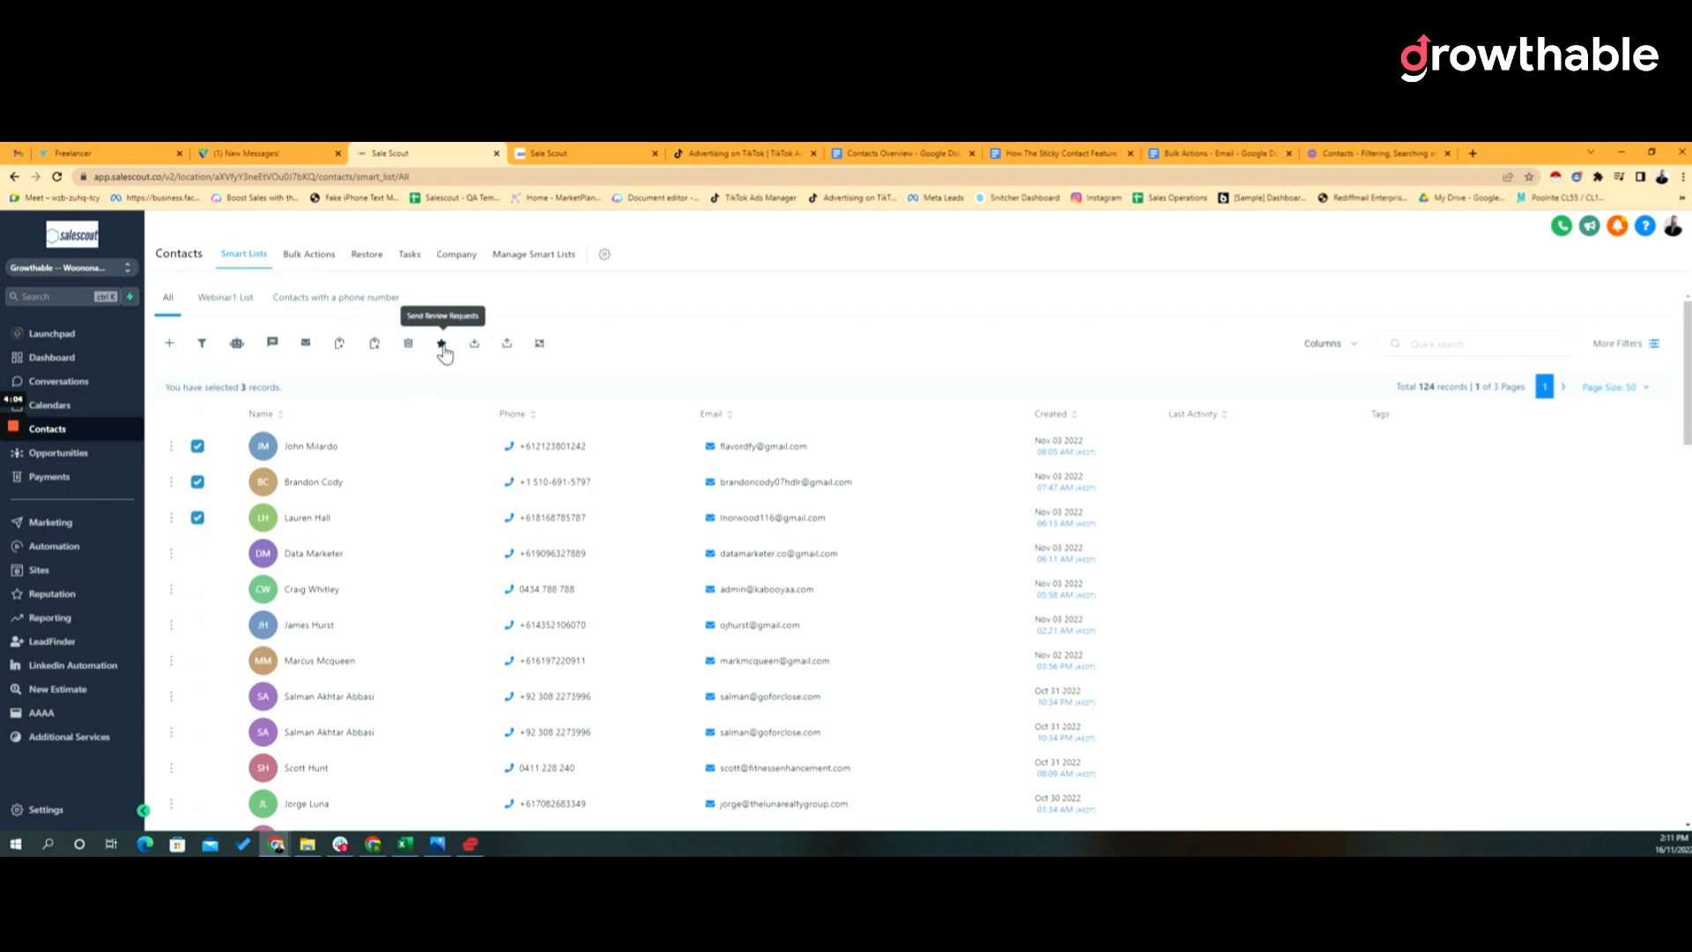
{"action": "mouse_move", "coordinate": [440, 346]}
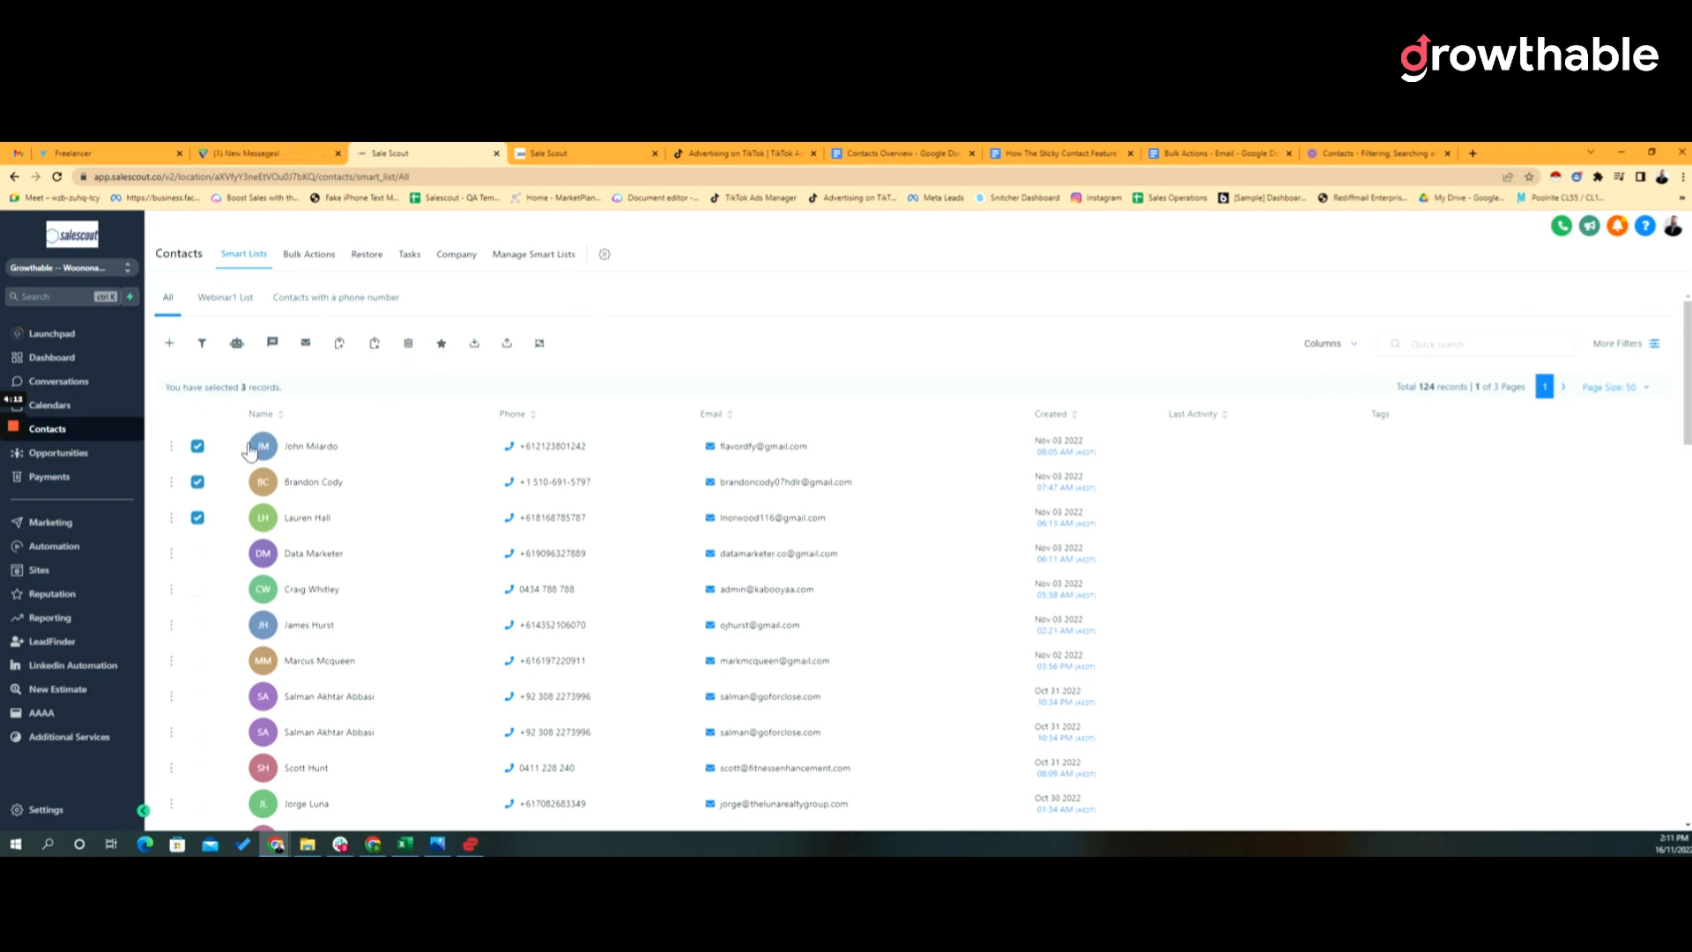
{"action": "mouse_move", "coordinate": [441, 344]}
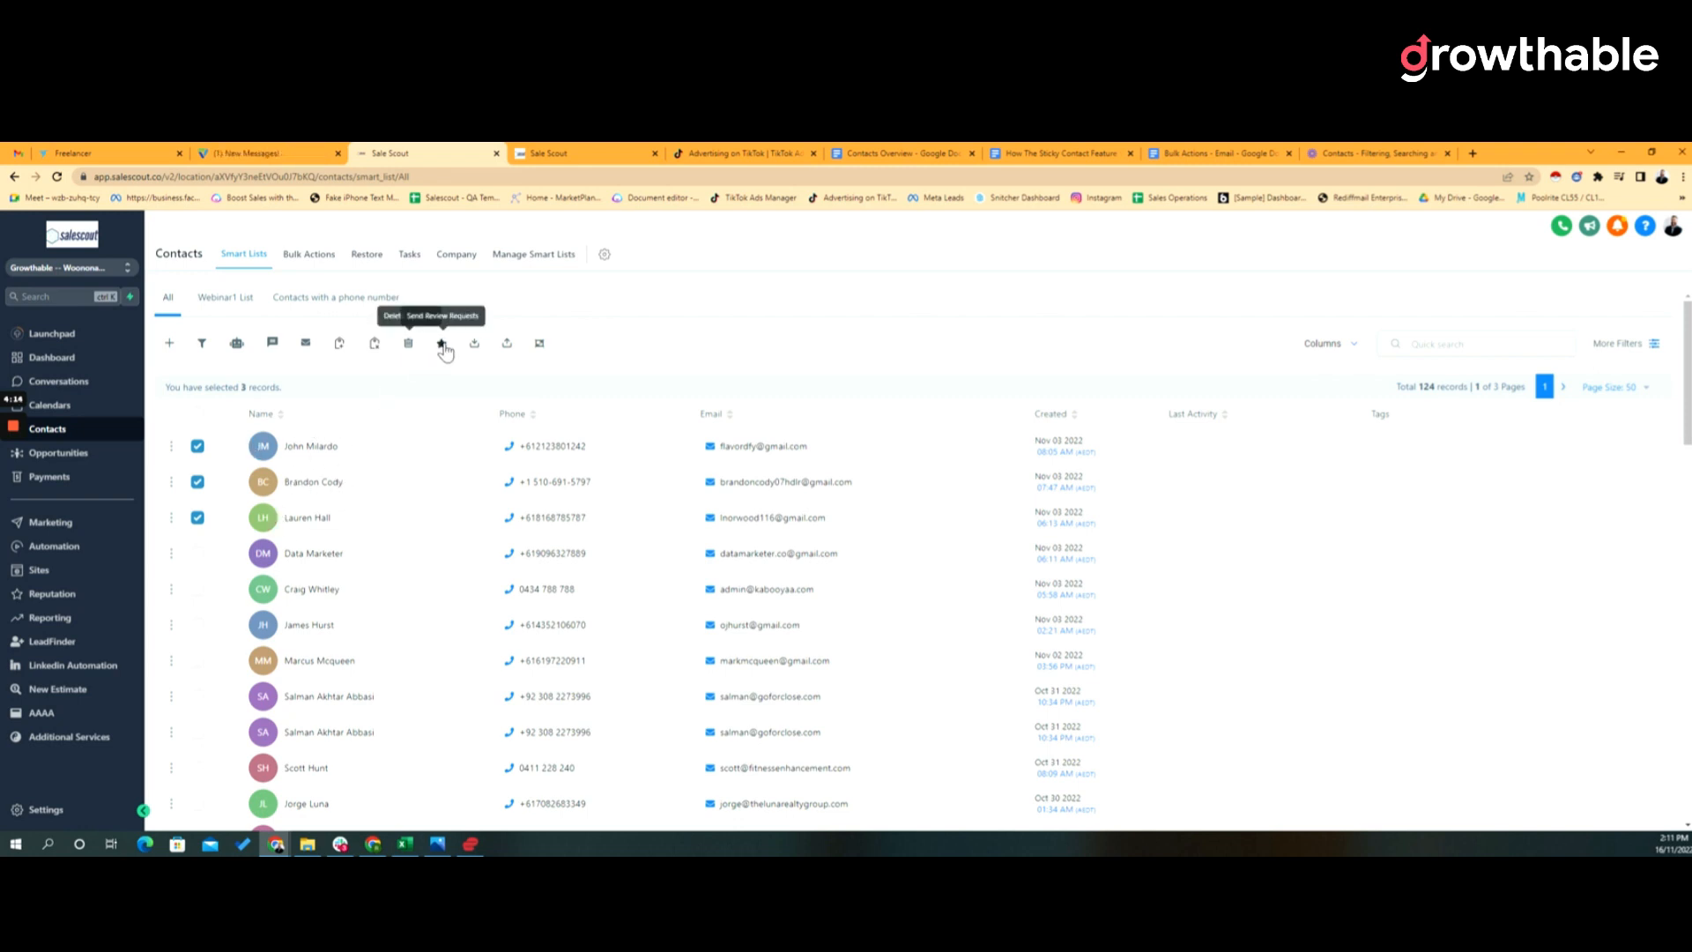
{"action": "mouse_move", "coordinate": [440, 344]}
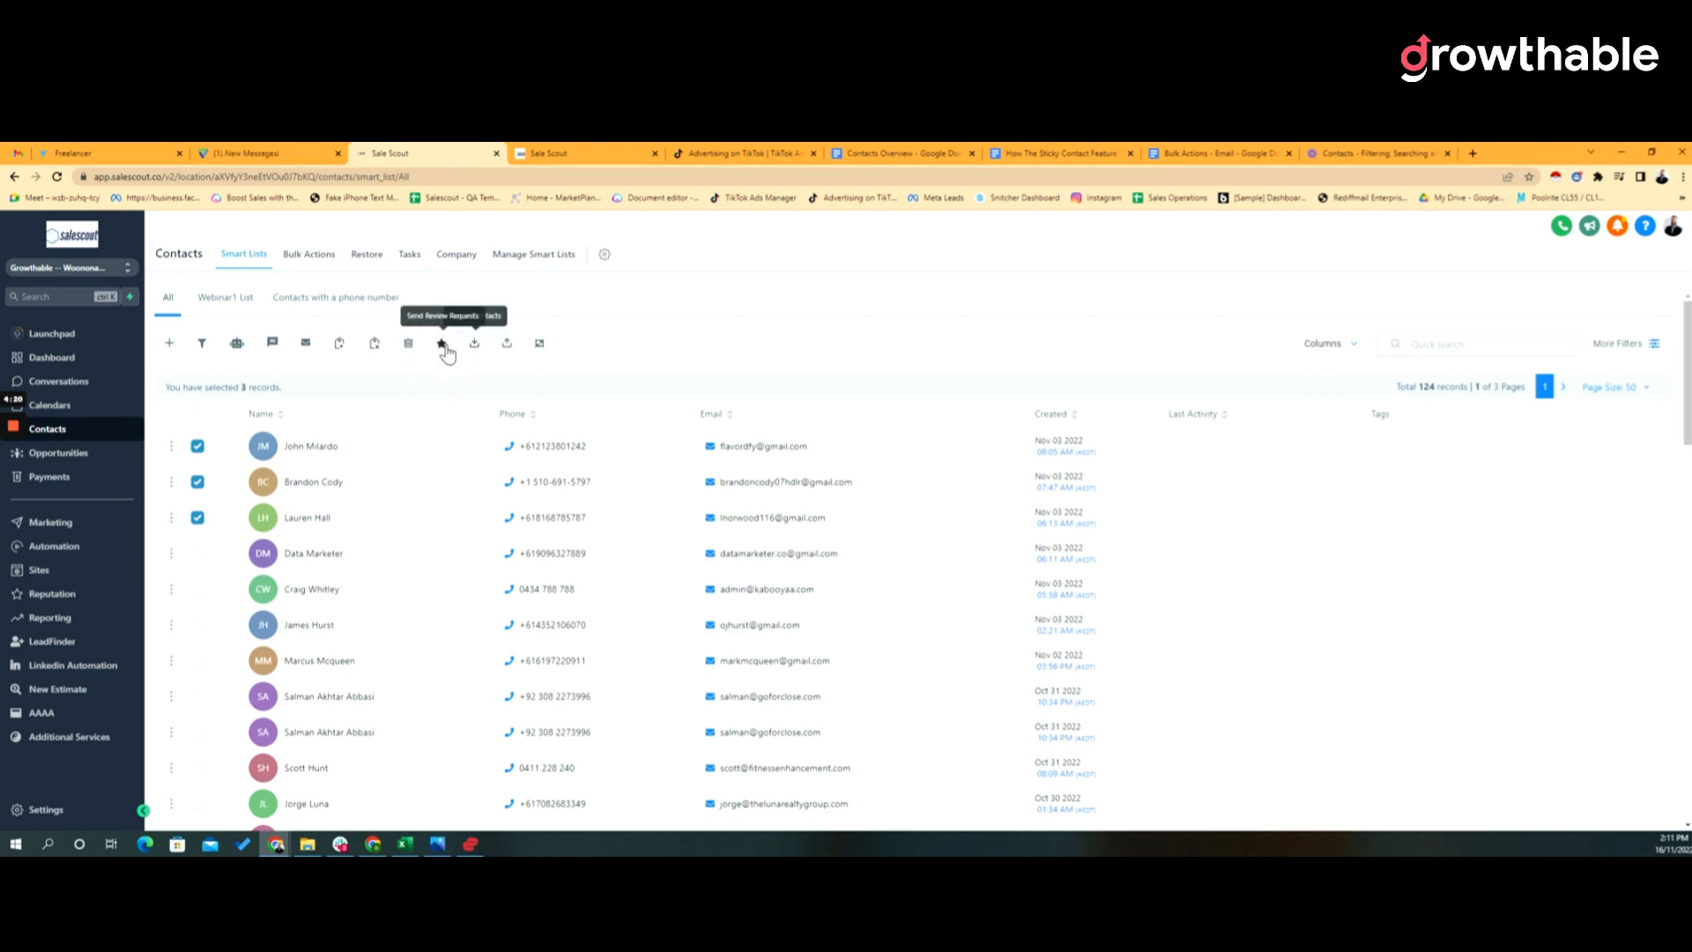
{"action": "left_click", "coordinate": [440, 344]}
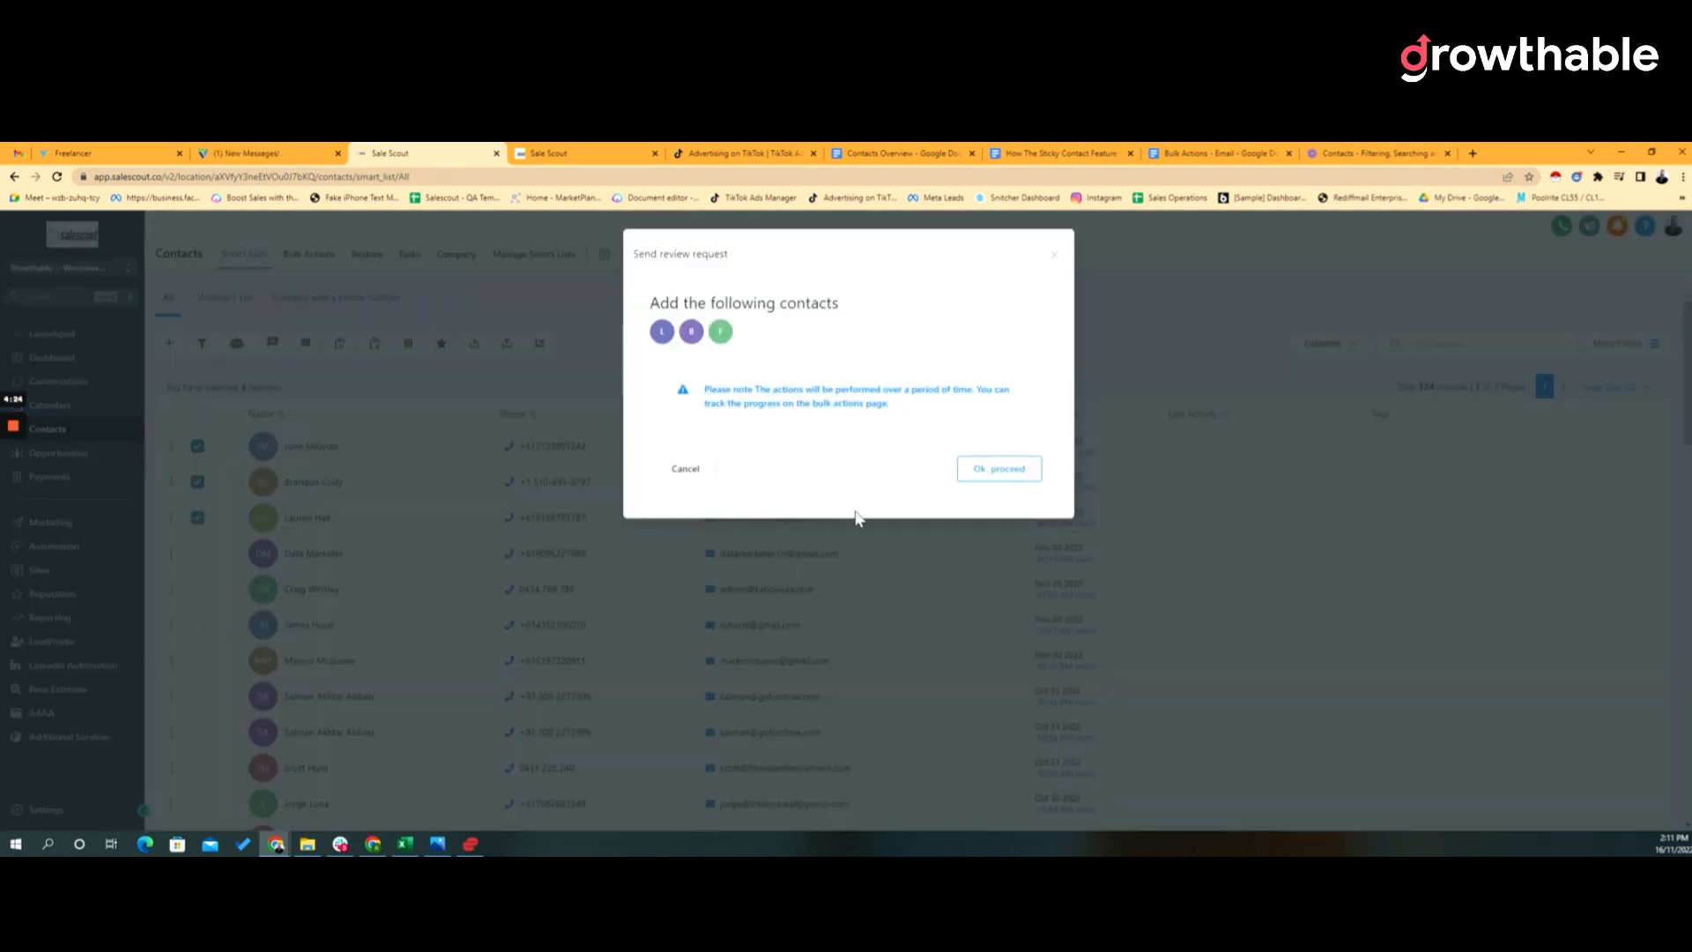
{"action": "left_click", "coordinate": [995, 469]}
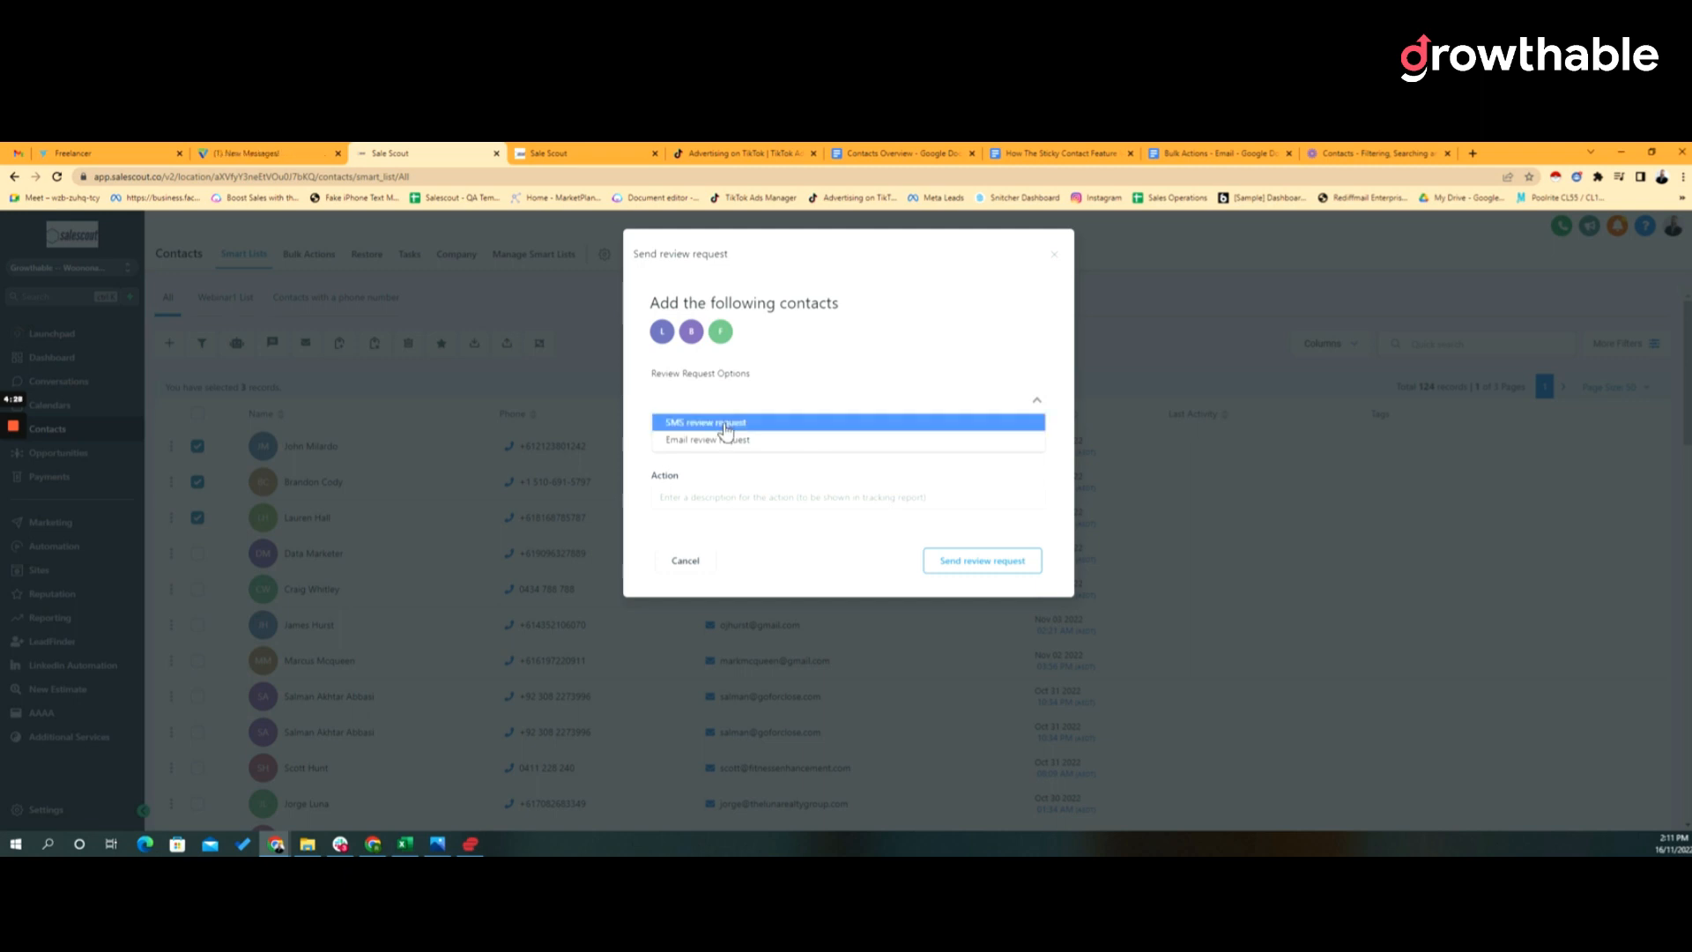
{"action": "left_click", "coordinate": [704, 421]}
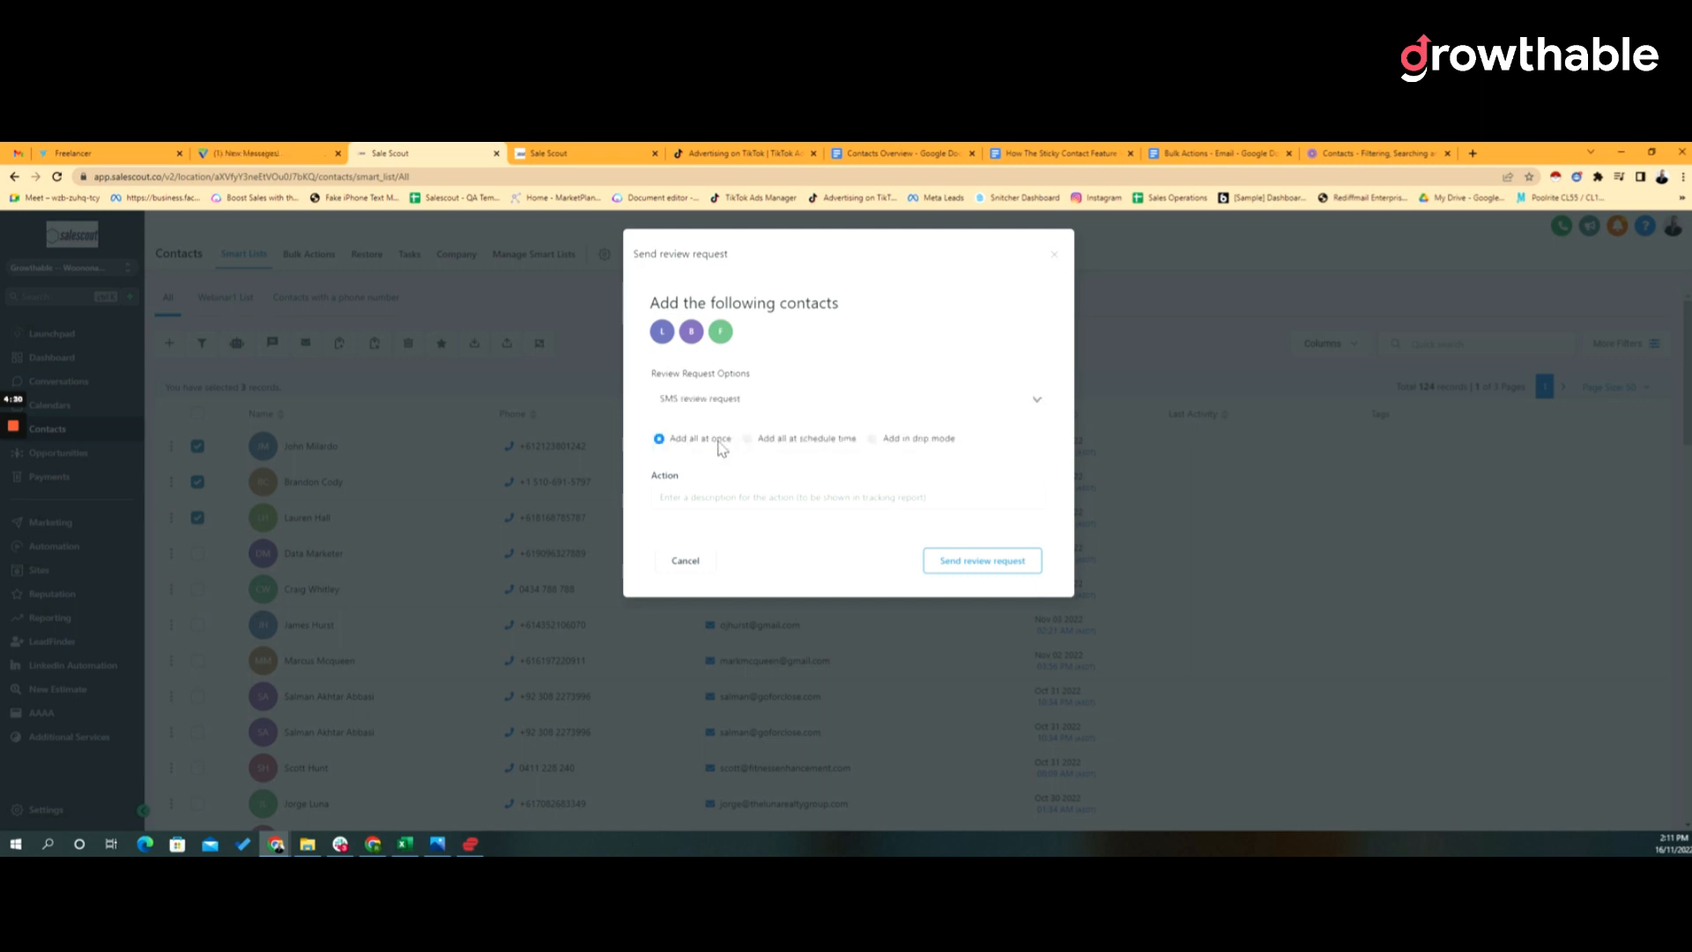
{"action": "left_click", "coordinate": [847, 496]}
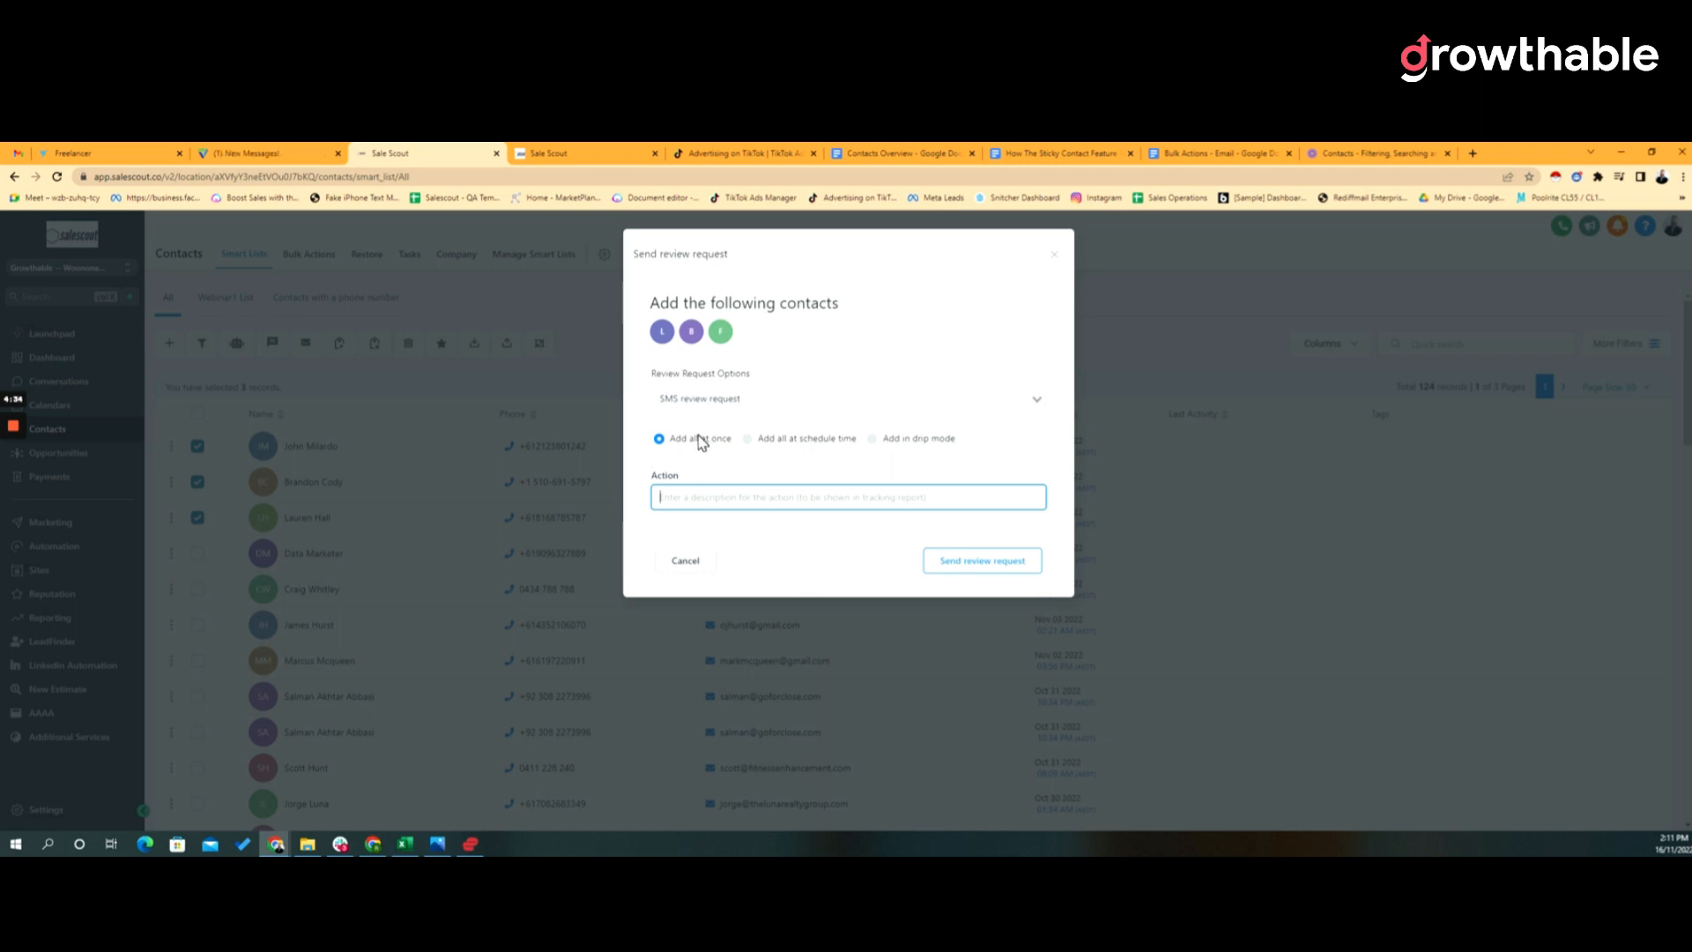
{"action": "mouse_move", "coordinate": [1107, 270]}
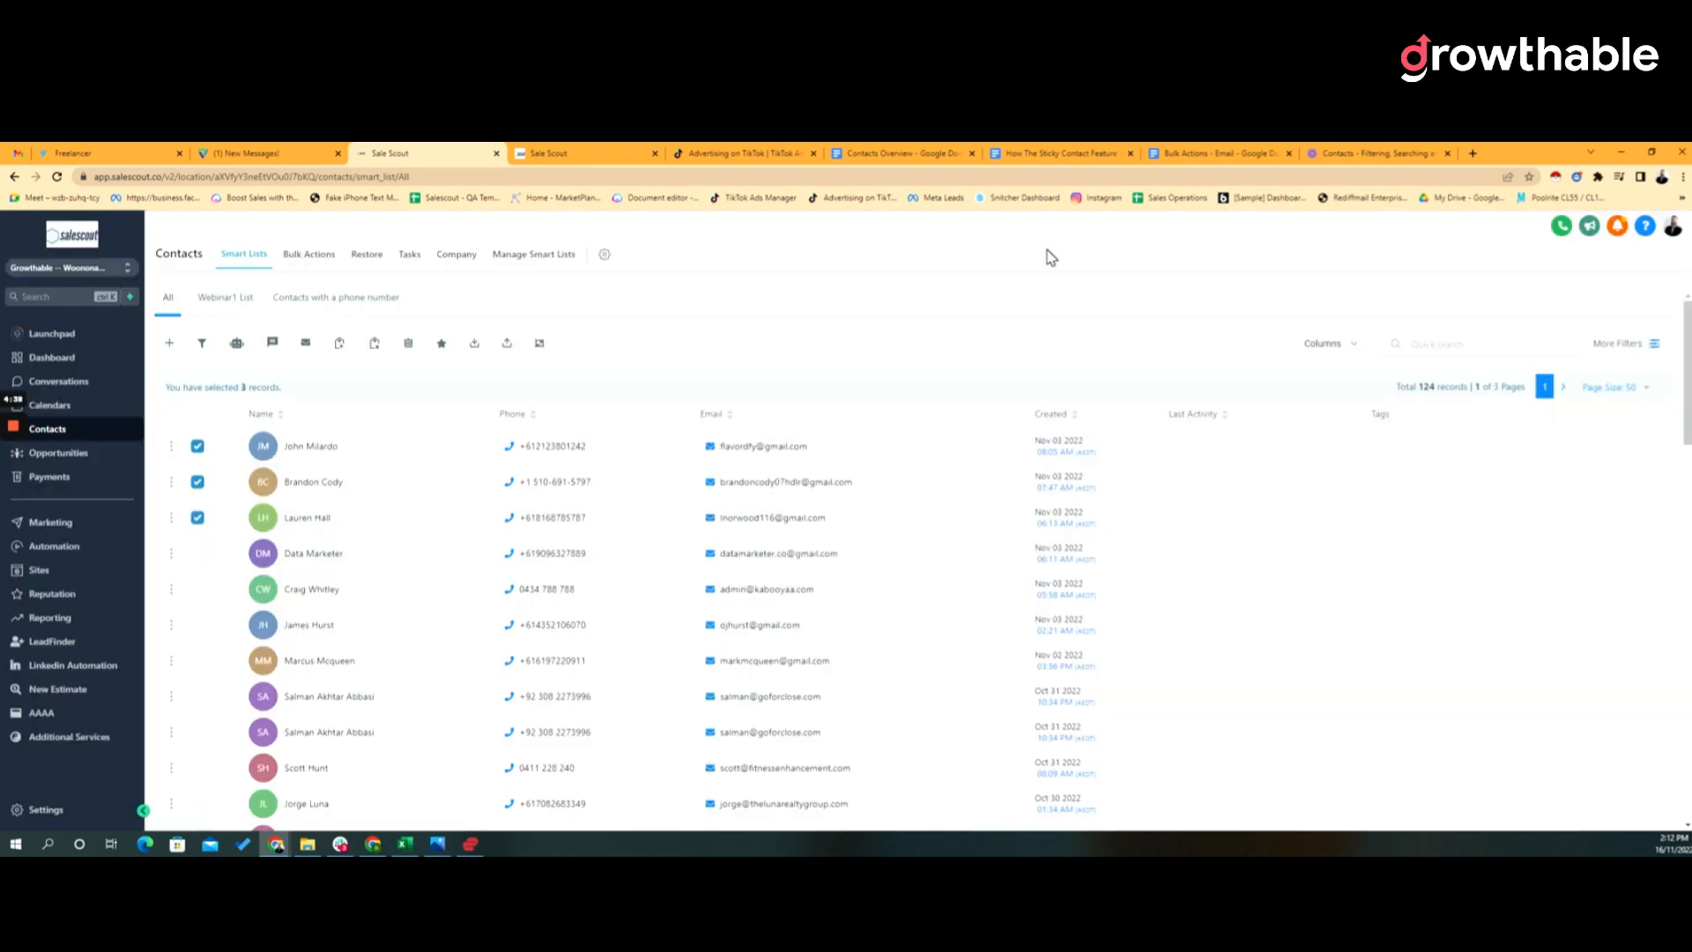
{"action": "mouse_move", "coordinate": [441, 294]}
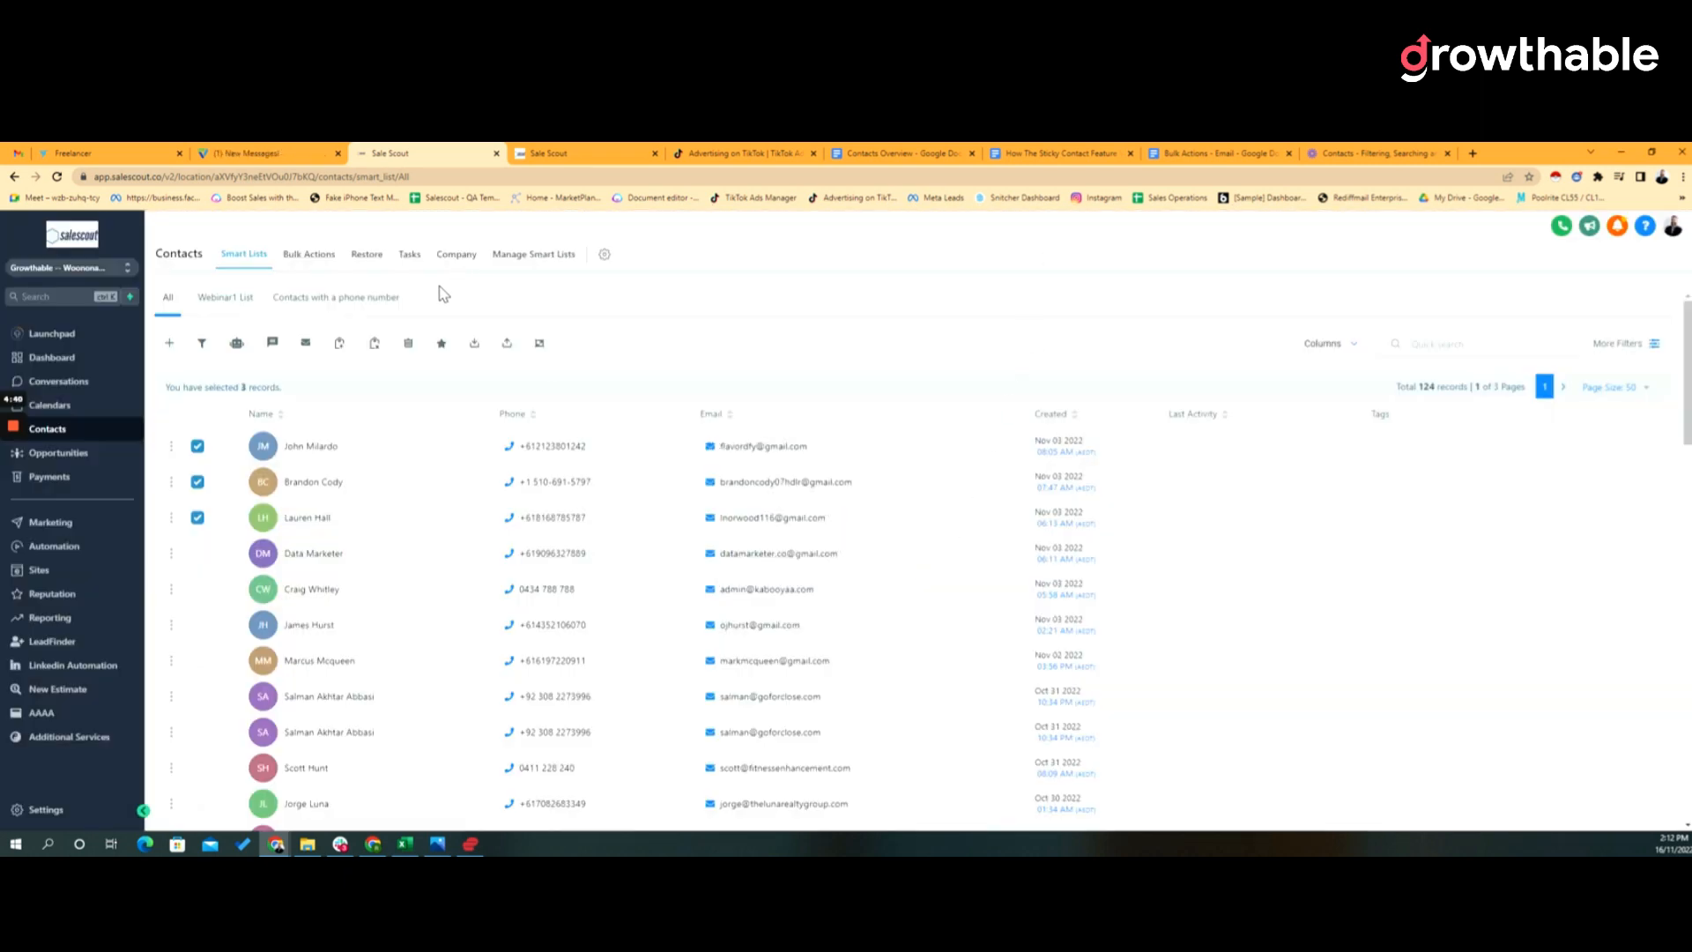
{"action": "mouse_move", "coordinate": [506, 343]}
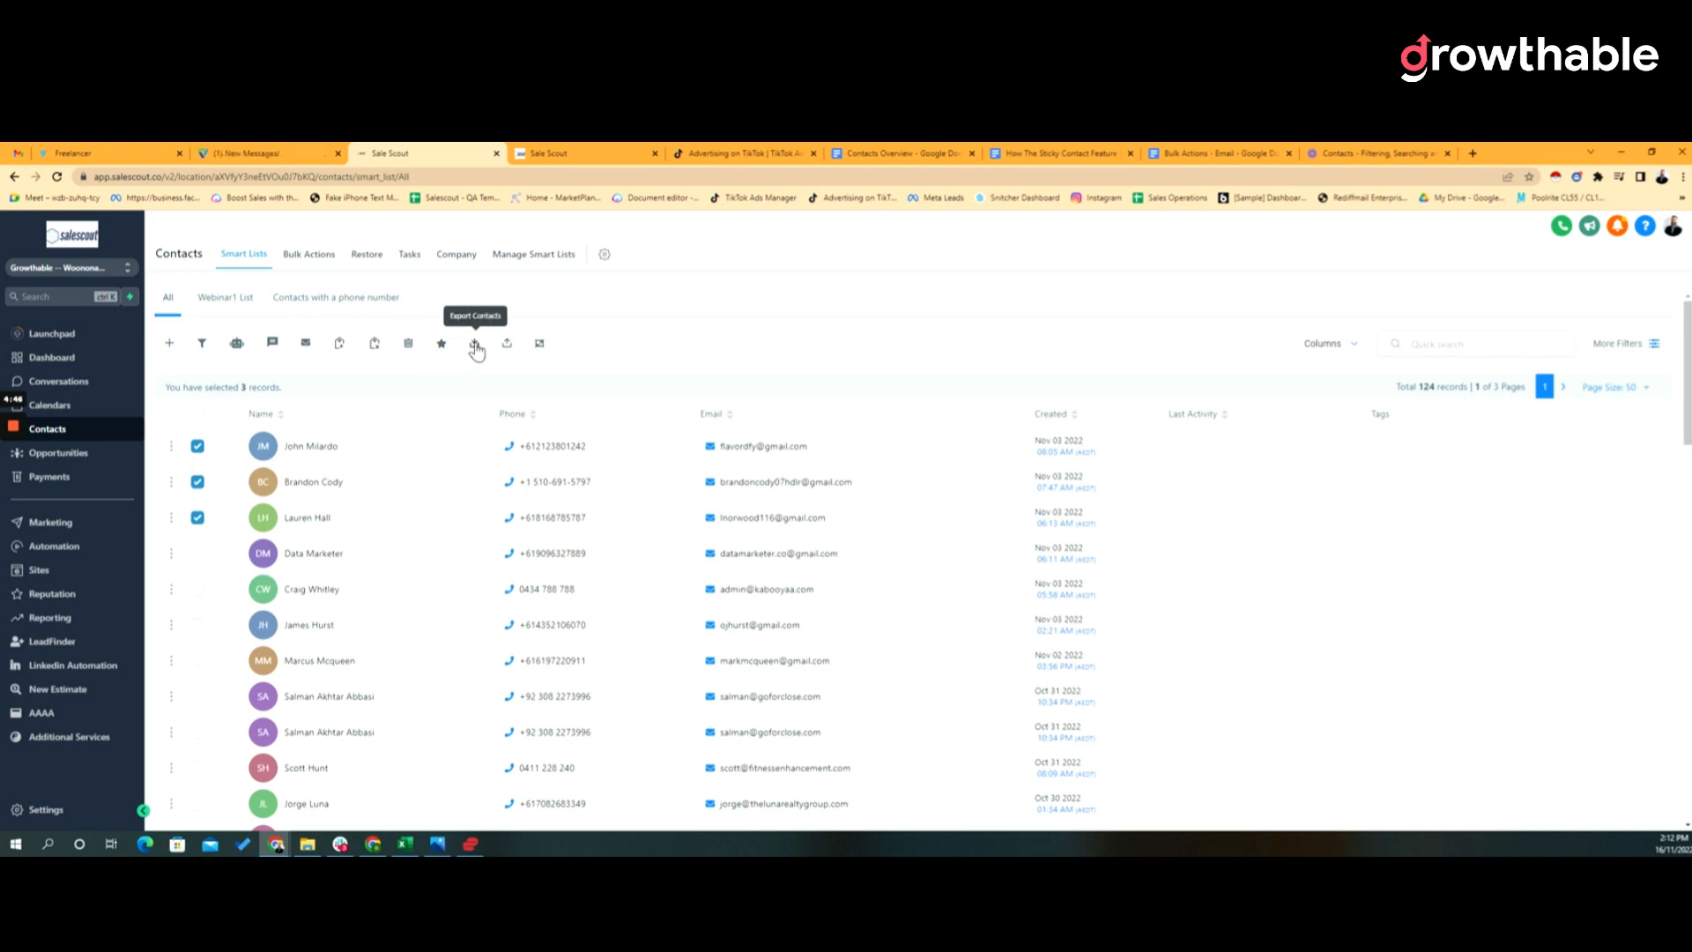
{"action": "mouse_move", "coordinate": [540, 348]}
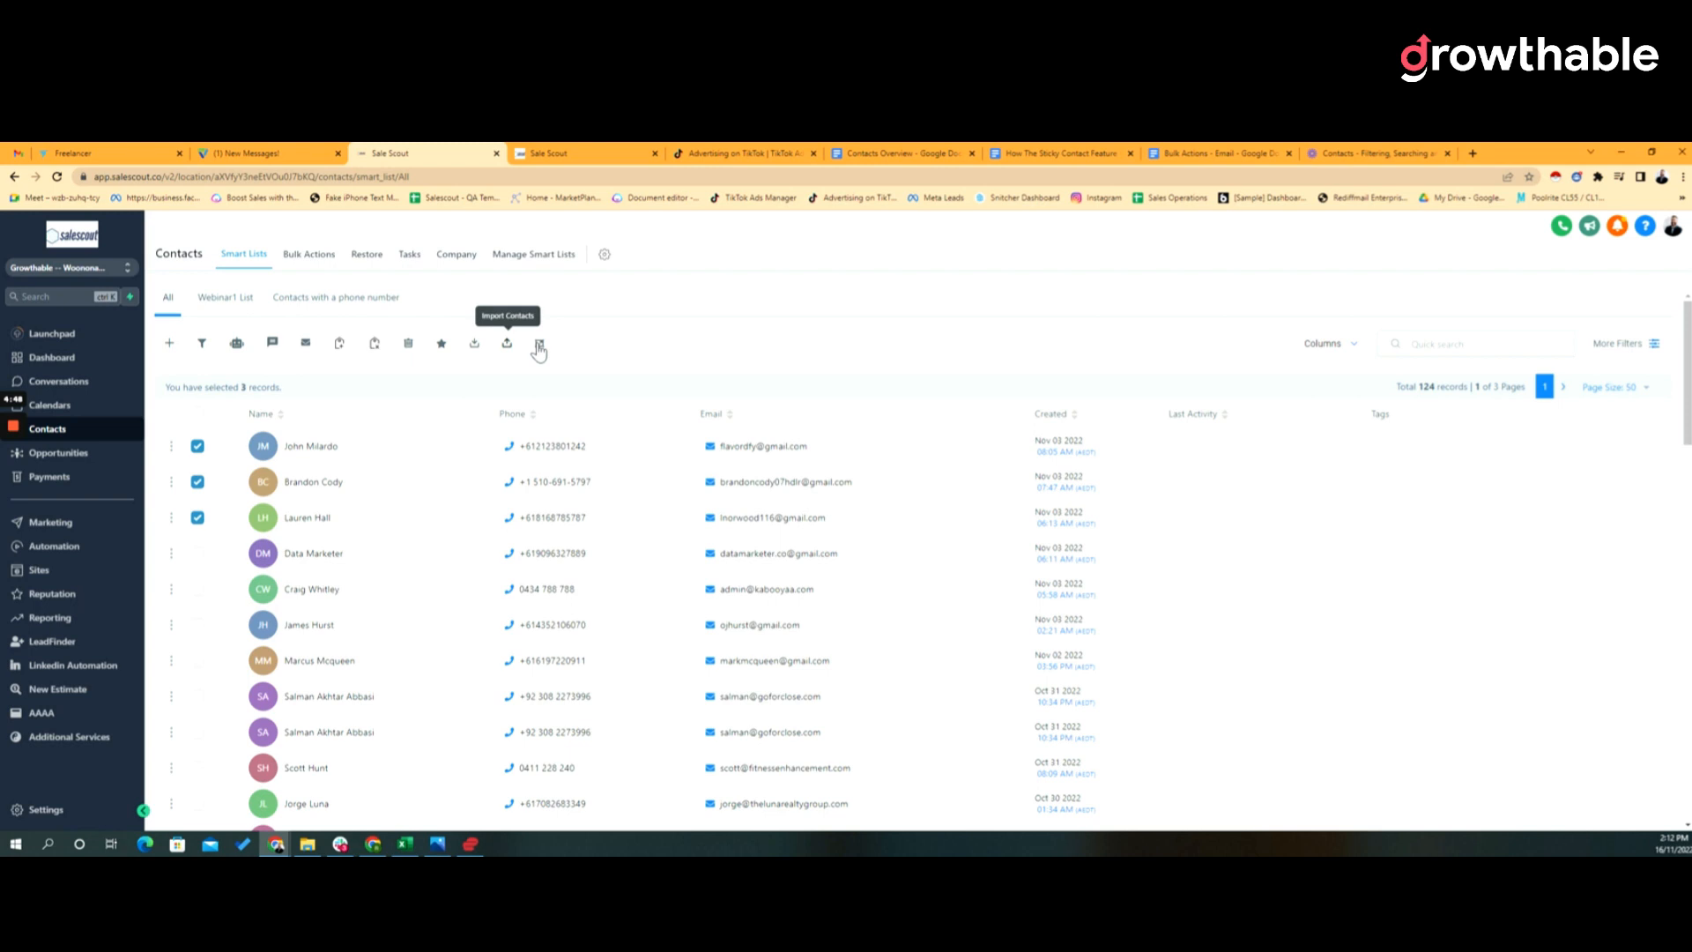
{"action": "mouse_move", "coordinate": [539, 346]}
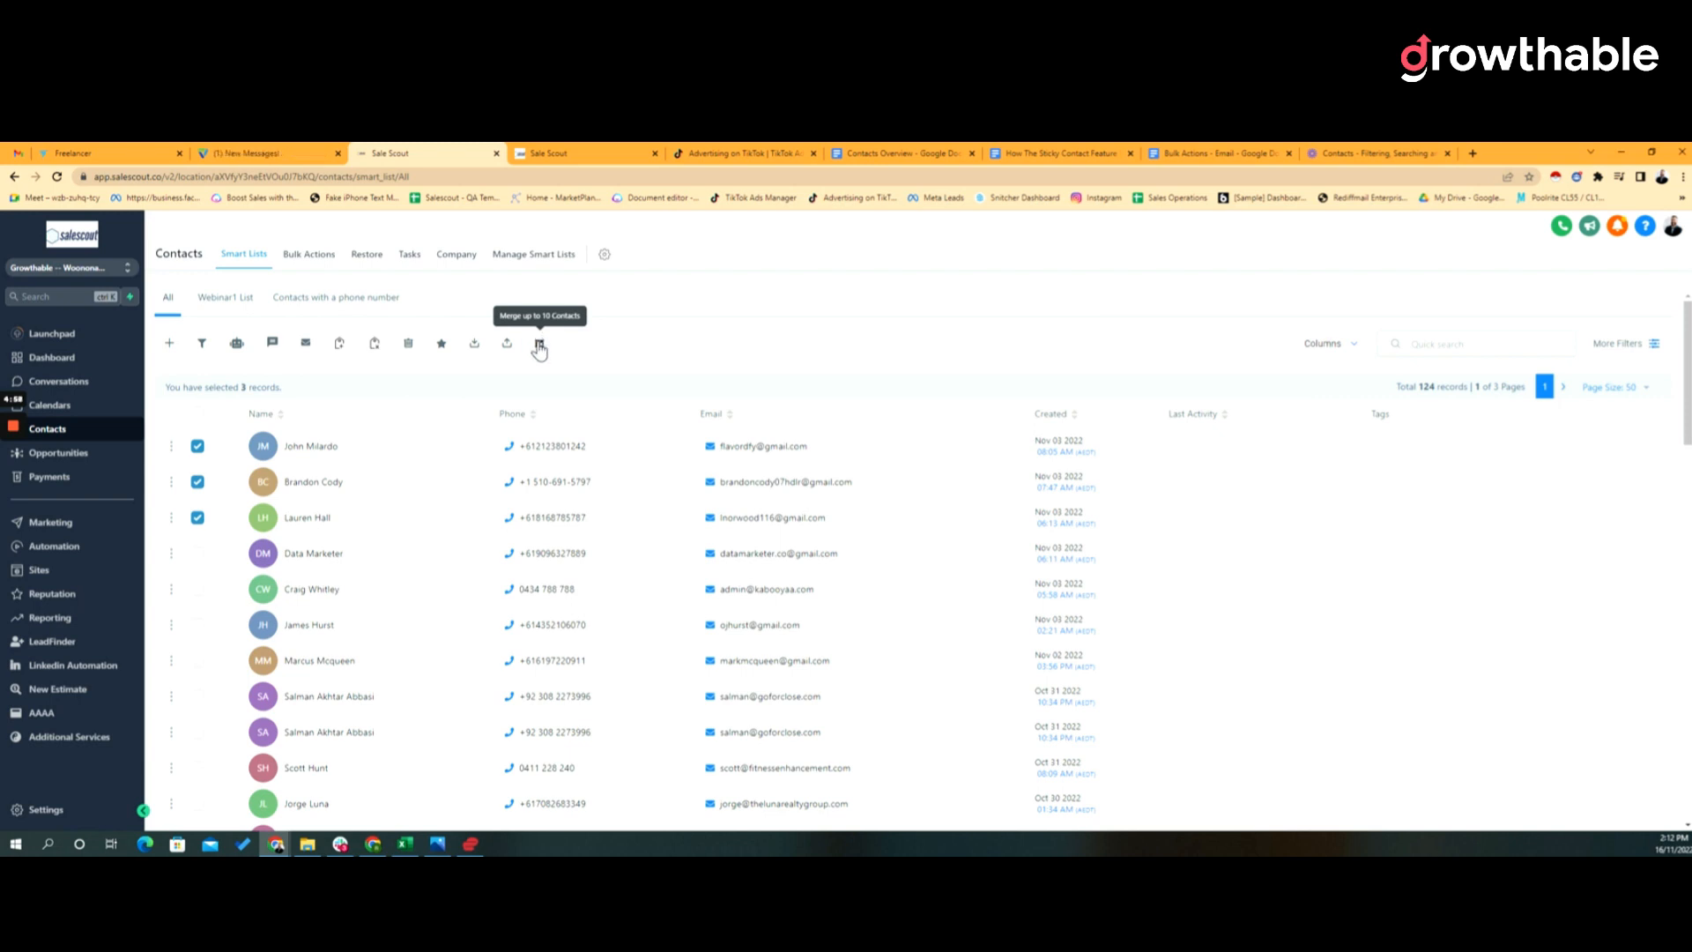
{"action": "left_click", "coordinate": [539, 344]}
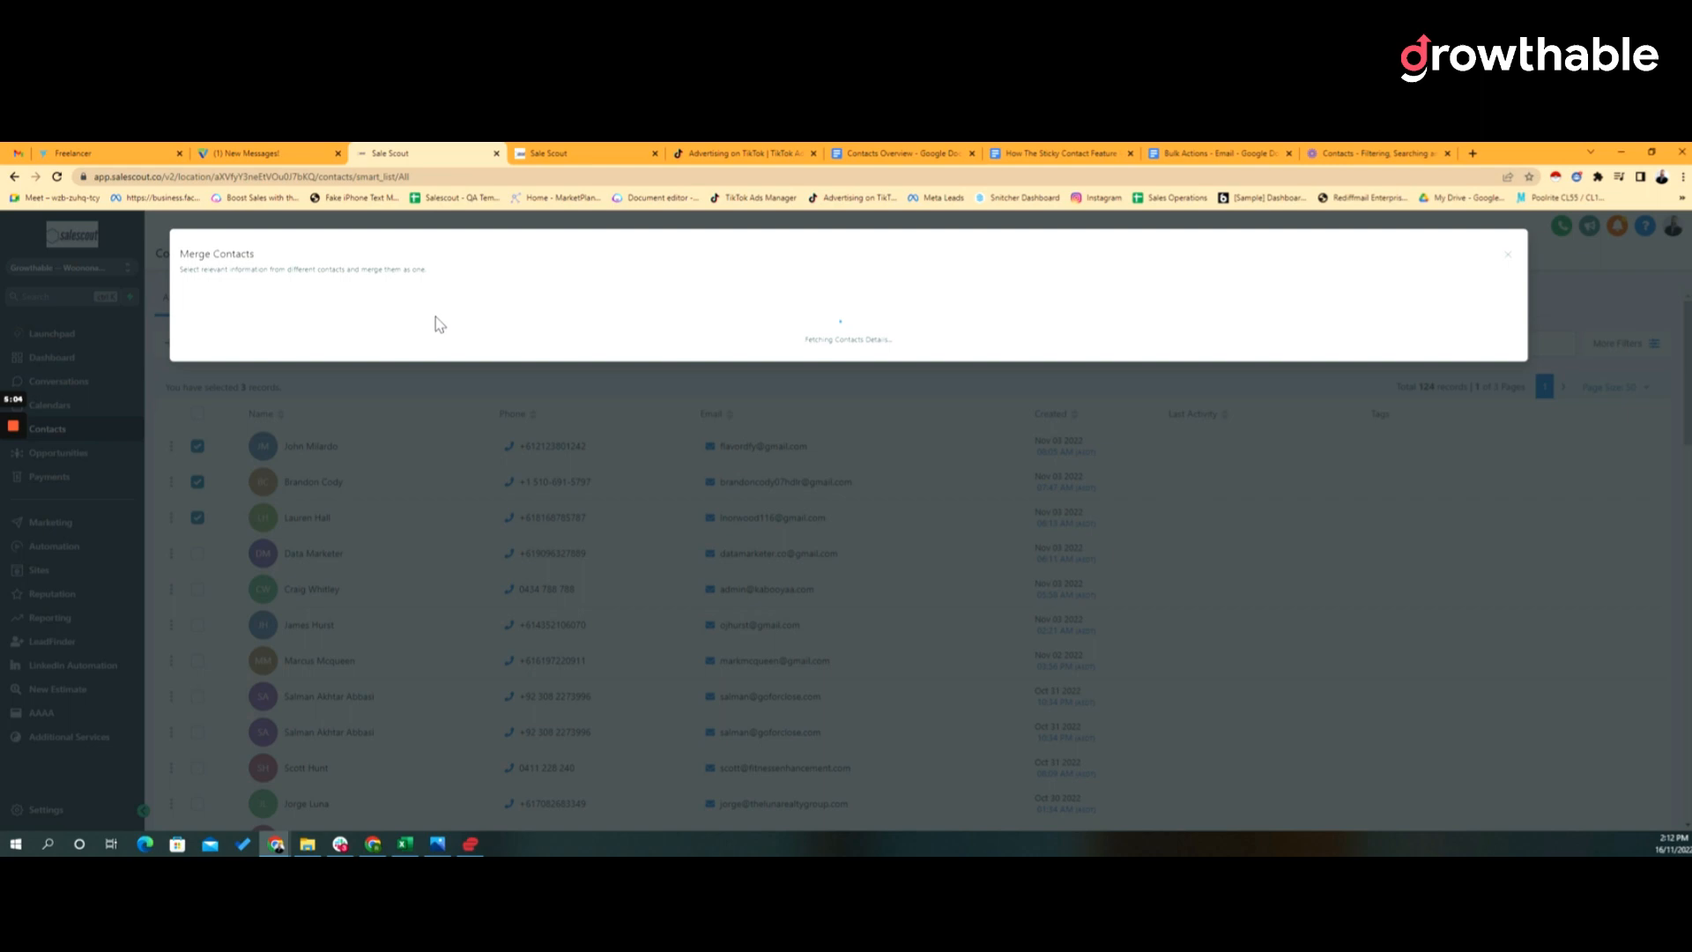
{"action": "mouse_move", "coordinate": [1093, 359]}
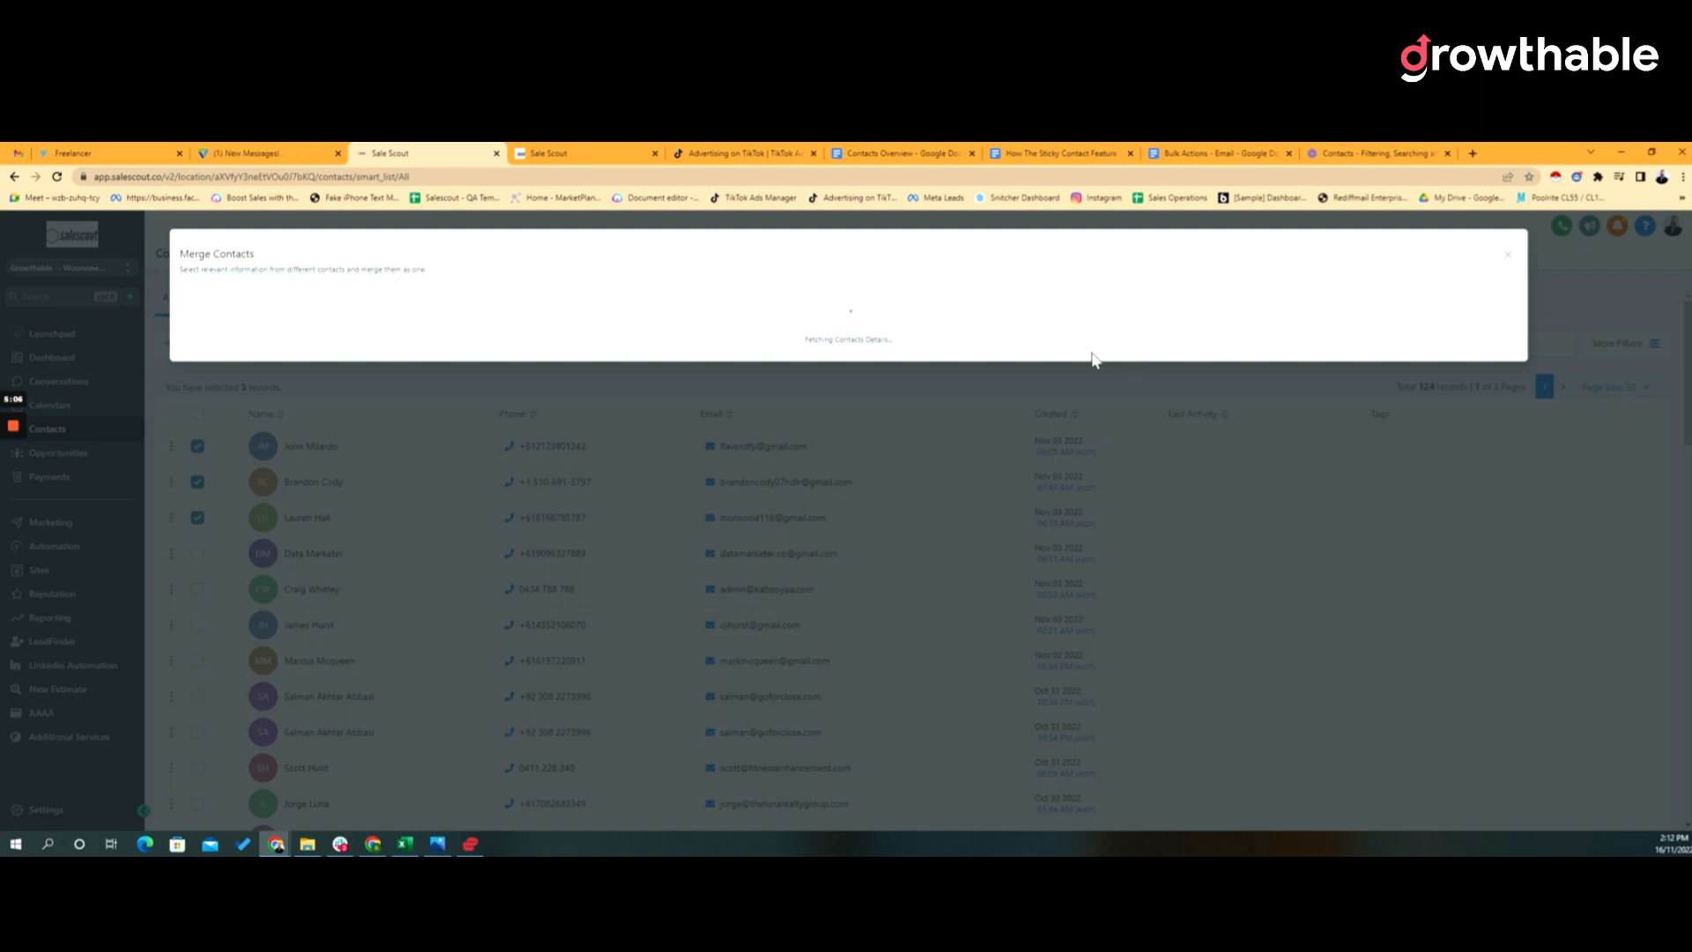
{"action": "mouse_move", "coordinate": [333, 250]}
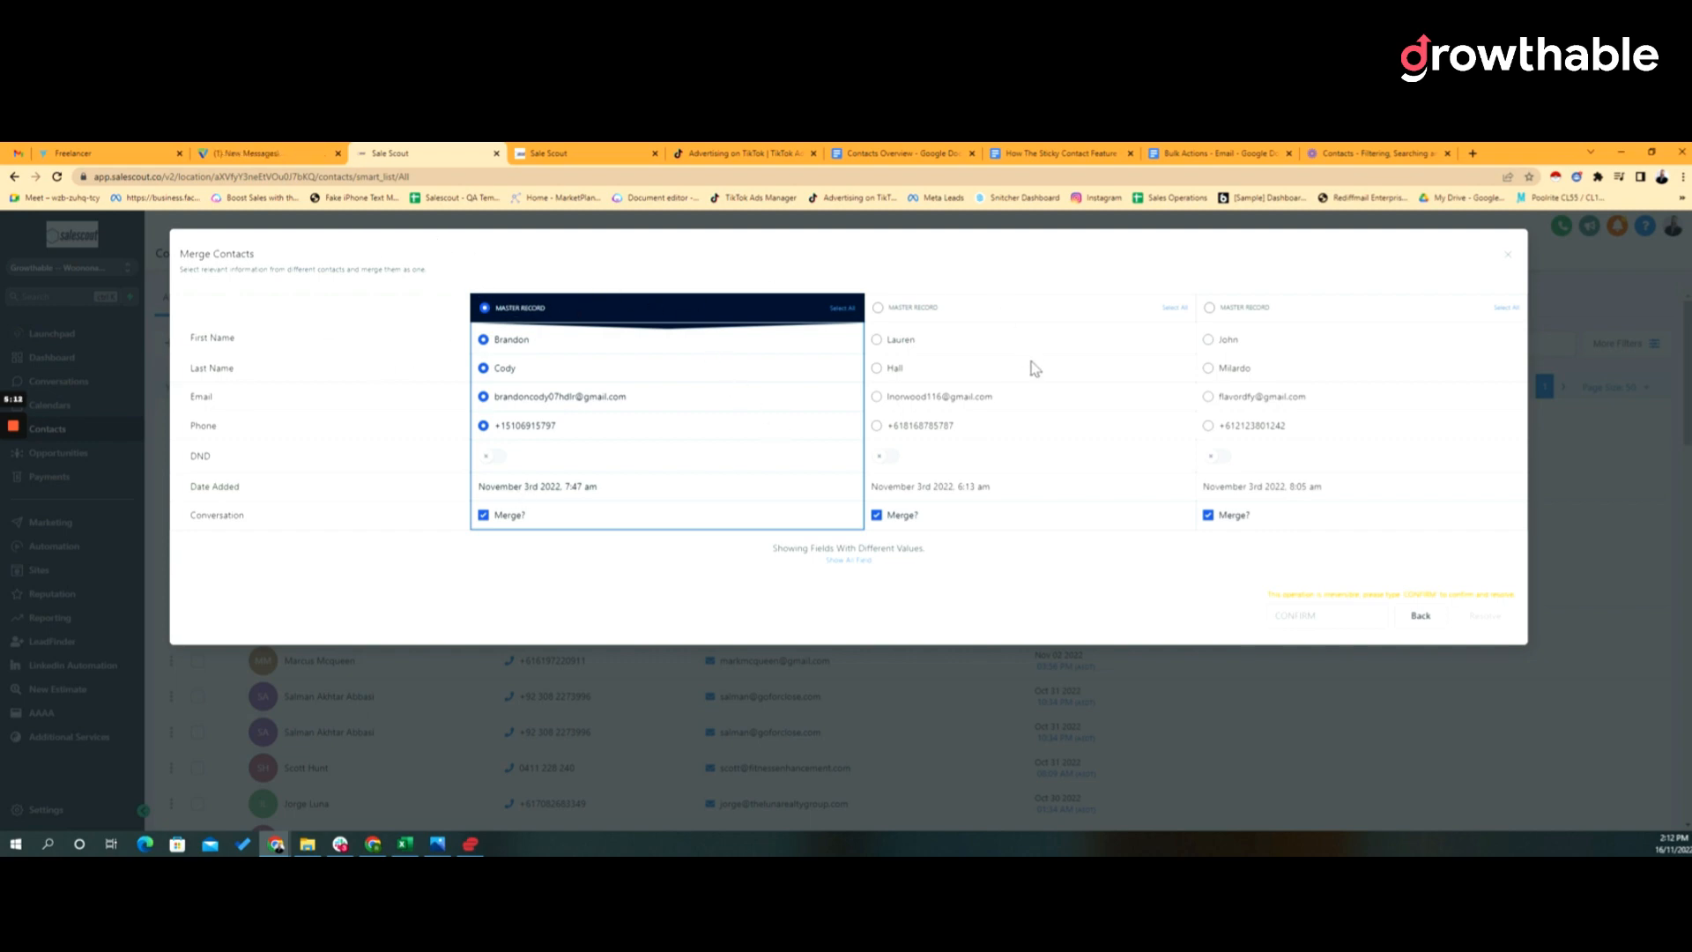
{"action": "mouse_move", "coordinate": [841, 334]}
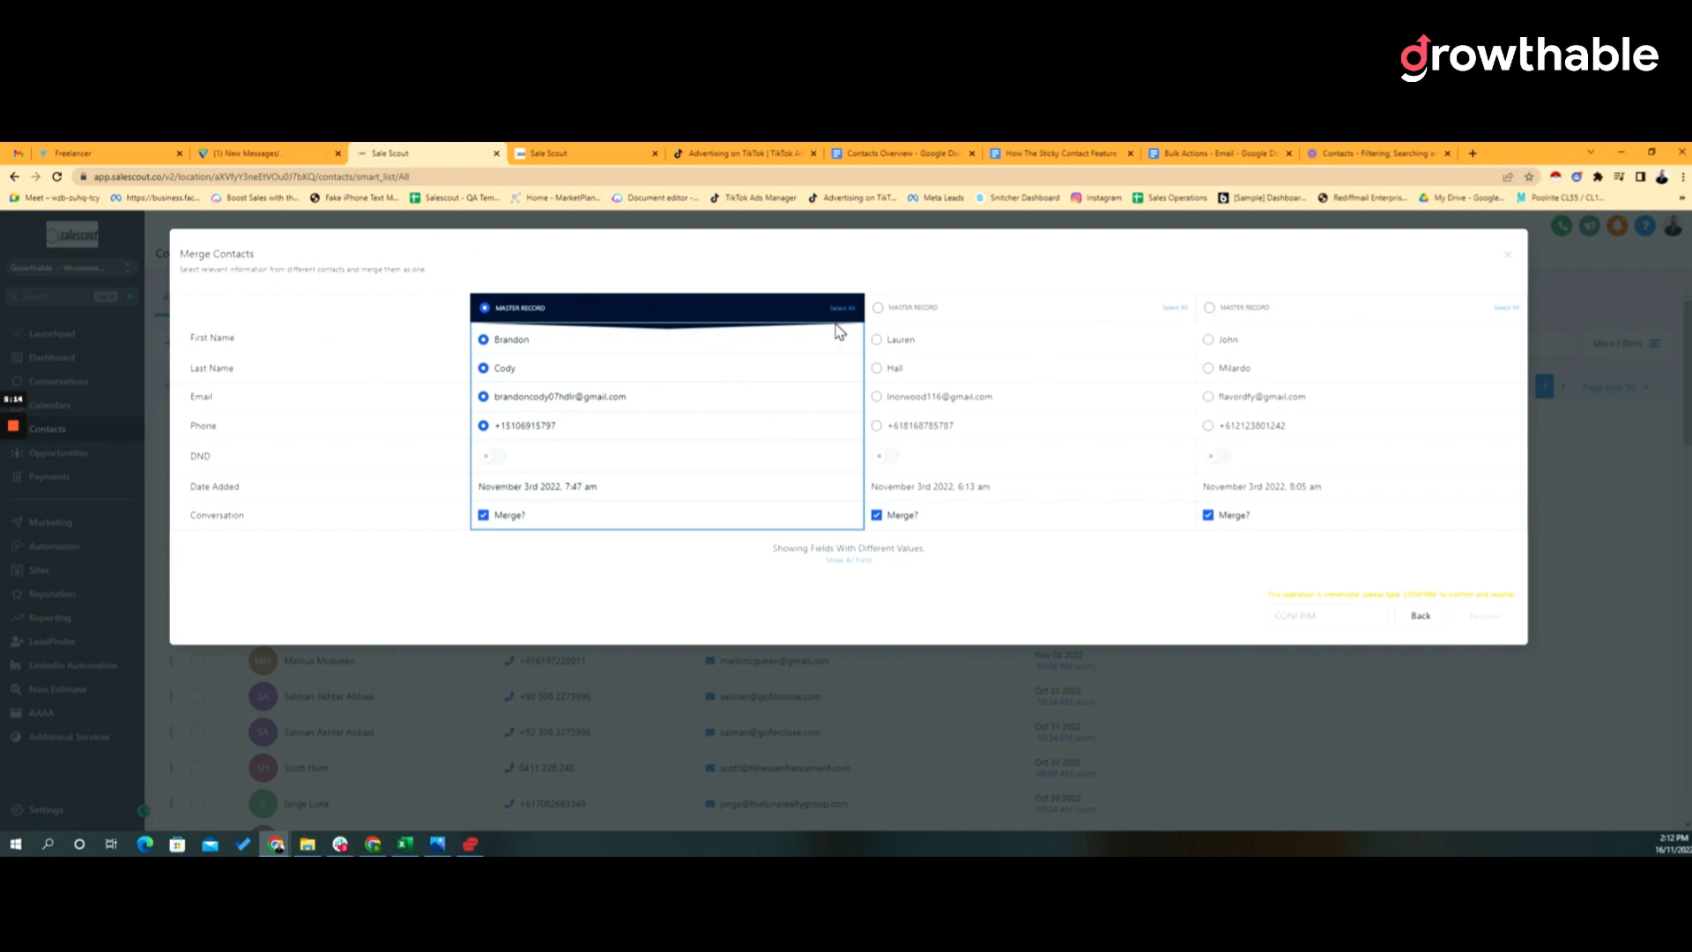
{"action": "mouse_move", "coordinate": [532, 363]}
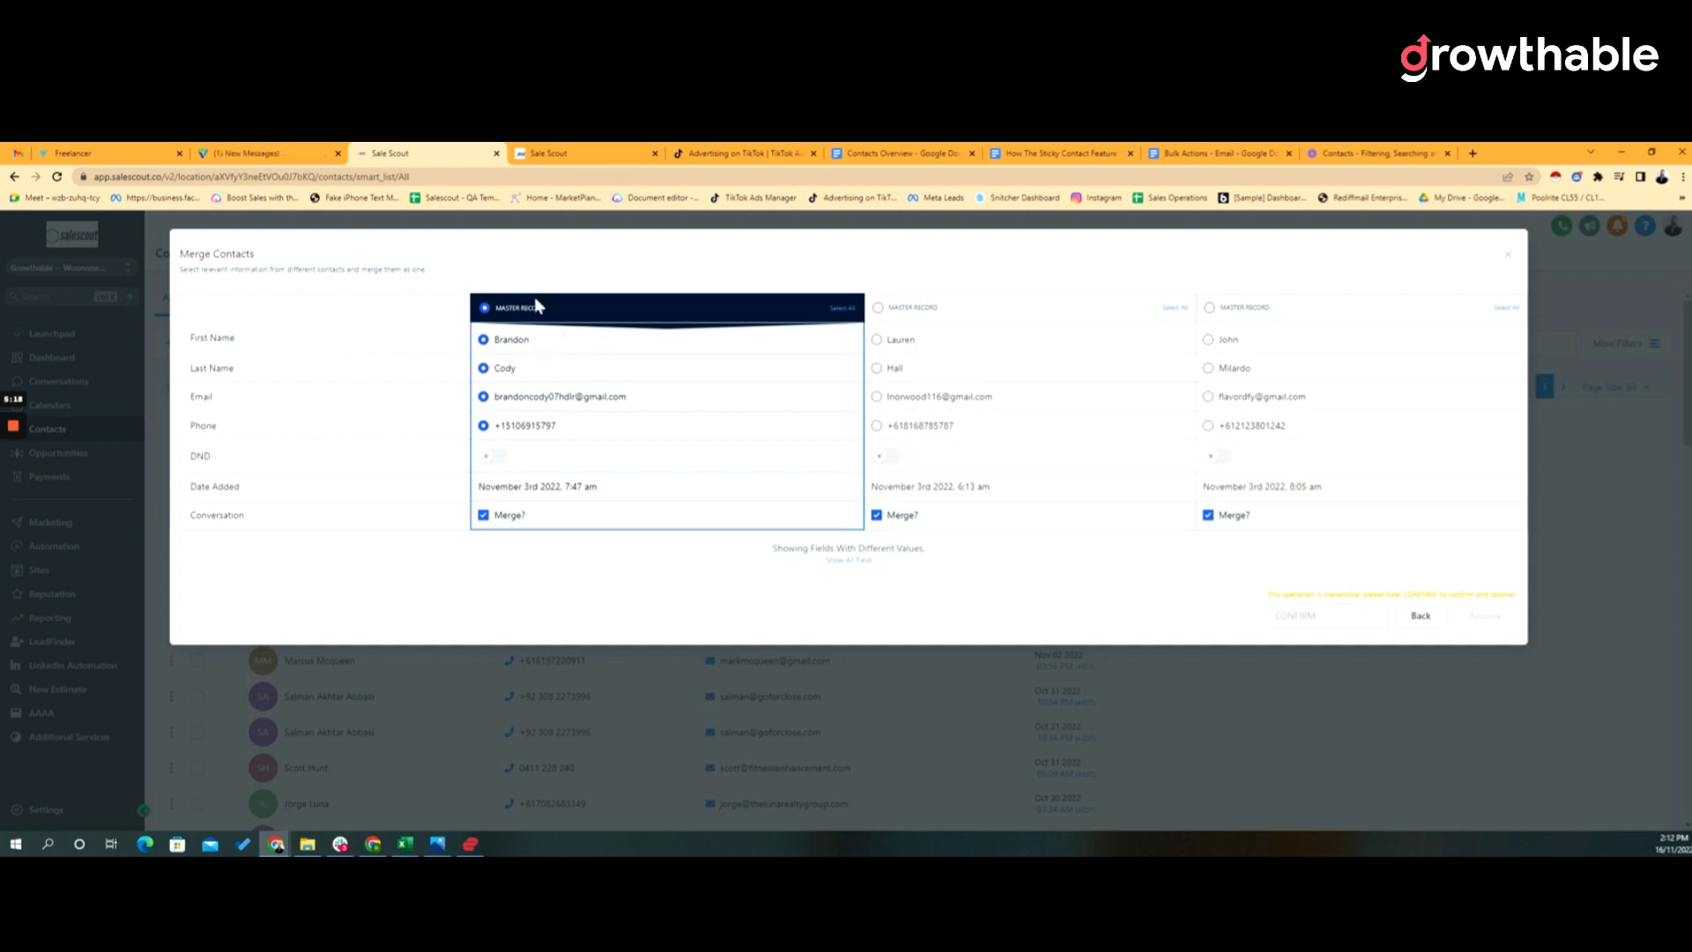
{"action": "mouse_move", "coordinate": [677, 440]}
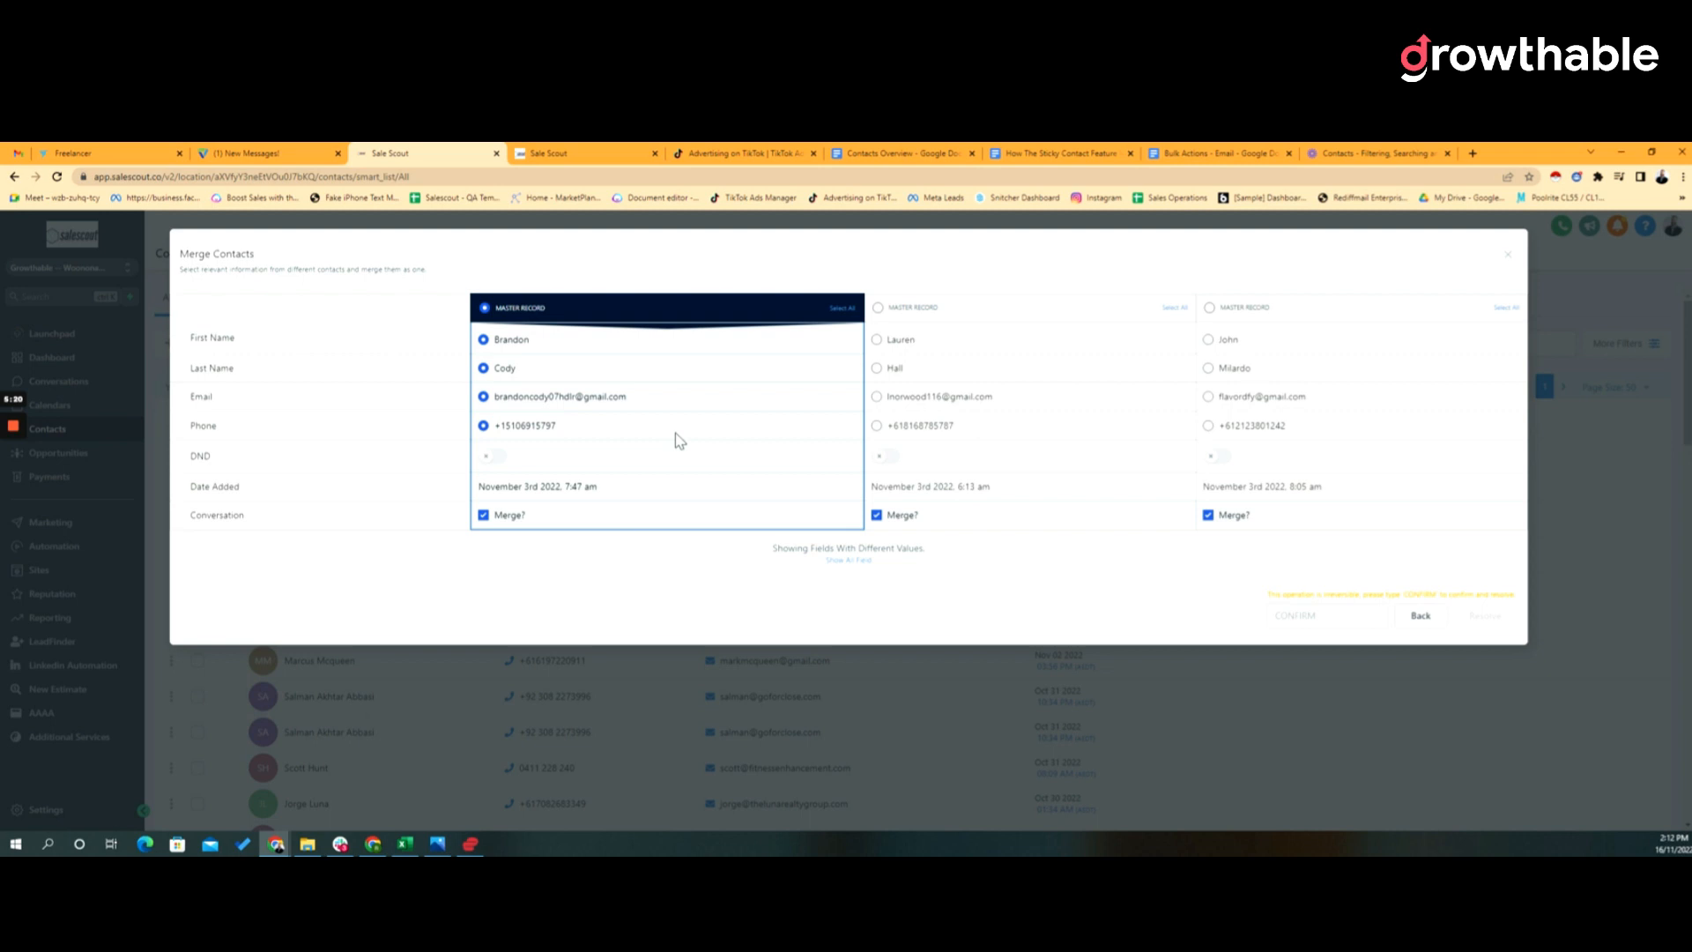
{"action": "mouse_move", "coordinate": [751, 373]}
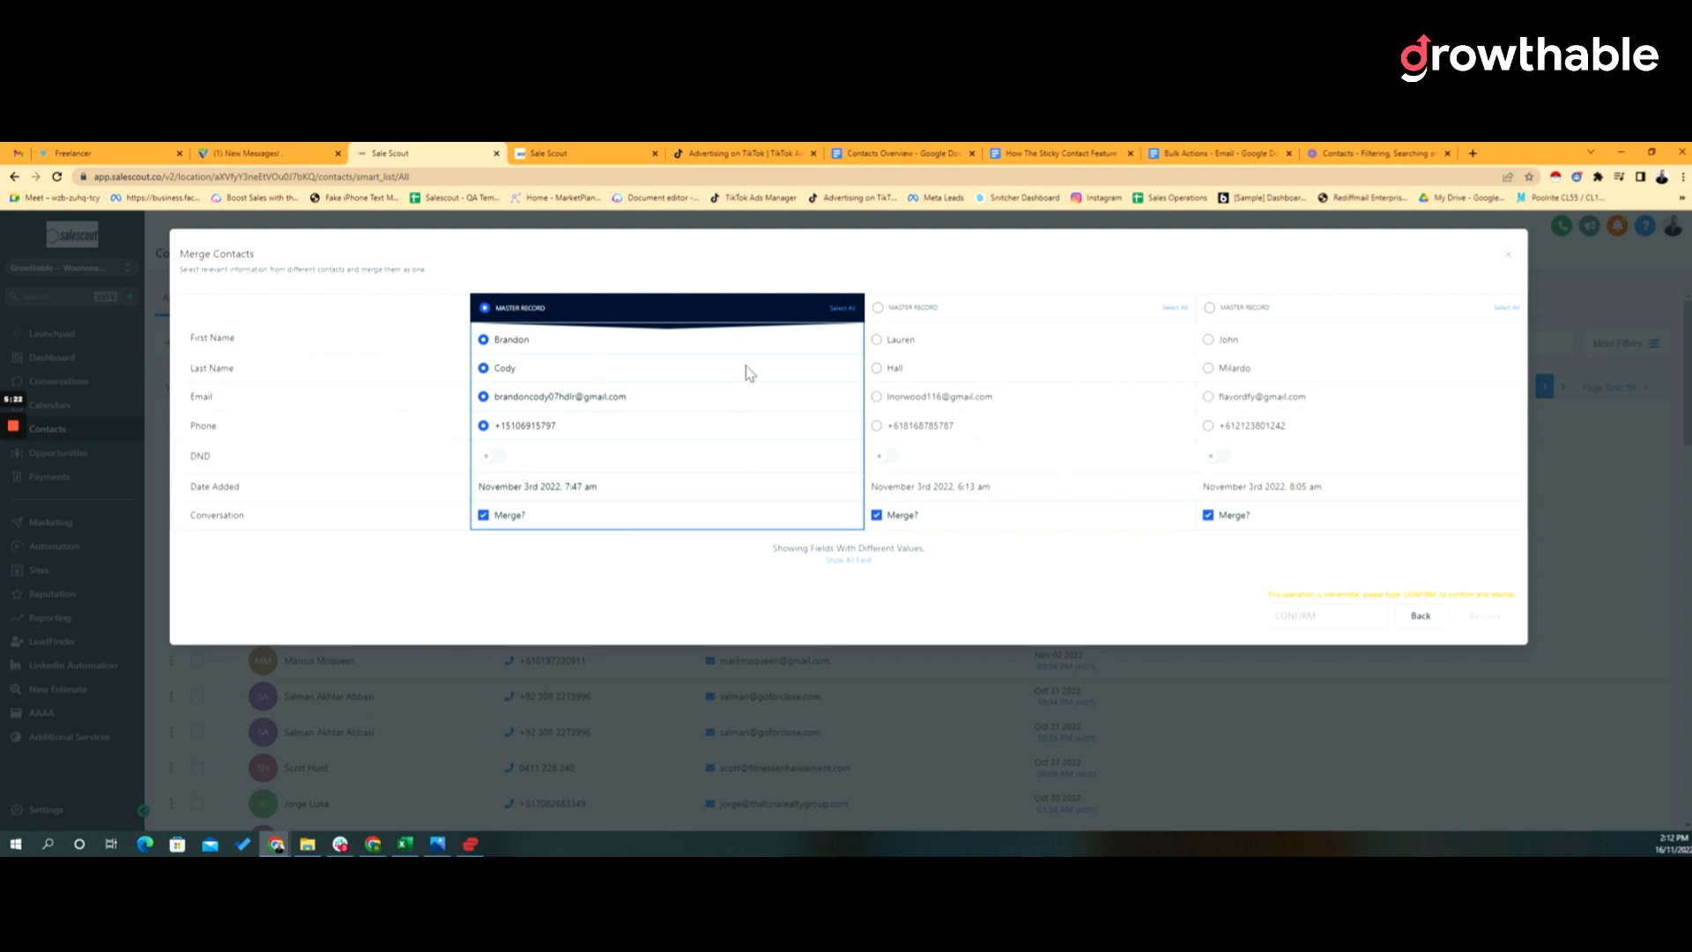
{"action": "mouse_move", "coordinate": [603, 386]}
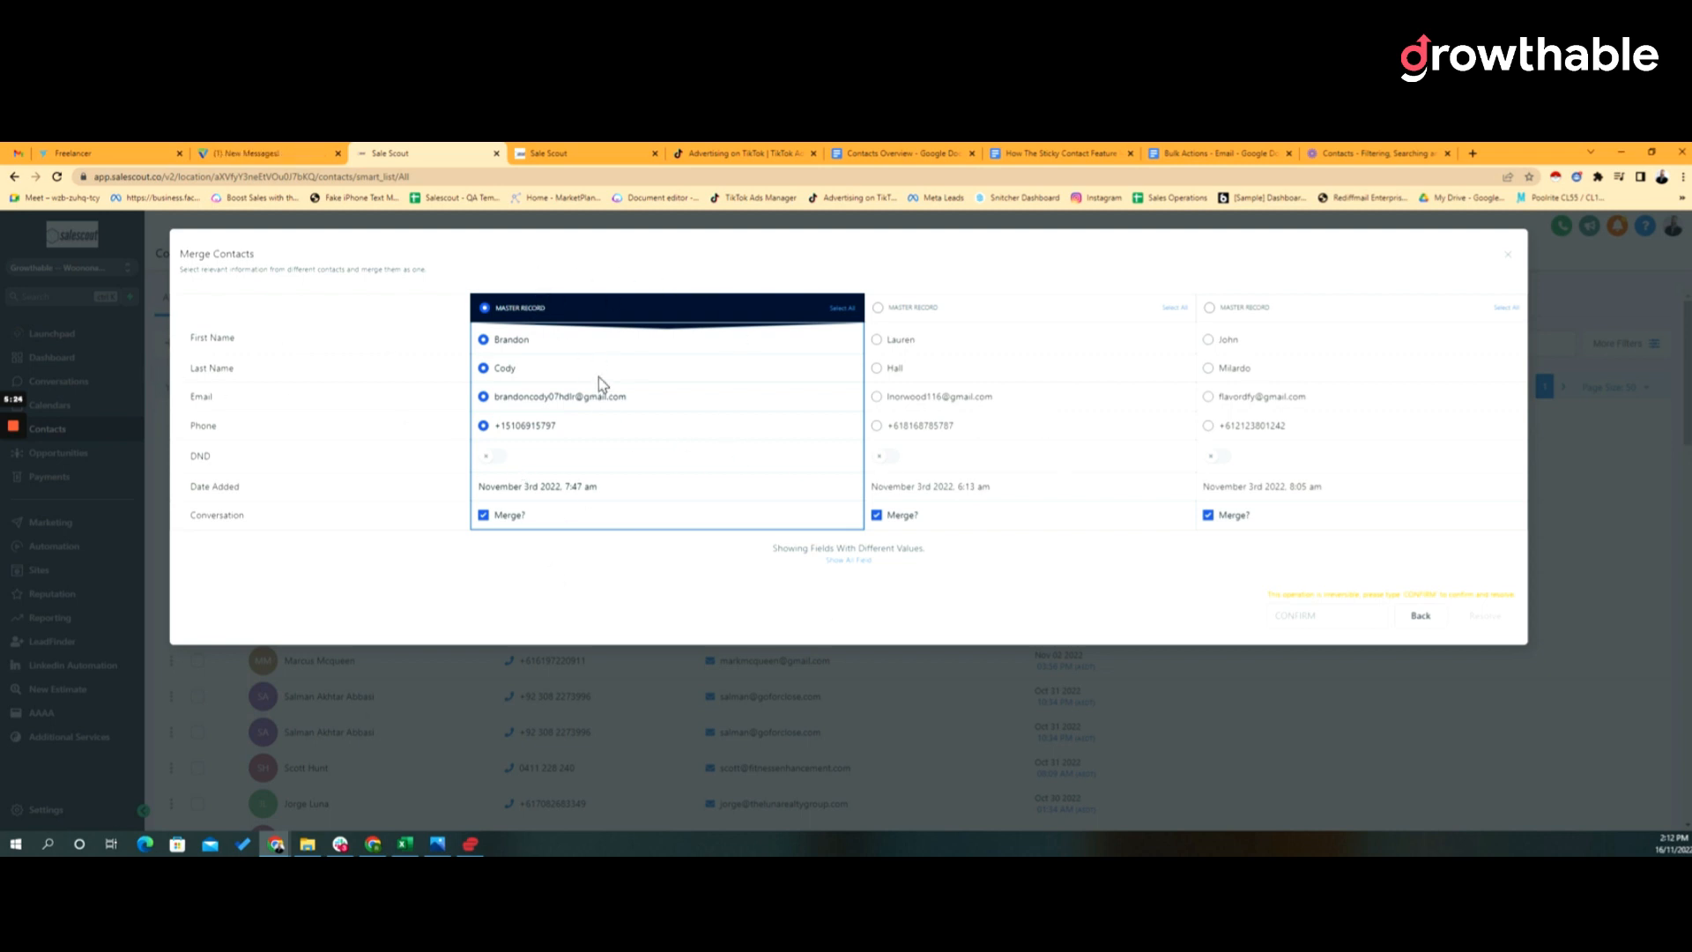
{"action": "mouse_move", "coordinate": [1184, 506]}
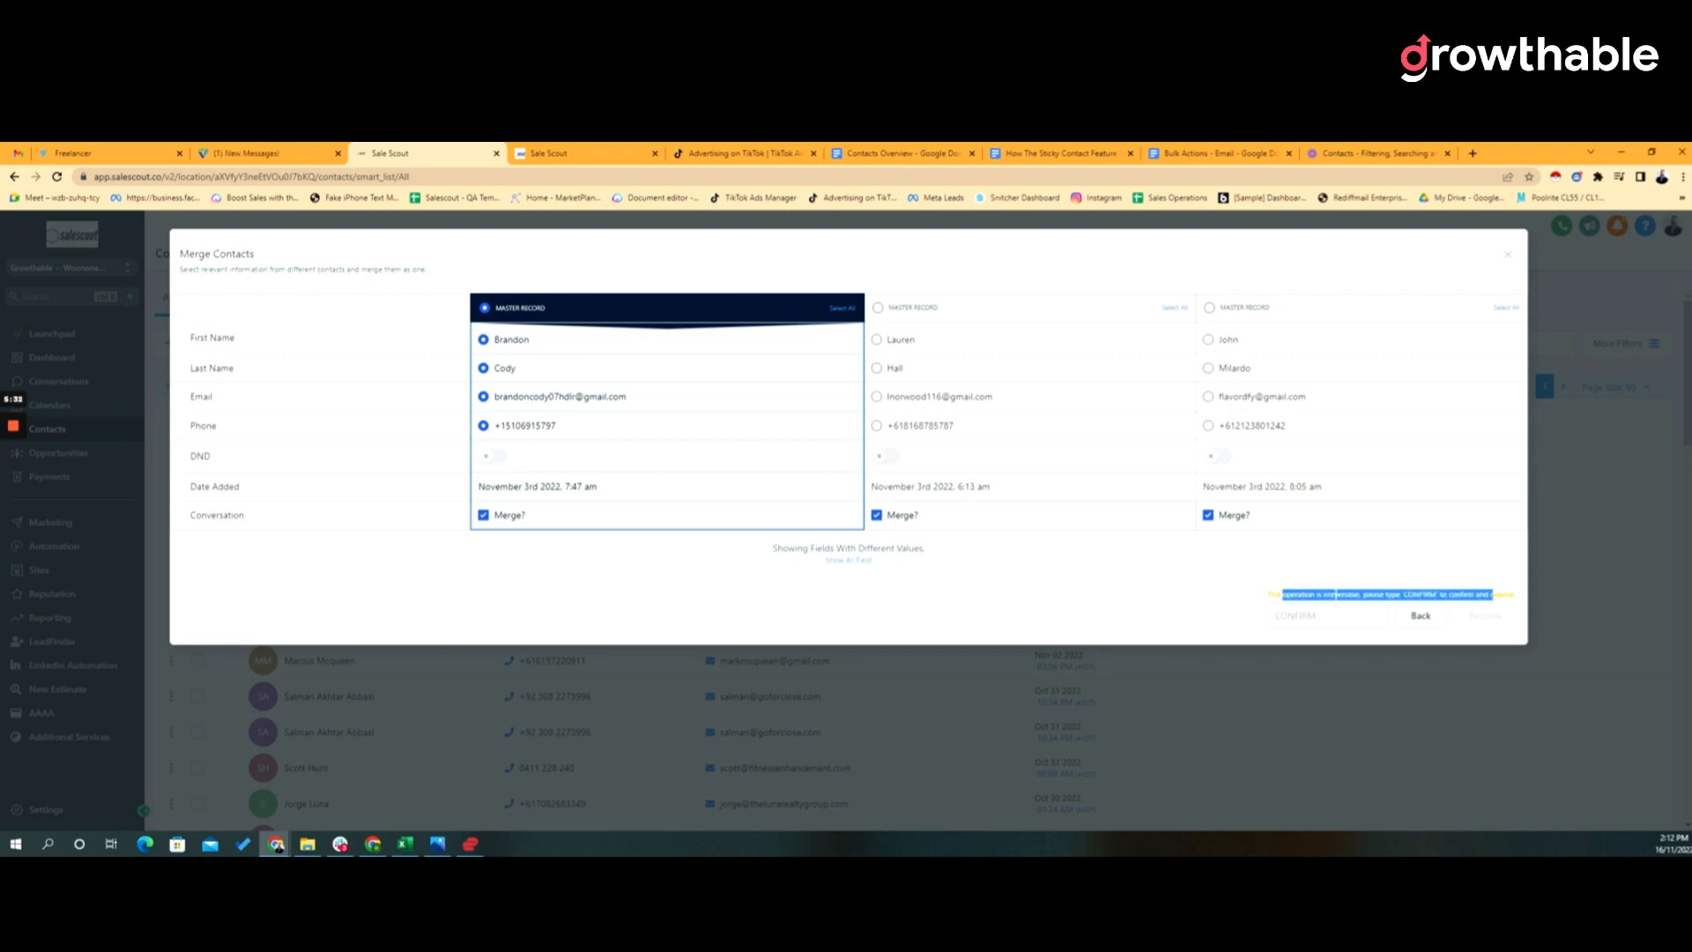
{"action": "mouse_move", "coordinate": [1503, 287]}
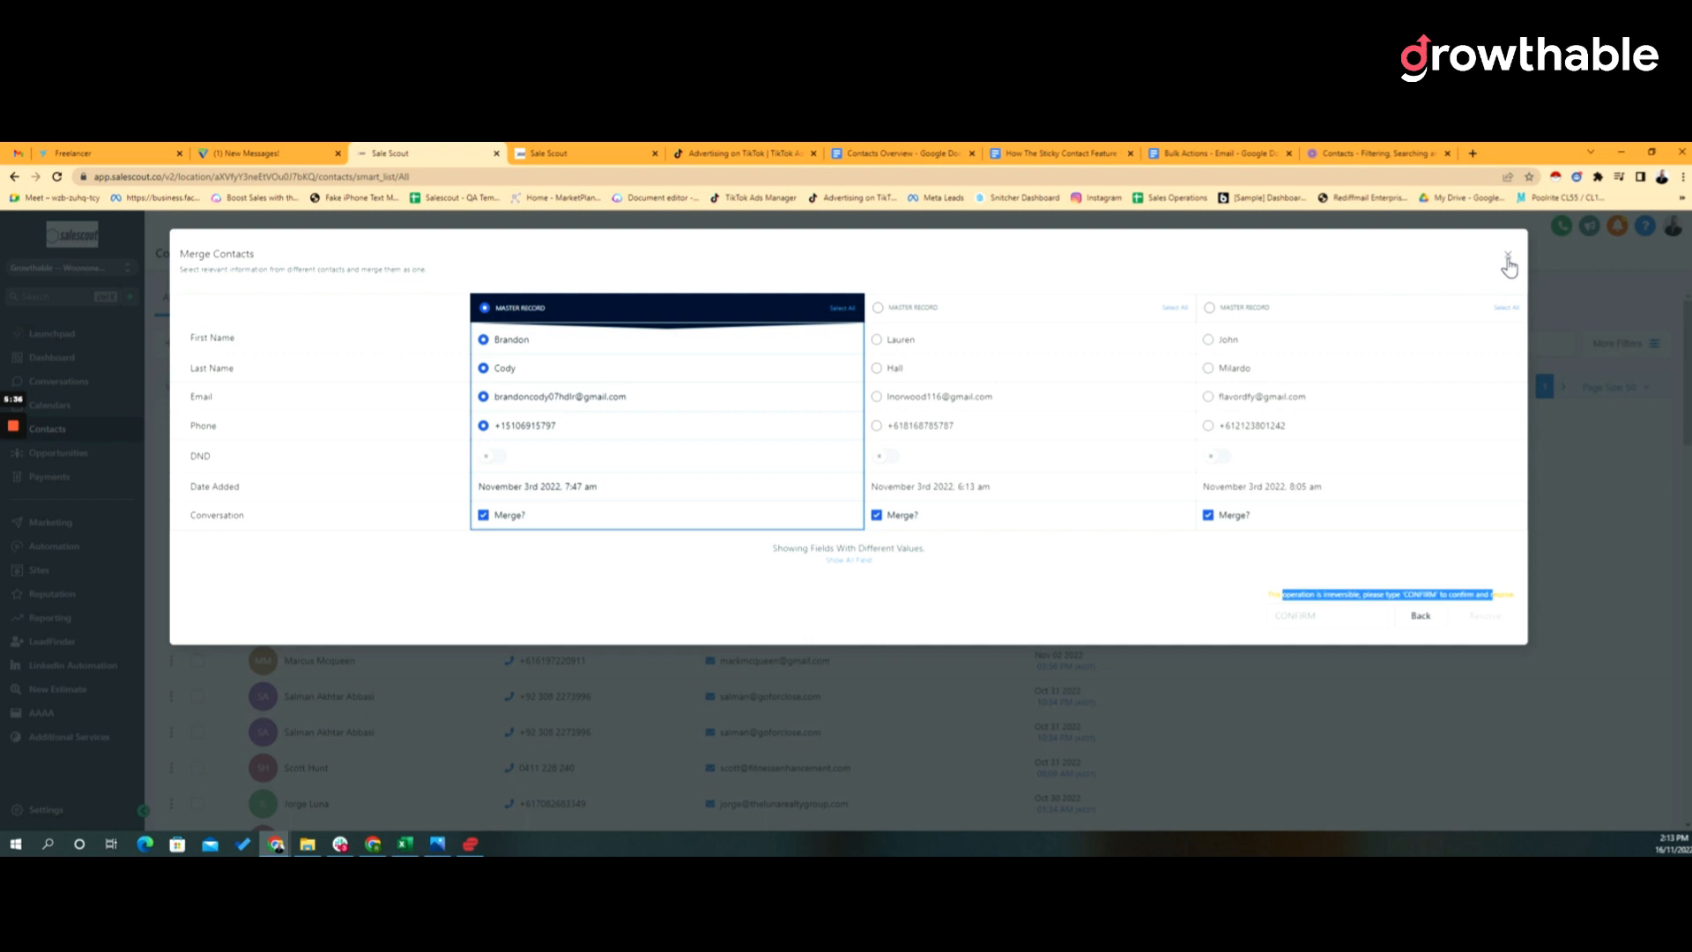
{"action": "left_click", "coordinate": [1510, 265]}
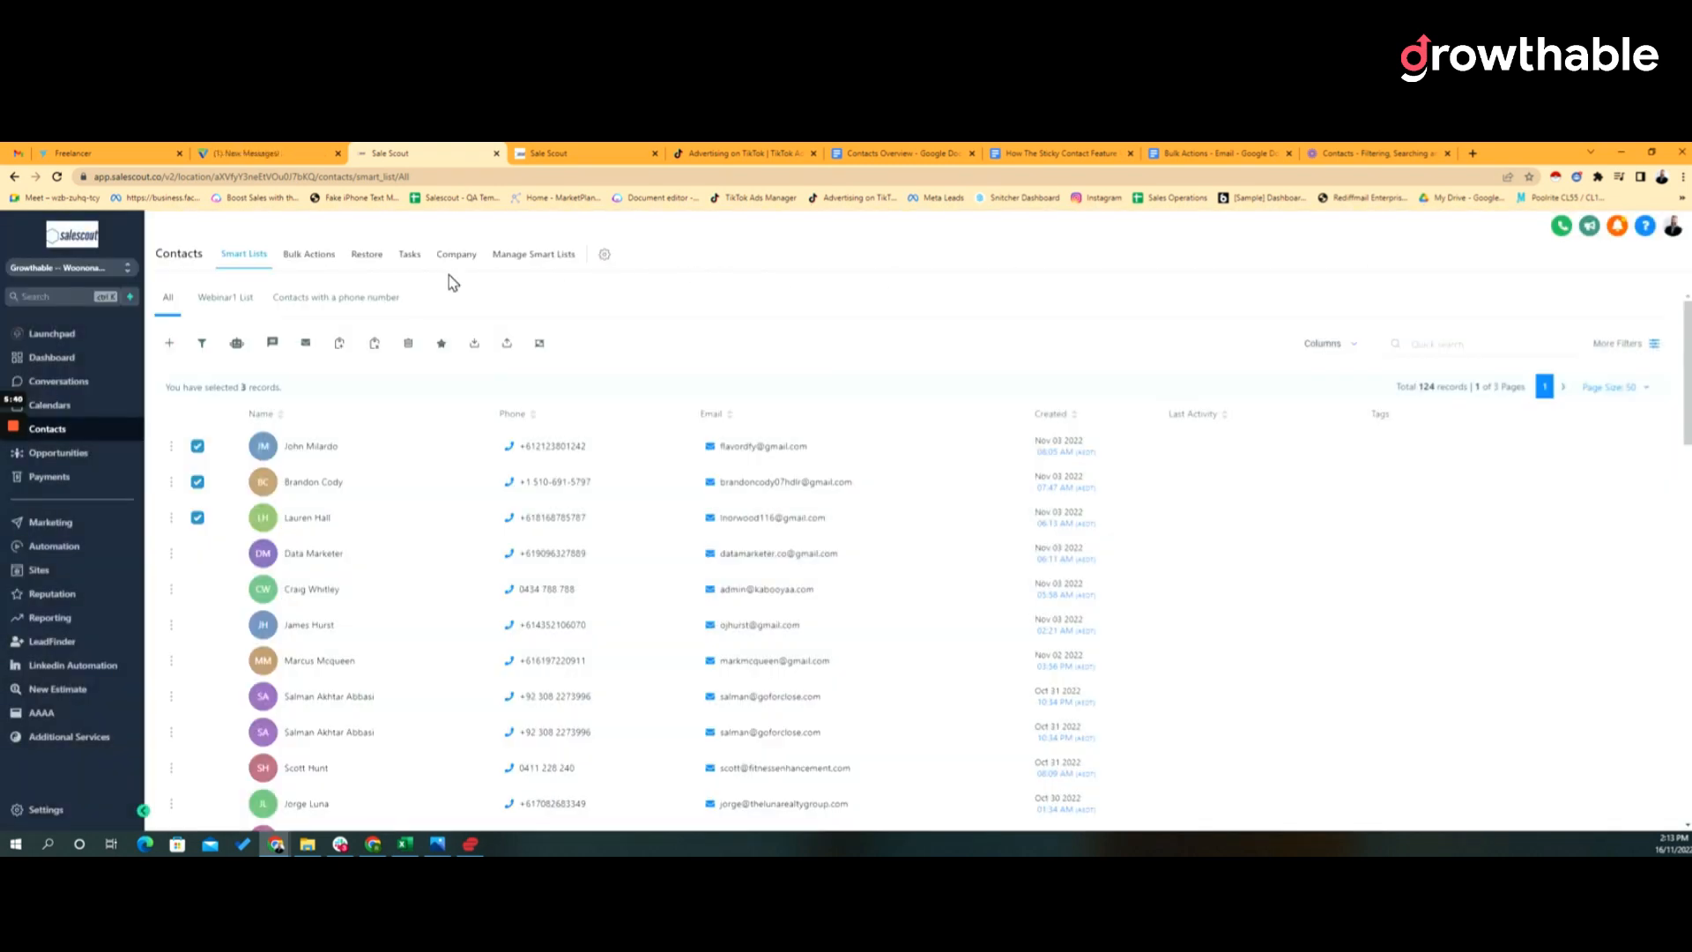
{"action": "mouse_move", "coordinate": [539, 344]}
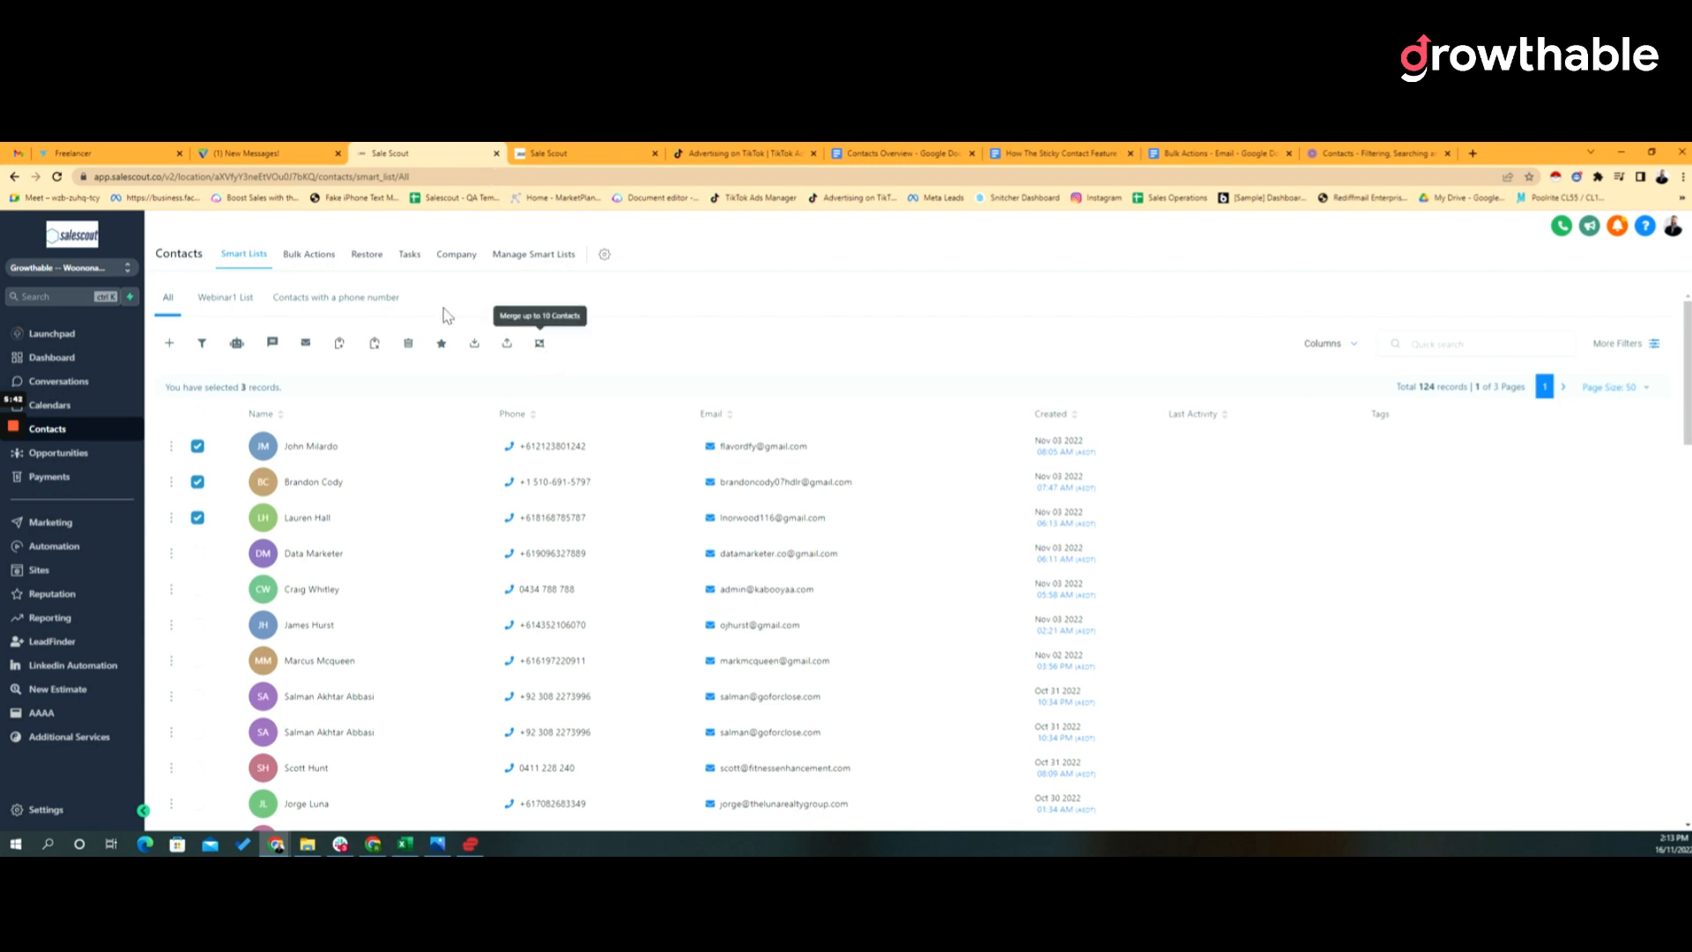
{"action": "mouse_move", "coordinate": [201, 344]}
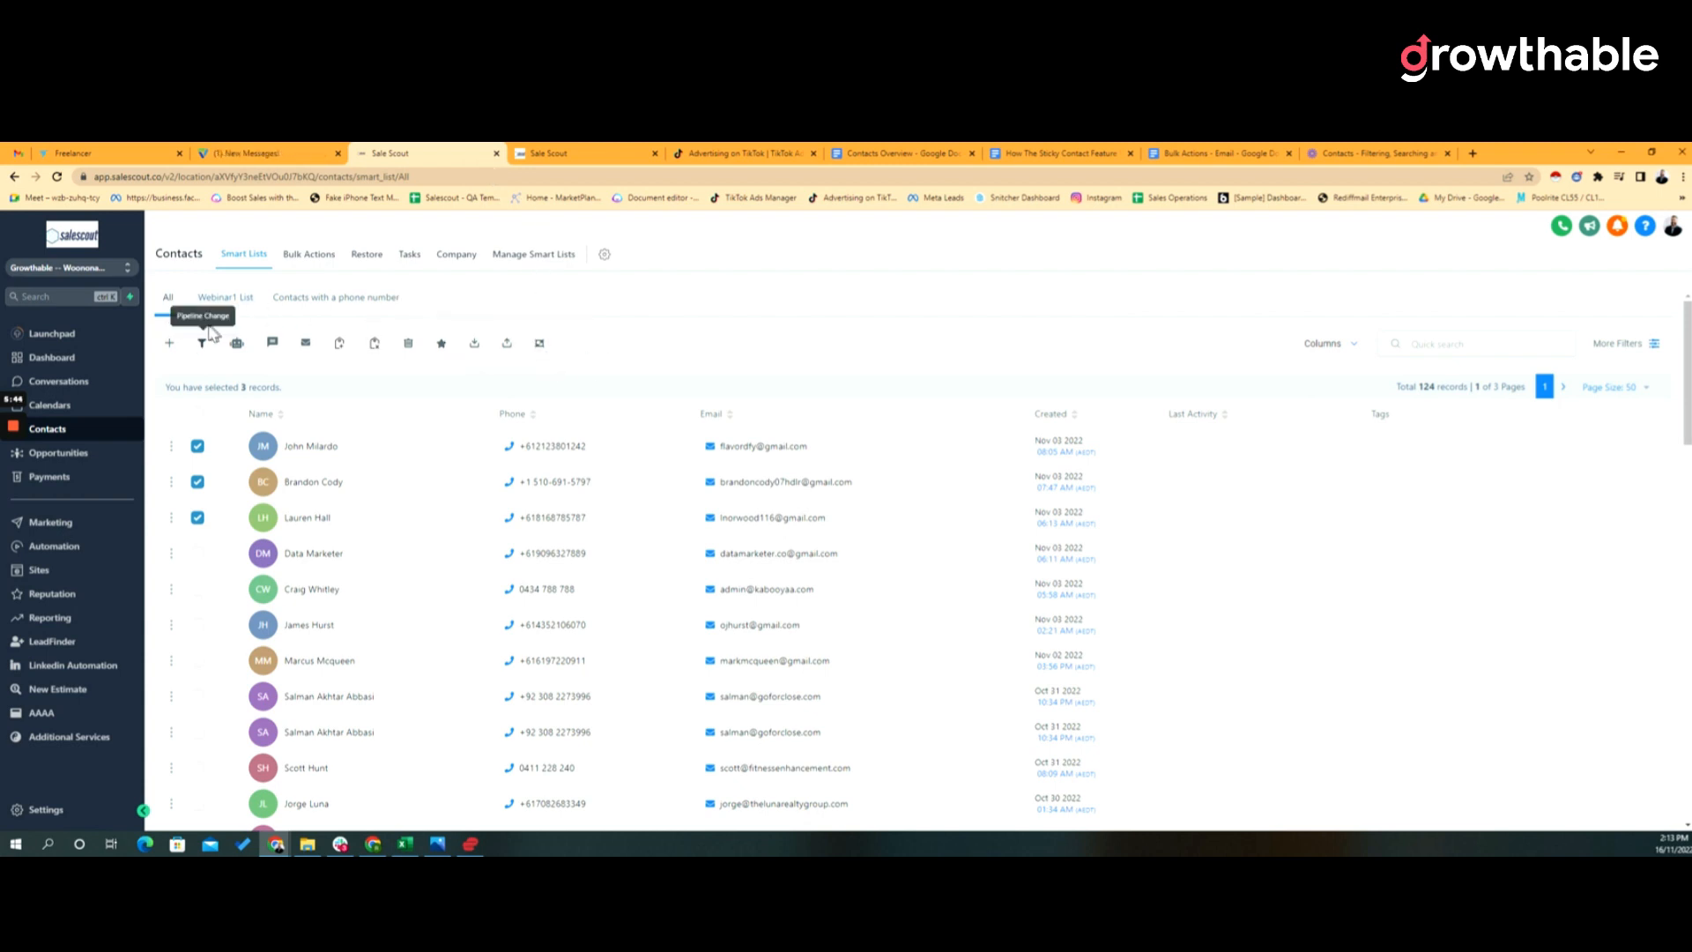
{"action": "mouse_move", "coordinate": [545, 347]}
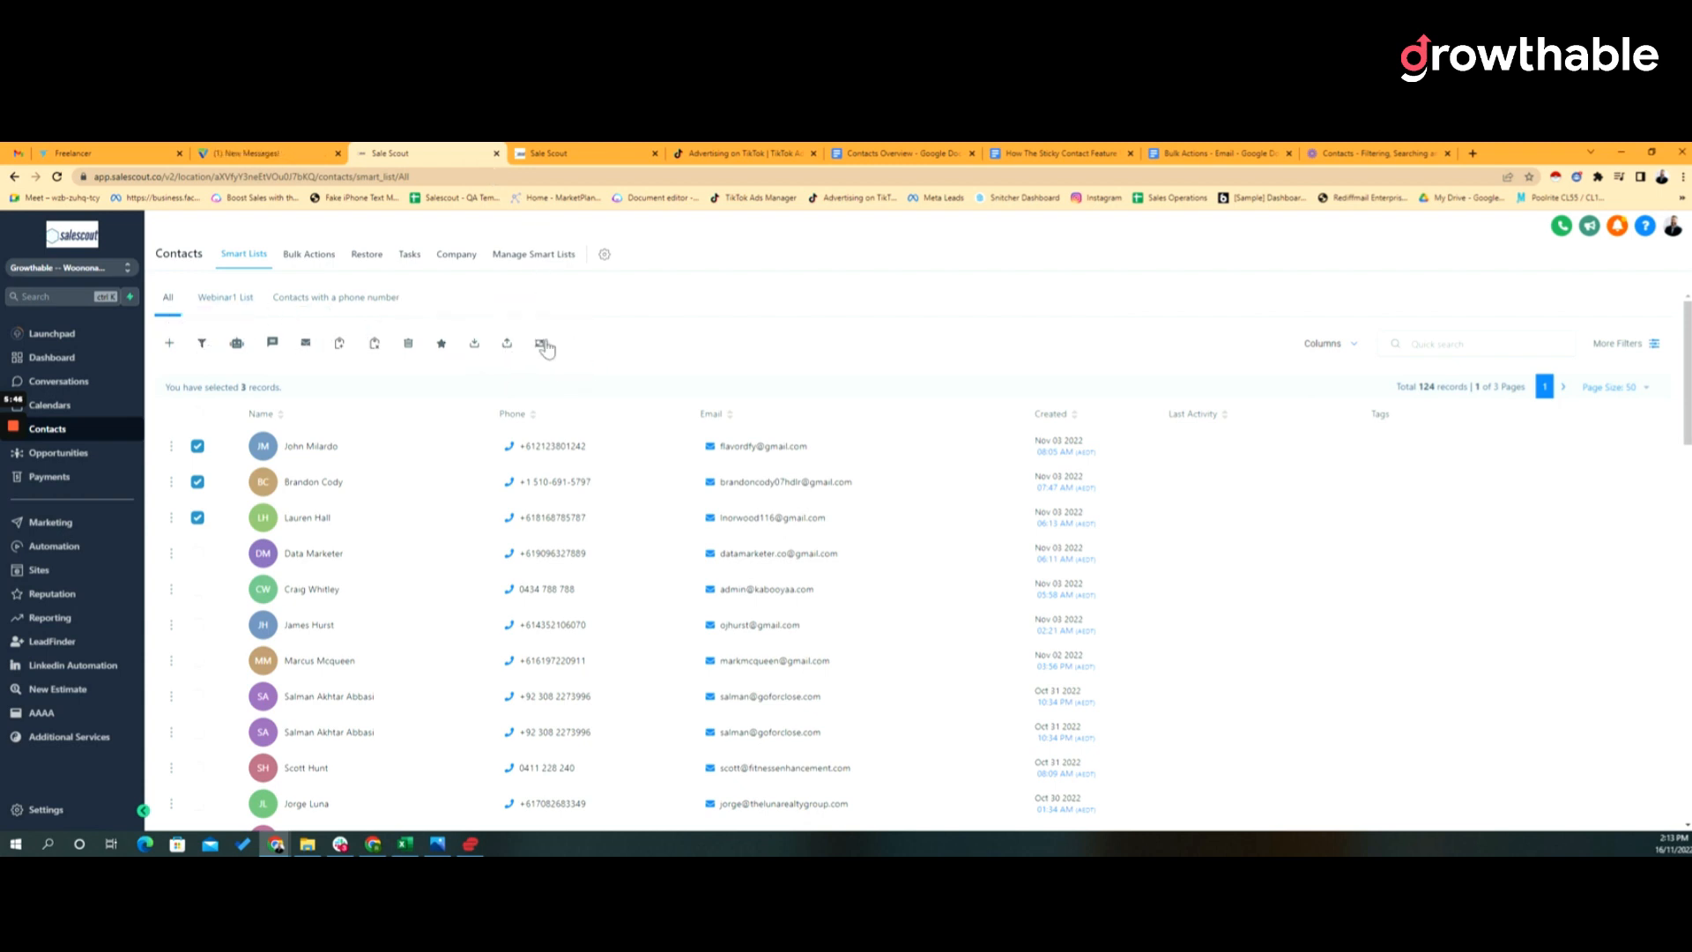
{"action": "mouse_move", "coordinate": [441, 344]}
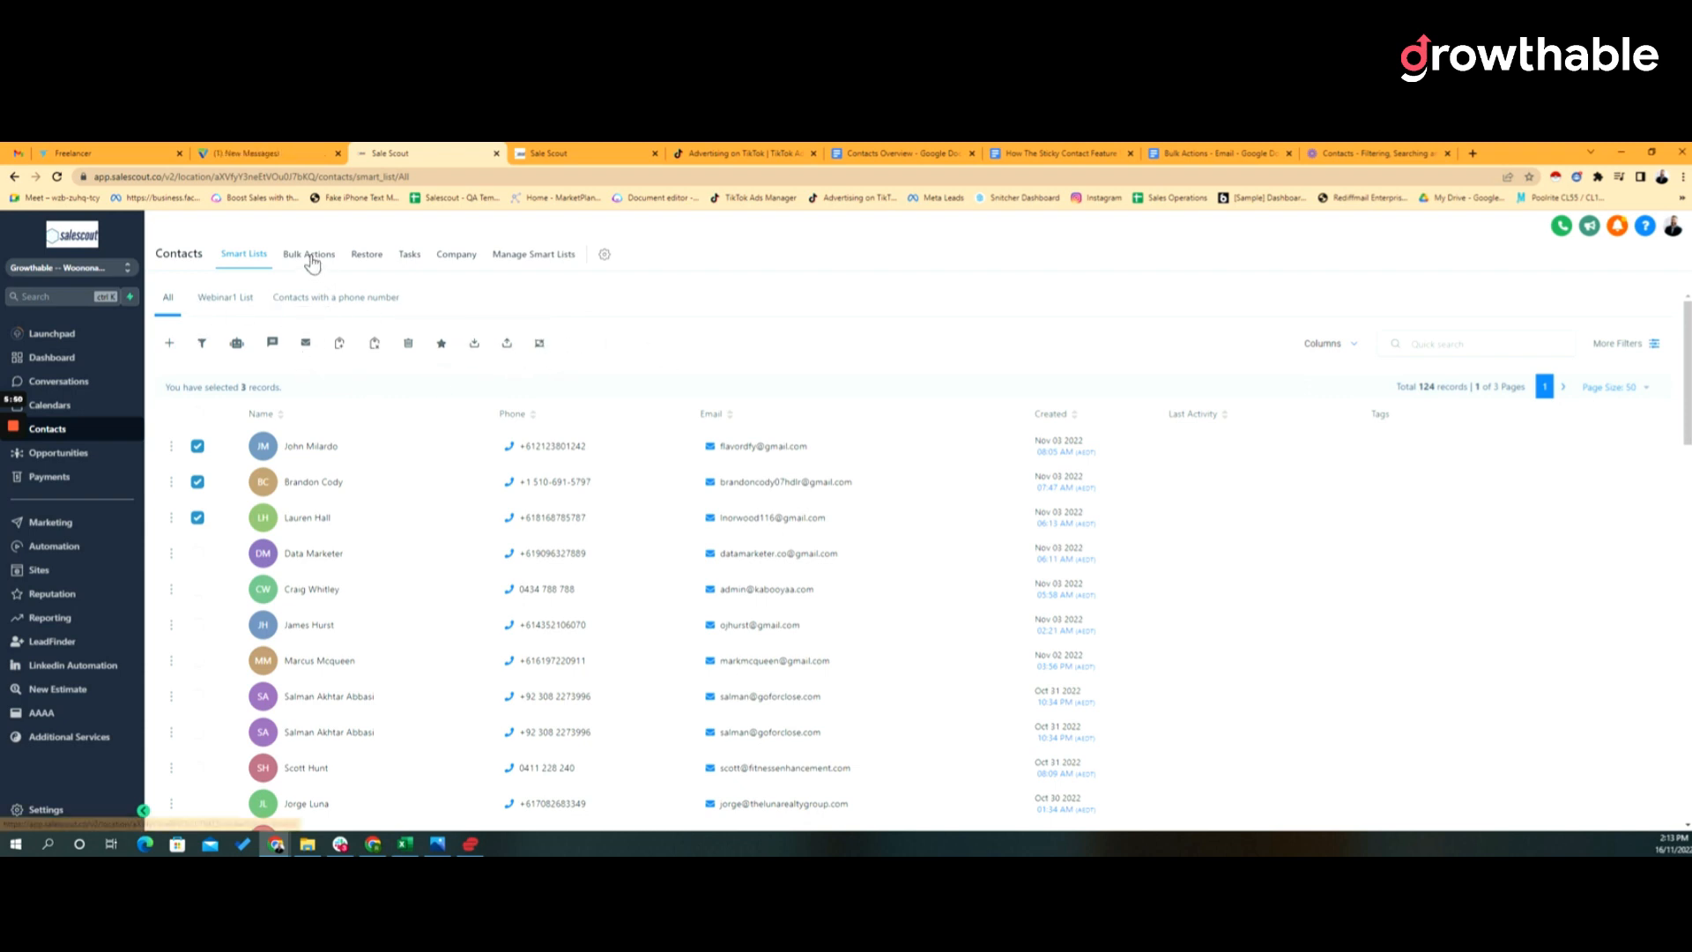
Show the Bulk Actions history log for contacts
{"action": "left_click", "coordinate": [308, 254]}
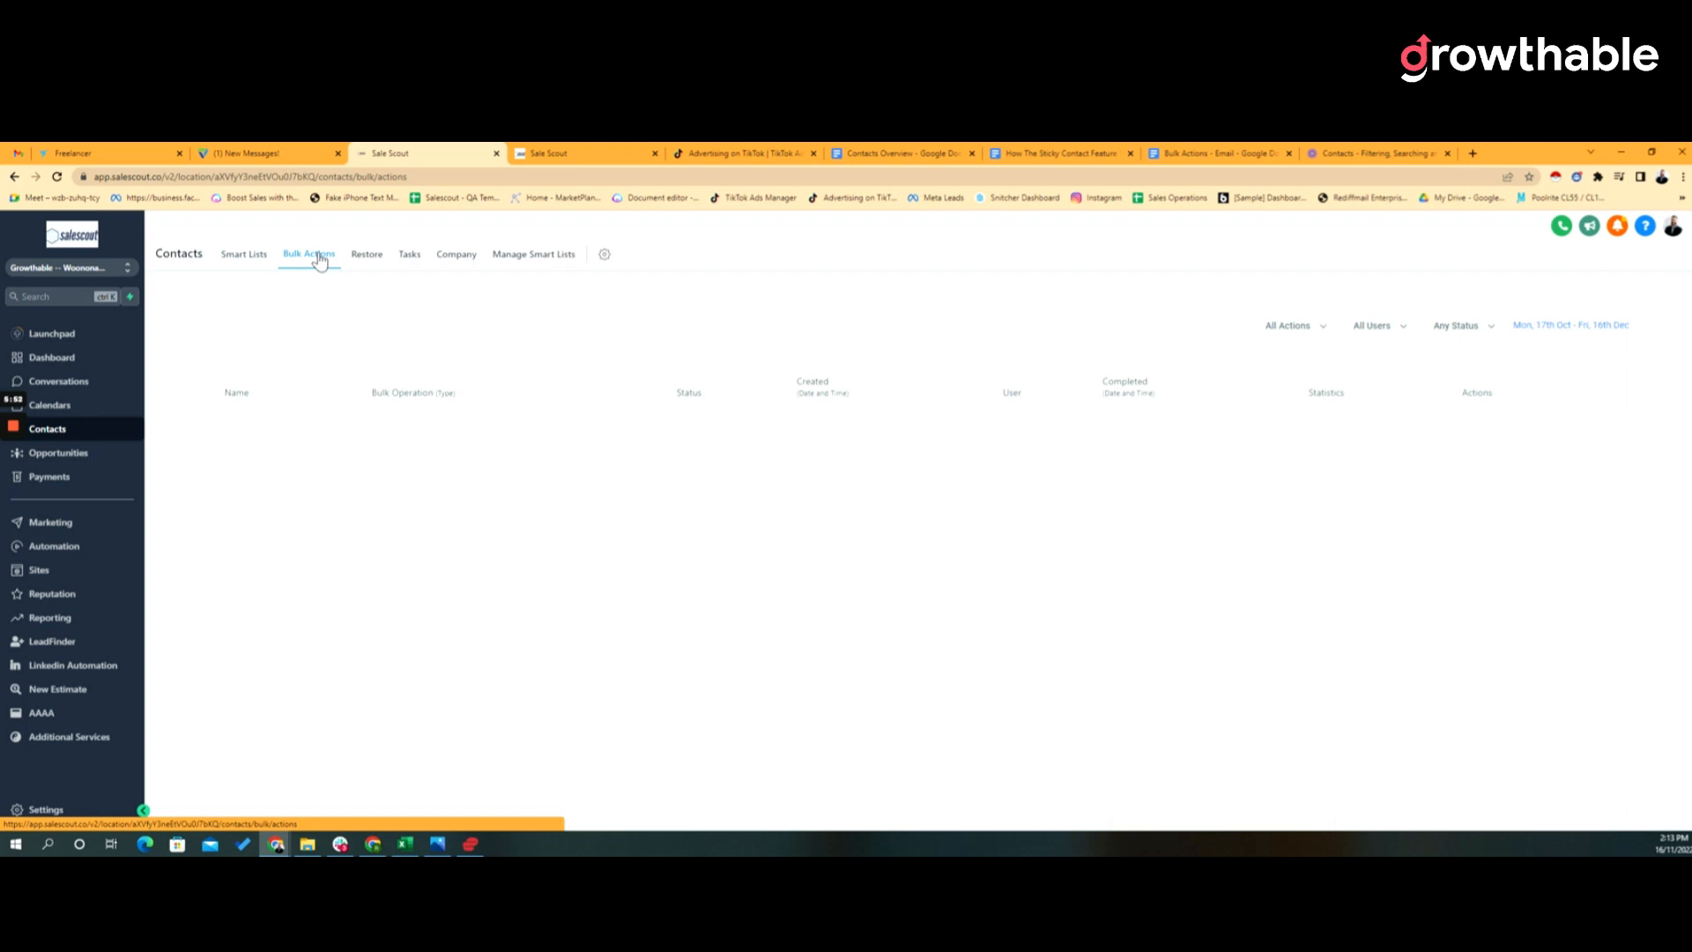
Load the Bulk Actions log entries, including the New Webinar Registrations workflow stats
{"action": "left_click", "coordinate": [308, 253]}
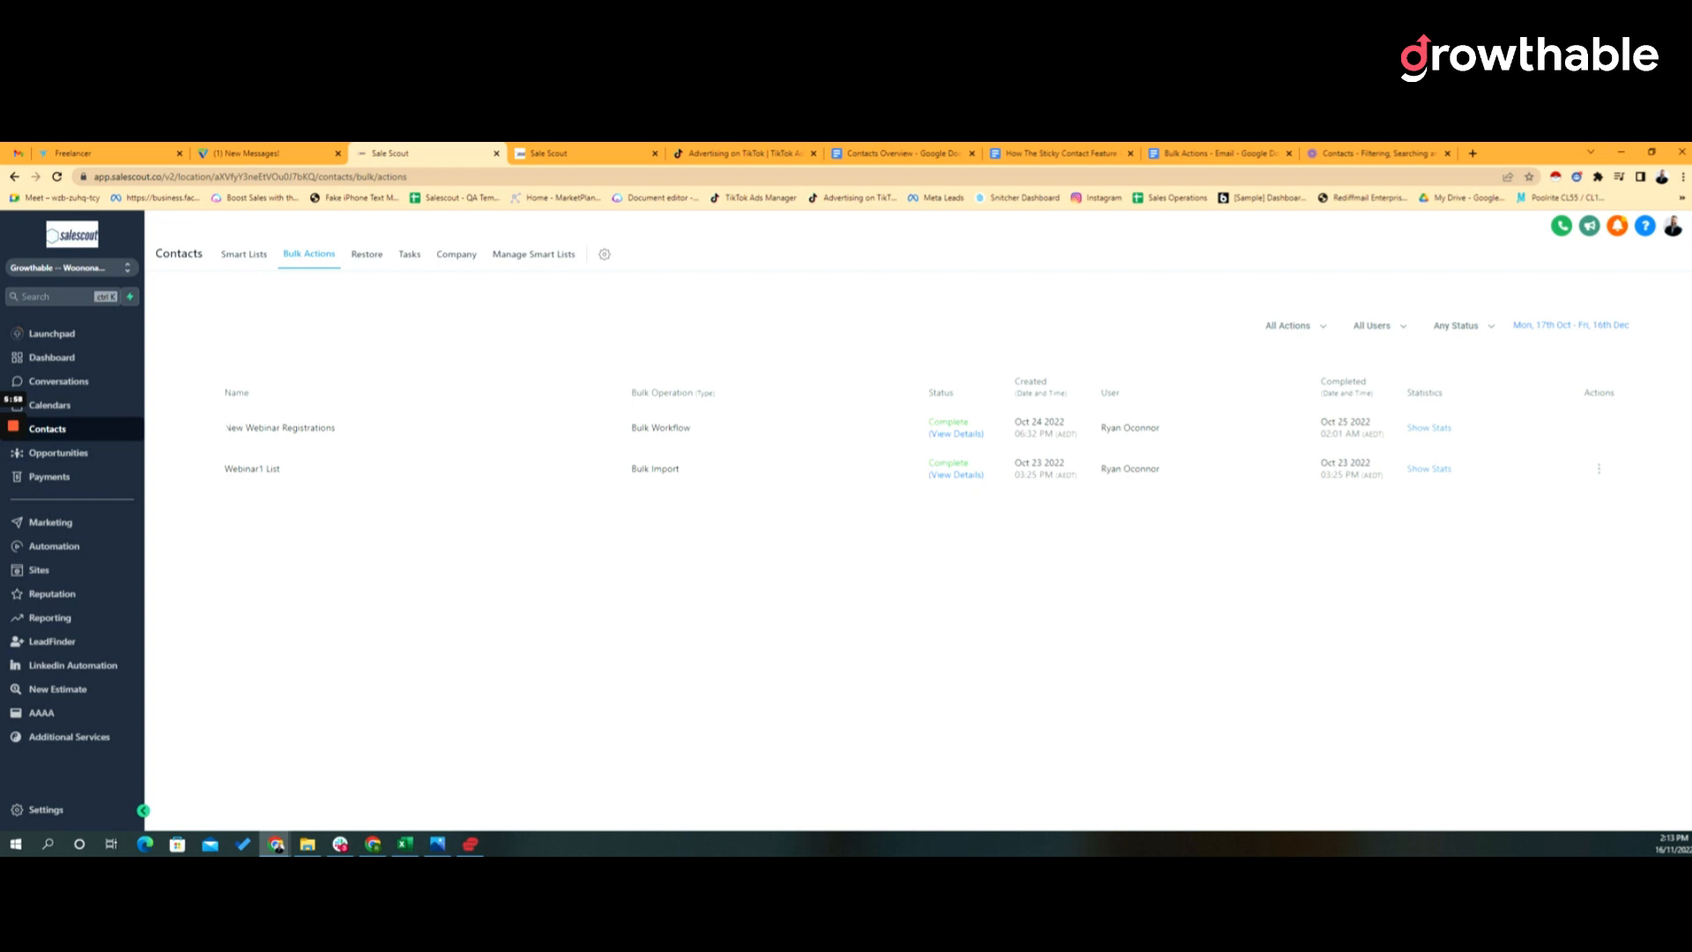
{"action": "mouse_move", "coordinate": [633, 435]}
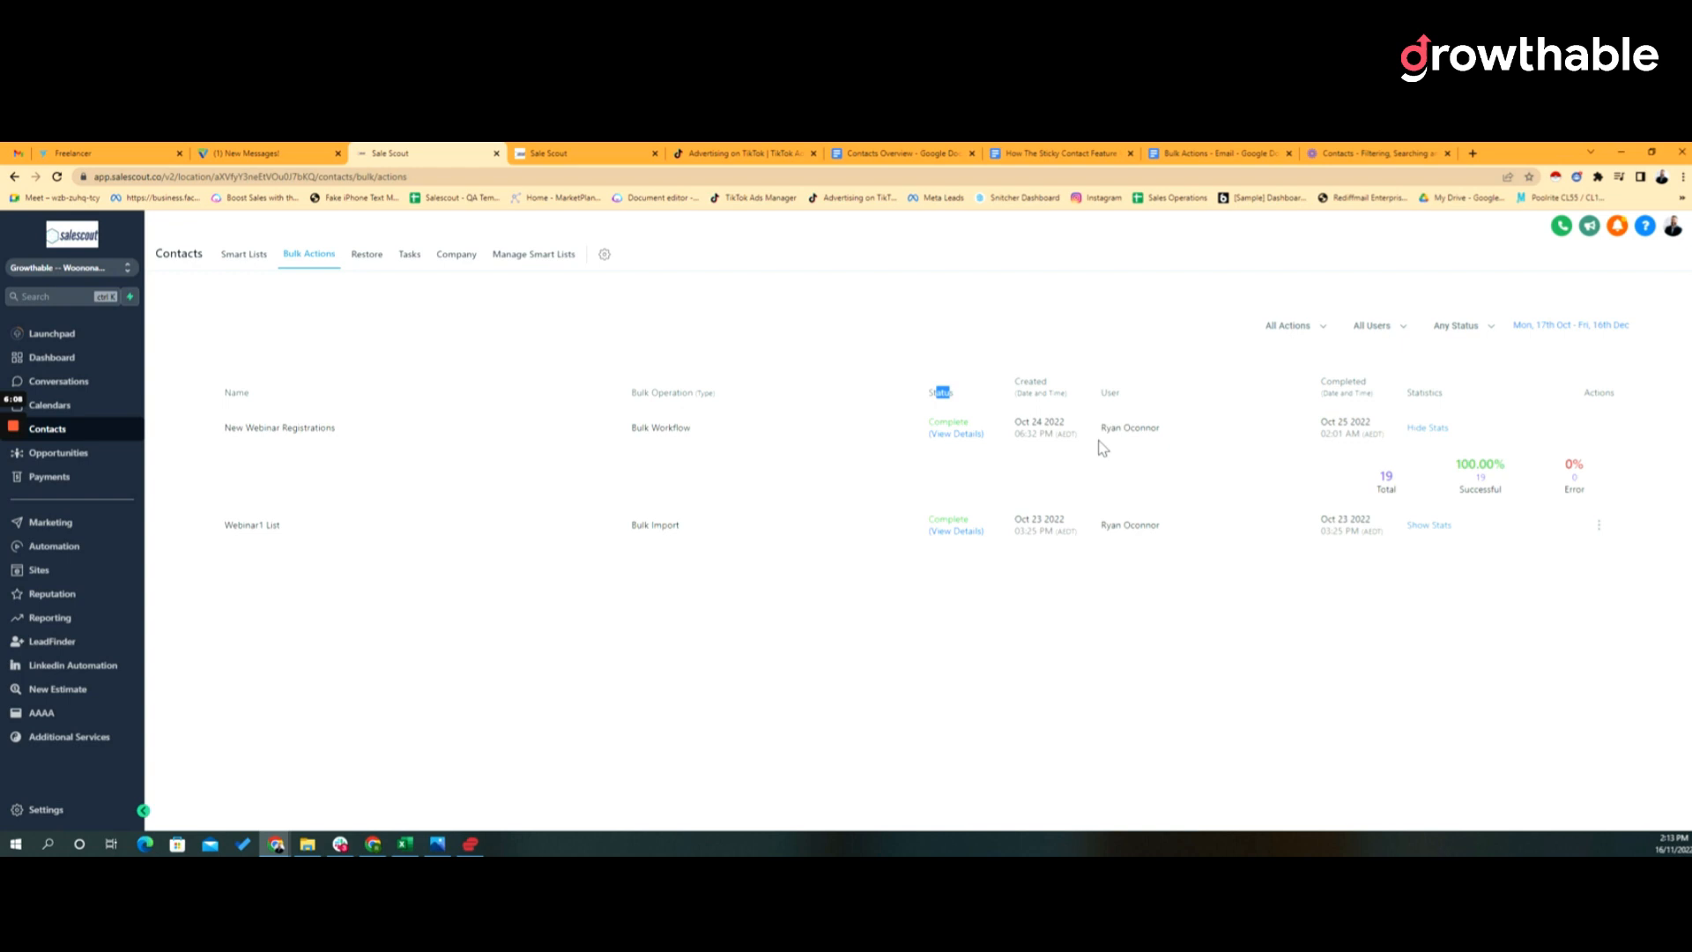
{"action": "mouse_move", "coordinate": [1407, 491]}
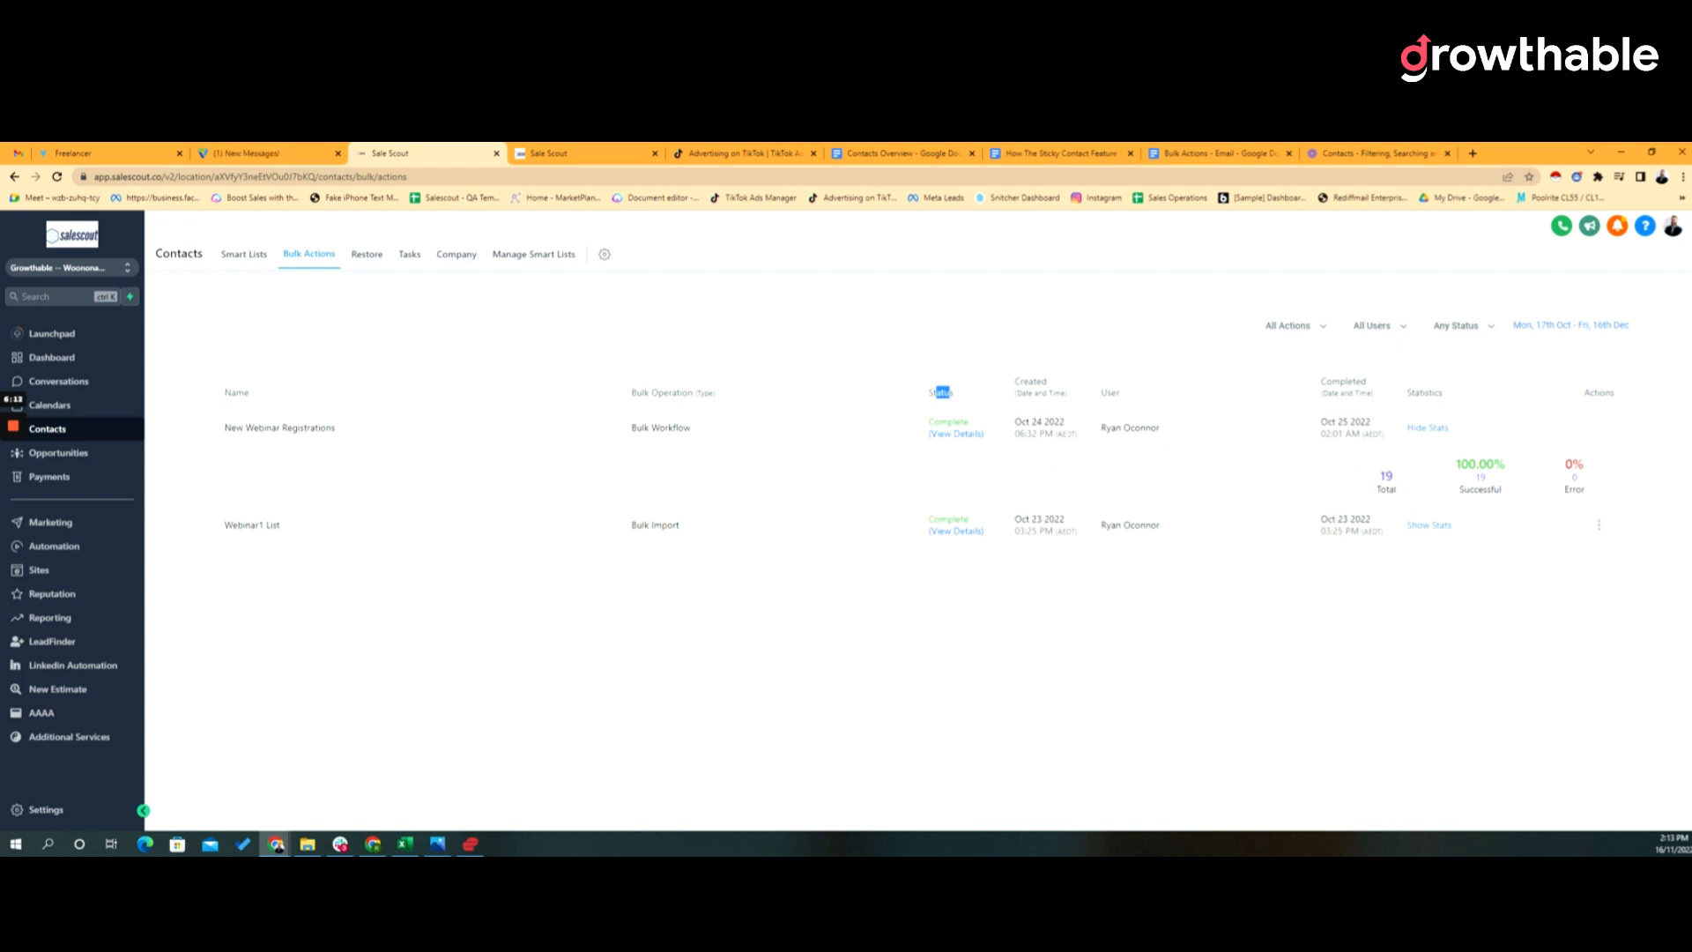
{"action": "mouse_move", "coordinate": [1443, 483]}
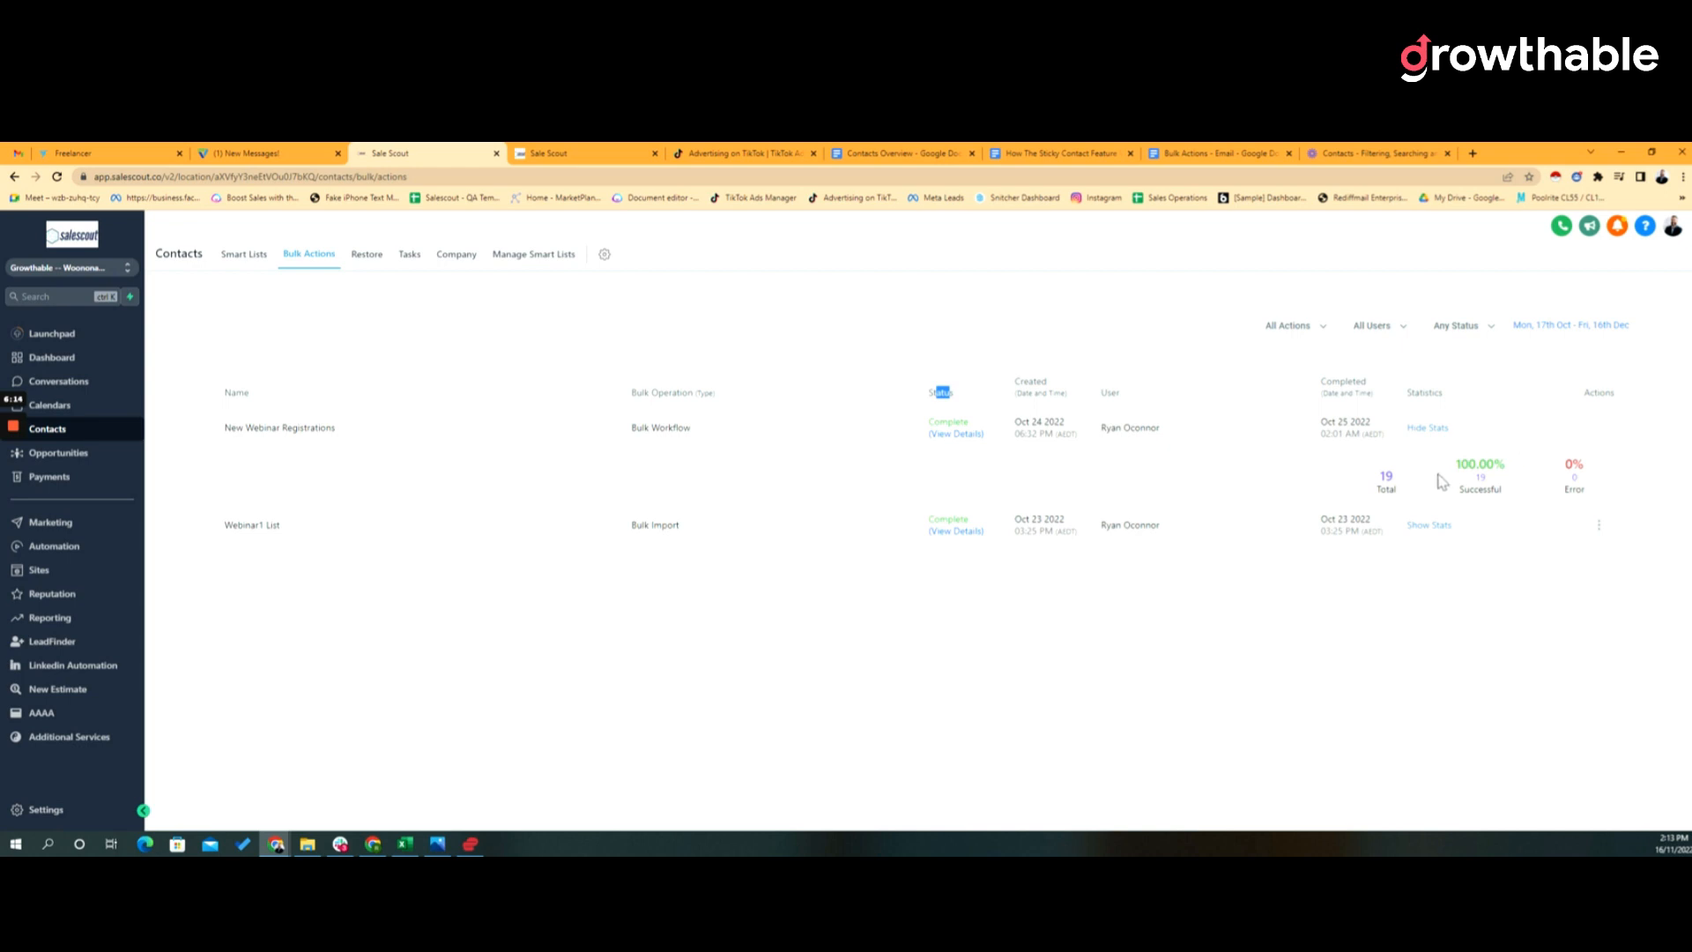
{"action": "mouse_move", "coordinate": [1457, 469]}
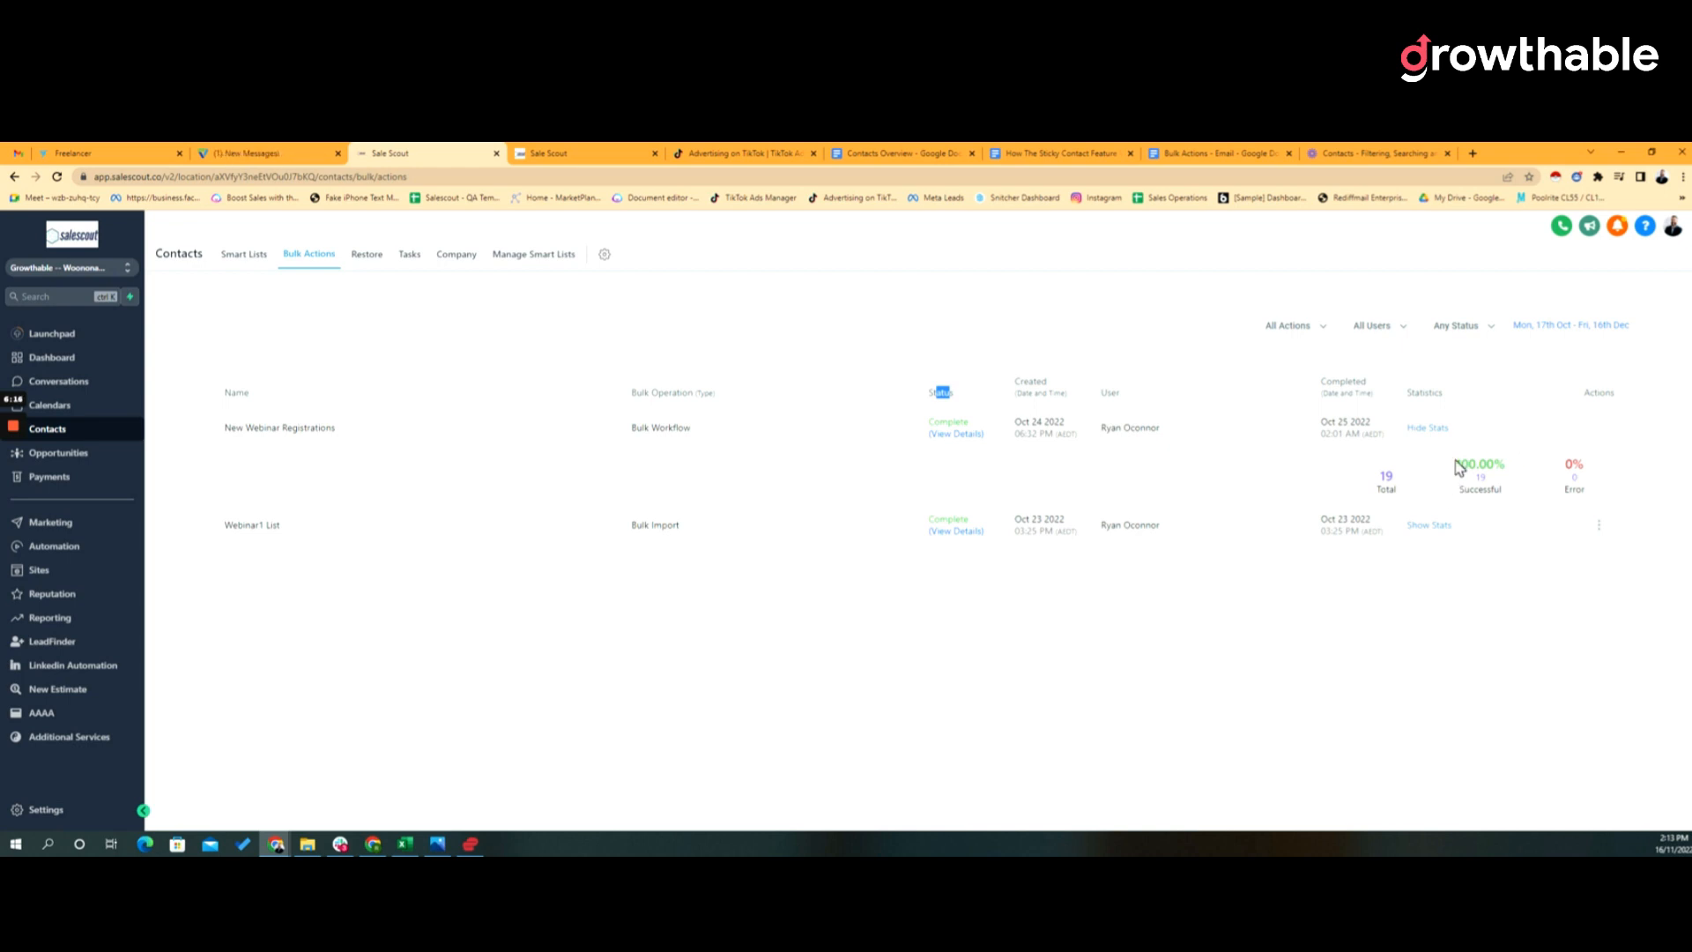
{"action": "mouse_move", "coordinate": [1459, 453]}
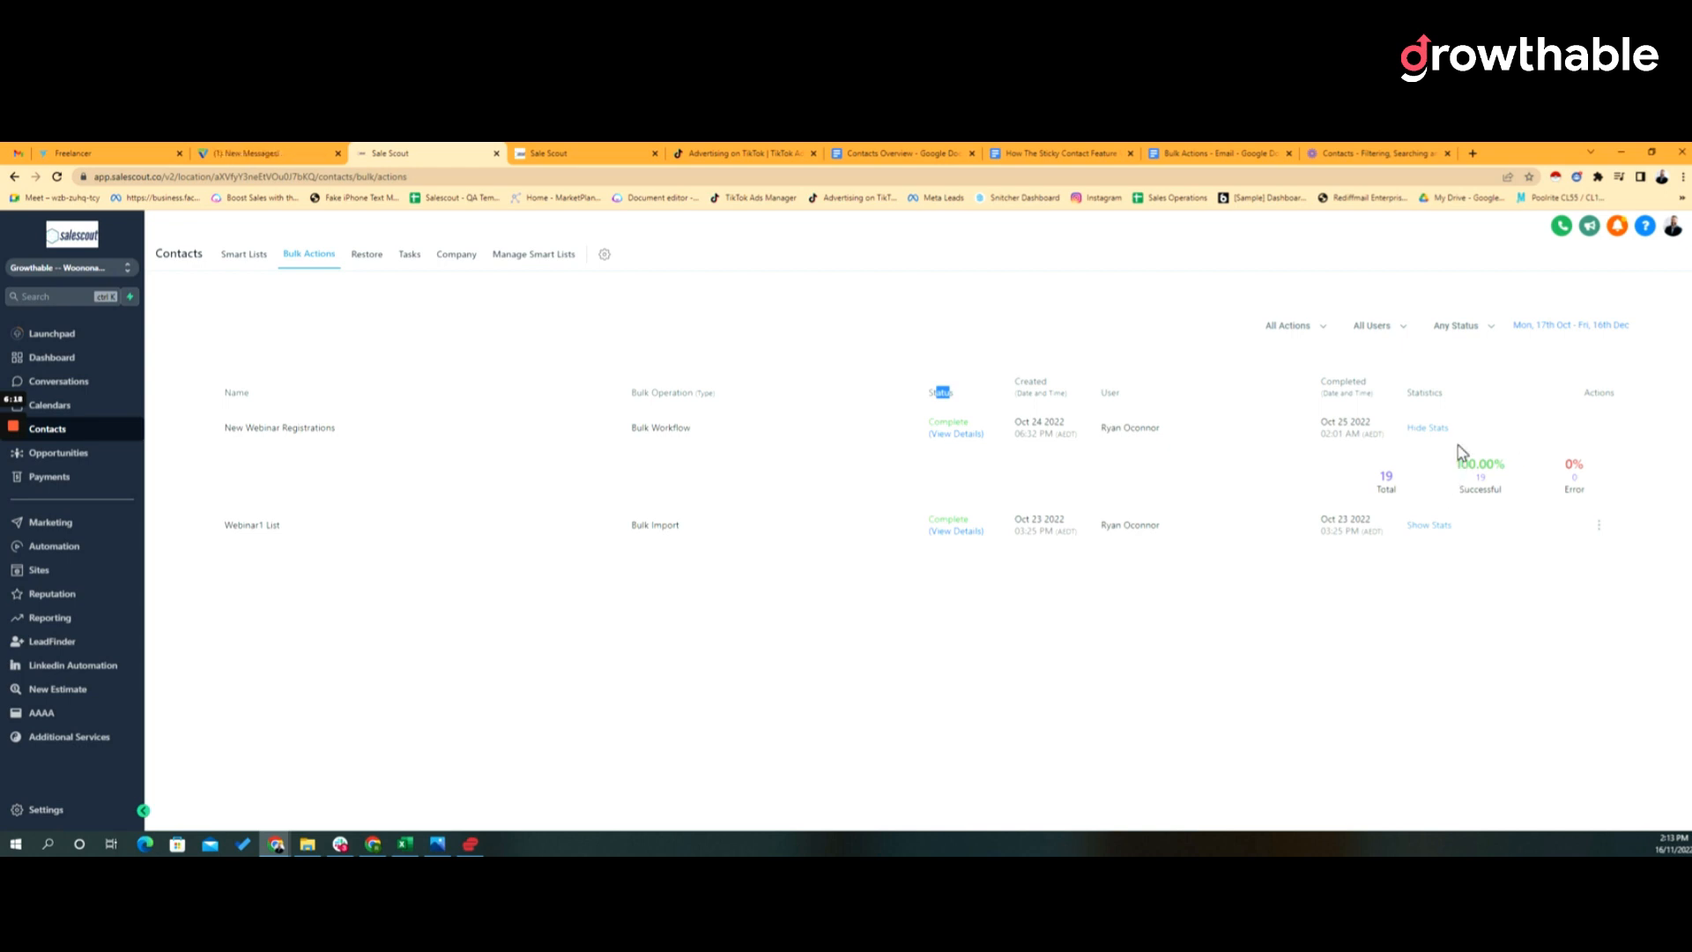
{"action": "mouse_move", "coordinate": [1577, 486]}
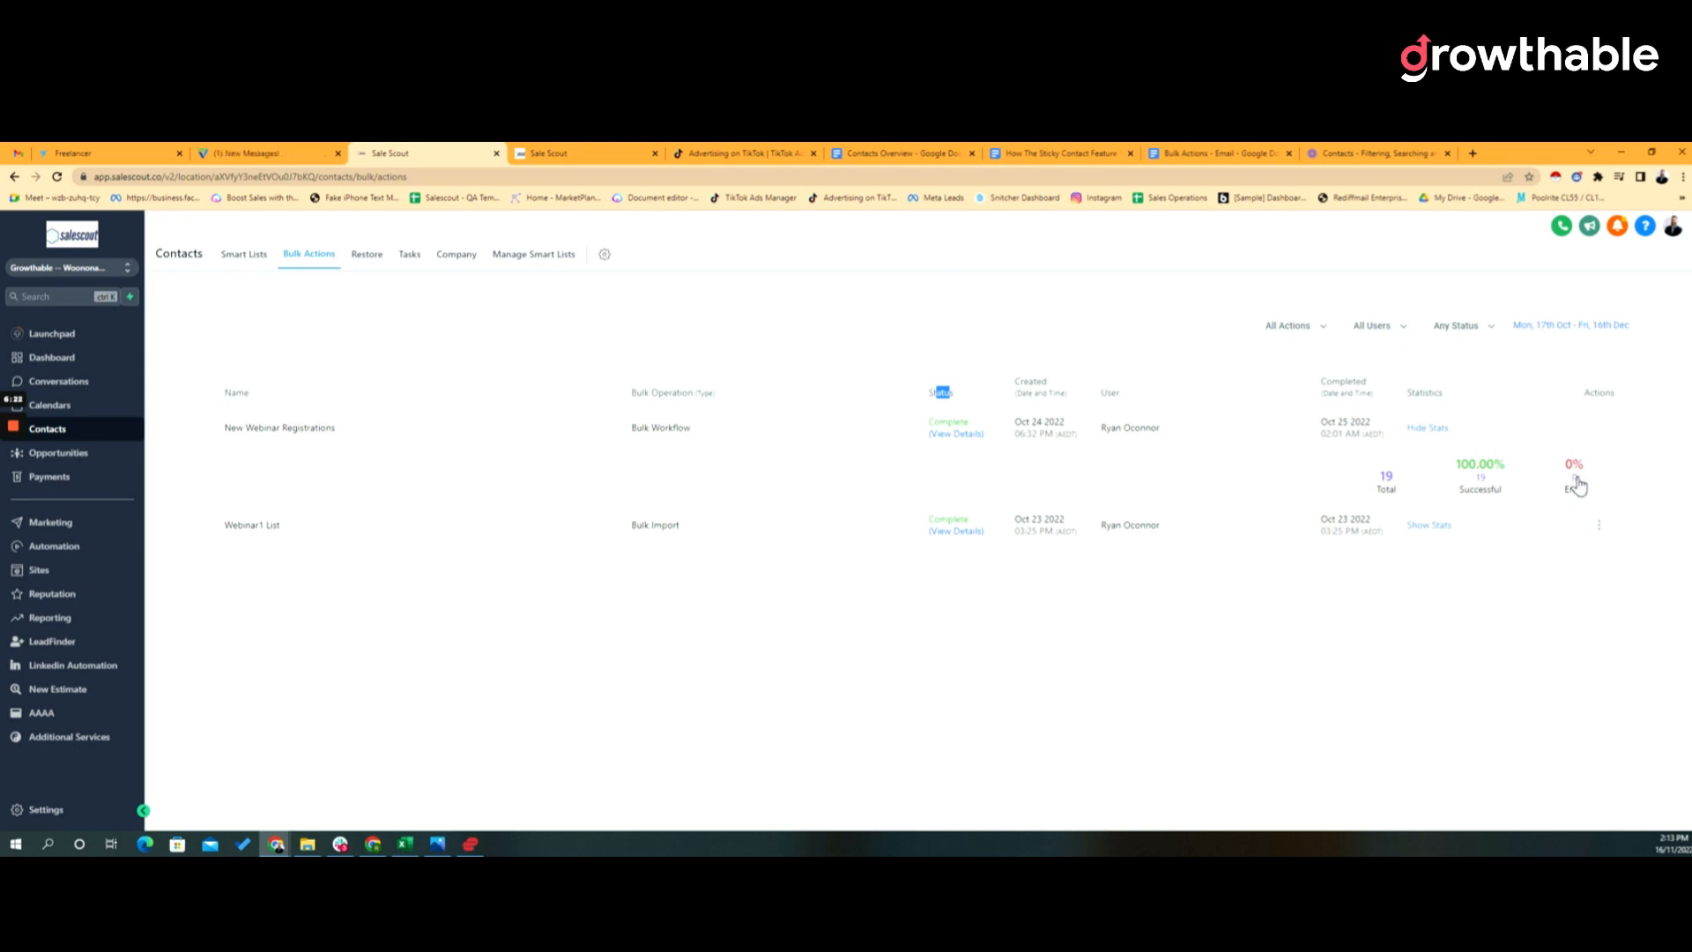
{"action": "mouse_move", "coordinate": [786, 295]}
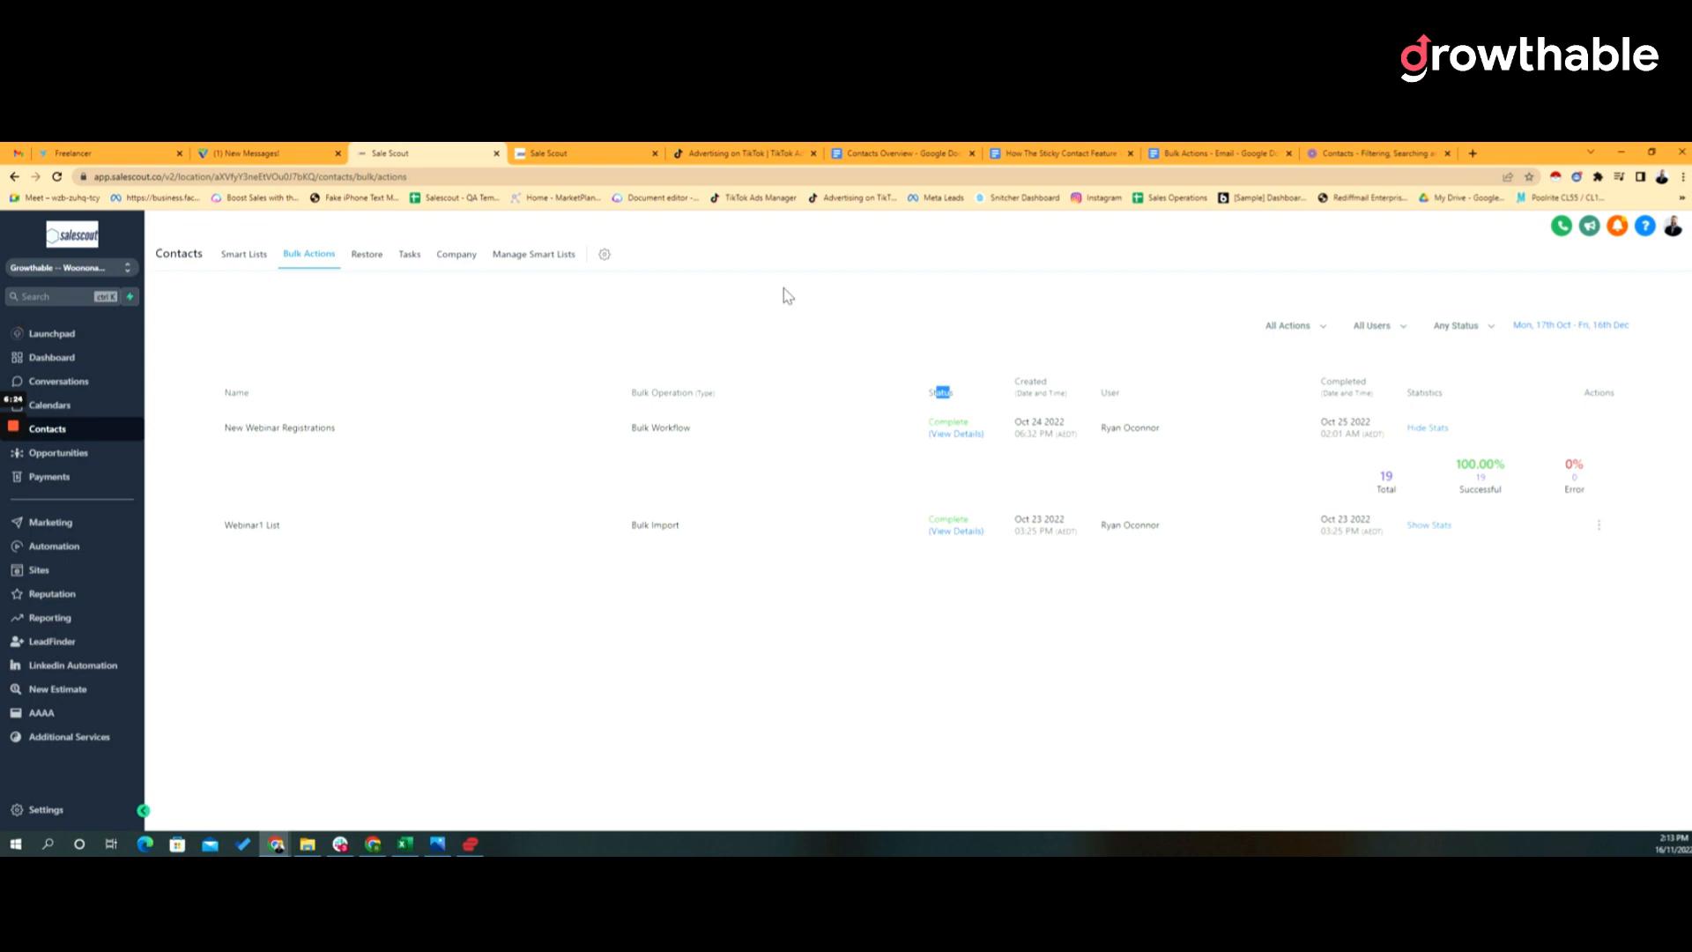
{"action": "mouse_move", "coordinate": [429, 170]}
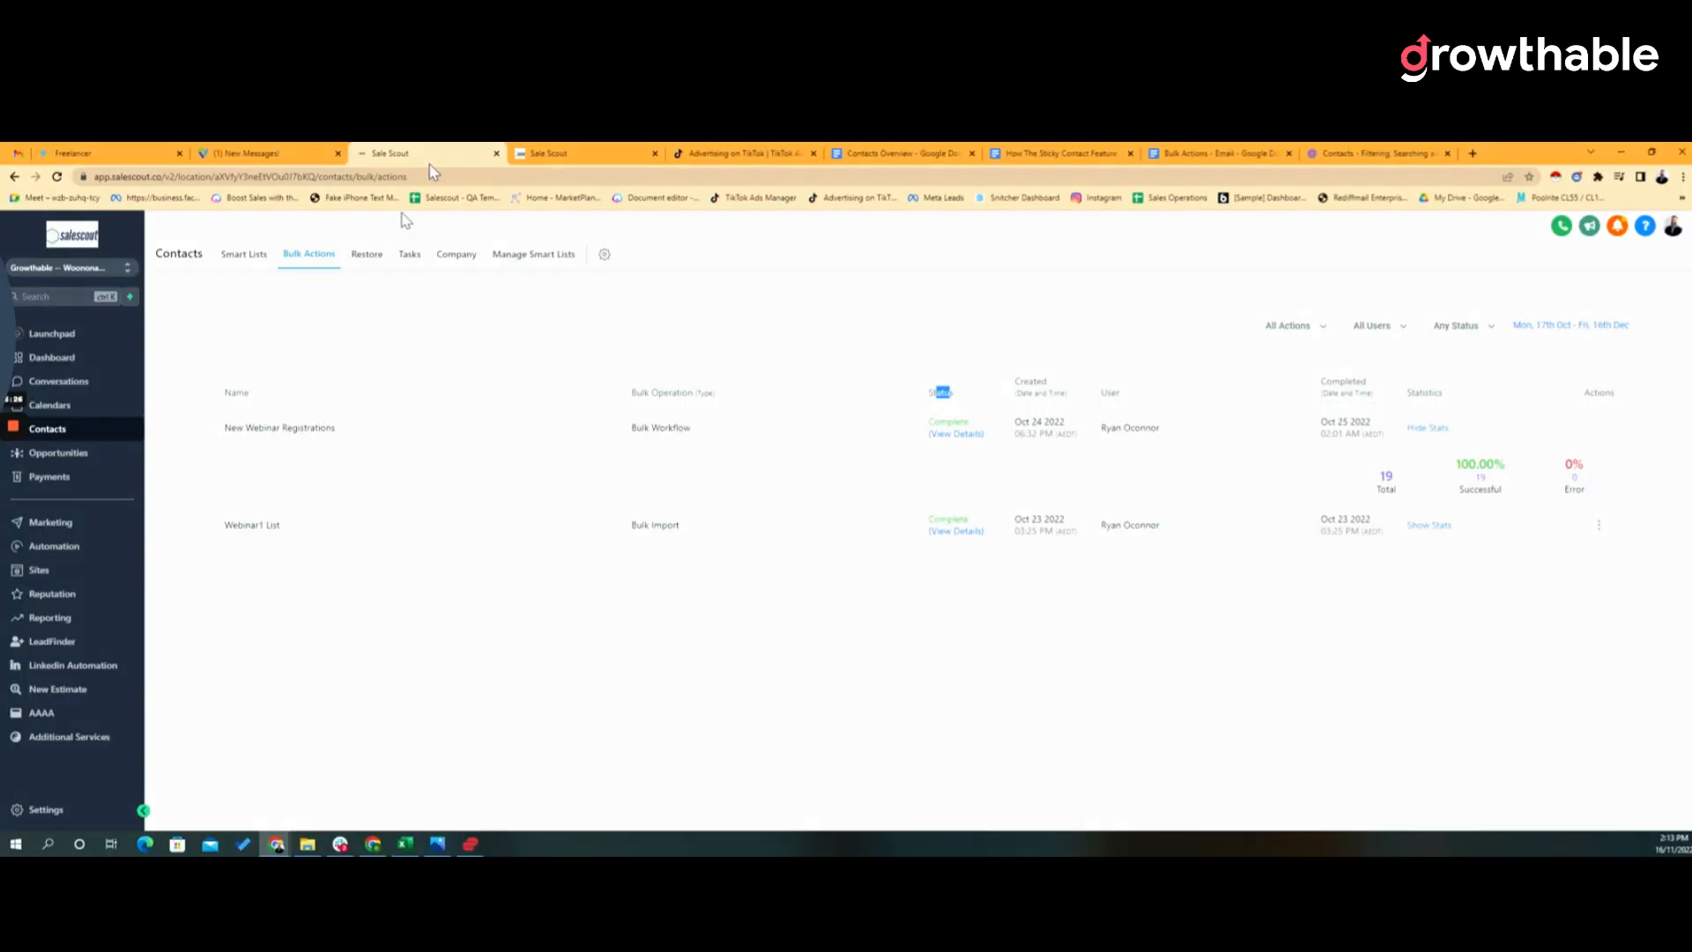